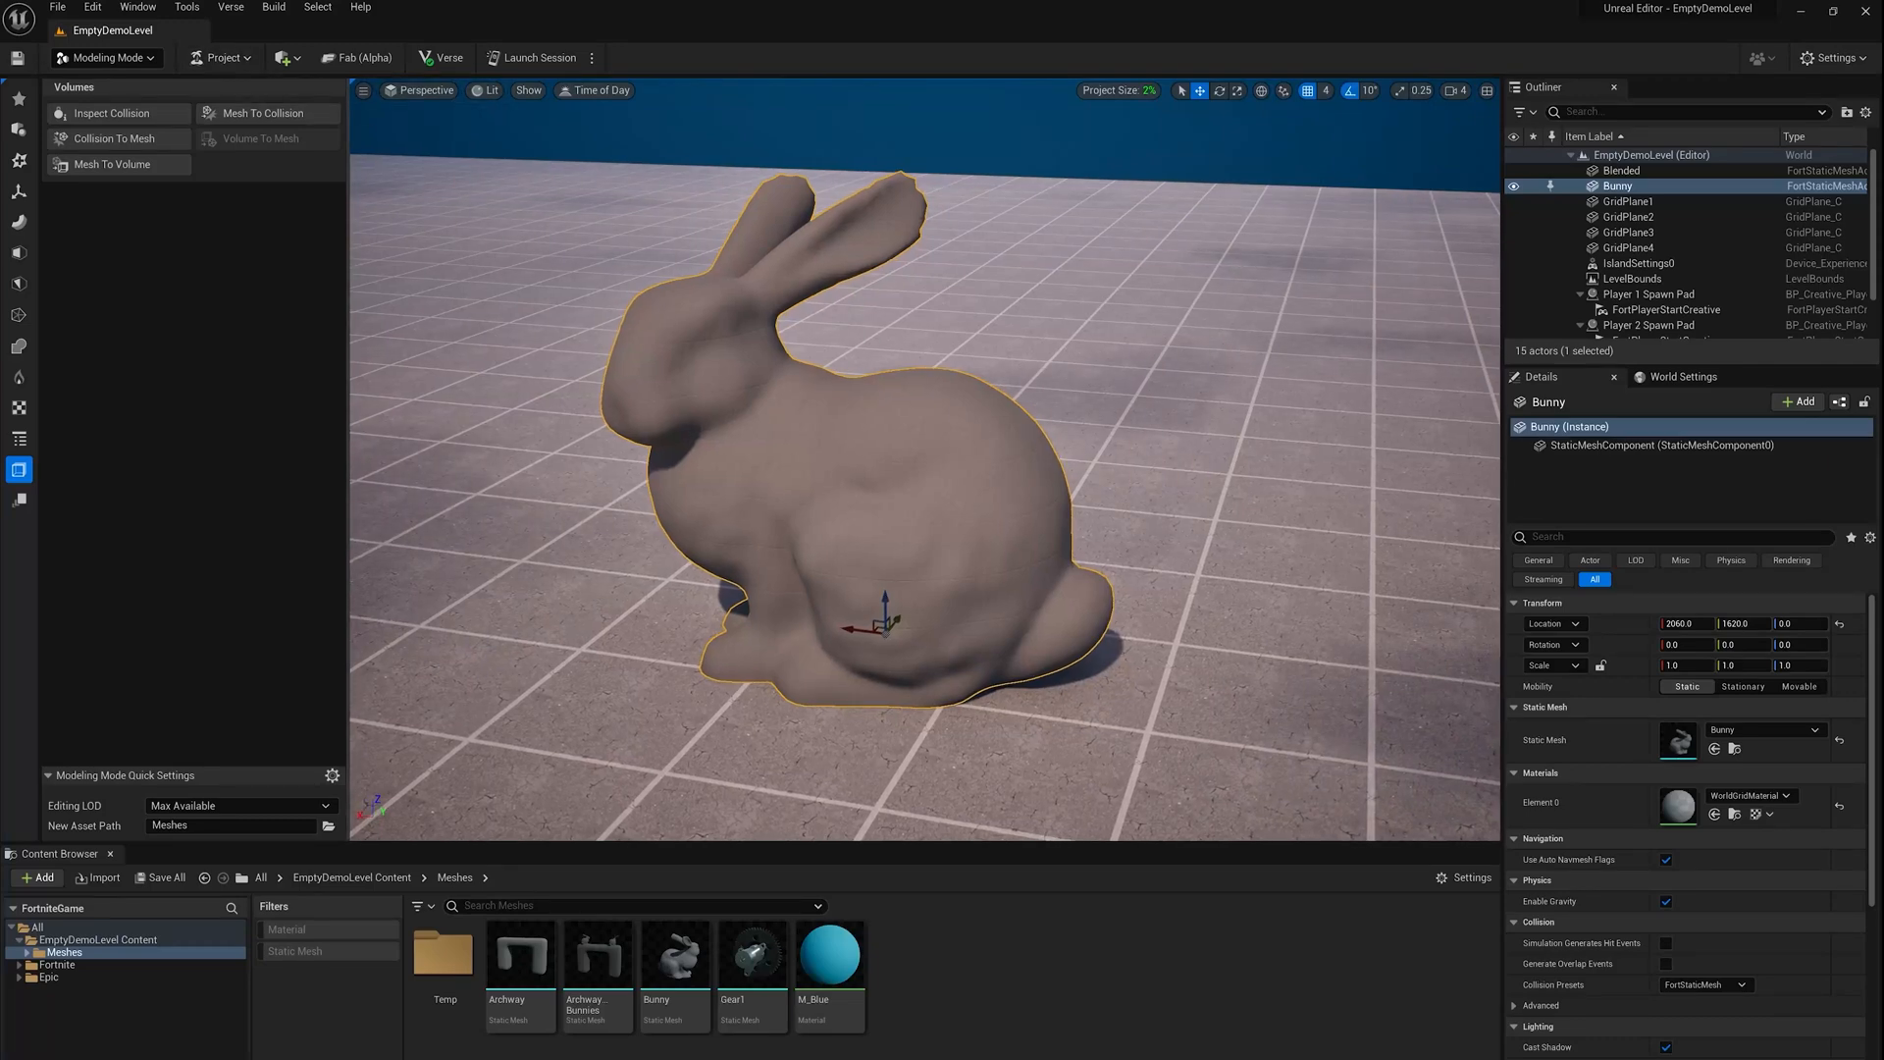
{"action": "mouse_move", "coordinate": [255, 112]}
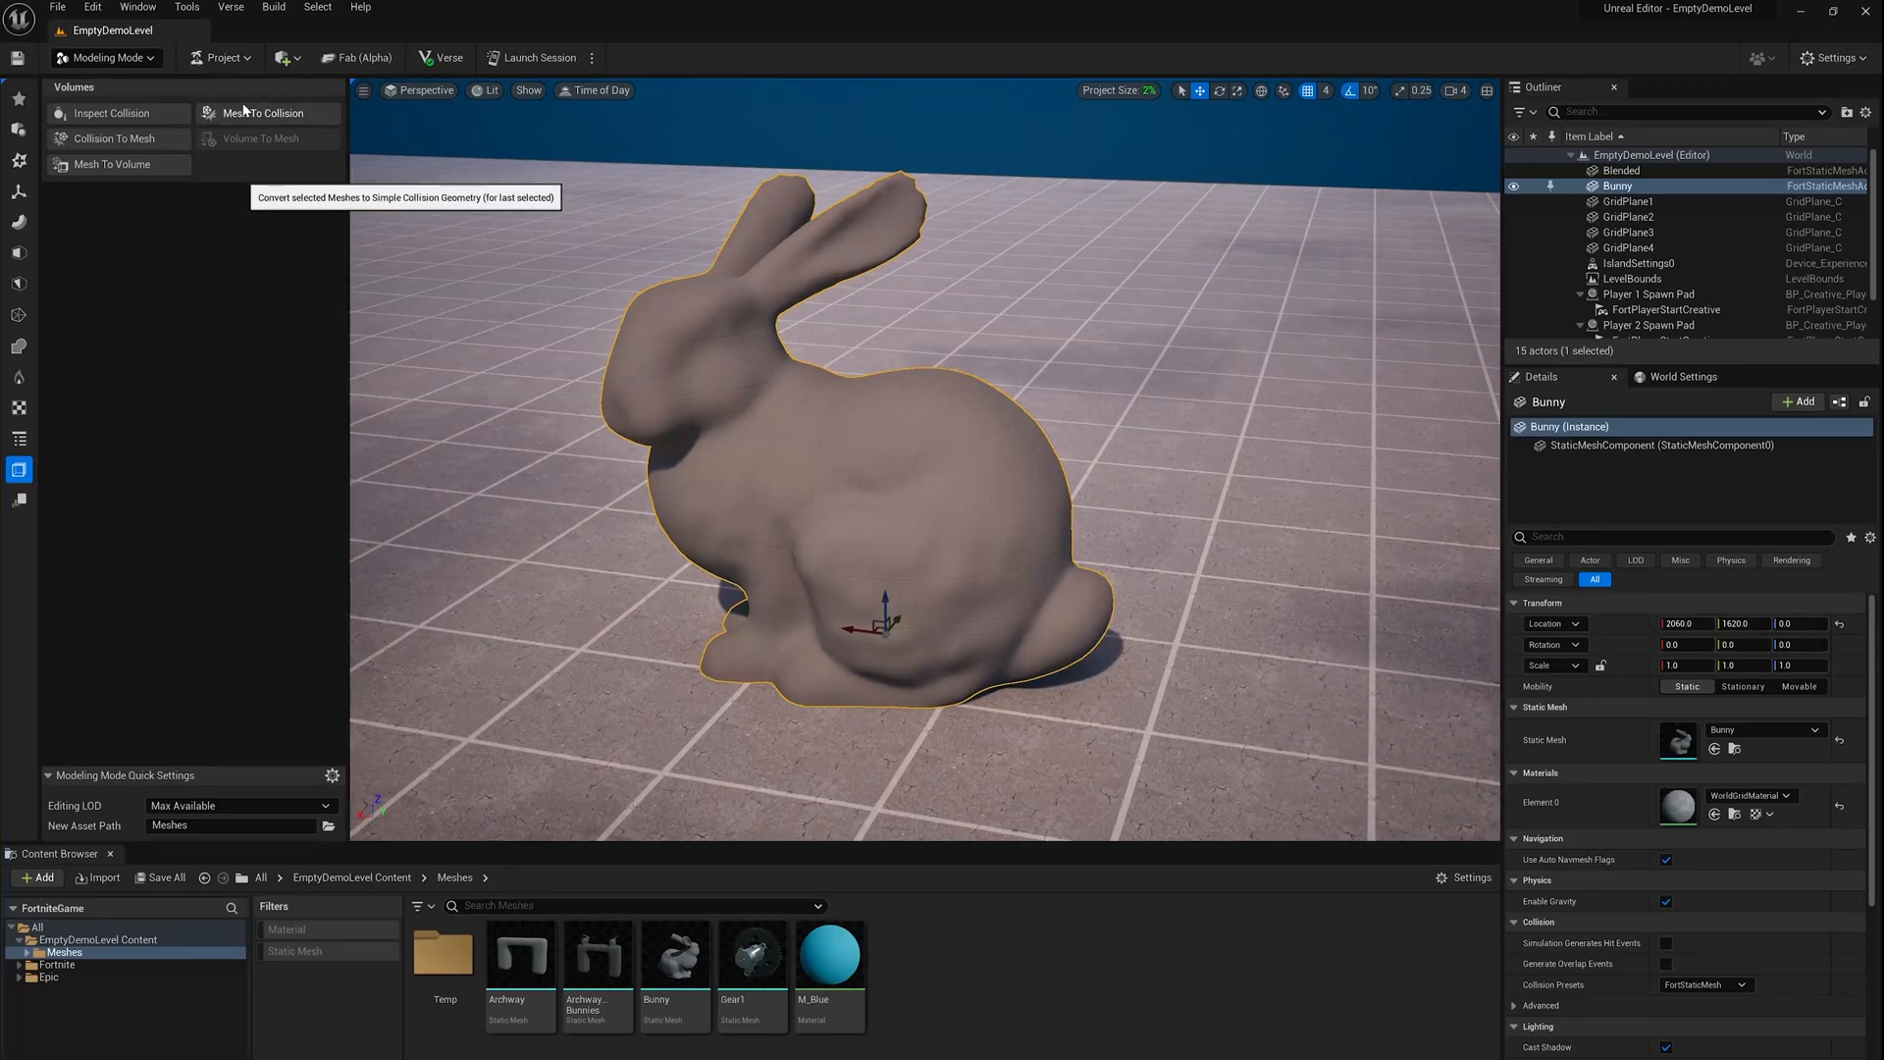
Start a Duplicate operation on the Bunny mesh from the Create tools
{"action": "left_click", "coordinate": [261, 112]}
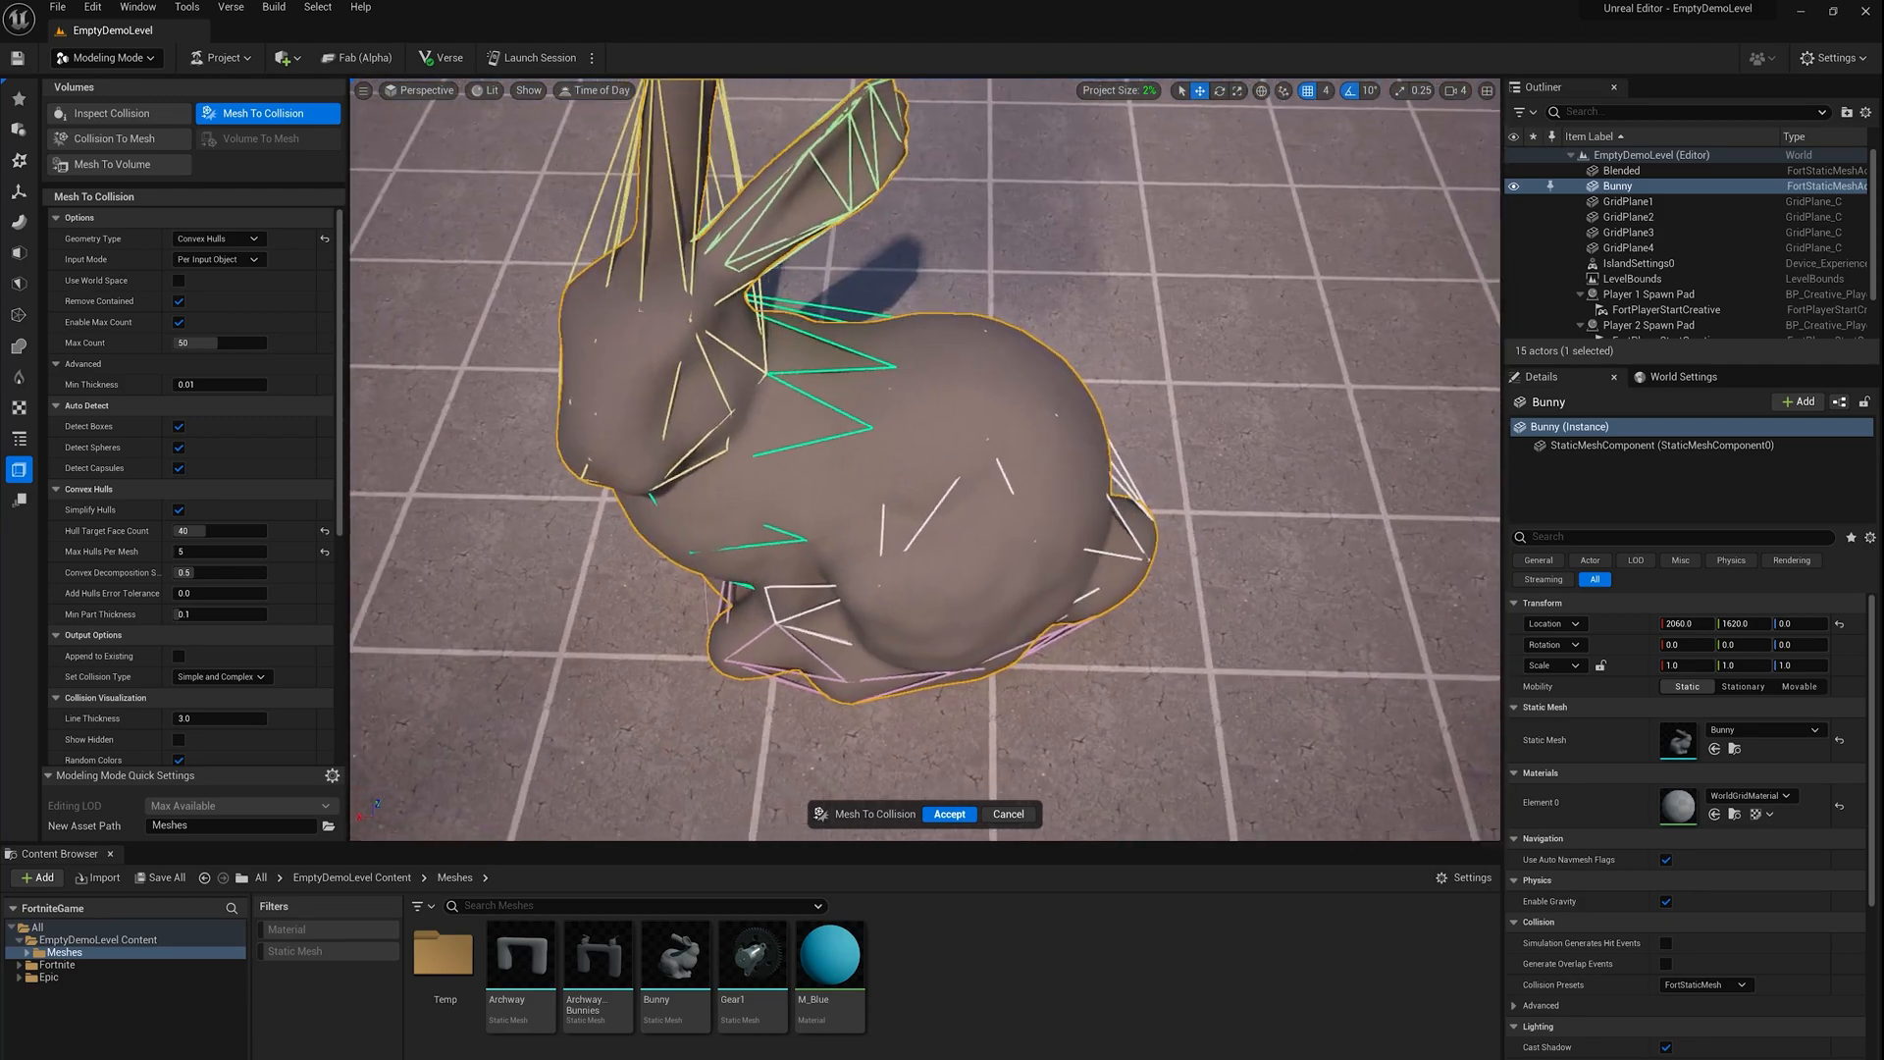
{"action": "mouse_move", "coordinate": [1006, 812]}
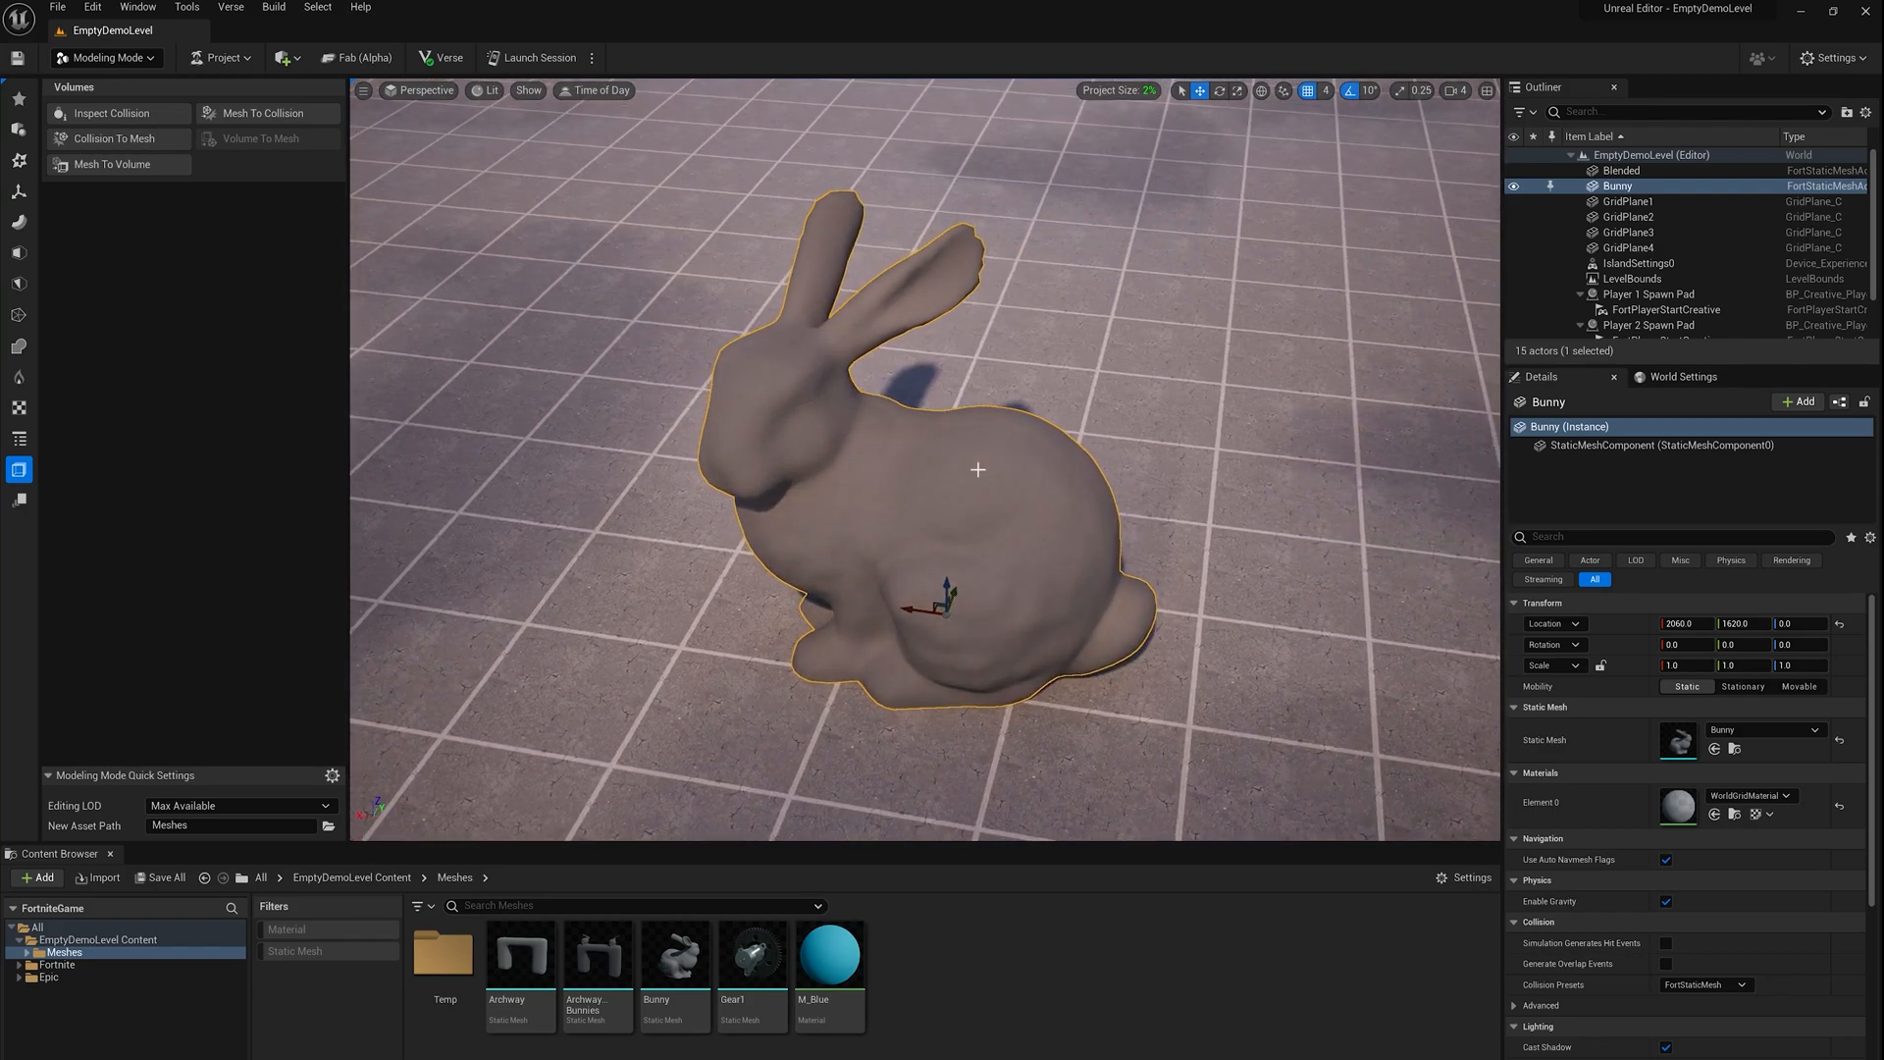
{"action": "left_click_drag", "start_coordinate": [978, 469], "coordinate": [1105, 649]}
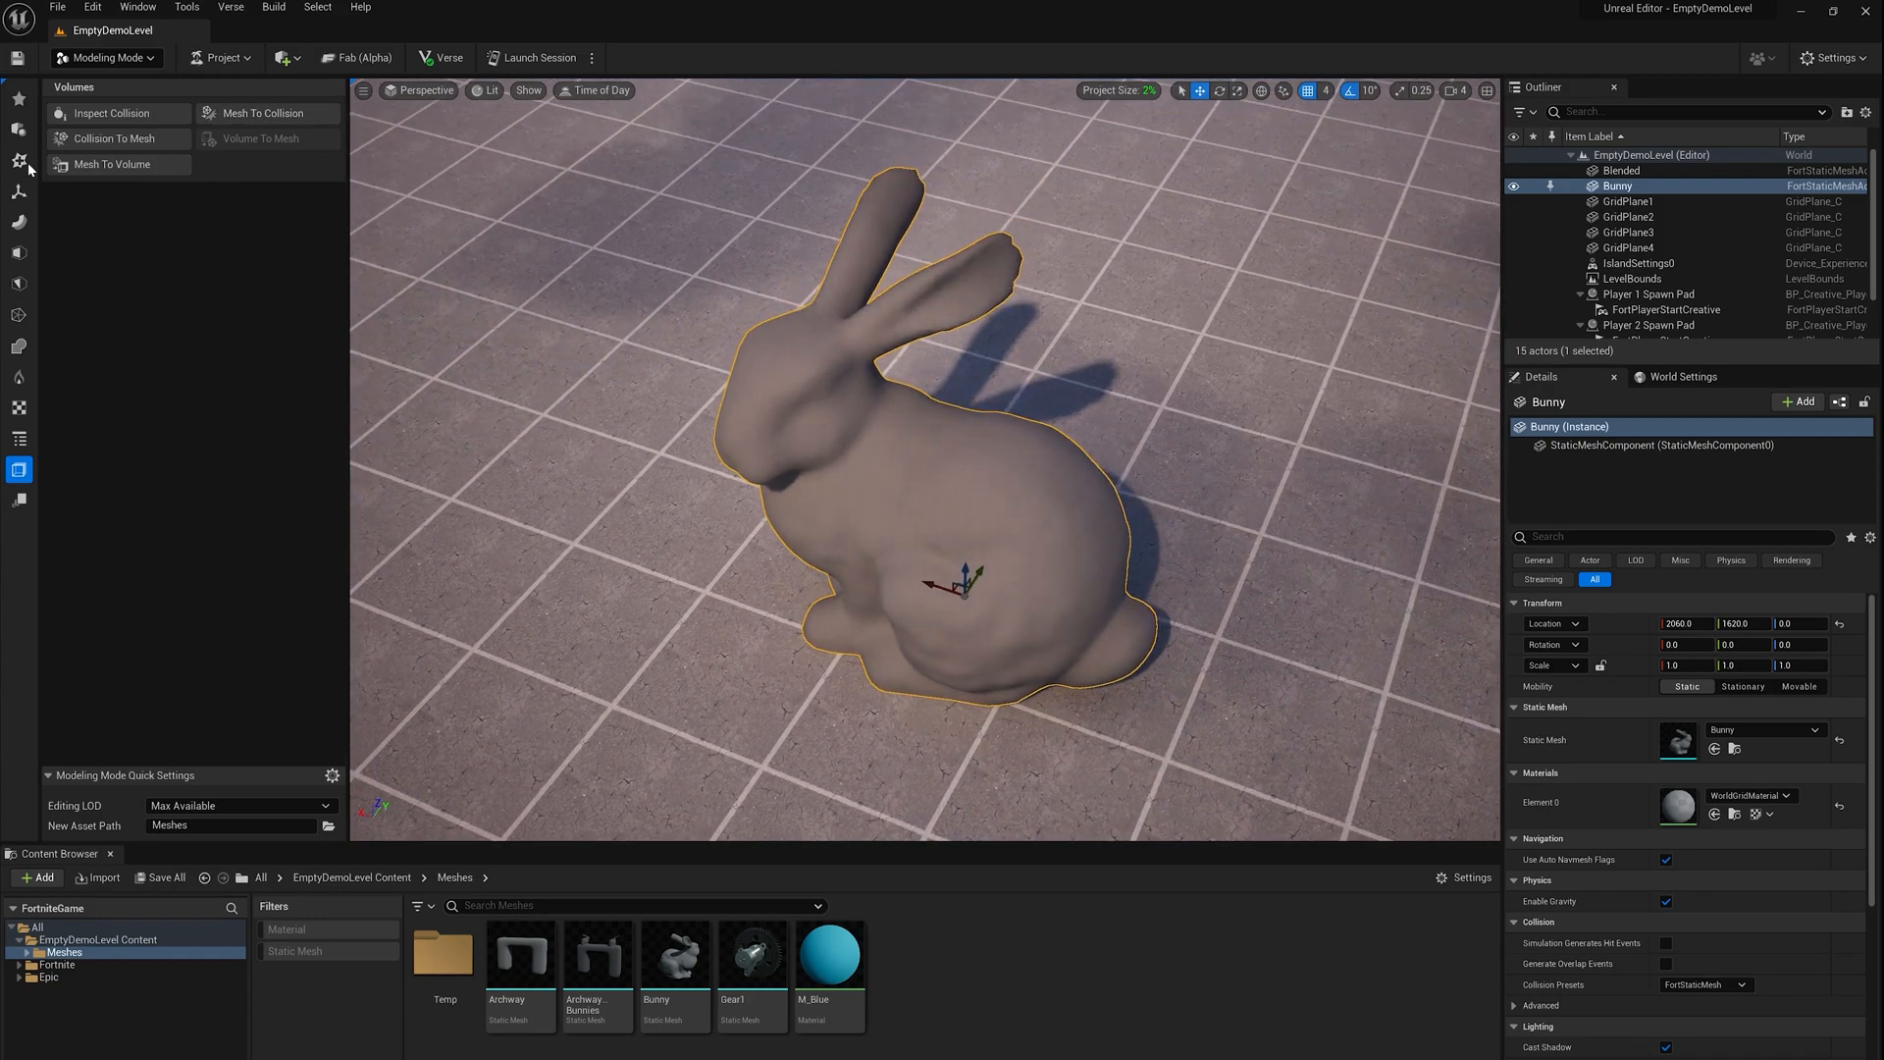
{"action": "left_click", "coordinate": [19, 161]}
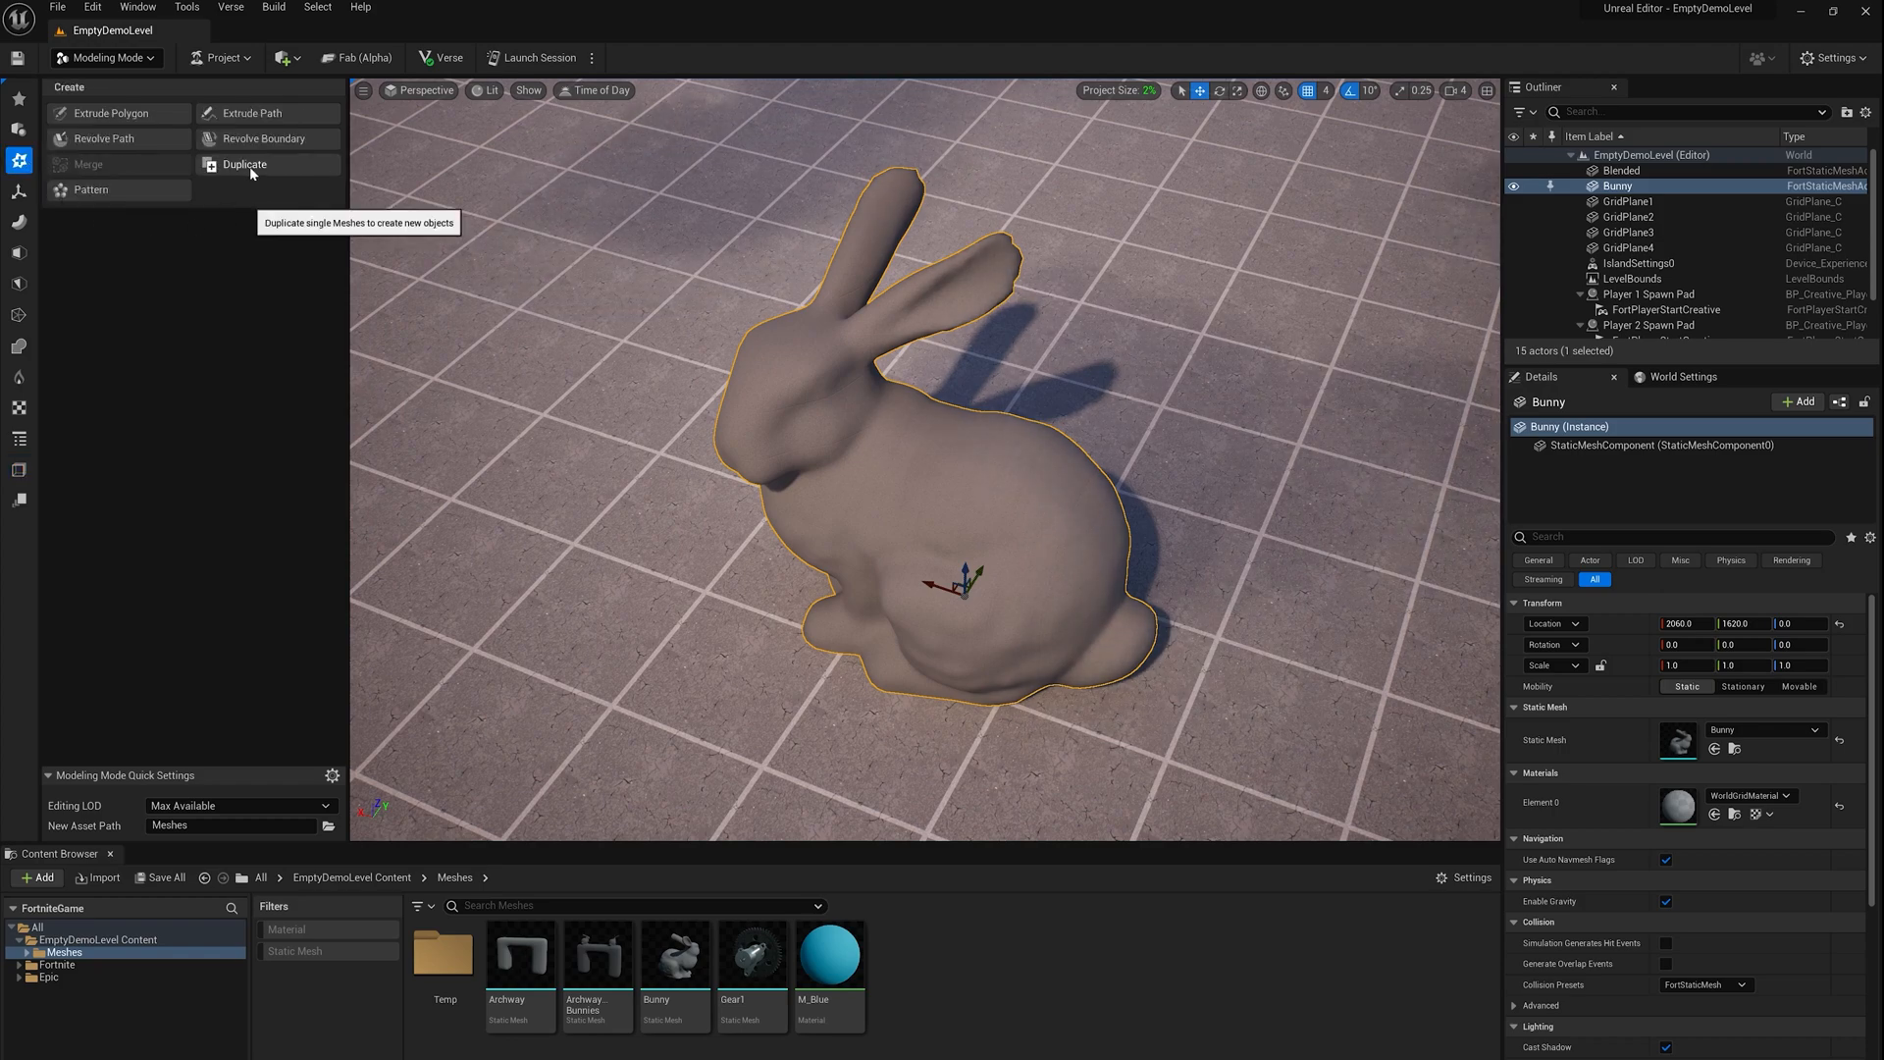
{"action": "left_click", "coordinate": [243, 165]}
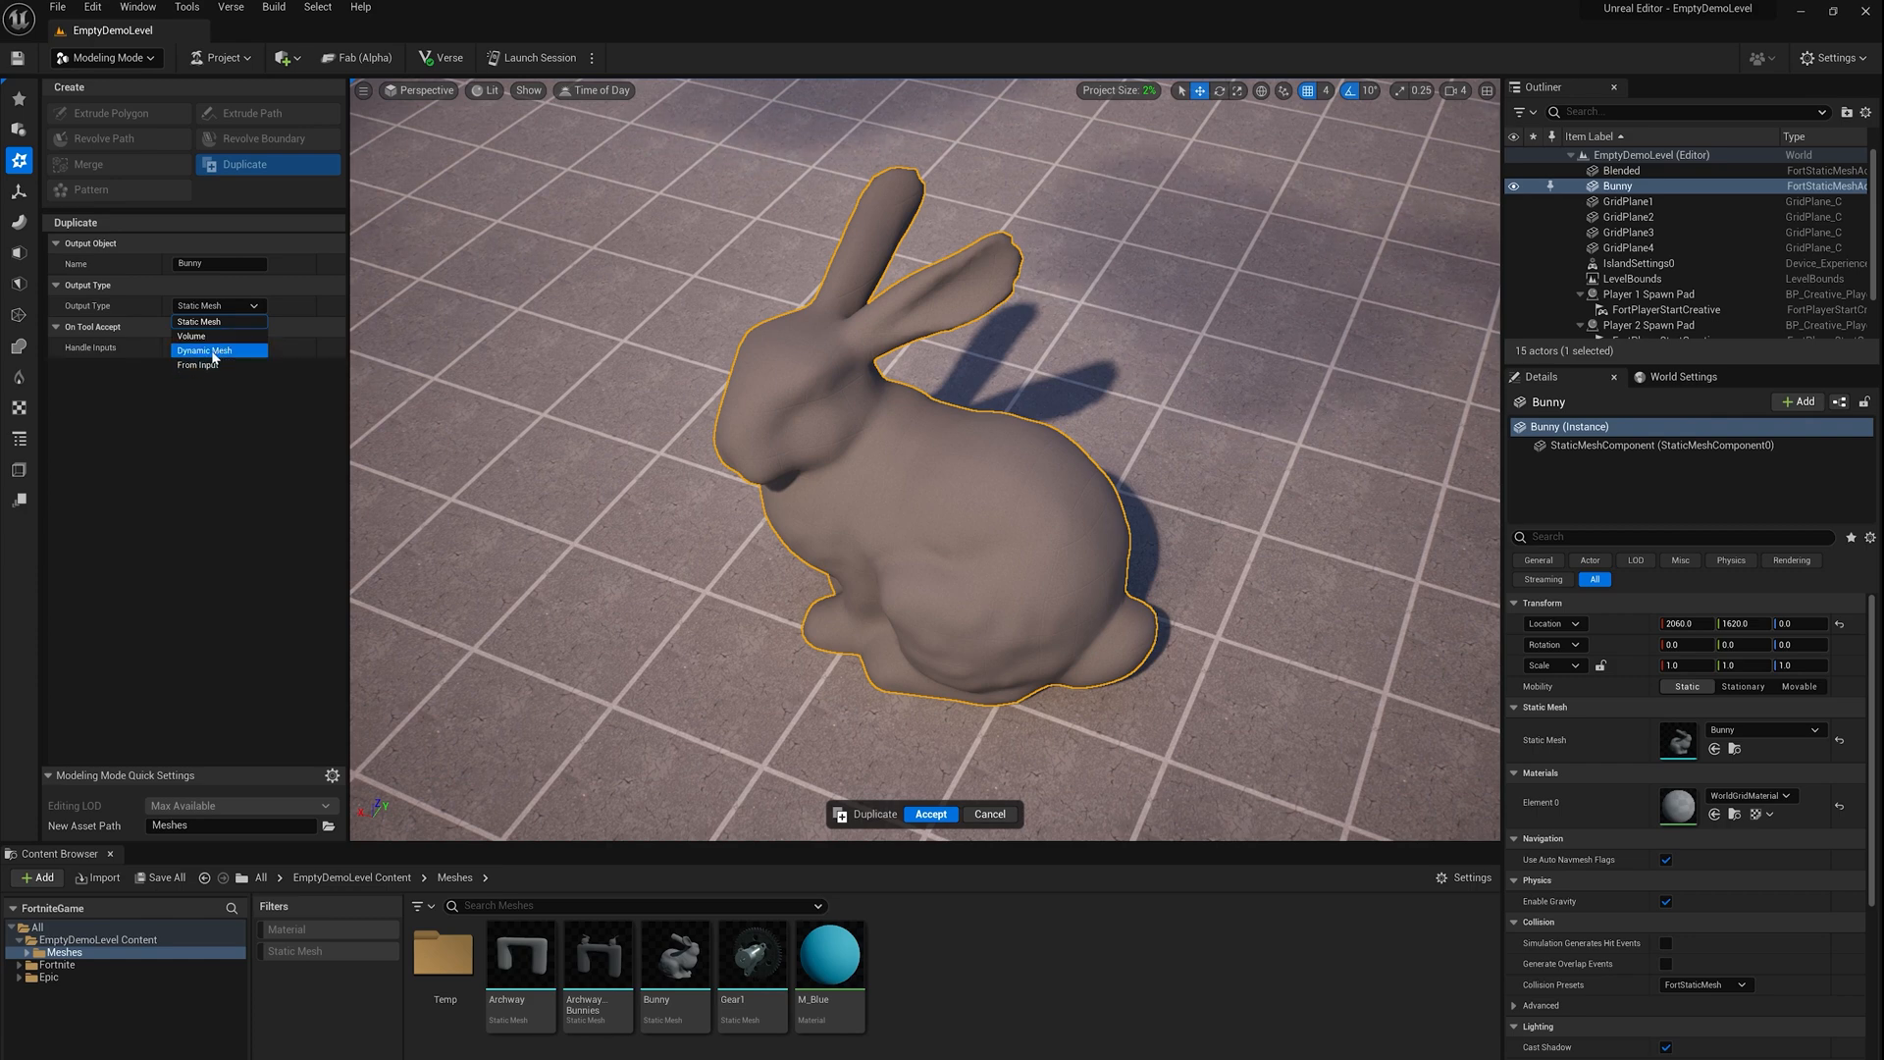
Duplicate Bunny as a Dynamic Mesh named Bunny2, keeping the original input
{"action": "left_click", "coordinate": [204, 349]}
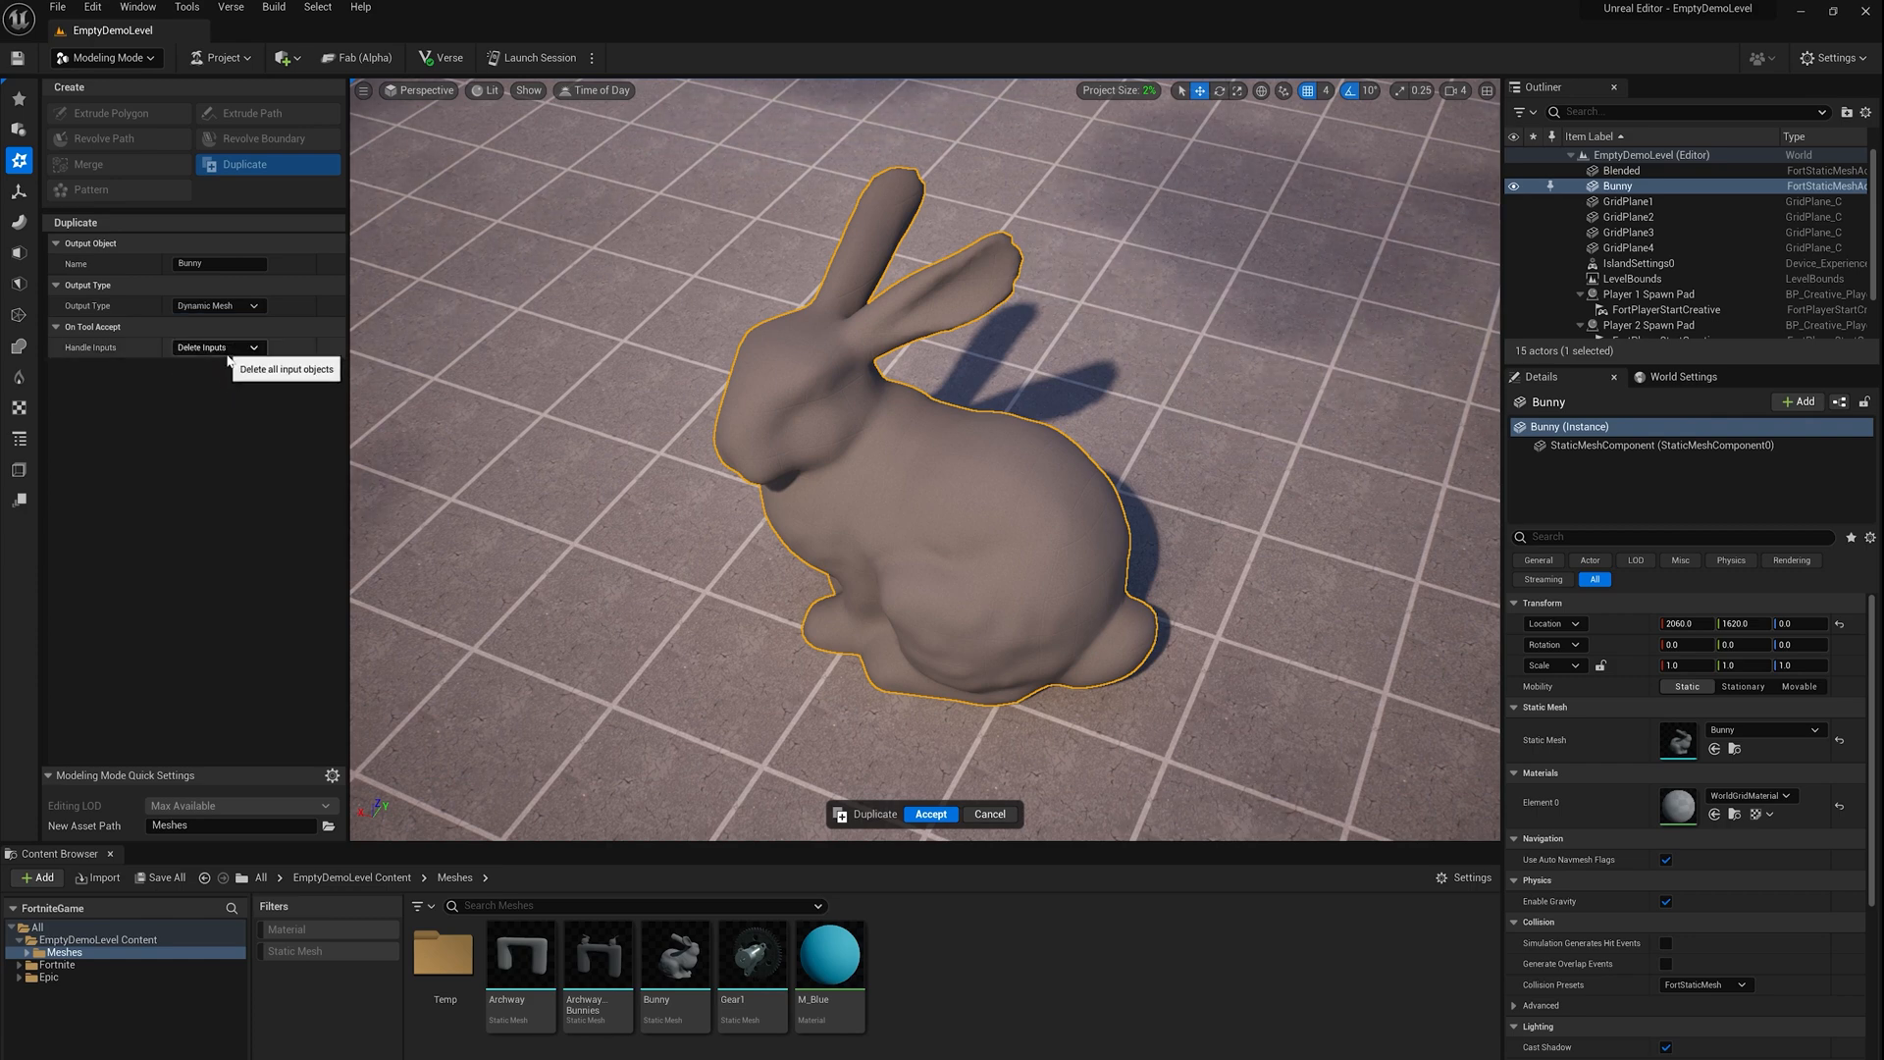
{"action": "left_click", "coordinate": [218, 347]}
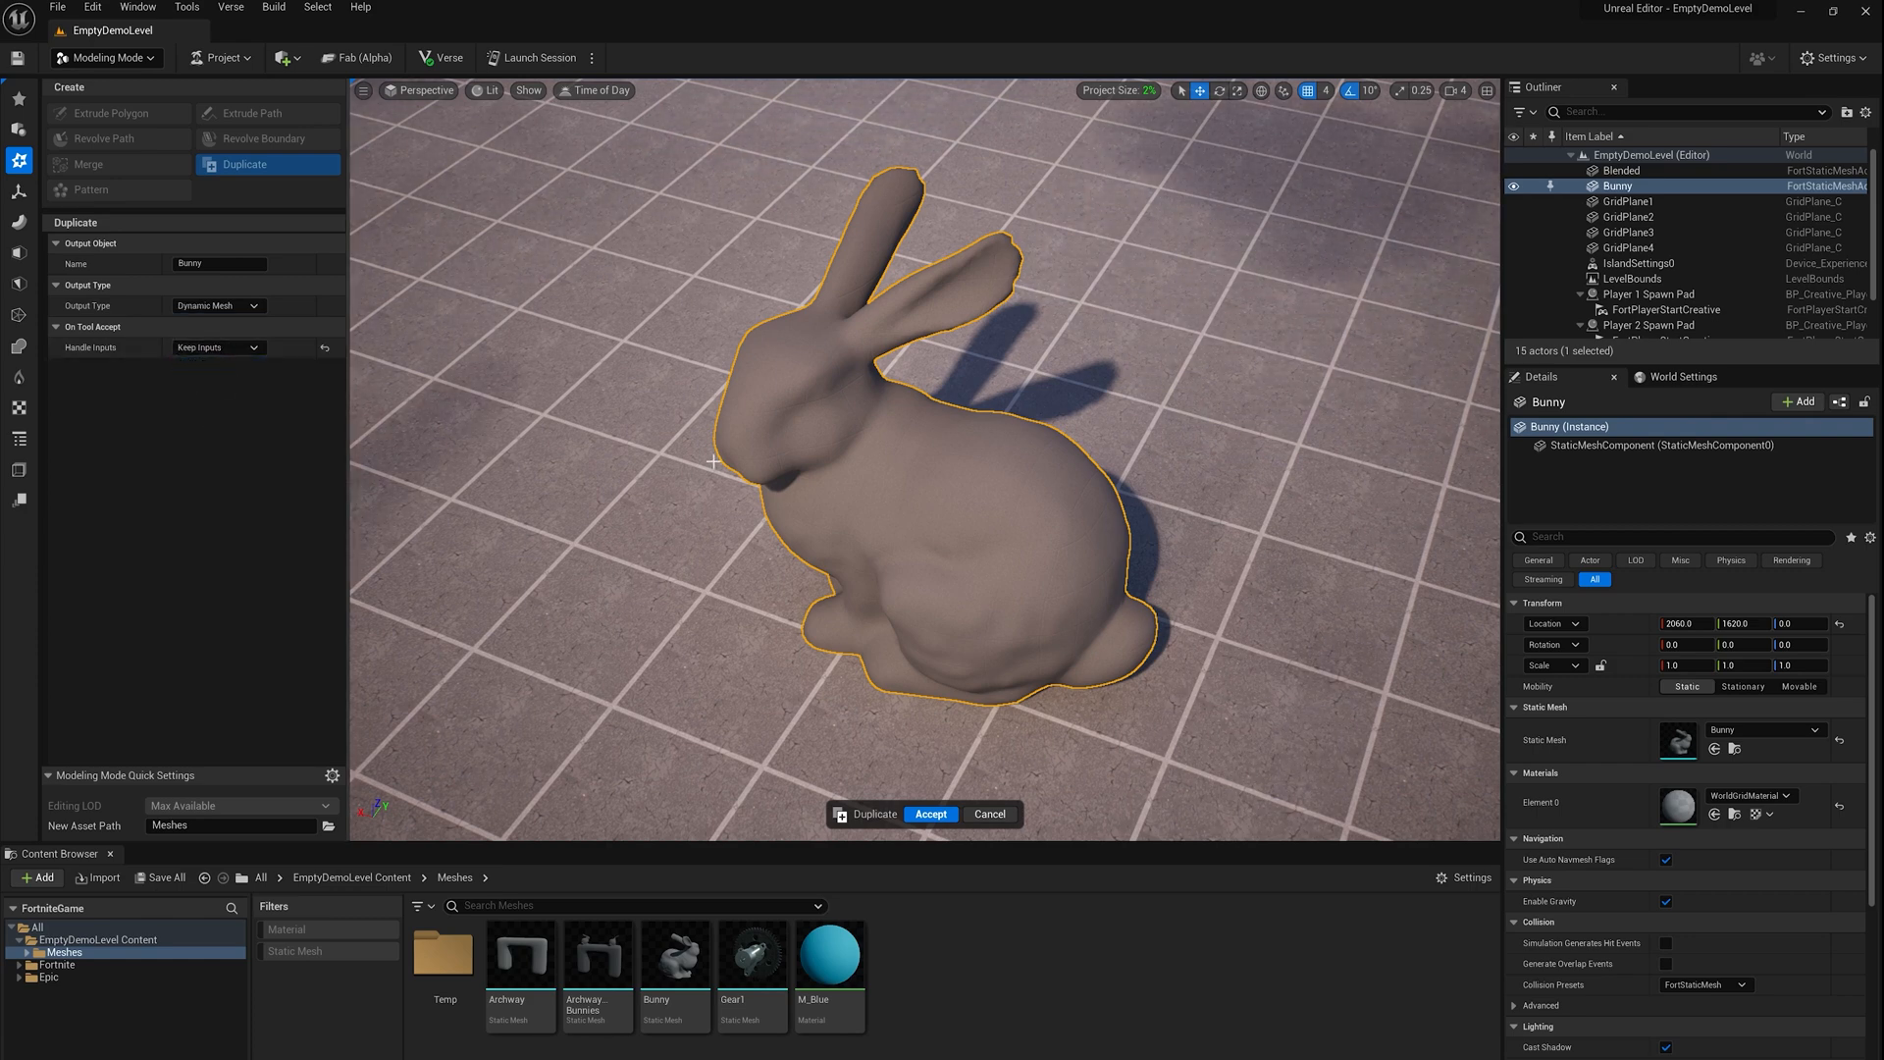
{"action": "left_click", "coordinate": [930, 812]}
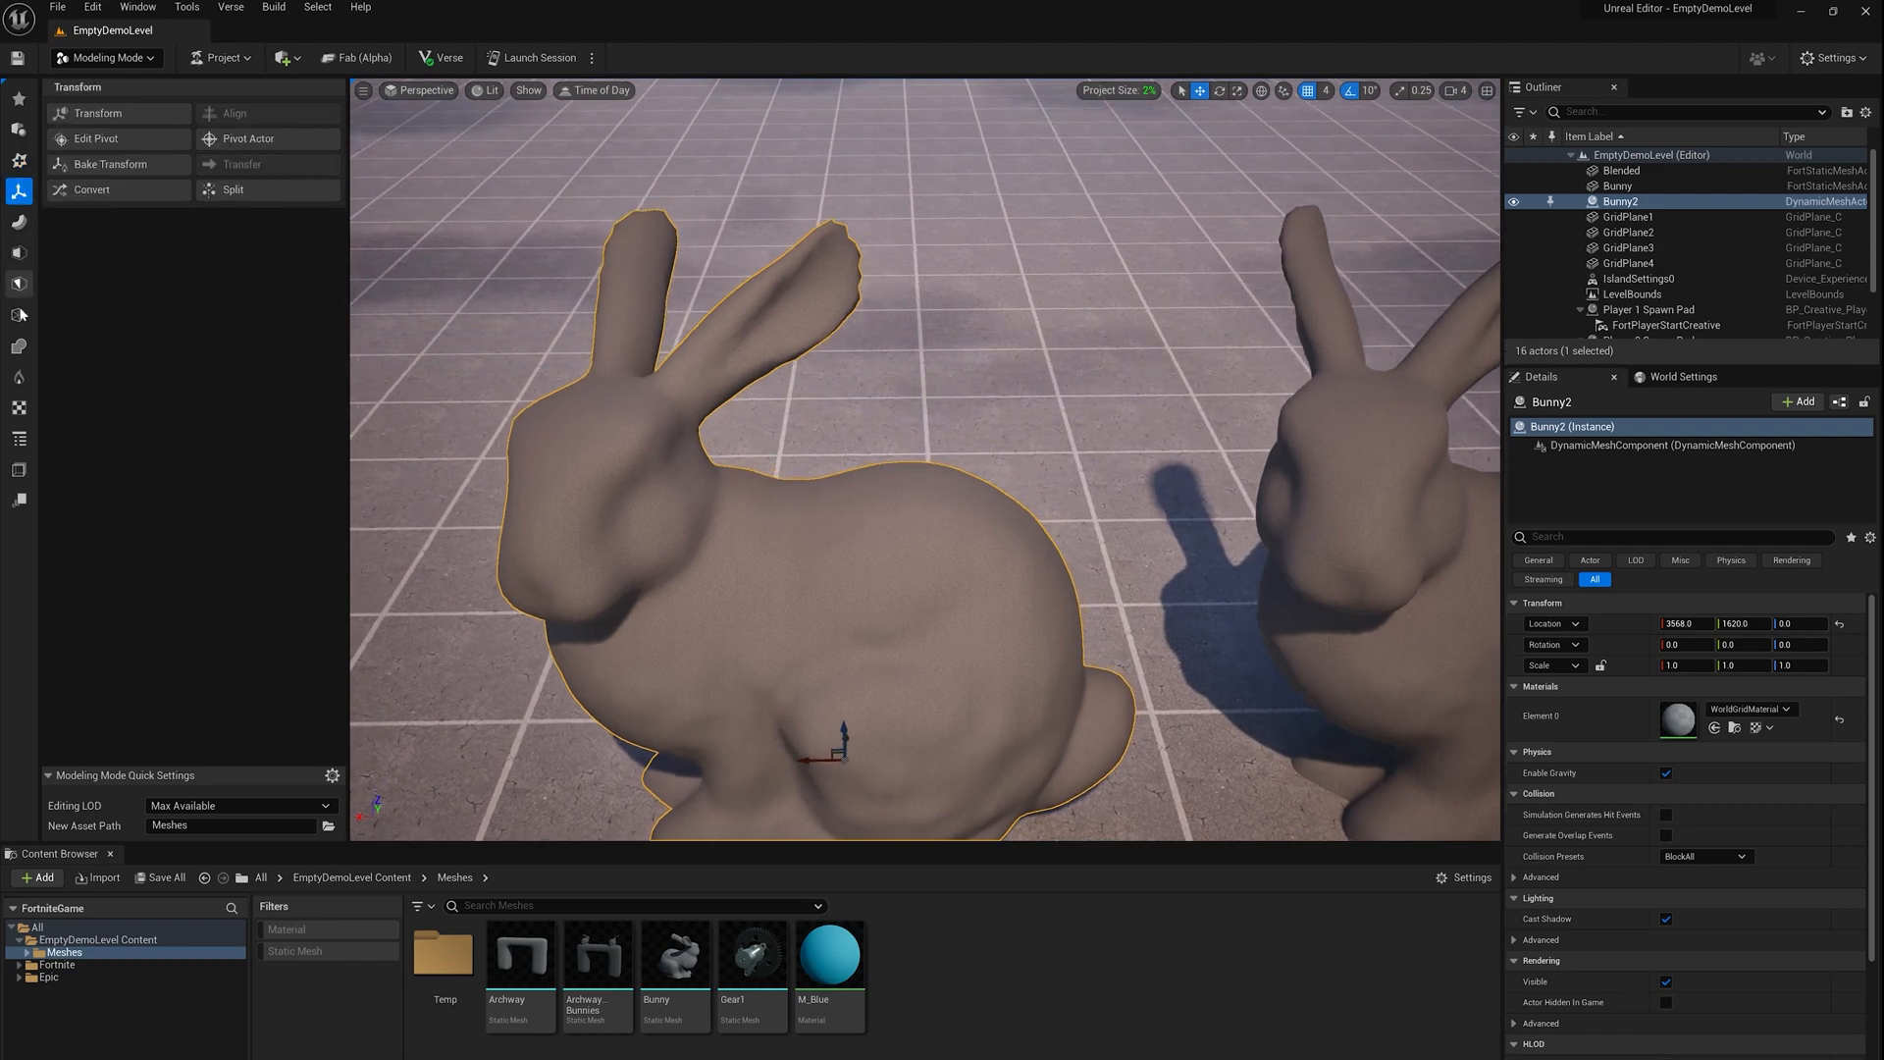
Brush-select the triangles of one of Bunny2's ears with Tri Select
{"action": "left_click", "coordinate": [17, 283]}
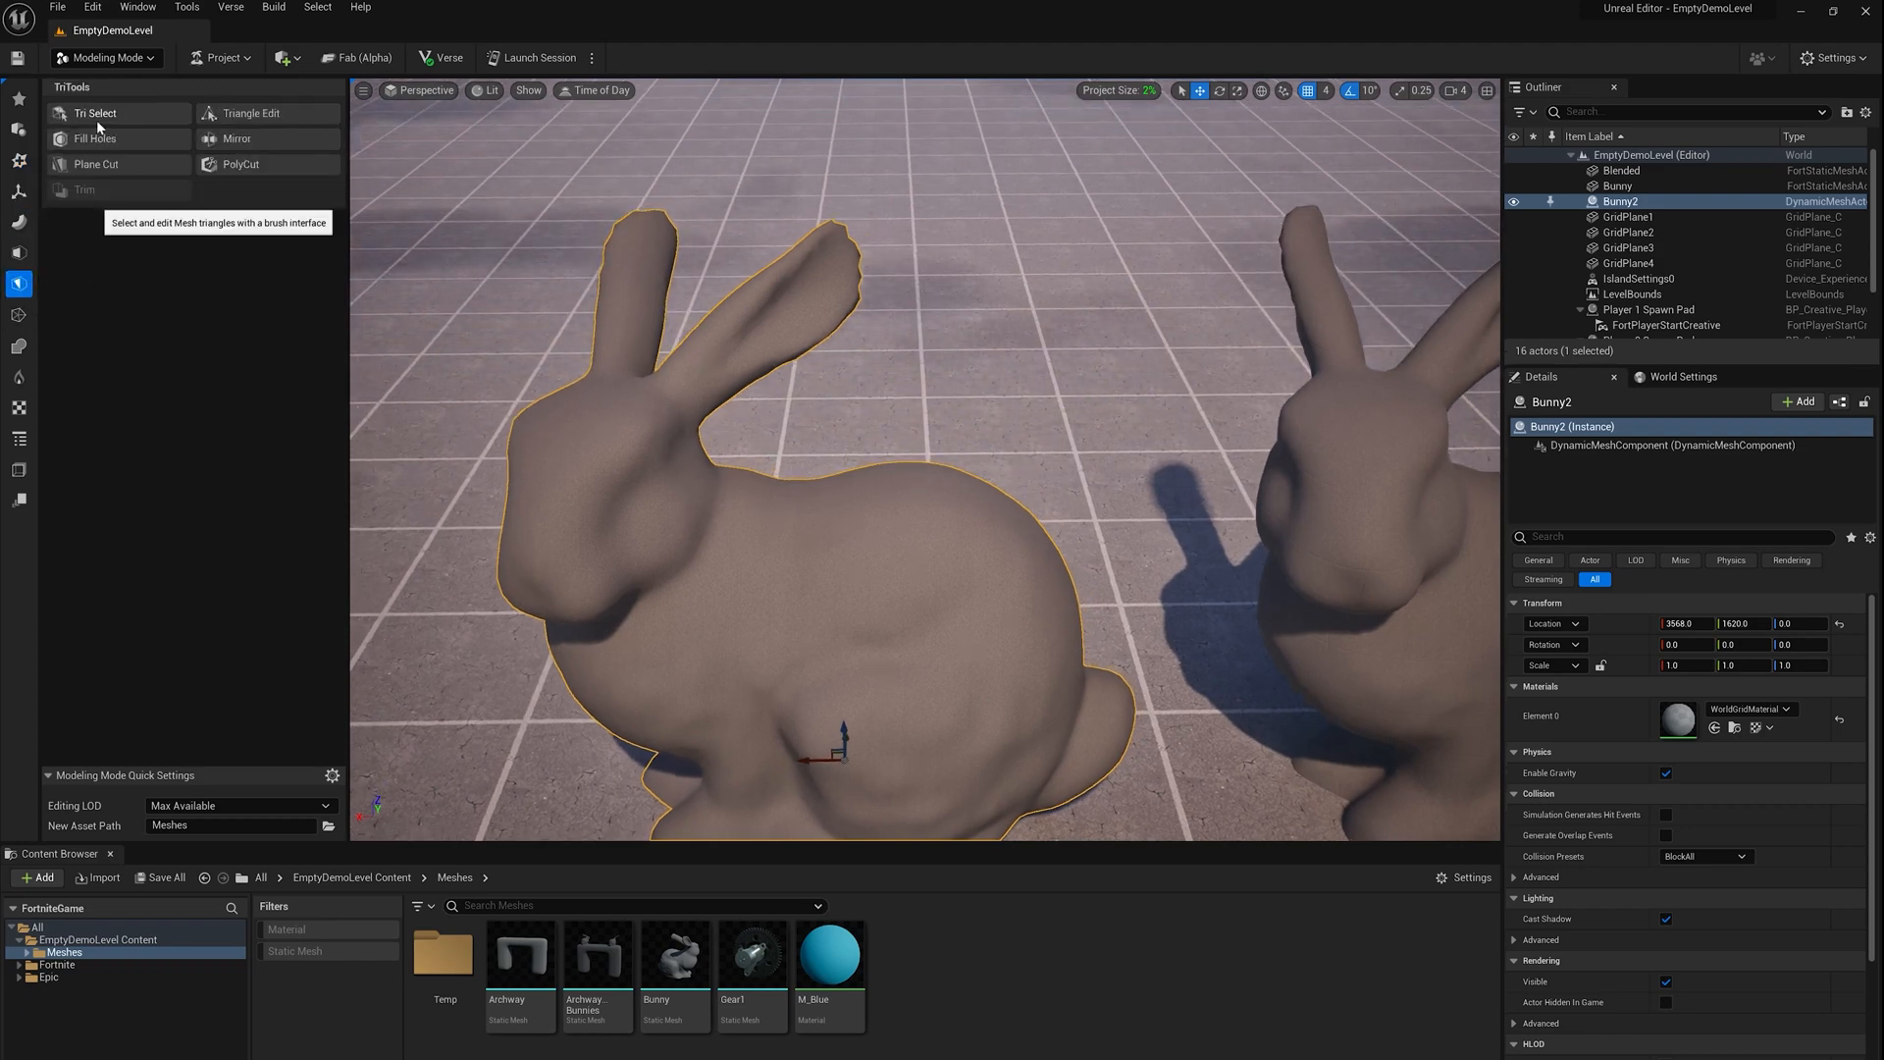
{"action": "left_click", "coordinate": [94, 112]}
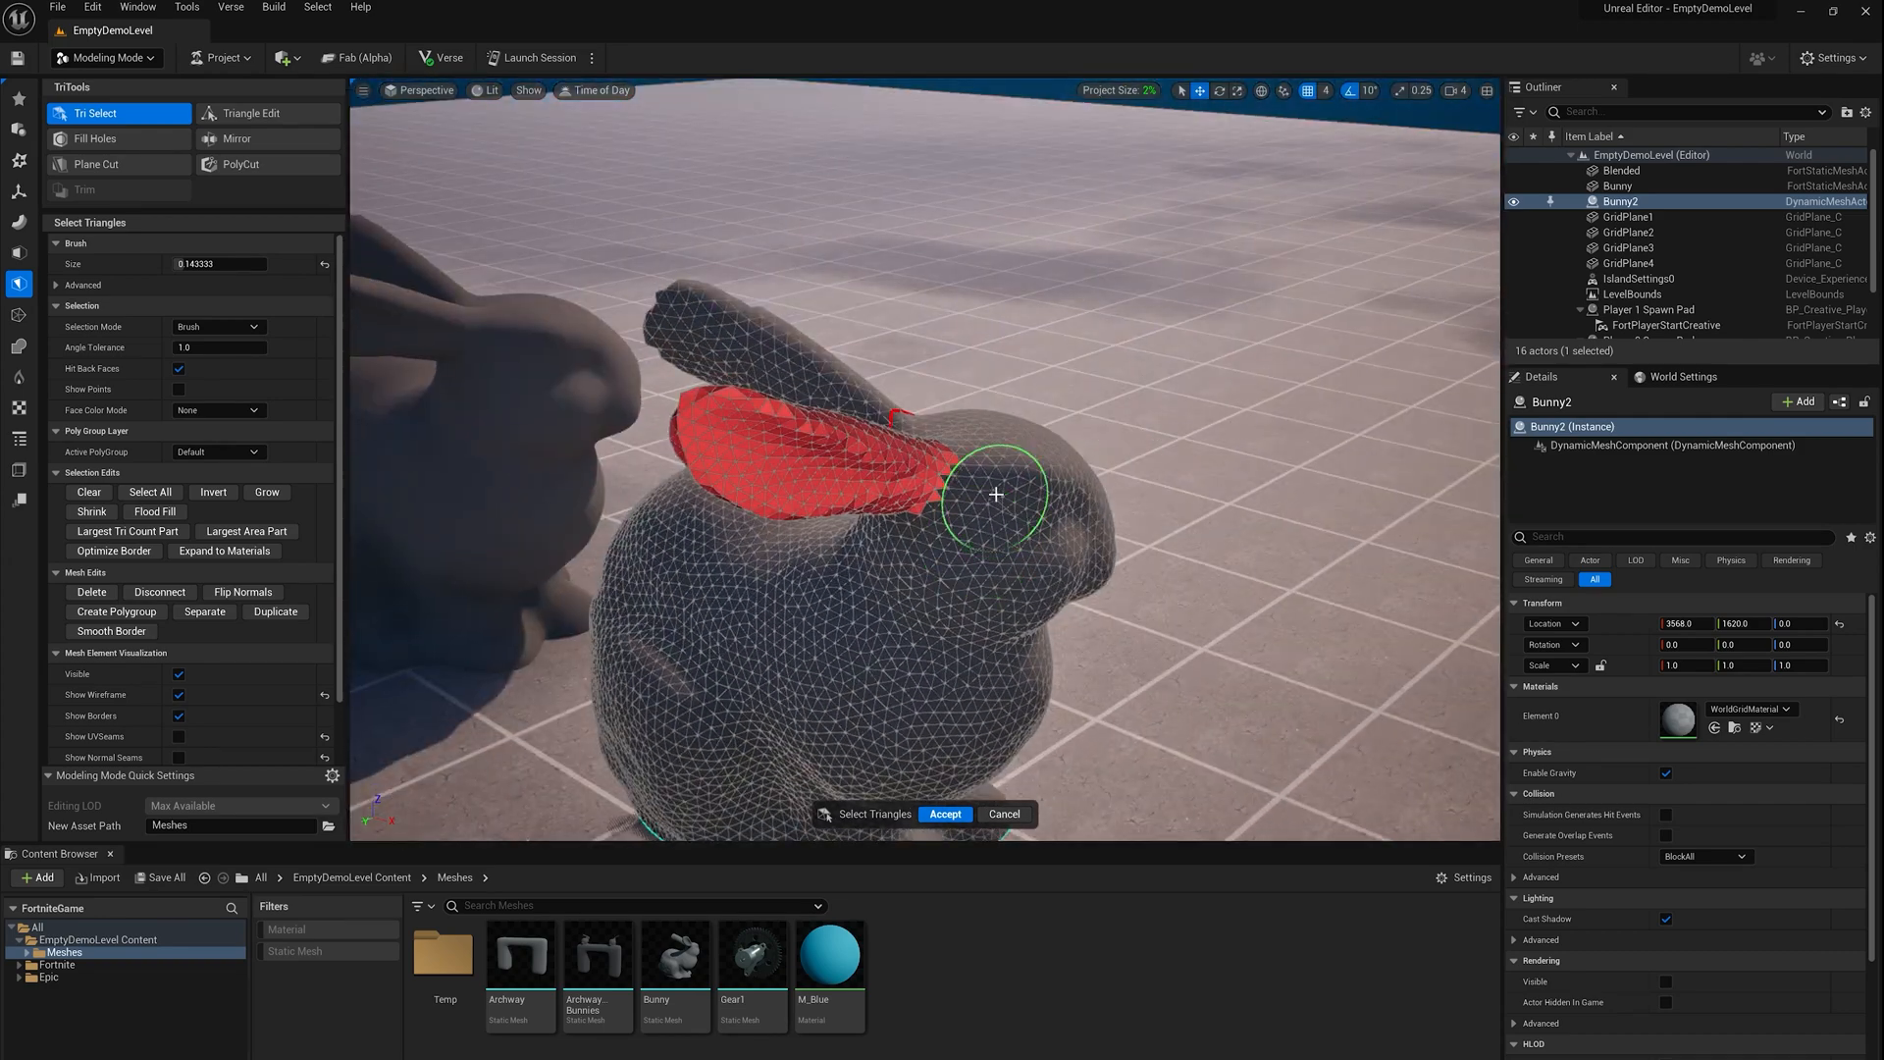
{"action": "left_click_drag", "start_coordinate": [995, 493], "coordinate": [871, 432]}
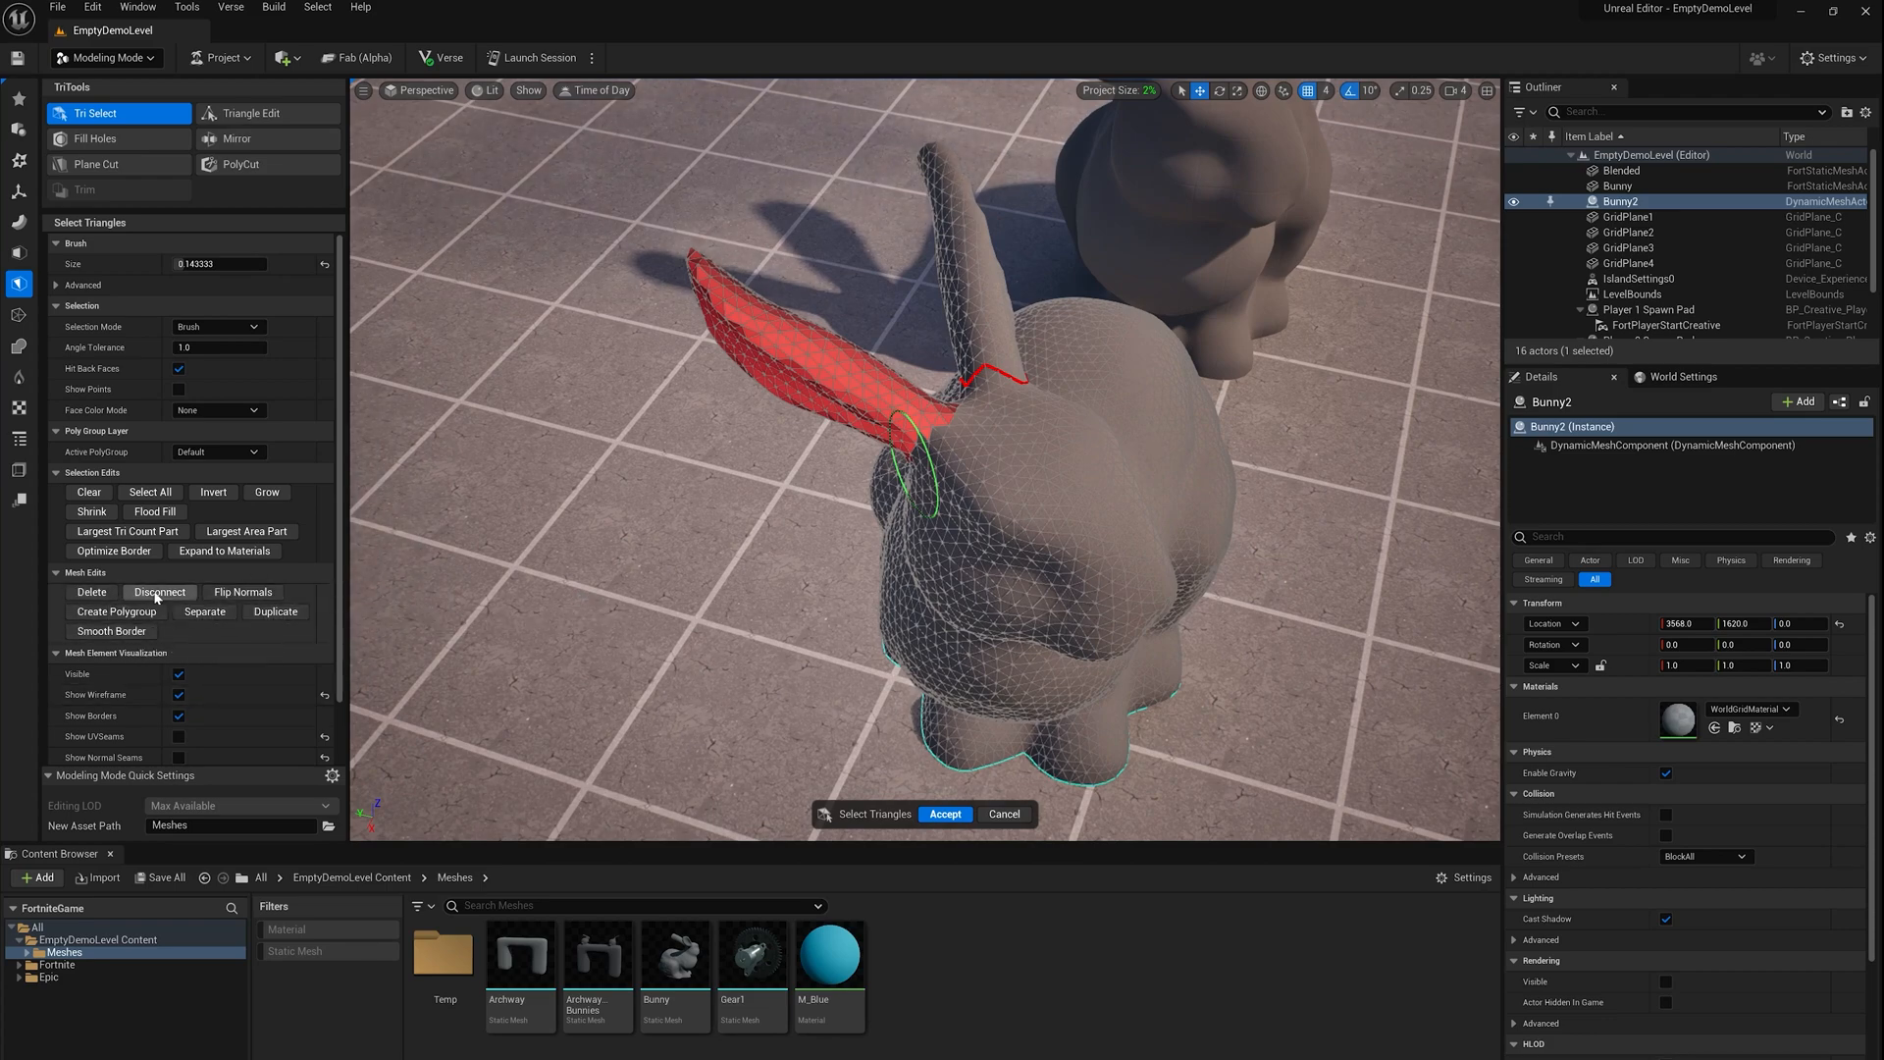
Disconnect the selected ear, then brush-select the tail triangles and disconnect them too
{"action": "left_click", "coordinate": [157, 591]}
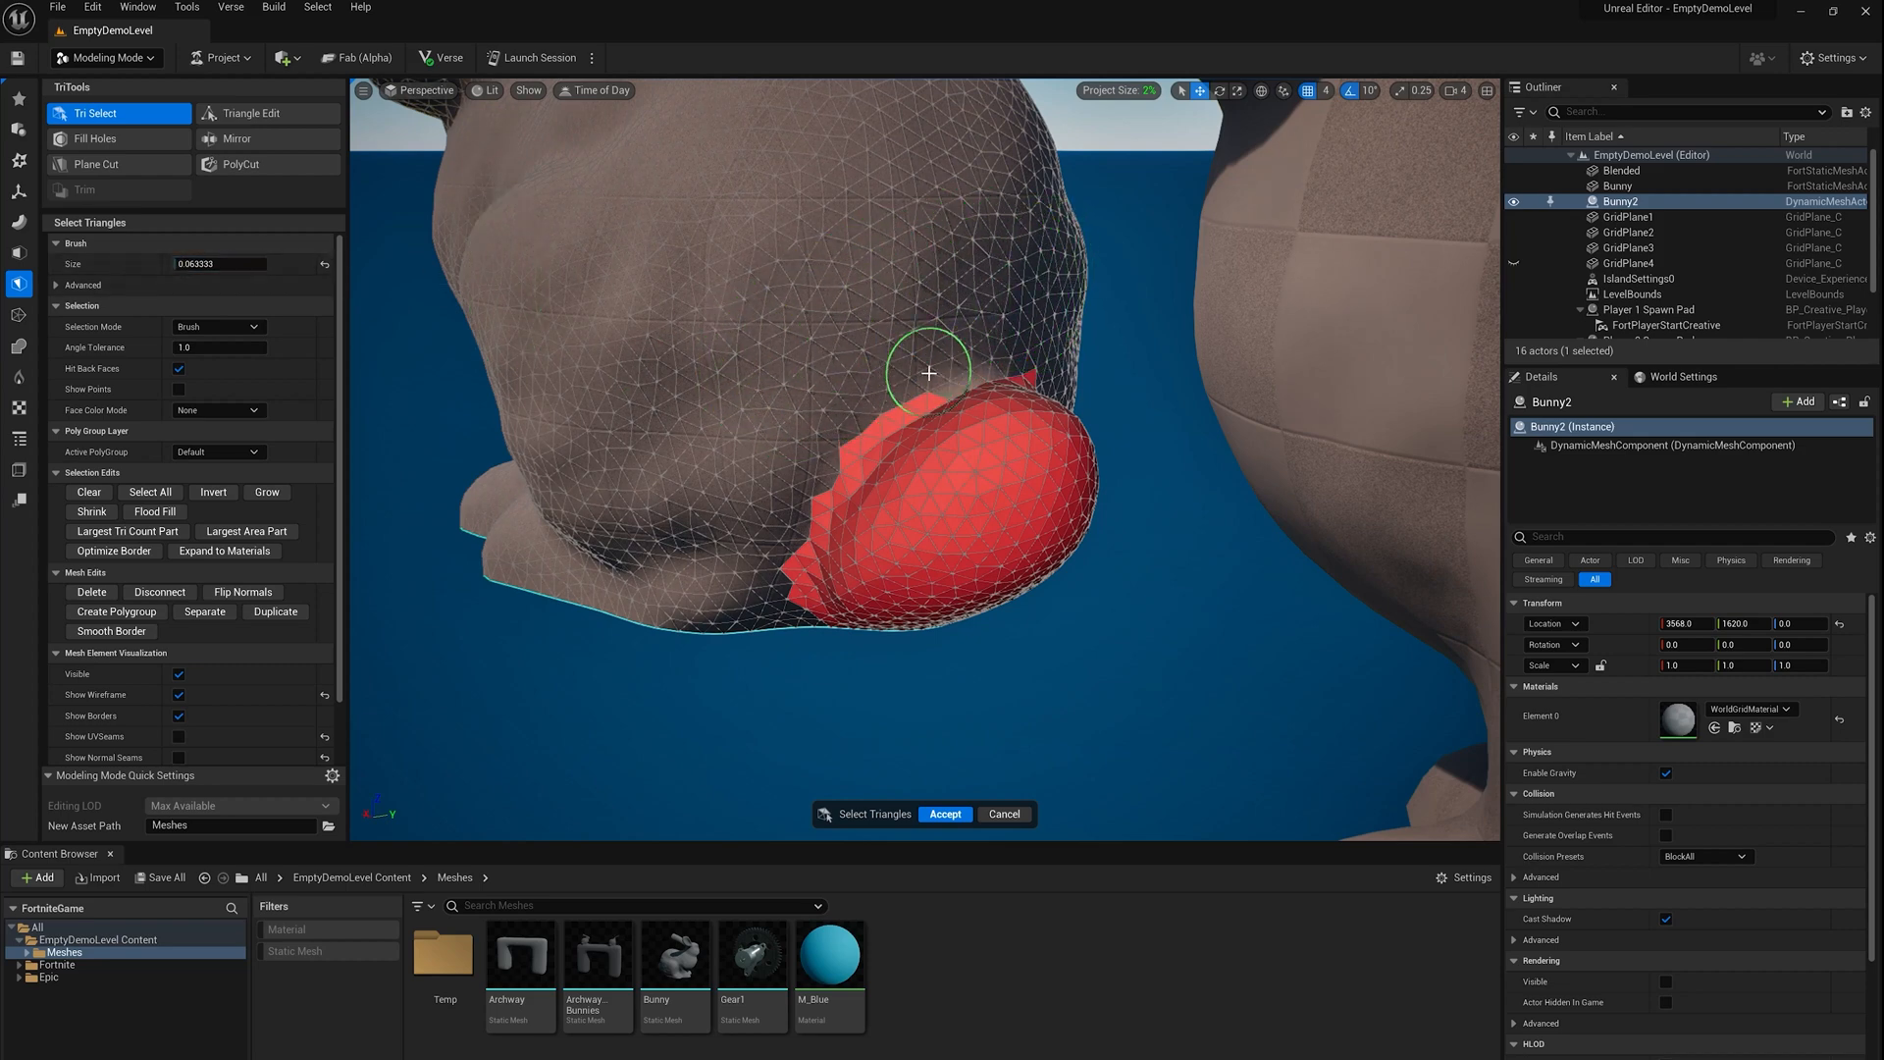
{"action": "left_click_drag", "start_coordinate": [928, 373], "coordinate": [826, 445]}
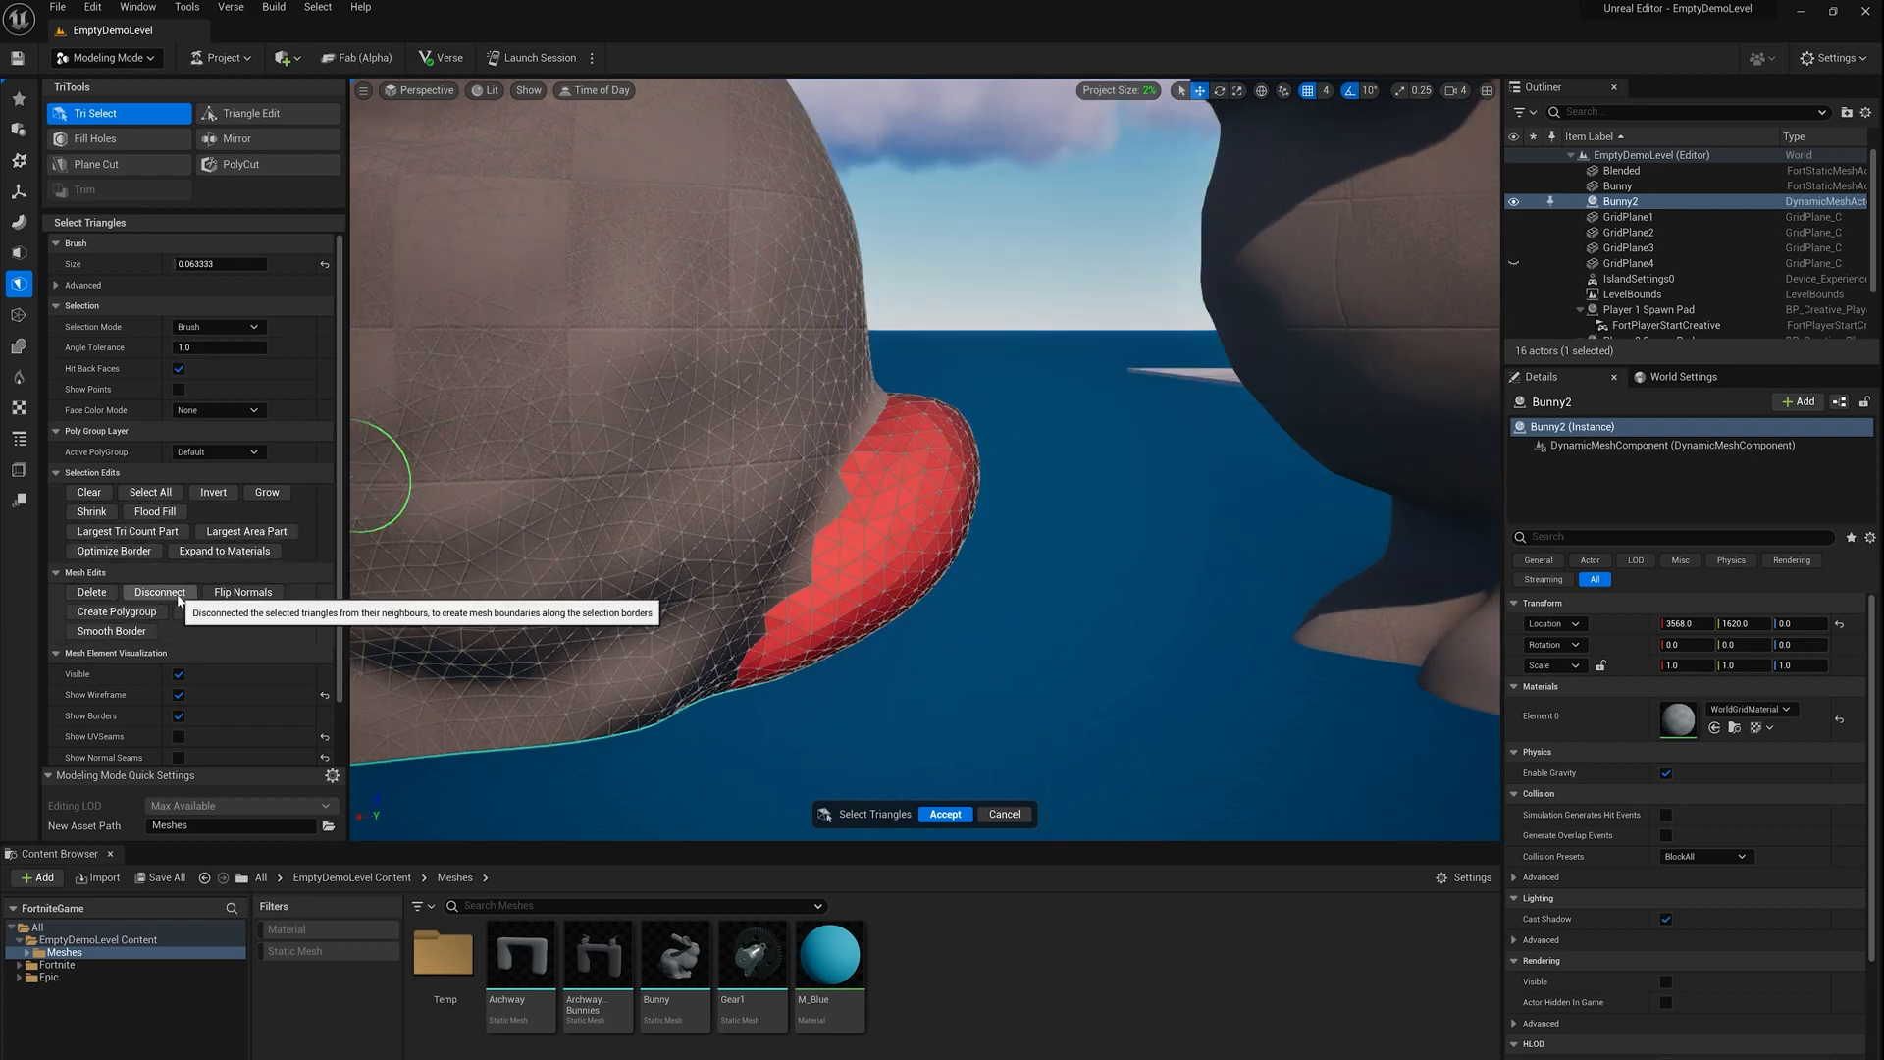
{"action": "left_click", "coordinate": [157, 591]}
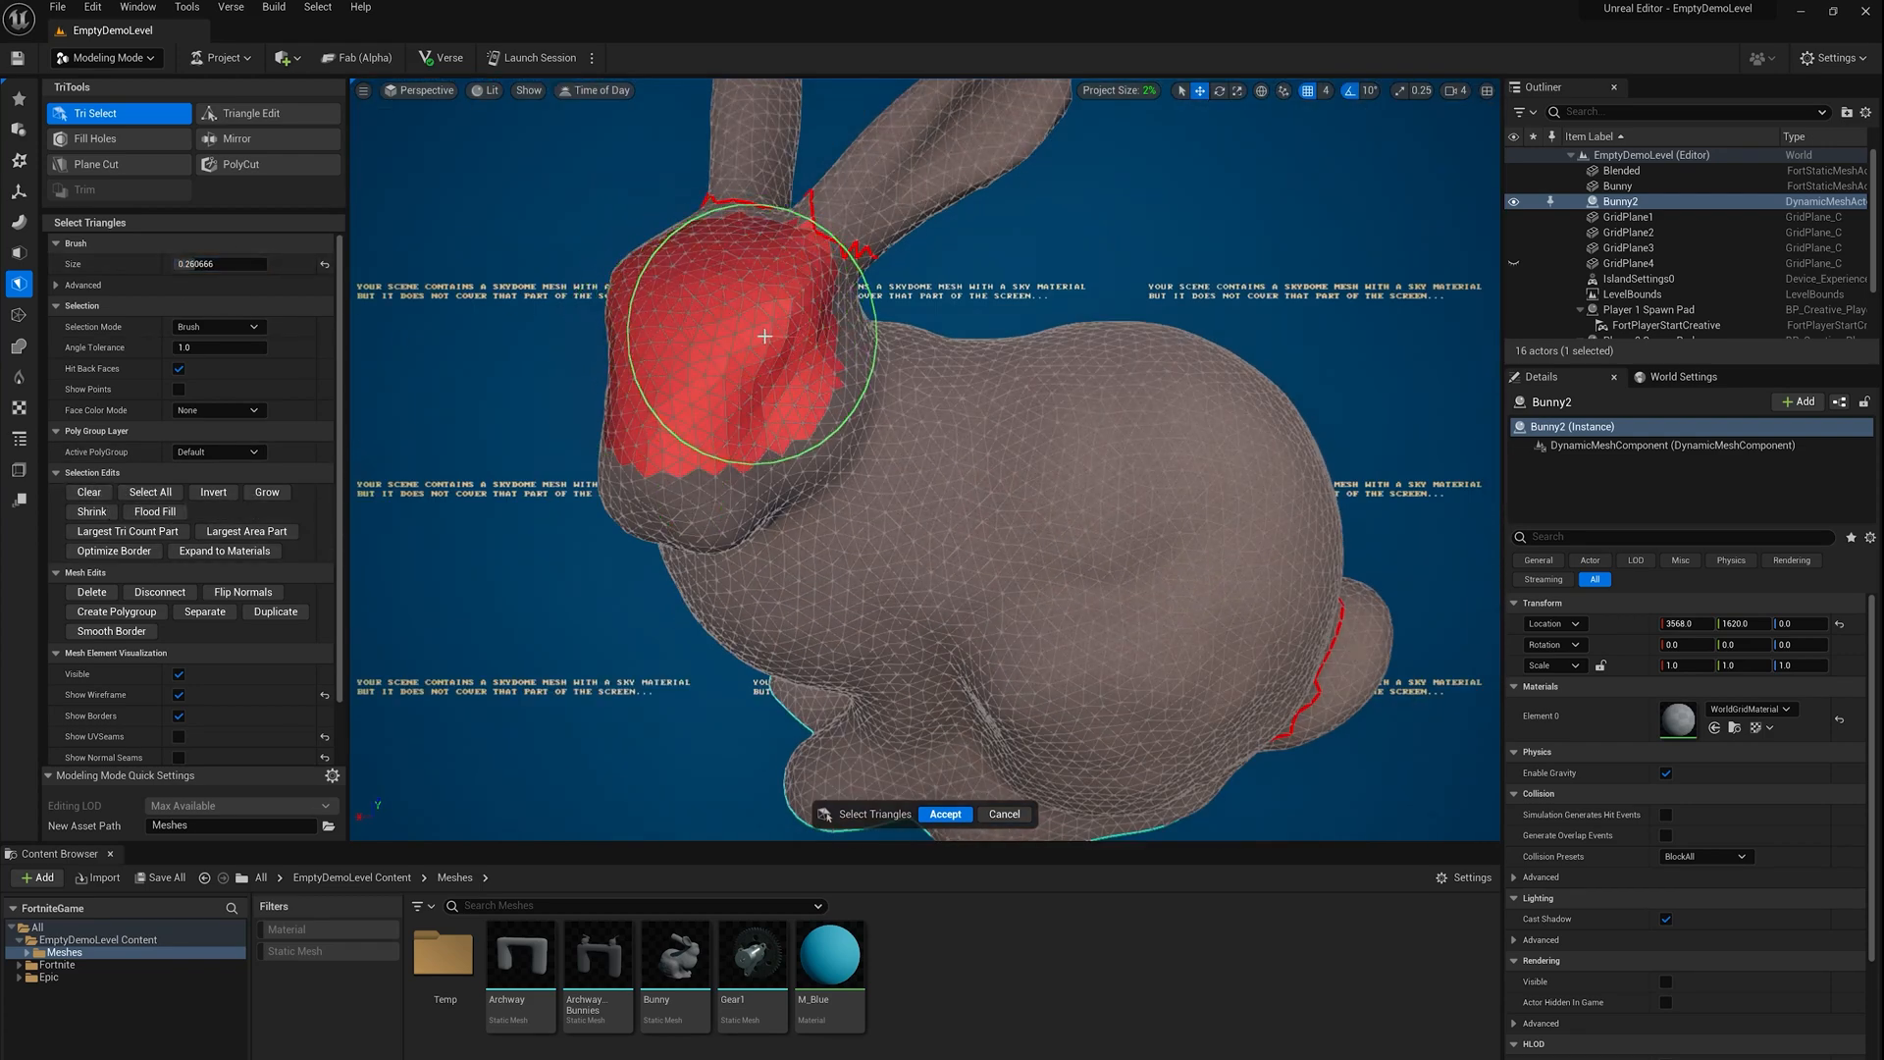
Select Bunny2's whole head, disconnect it along the neck, and accept the Tri Select edits
{"action": "left_click_drag", "start_coordinate": [764, 336], "coordinate": [726, 249]}
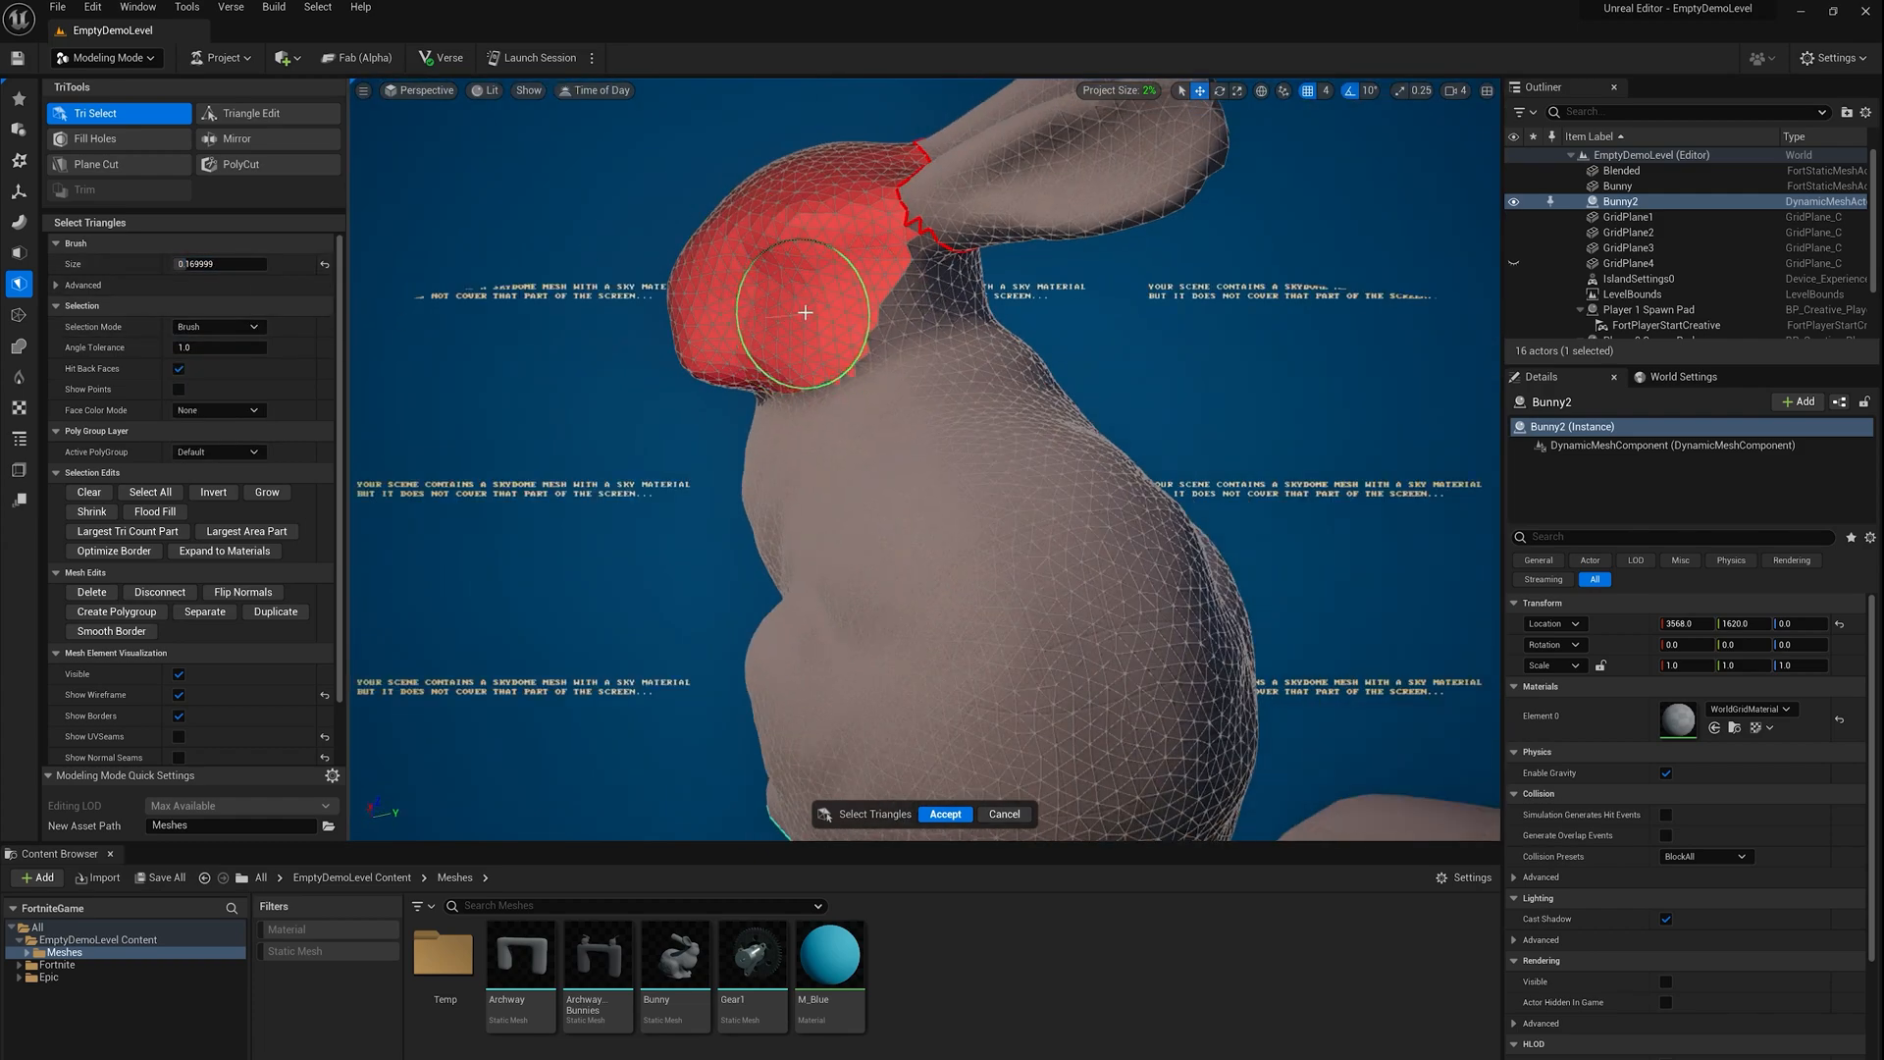
{"action": "left_click_drag", "start_coordinate": [805, 312], "coordinate": [1081, 309]}
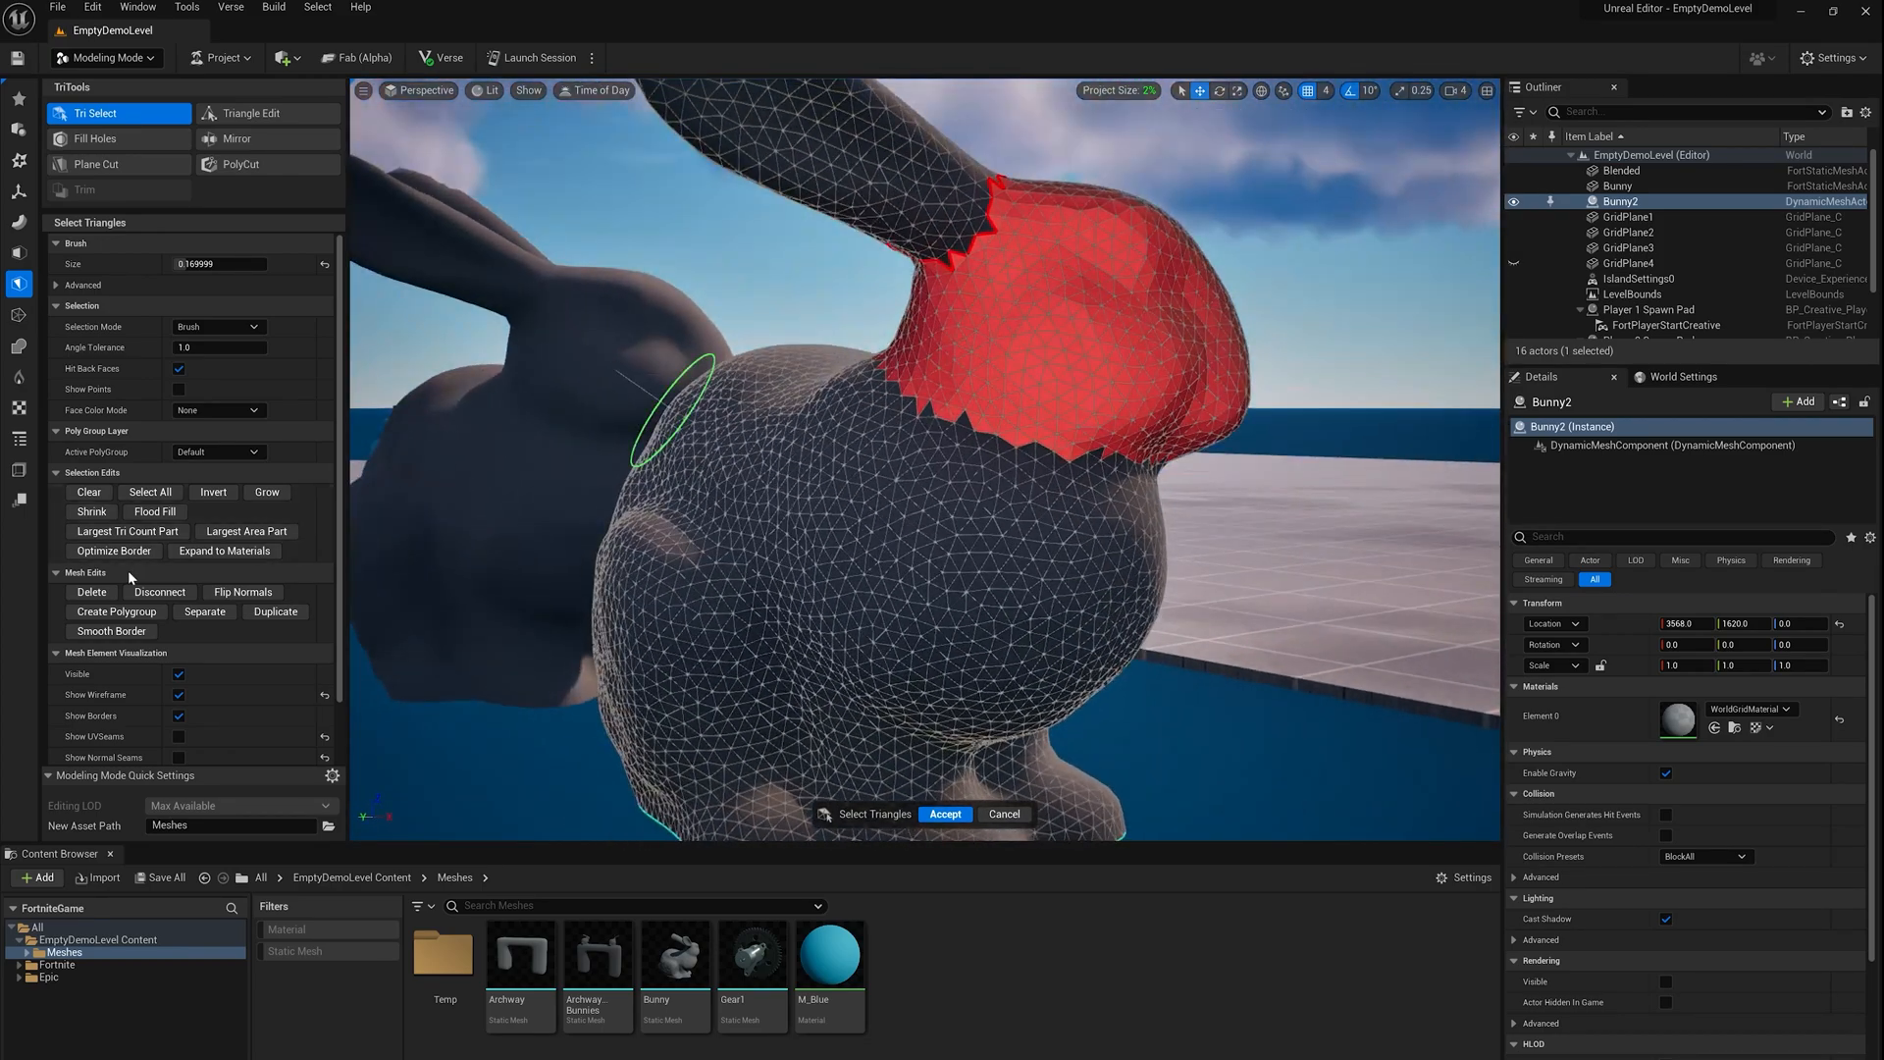
{"action": "left_click", "coordinate": [91, 510]}
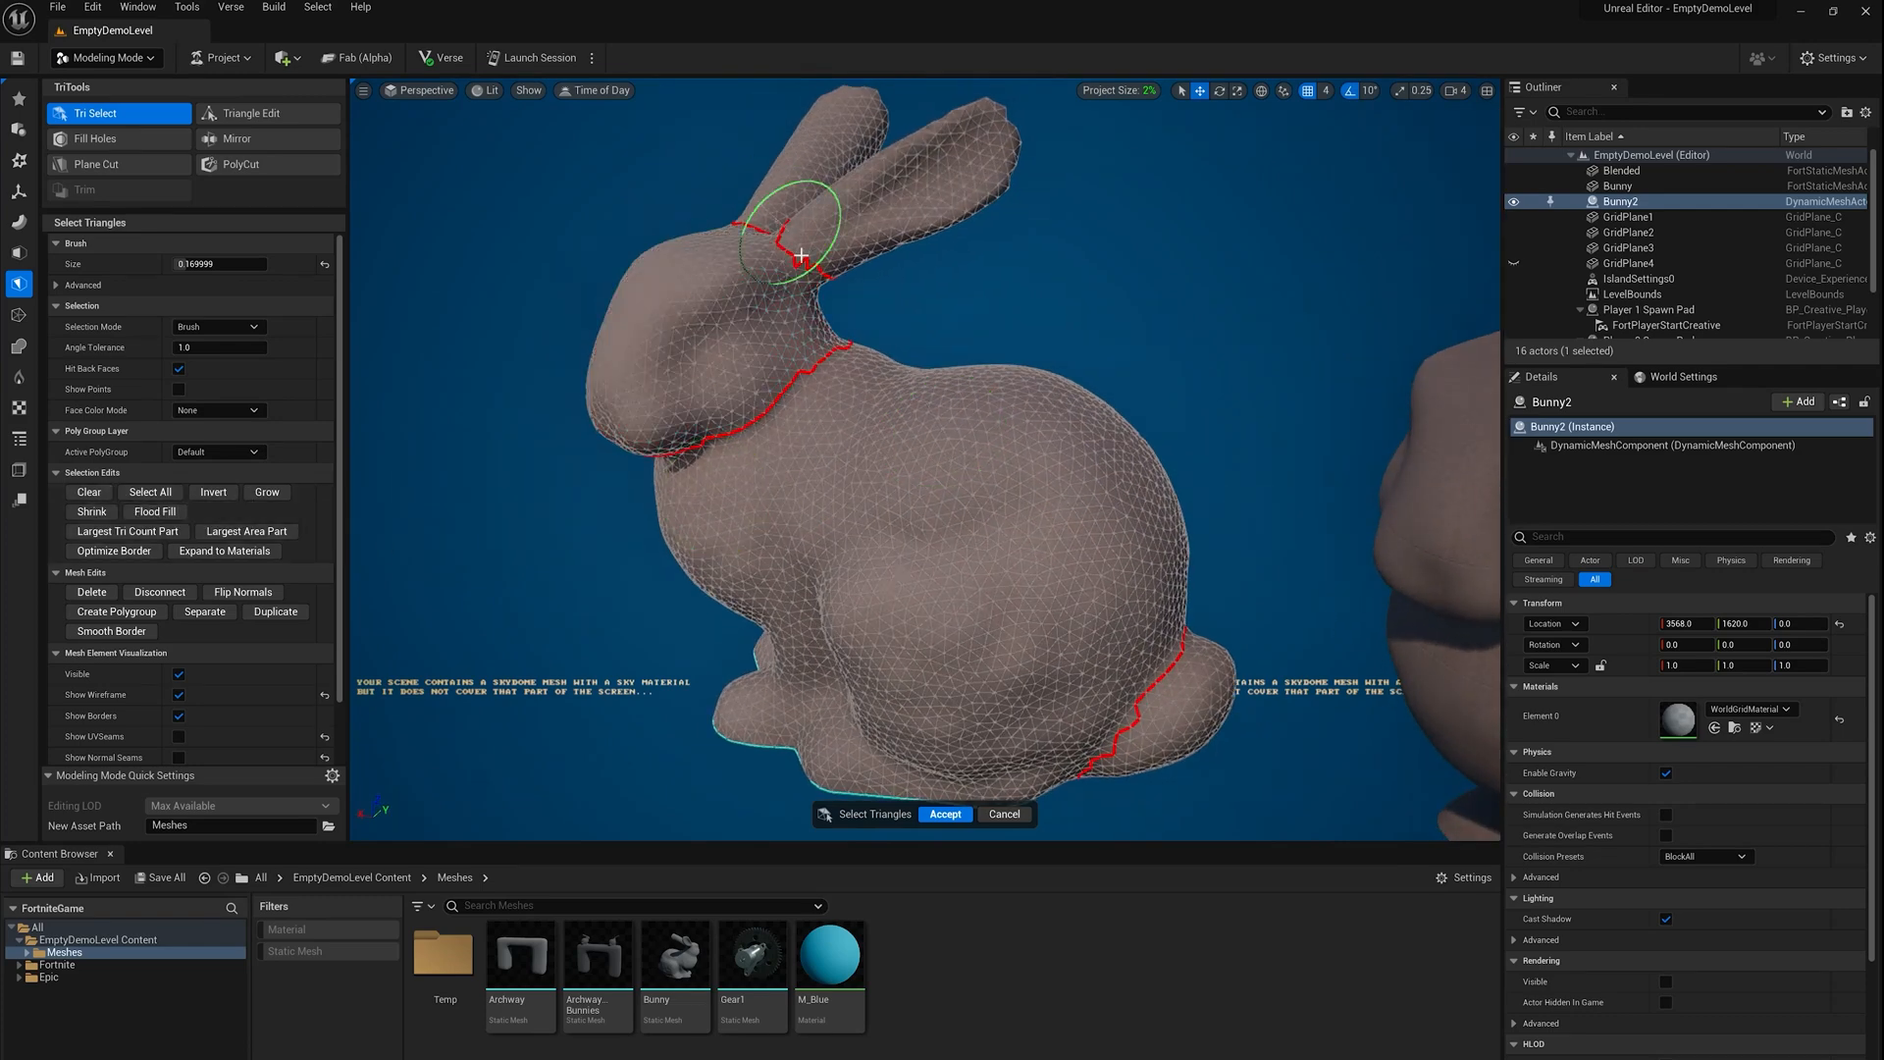
{"action": "left_click", "coordinate": [946, 812]}
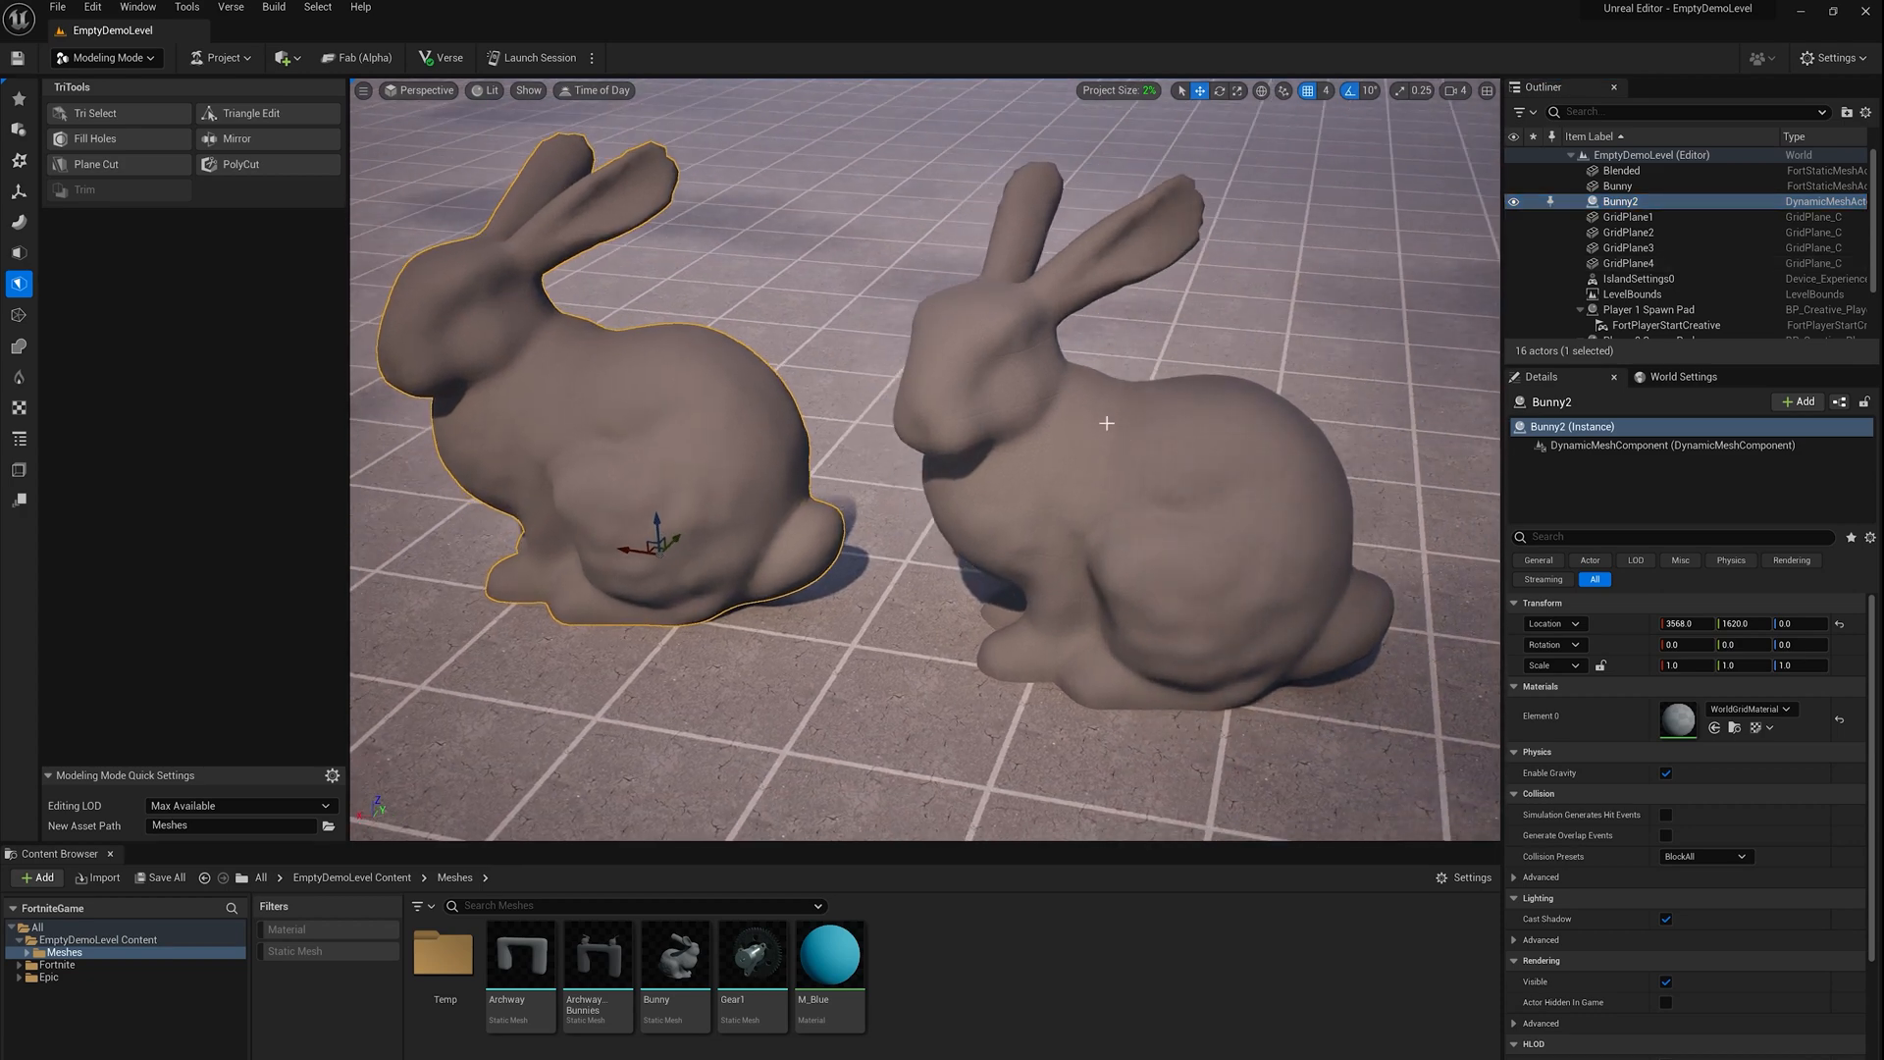
Preview Mesh To Collision for the bunnies twice and cancel both previews
{"action": "left_click", "coordinate": [1619, 184]}
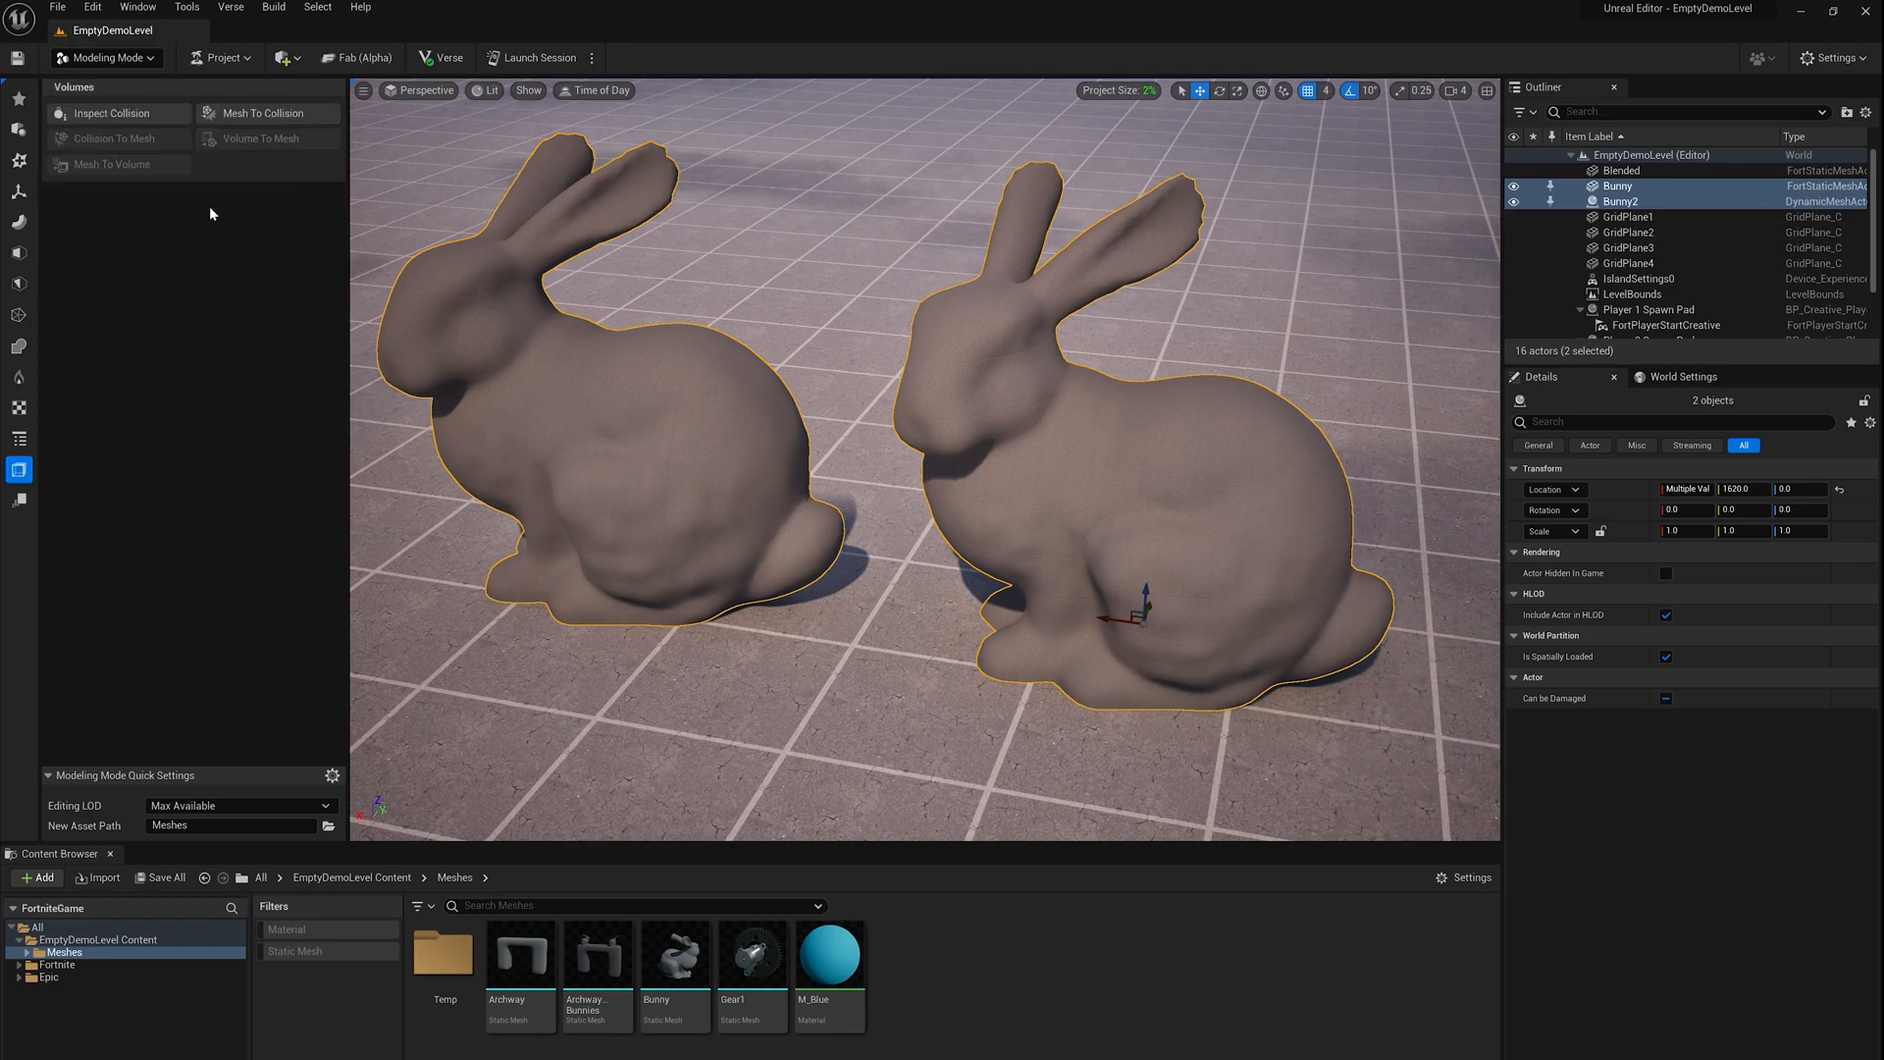
{"action": "left_click", "coordinate": [267, 112]}
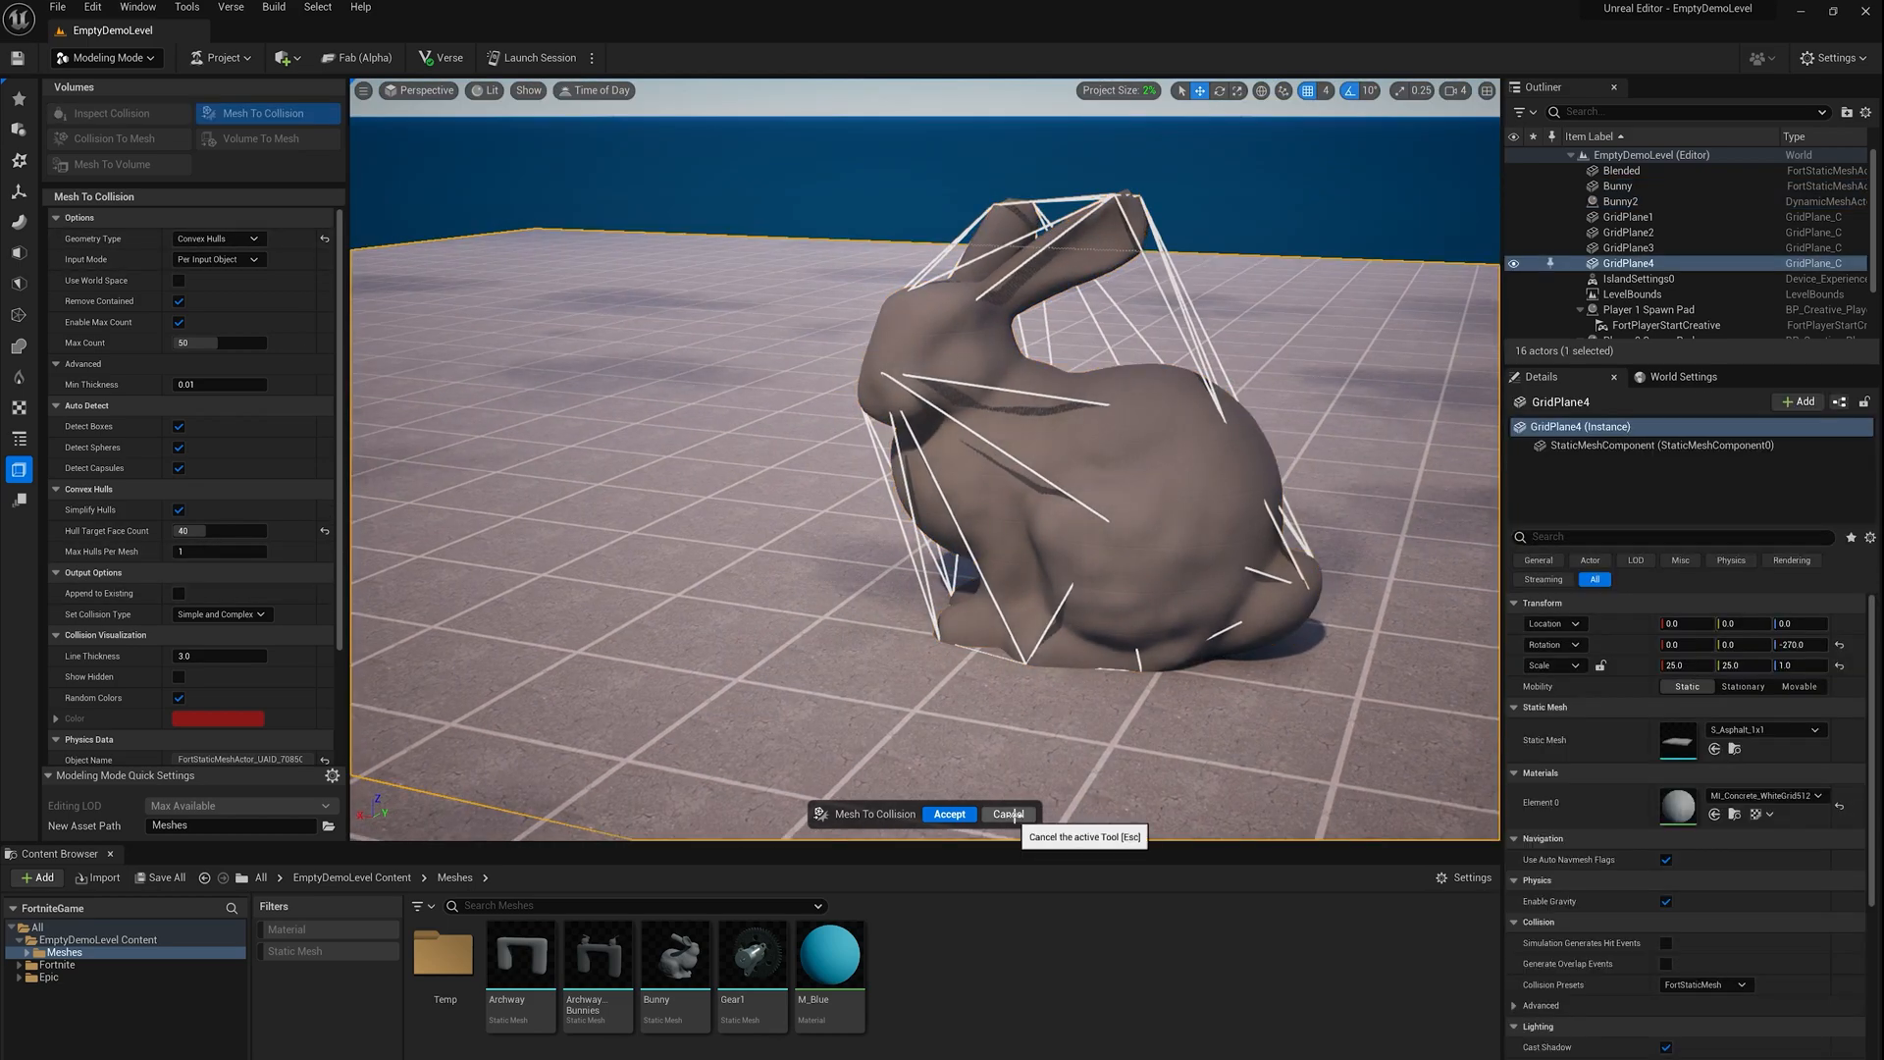
{"action": "left_click", "coordinate": [1006, 812]}
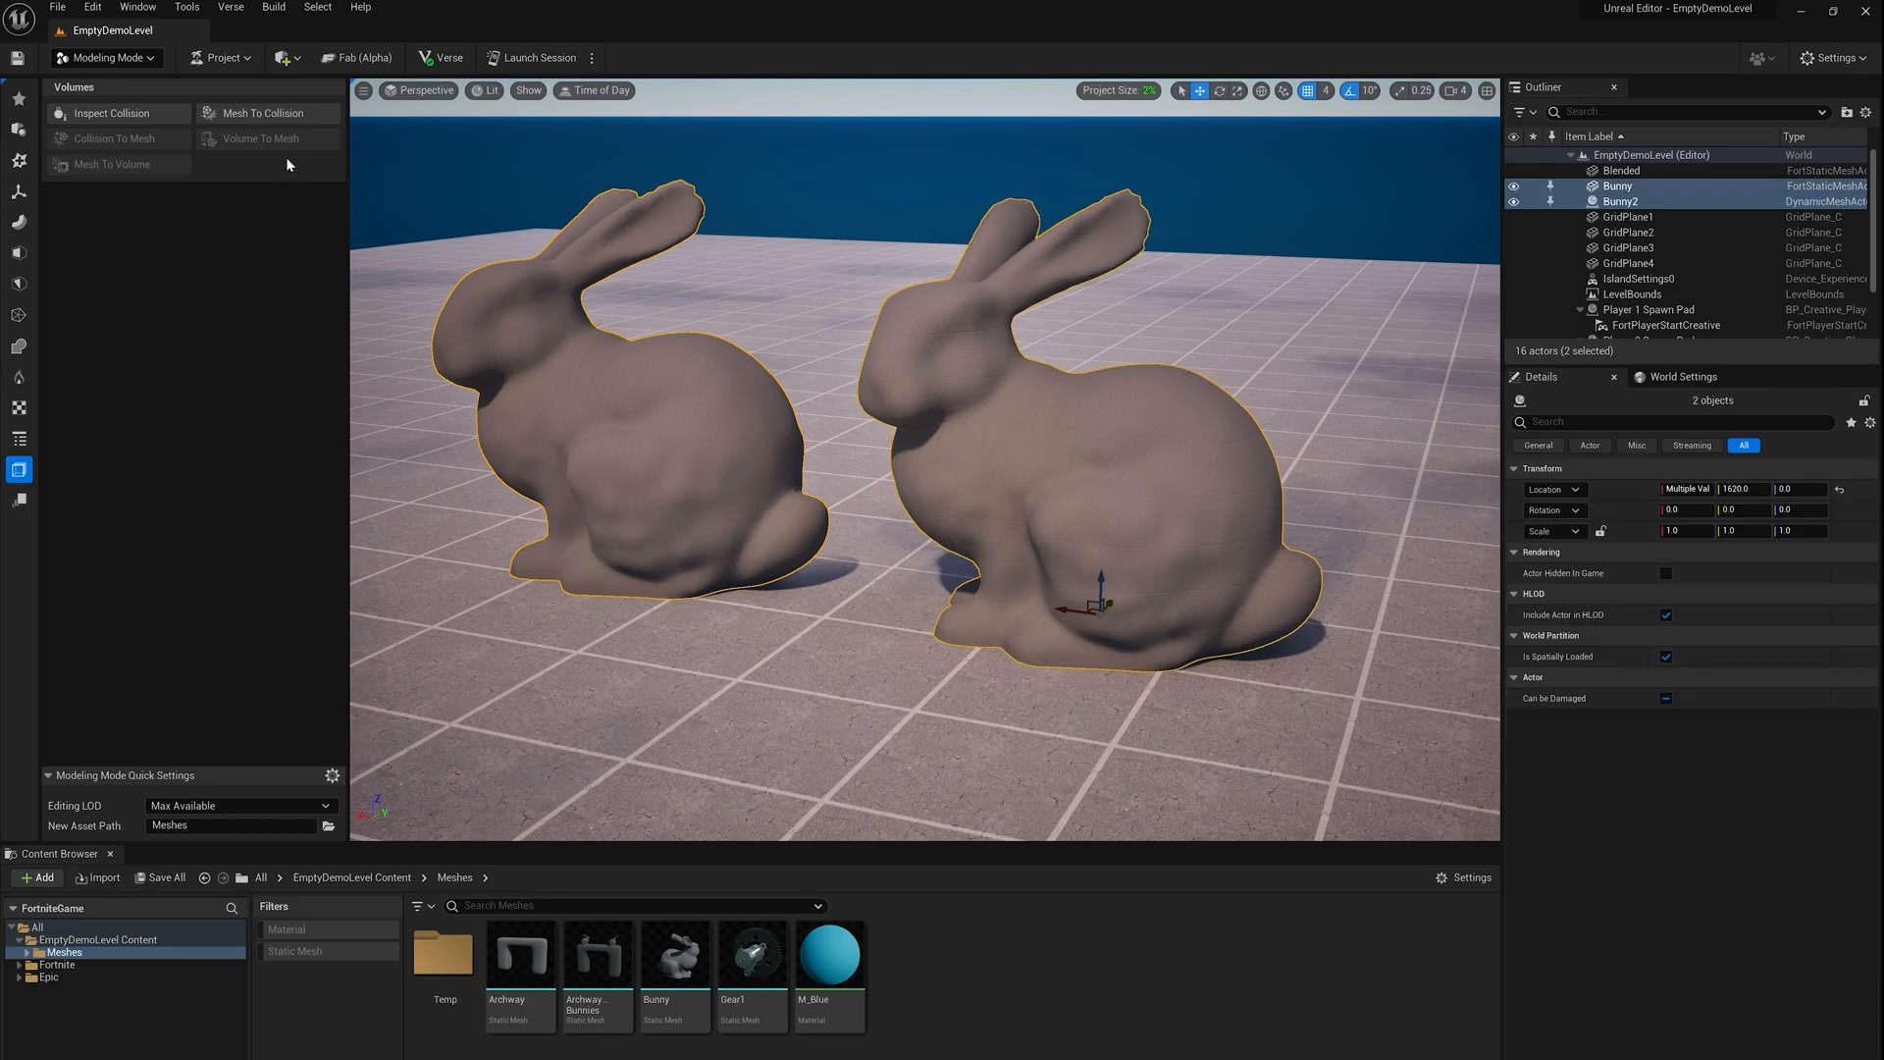
{"action": "left_click", "coordinate": [265, 111]}
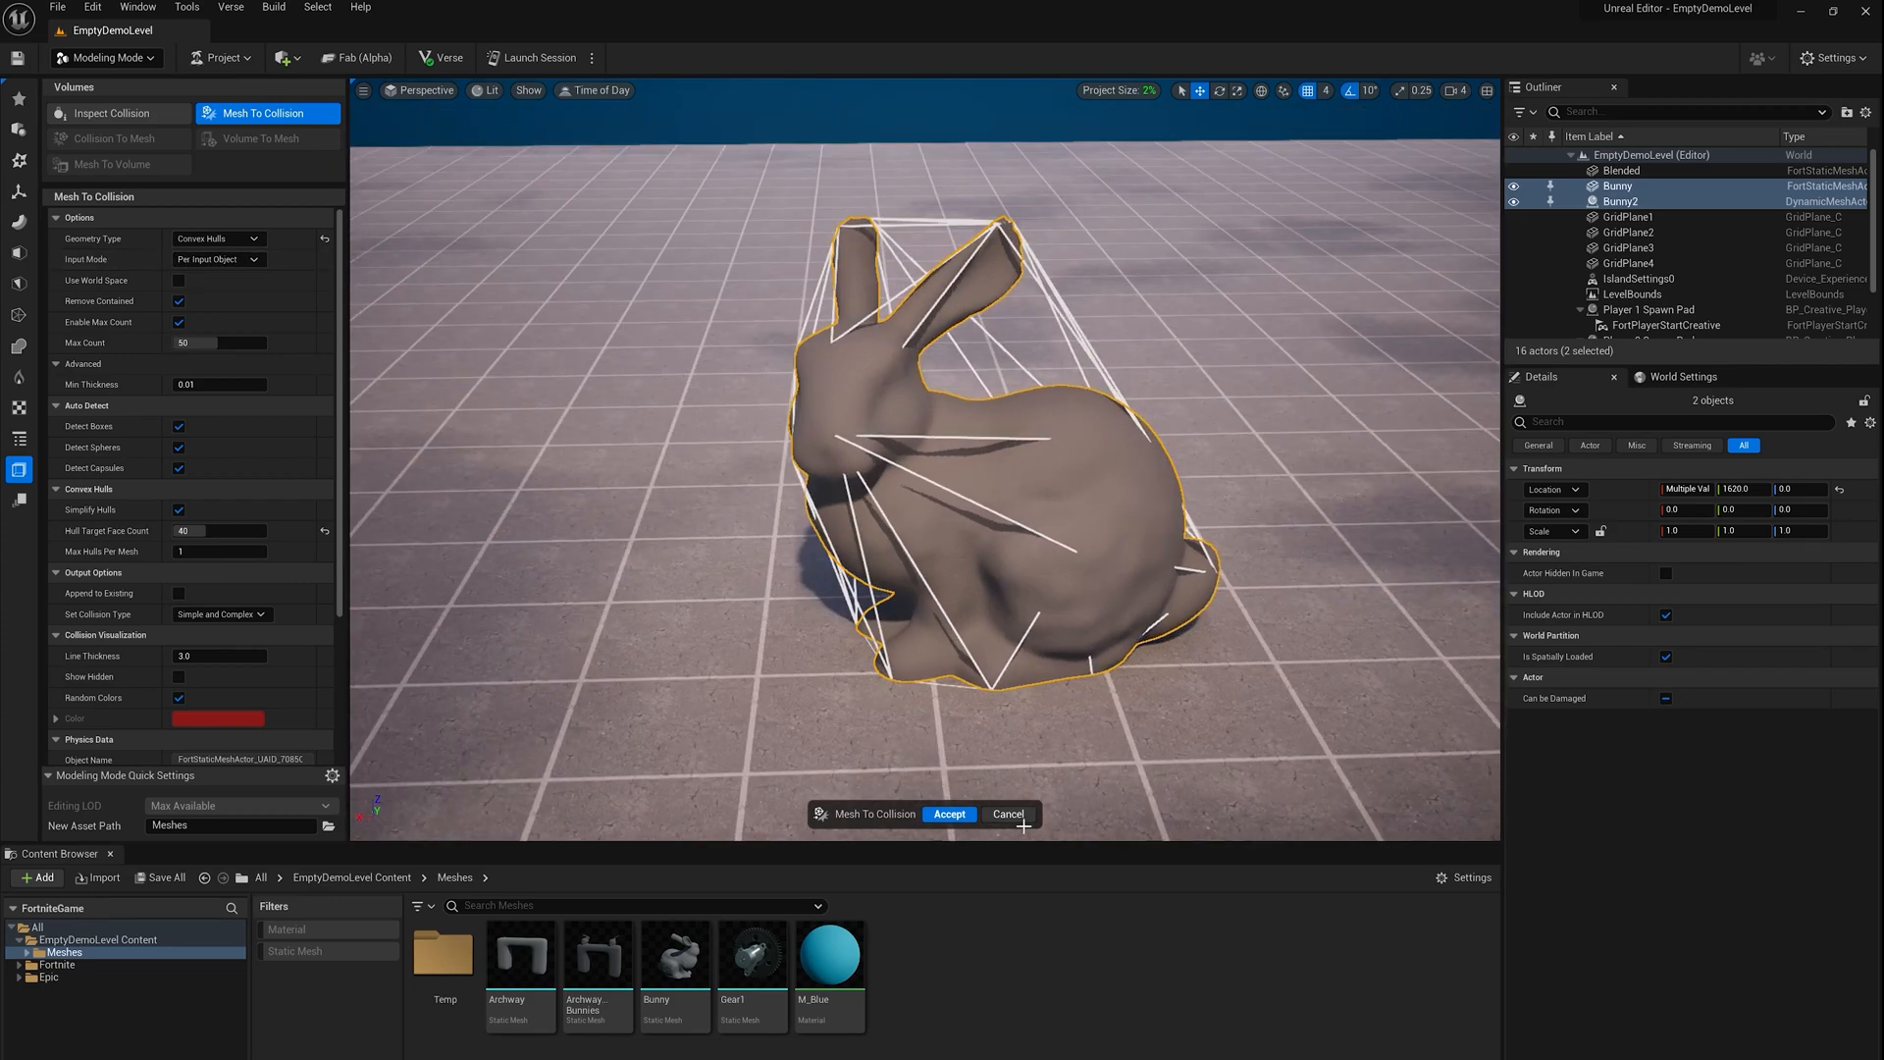
{"action": "left_click", "coordinate": [948, 812]}
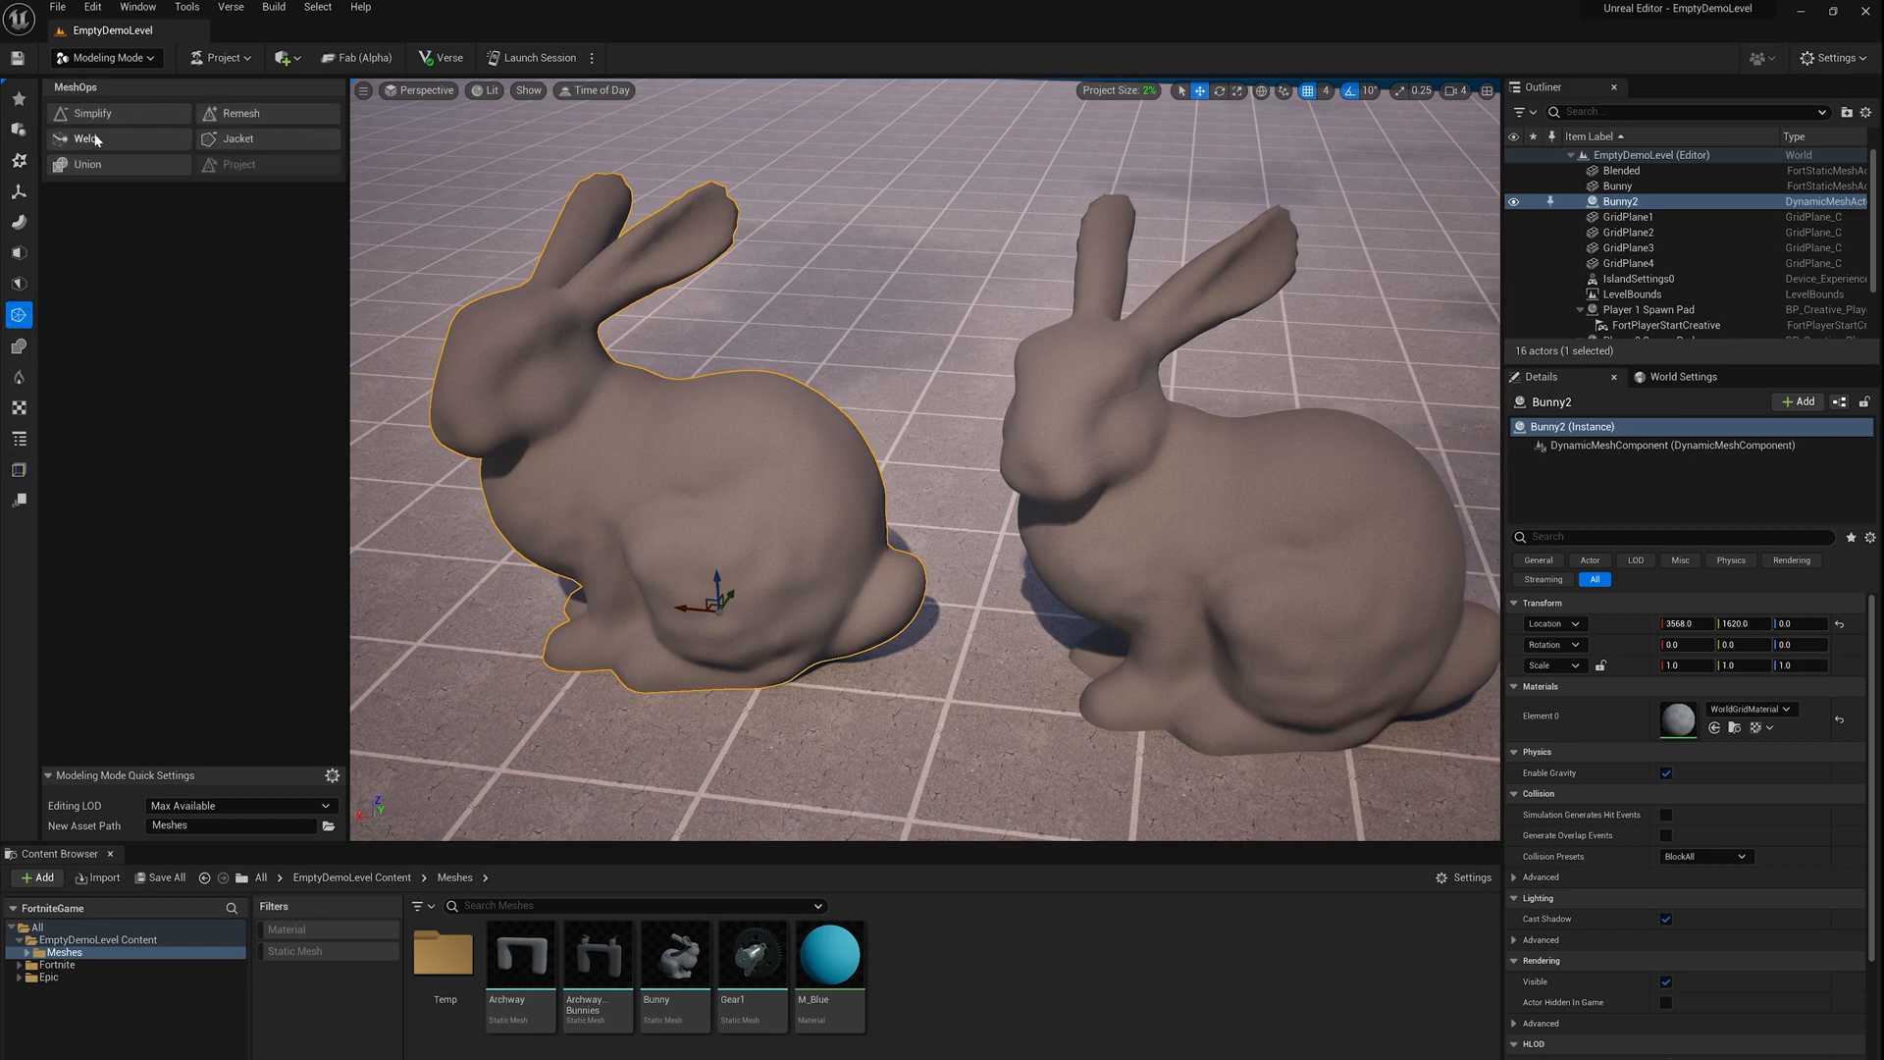
Simplify Bunny2 to a target of 5000 triangles and accept
{"action": "left_click", "coordinate": [92, 113]}
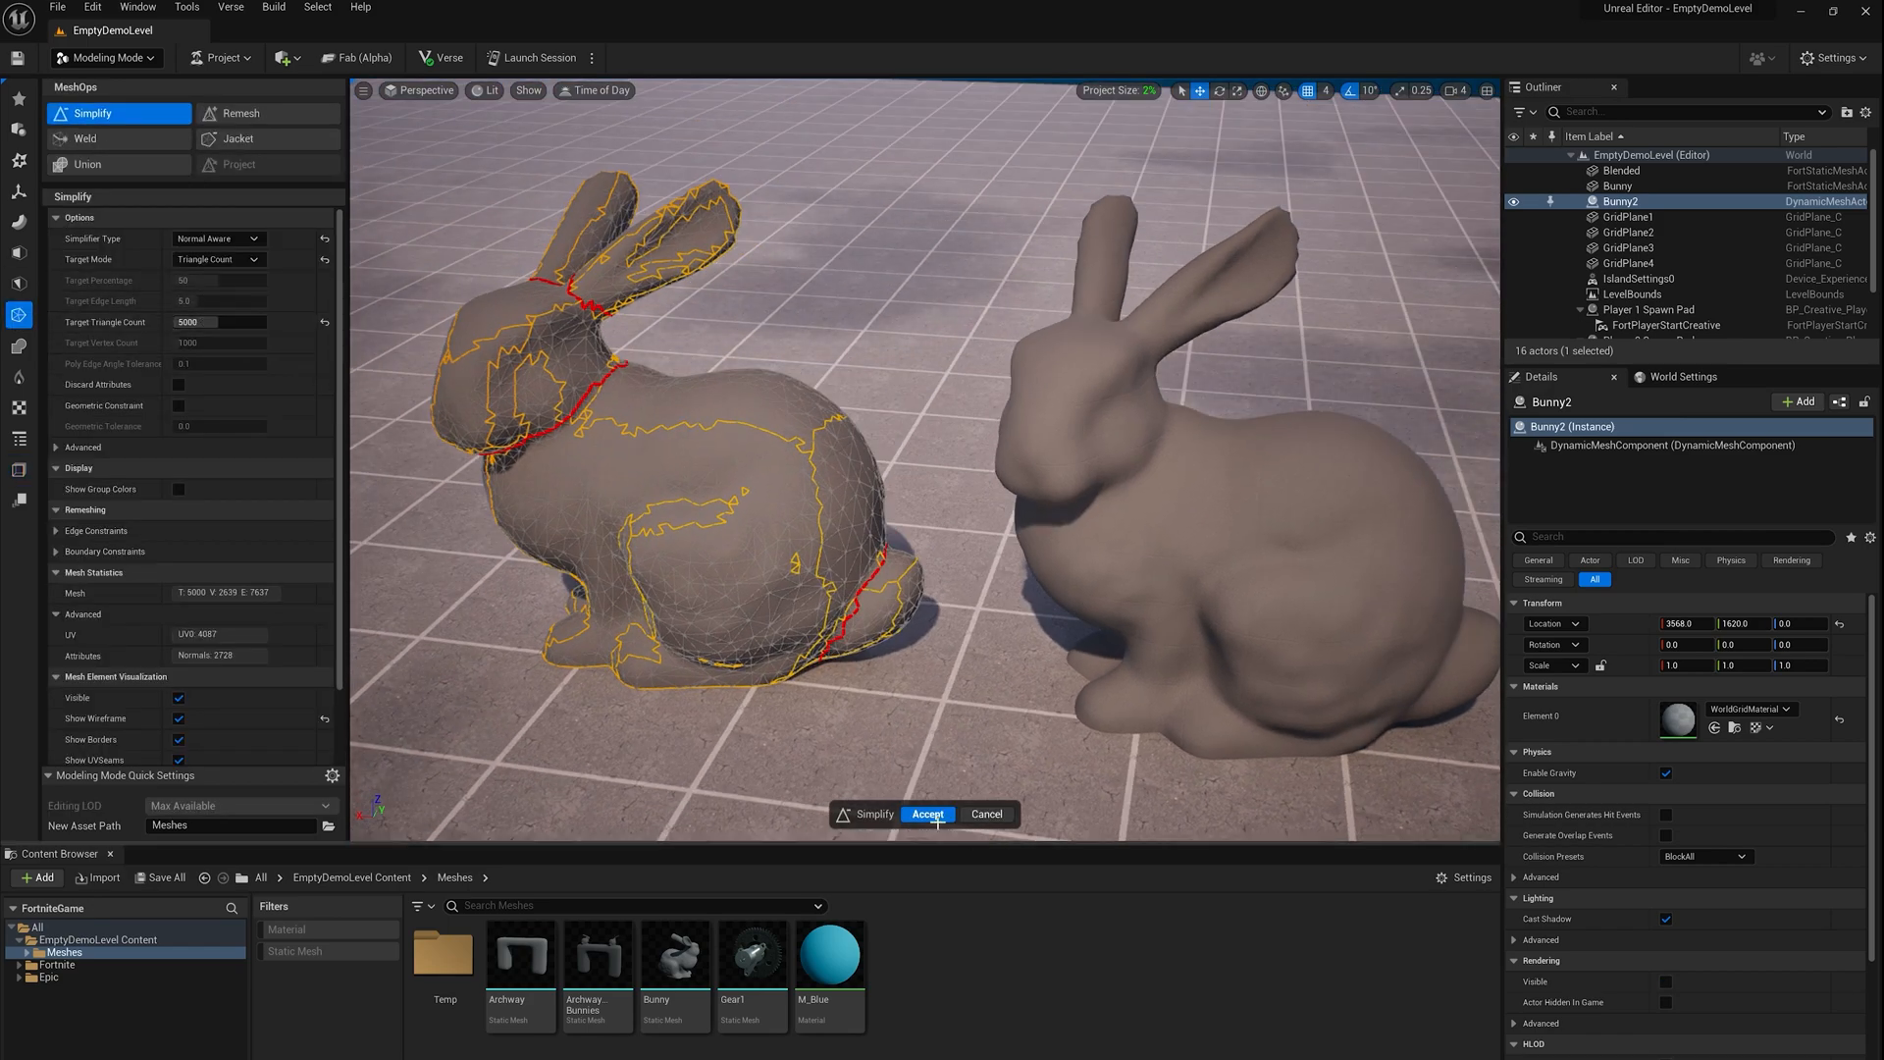
{"action": "left_click", "coordinate": [928, 812]}
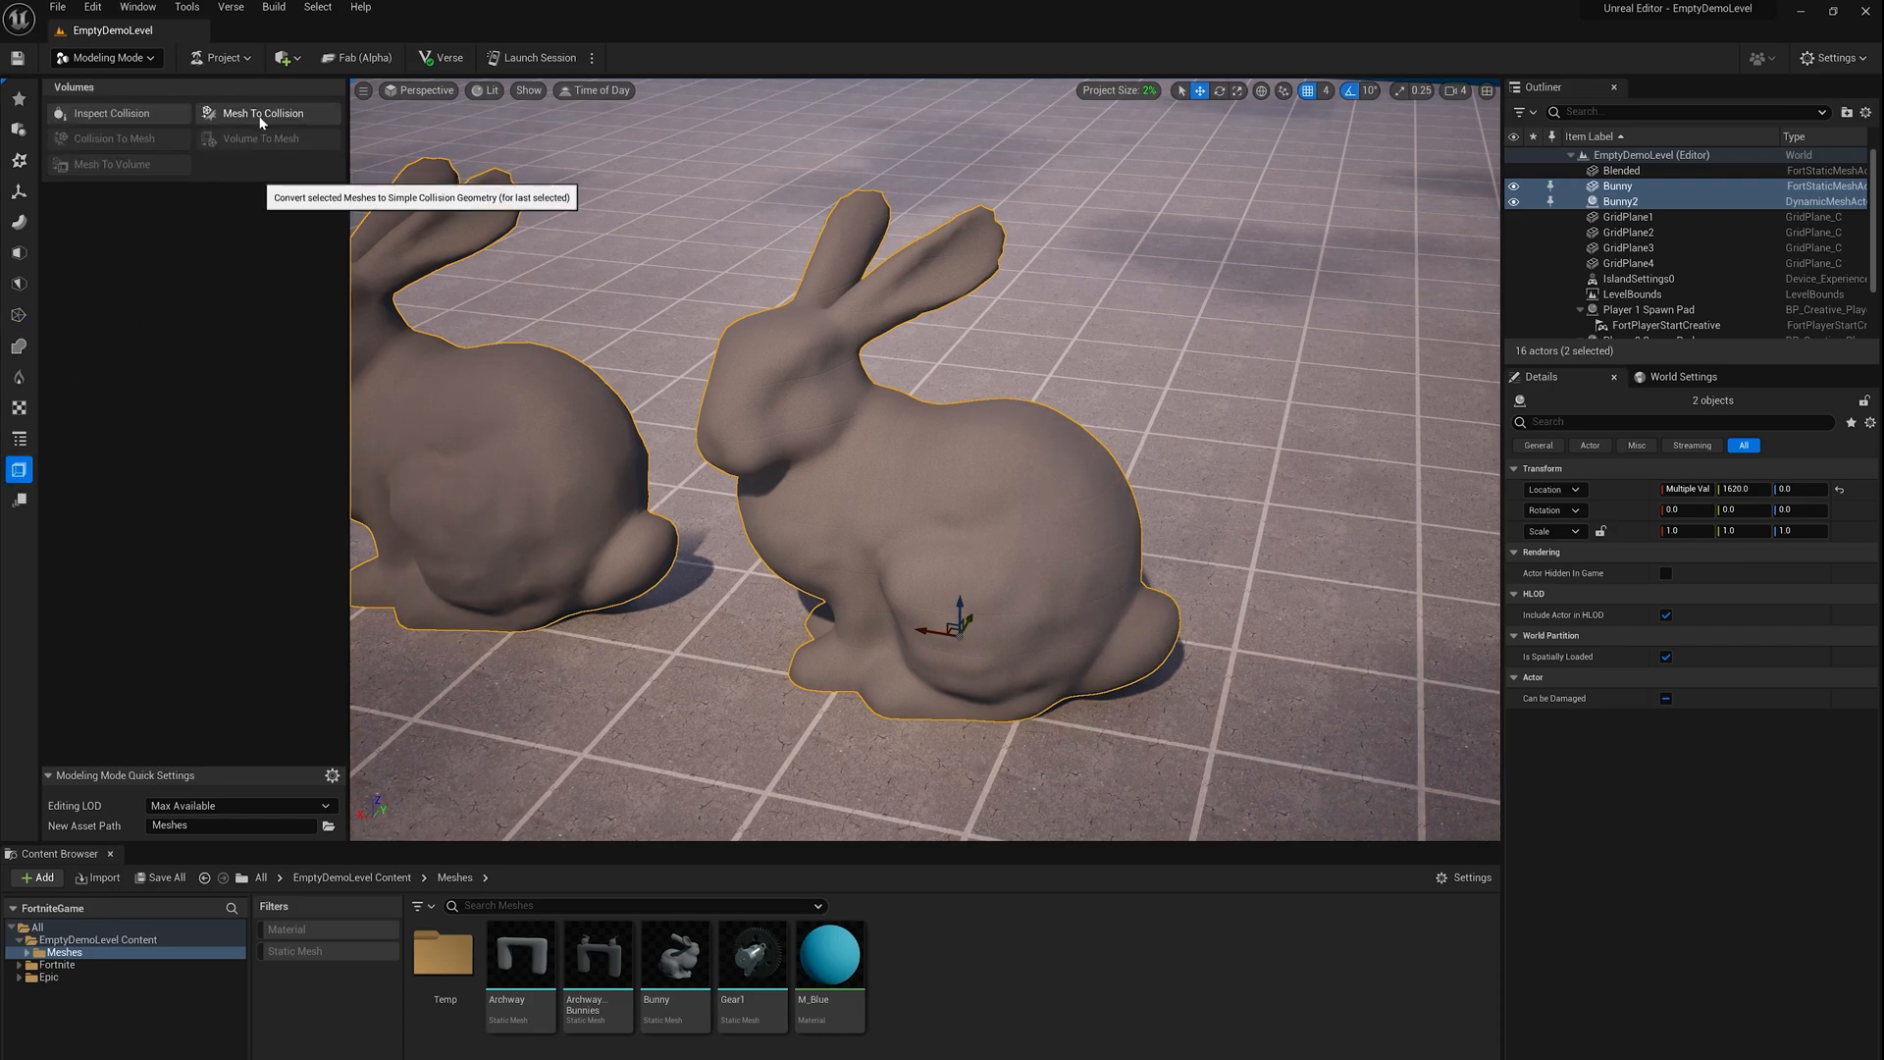
Run Mesh To Collision with Input Mode Per Mesh Component and accept the convex hulls
{"action": "left_click", "coordinate": [263, 112]}
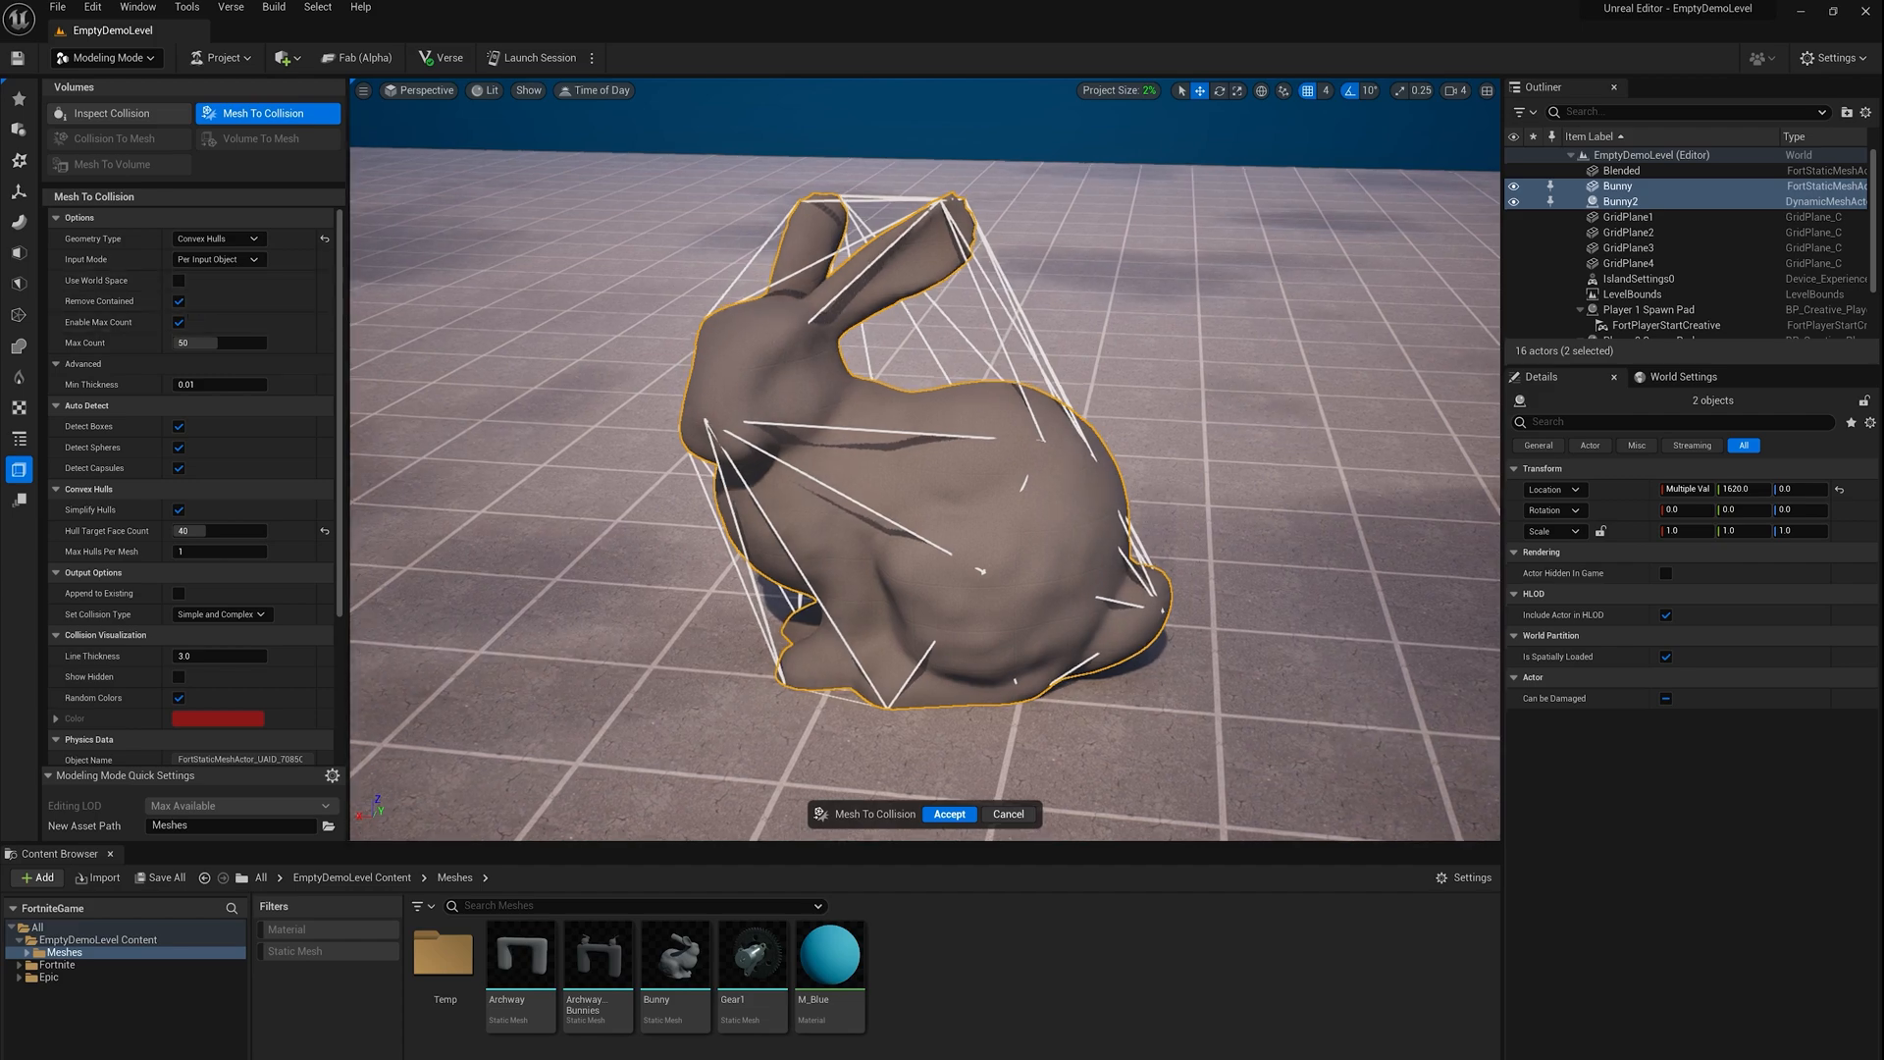
{"action": "left_click", "coordinate": [217, 259]}
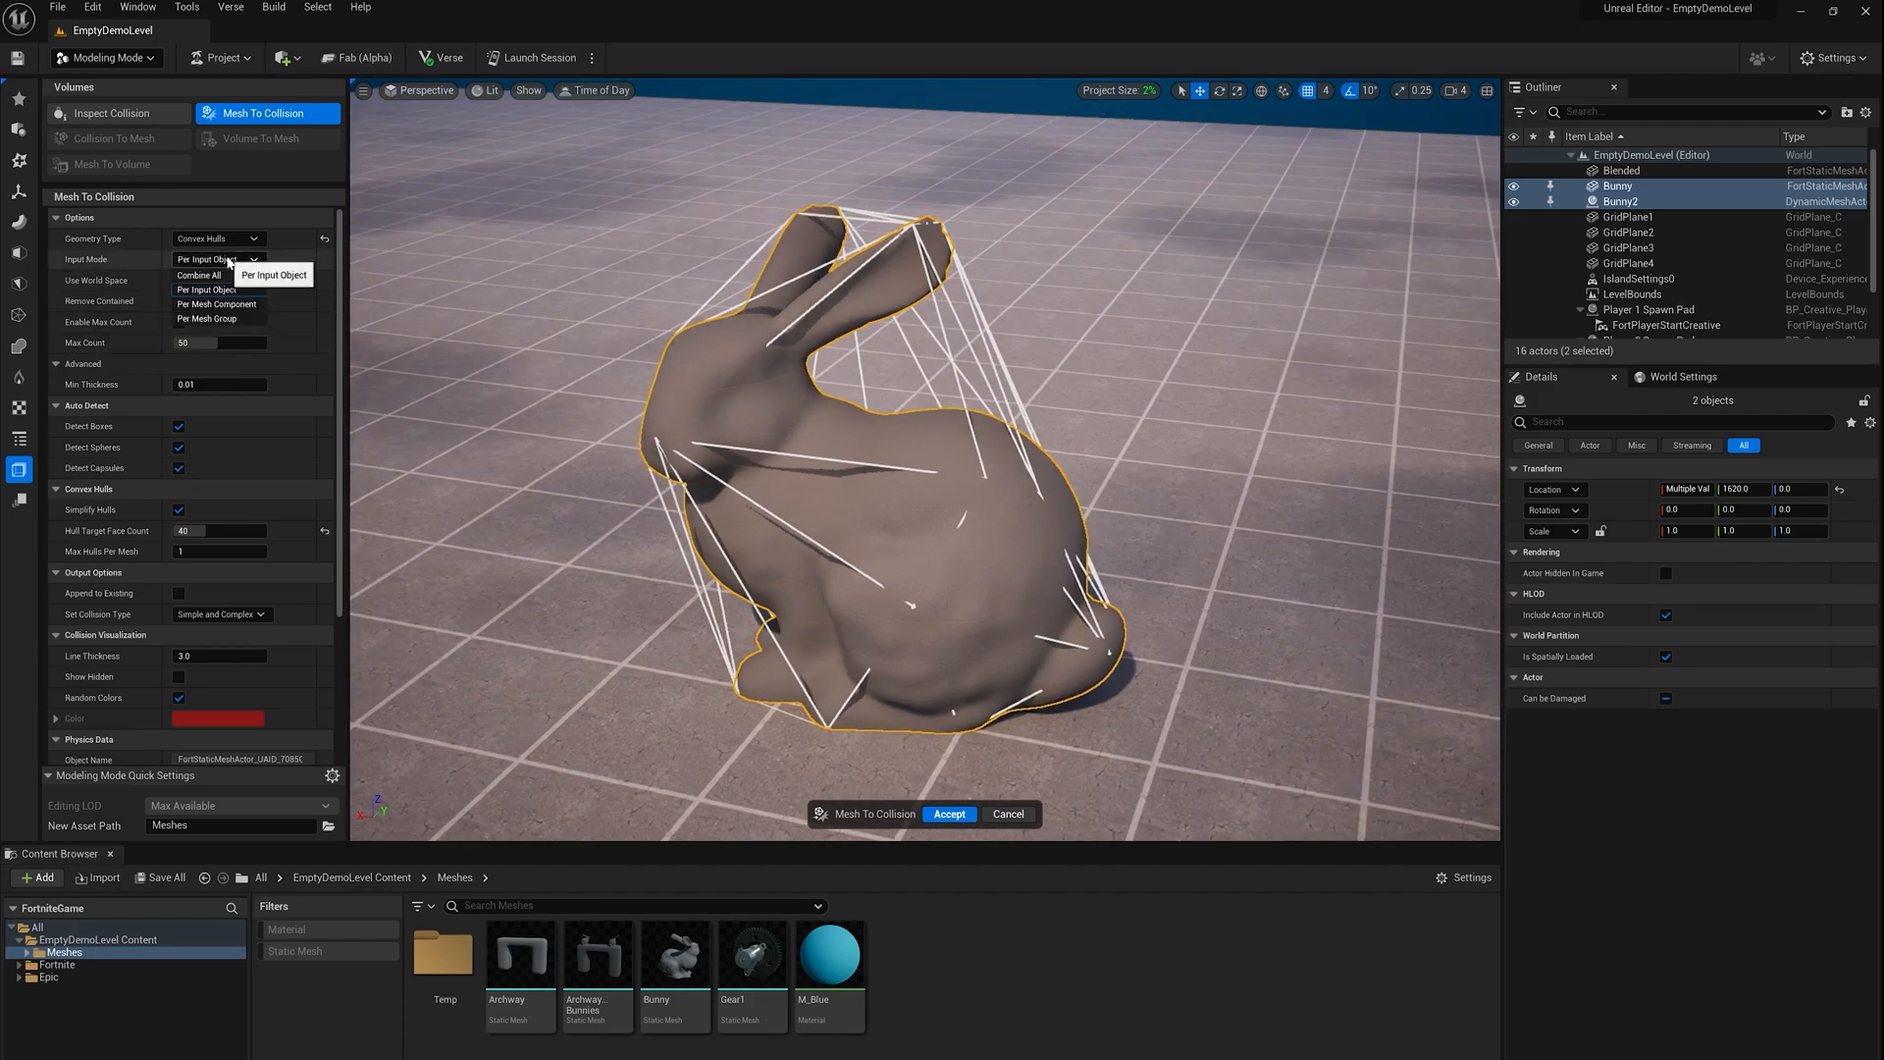
{"action": "left_click", "coordinate": [216, 303]}
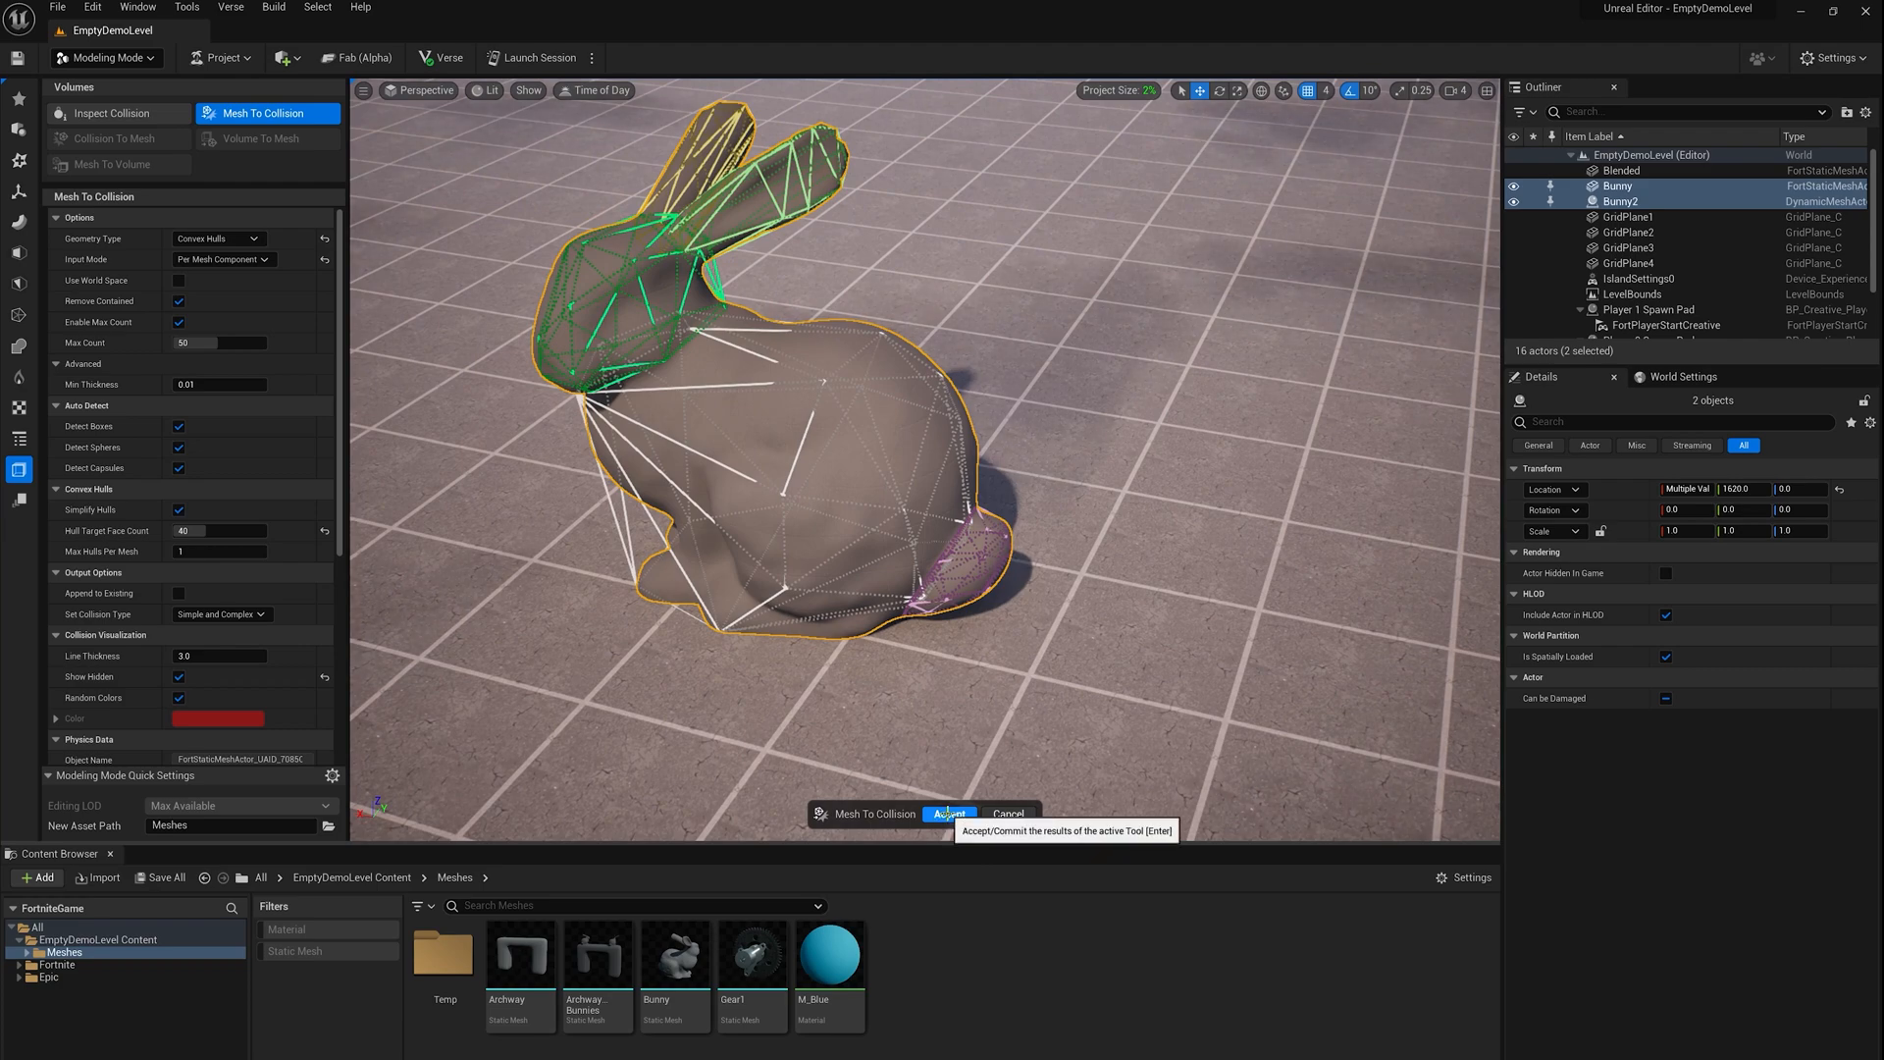
{"action": "left_click", "coordinate": [948, 813]}
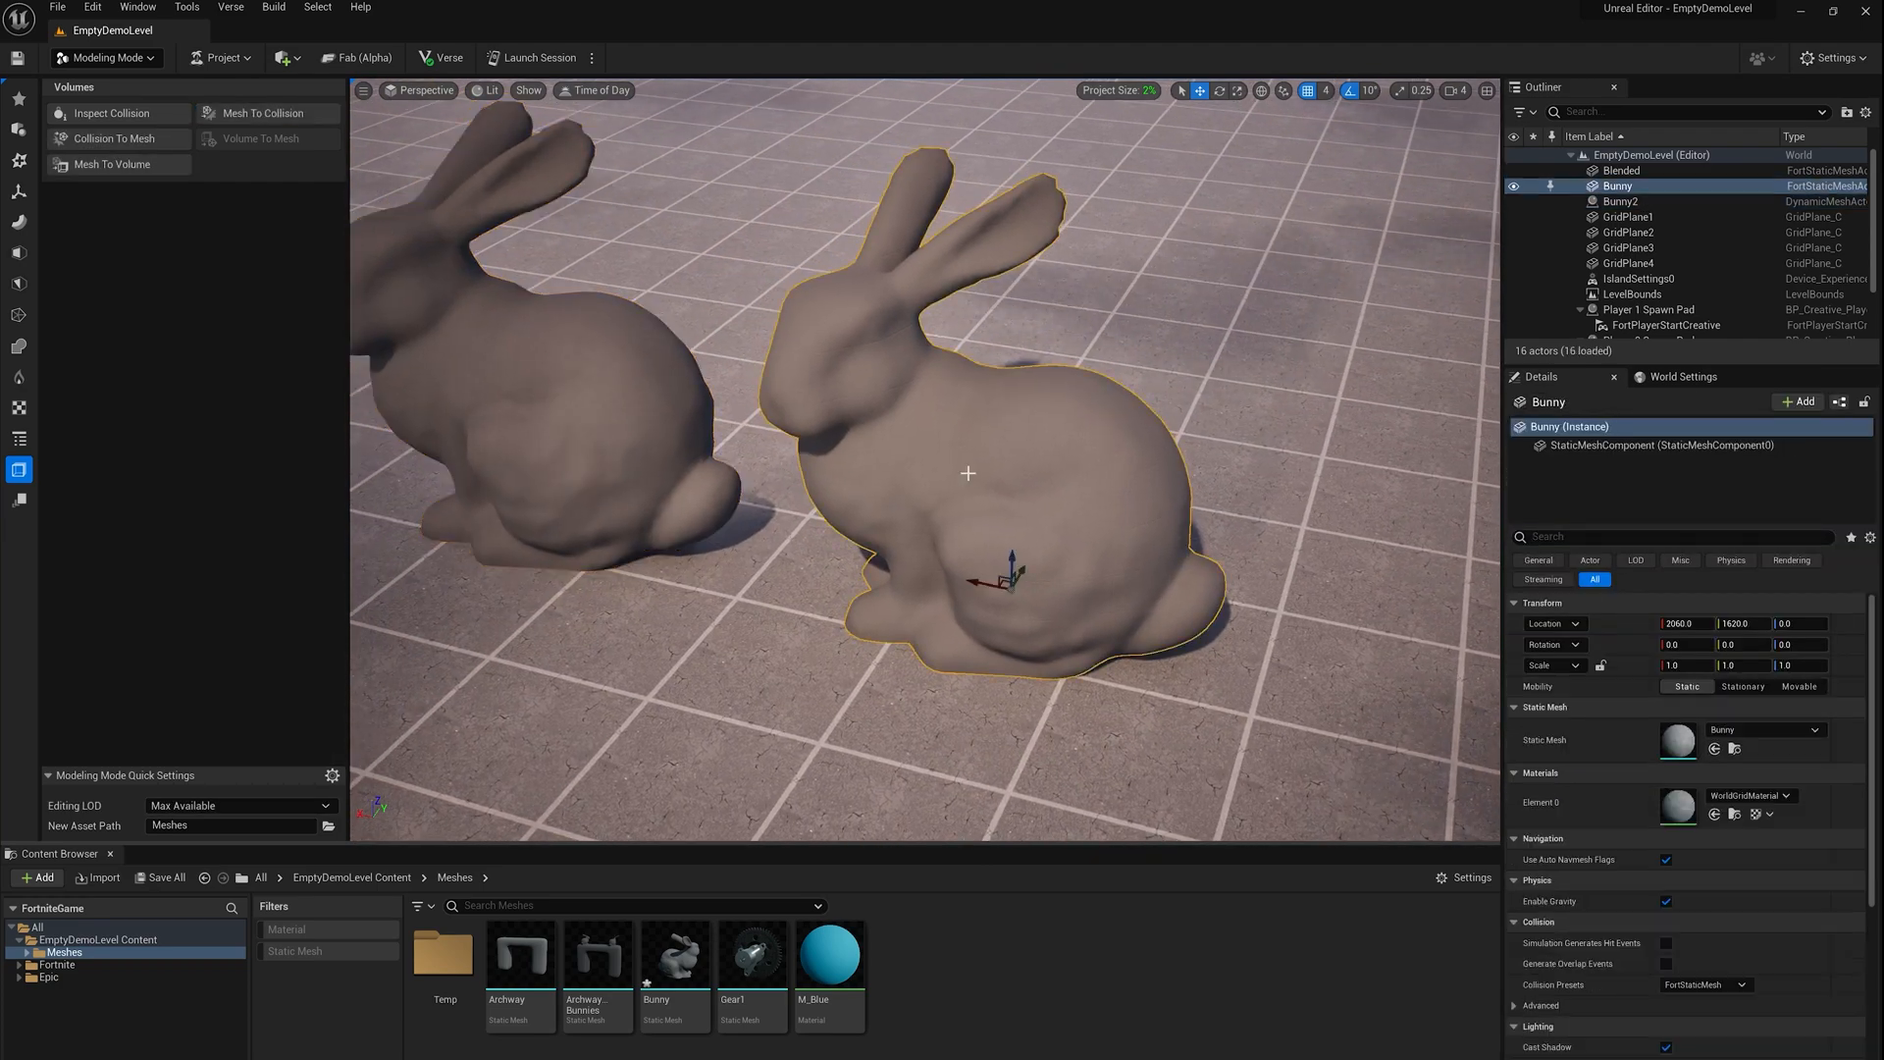
{"action": "left_click", "coordinate": [490, 91]}
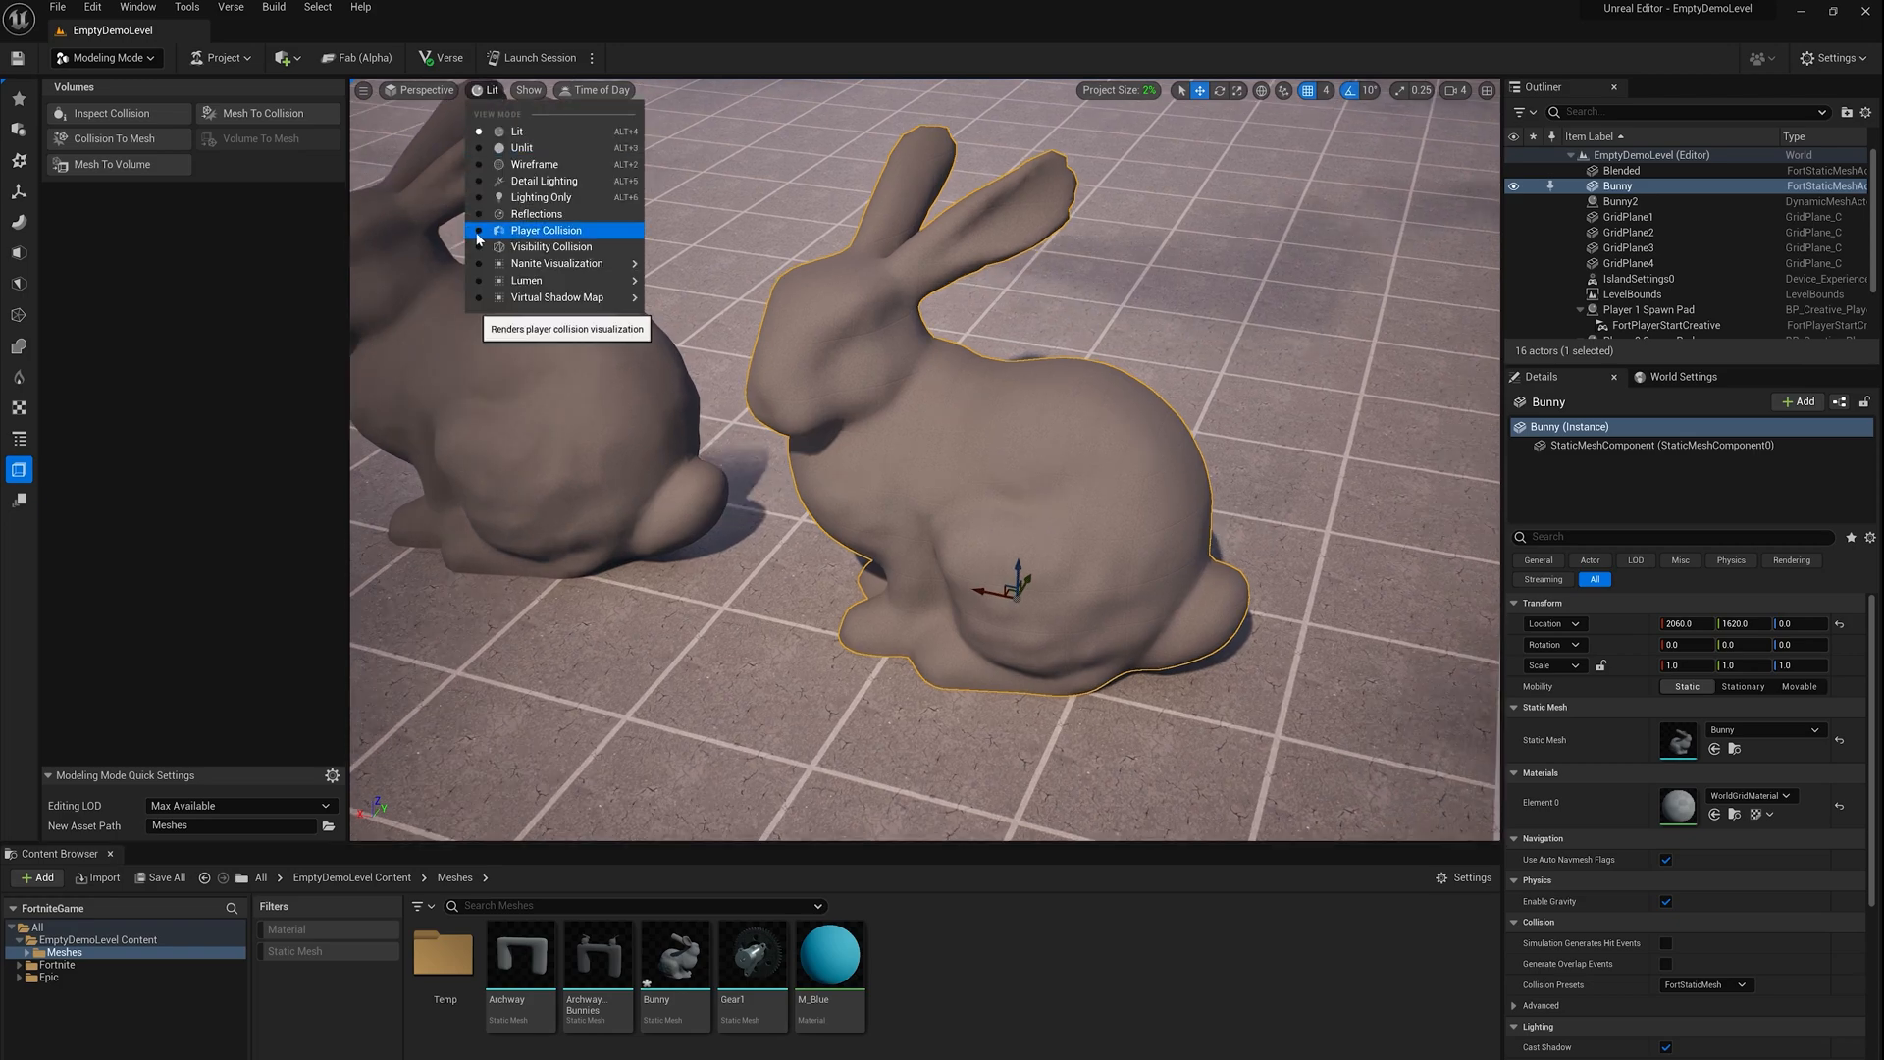
{"action": "left_click", "coordinate": [548, 230]}
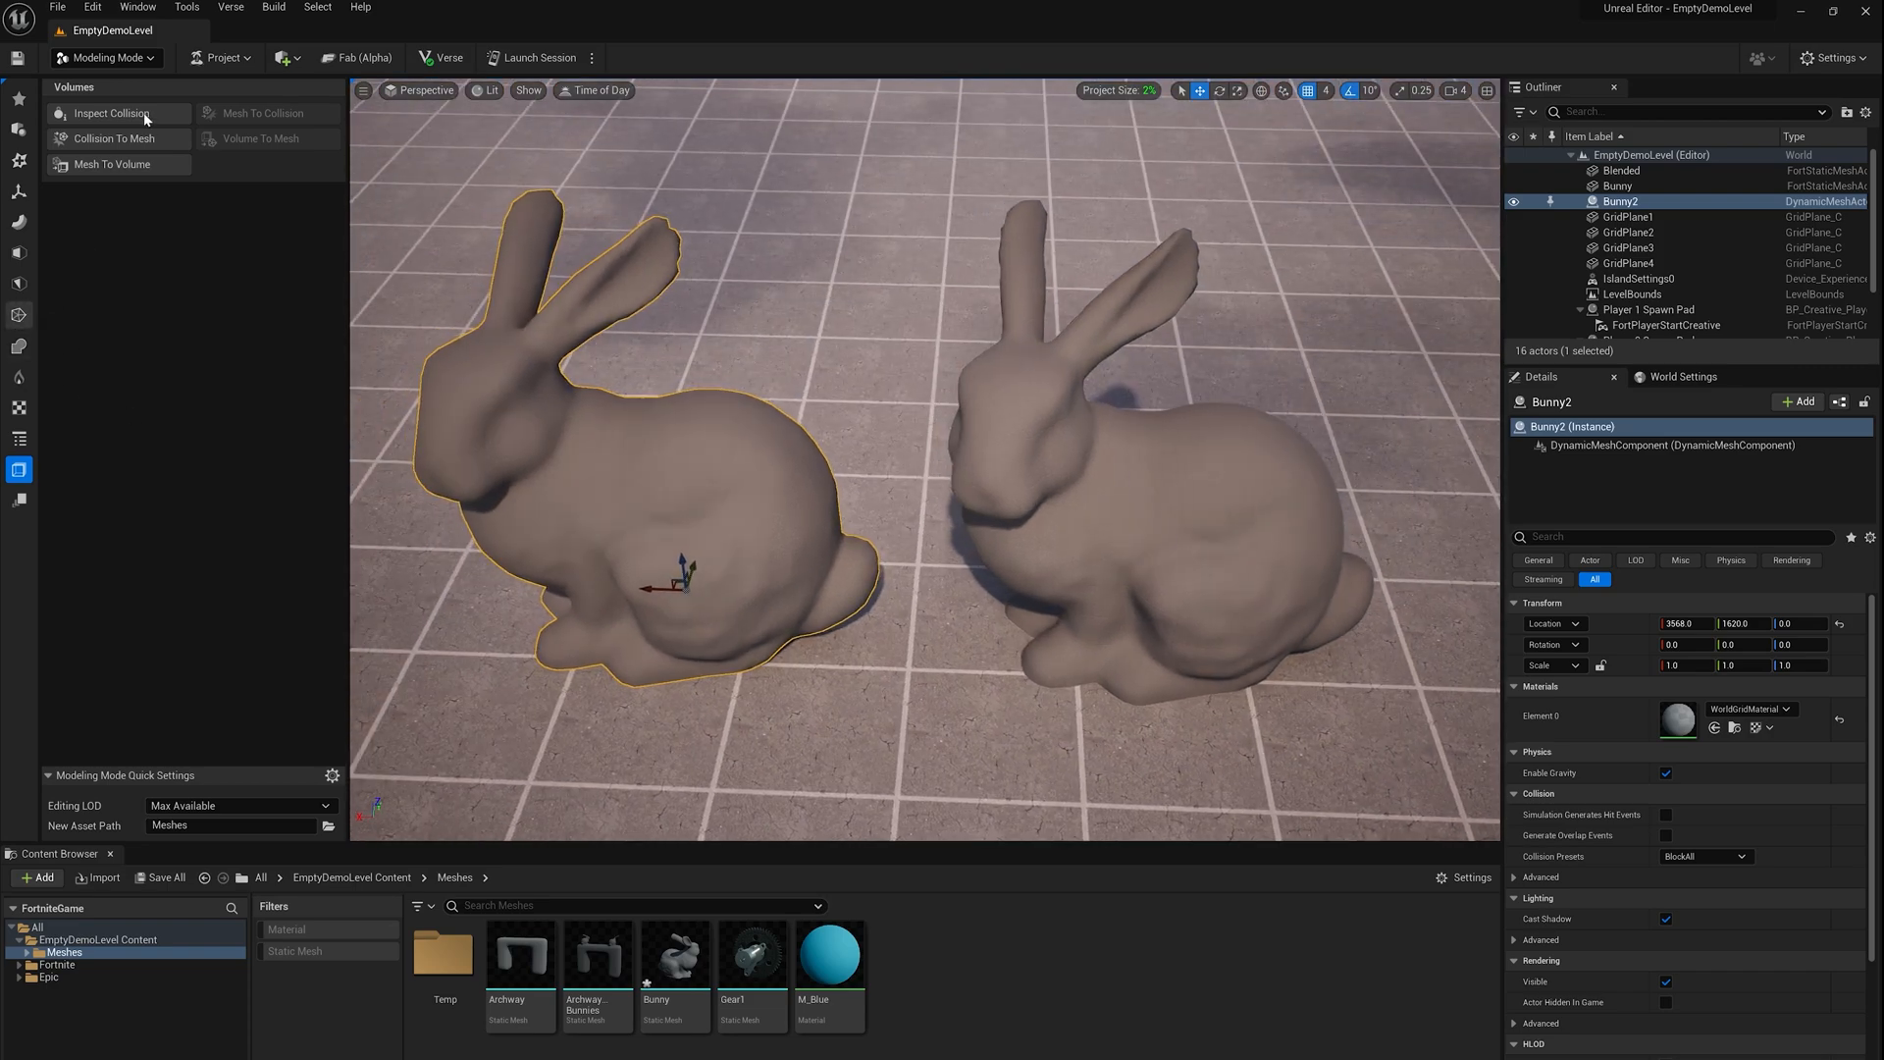
Delete Bunny2's ear triangles with Tri Select and accept the edit
{"action": "left_click", "coordinate": [20, 283]}
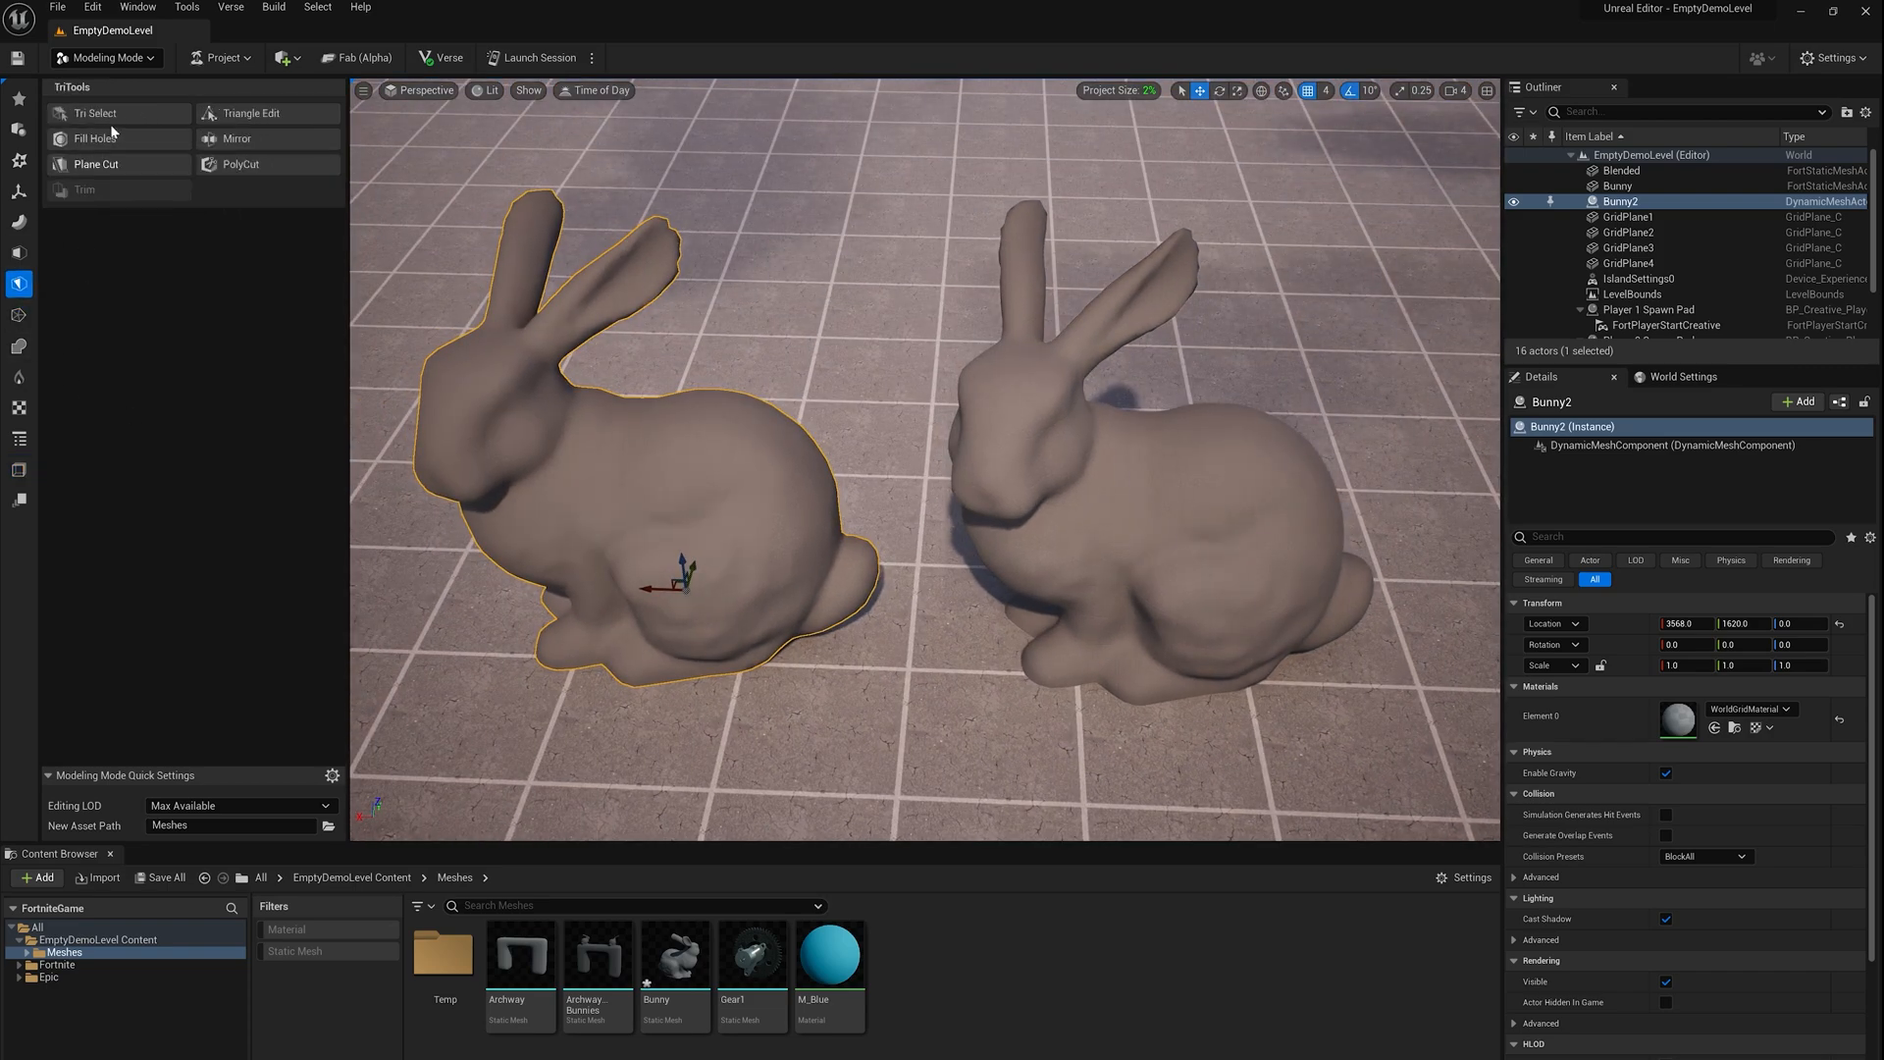
{"action": "left_click", "coordinate": [94, 112]}
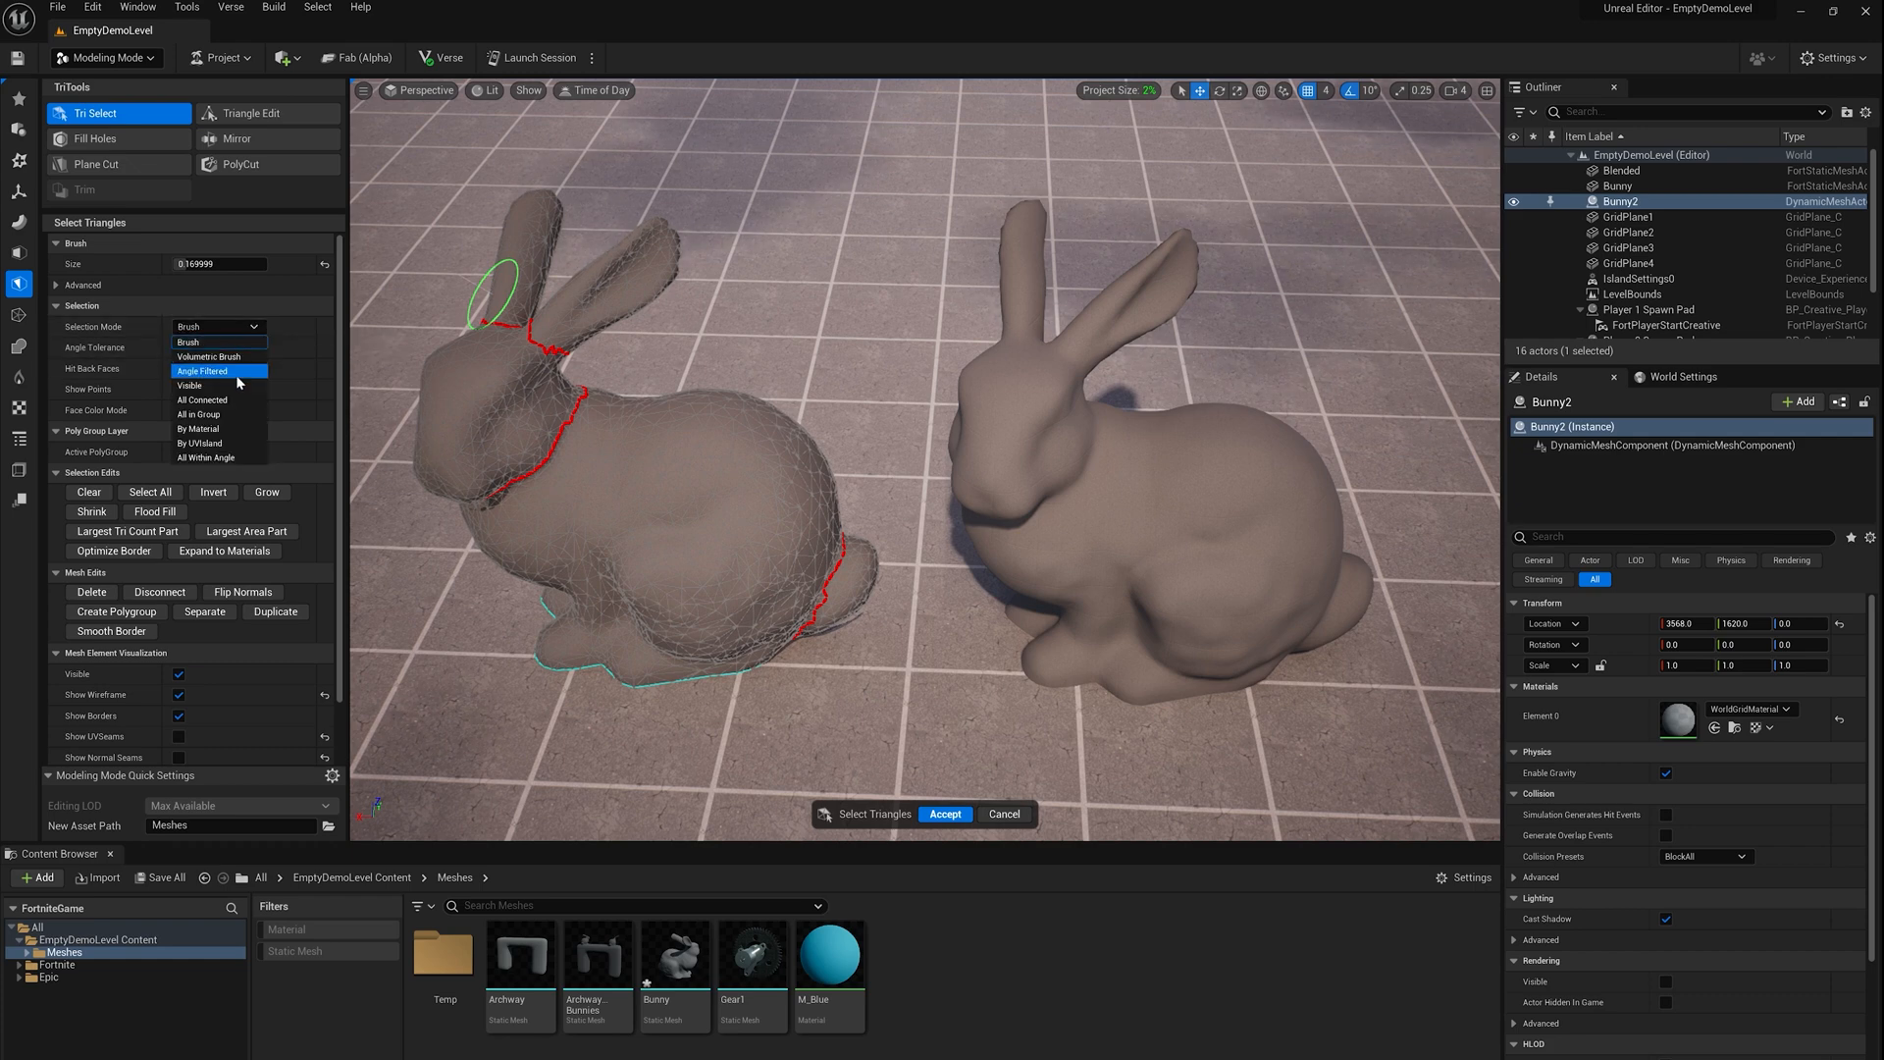
{"action": "mouse_move", "coordinate": [216, 342]}
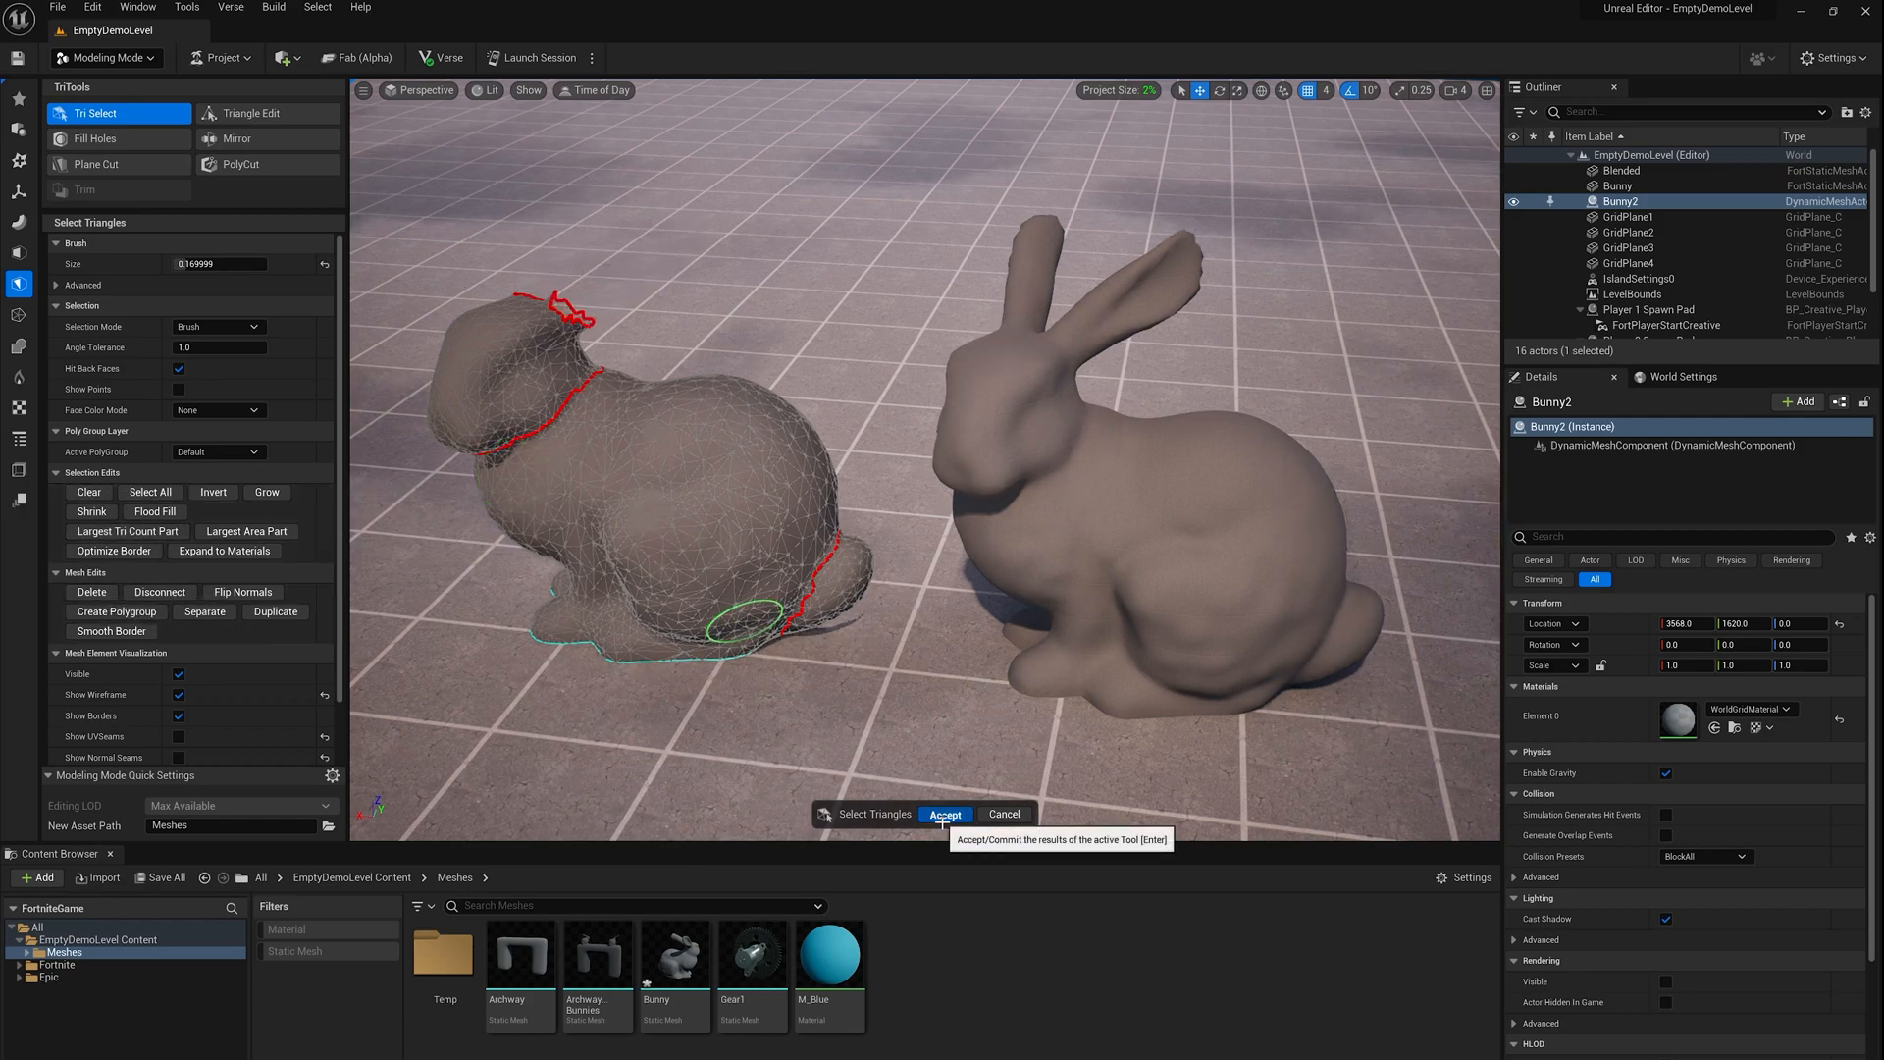
{"action": "left_click", "coordinate": [946, 813]}
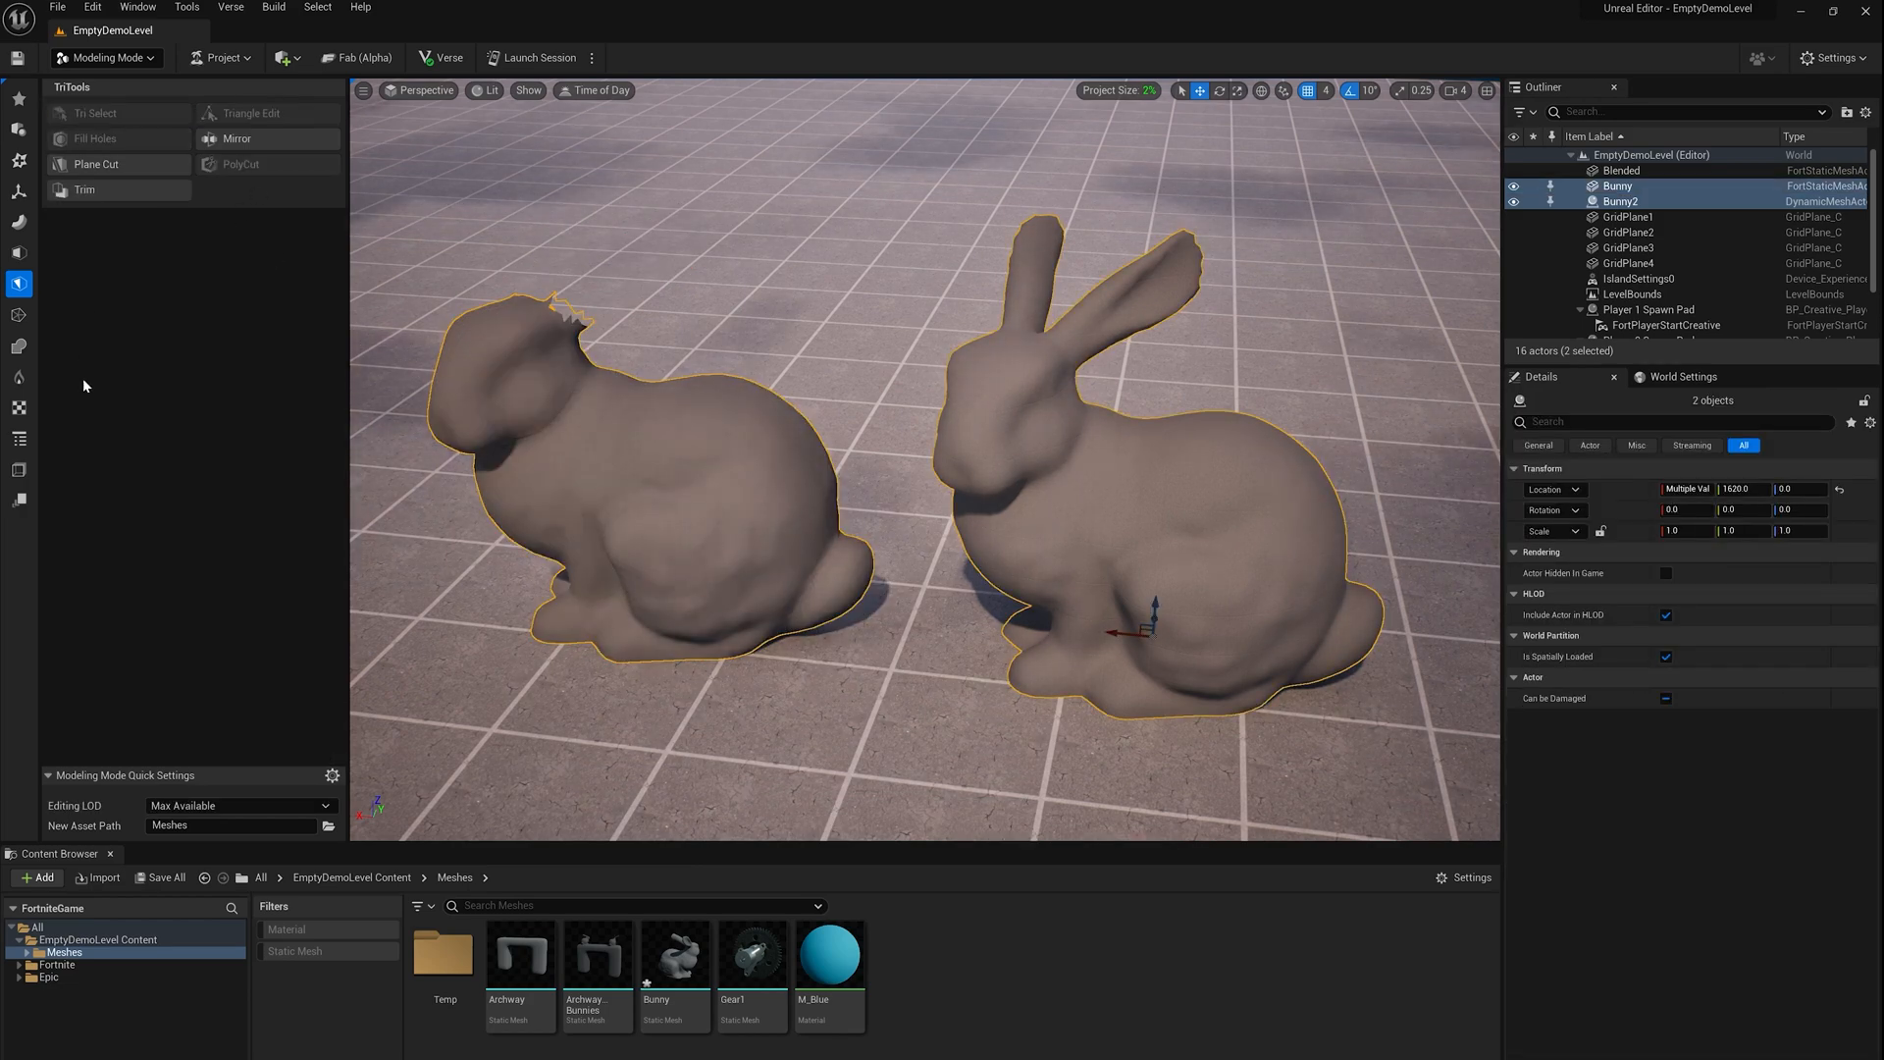
Accept Mesh To Collision from the earless copy, then remove Bunny2 from the level
{"action": "left_click", "coordinate": [267, 114]}
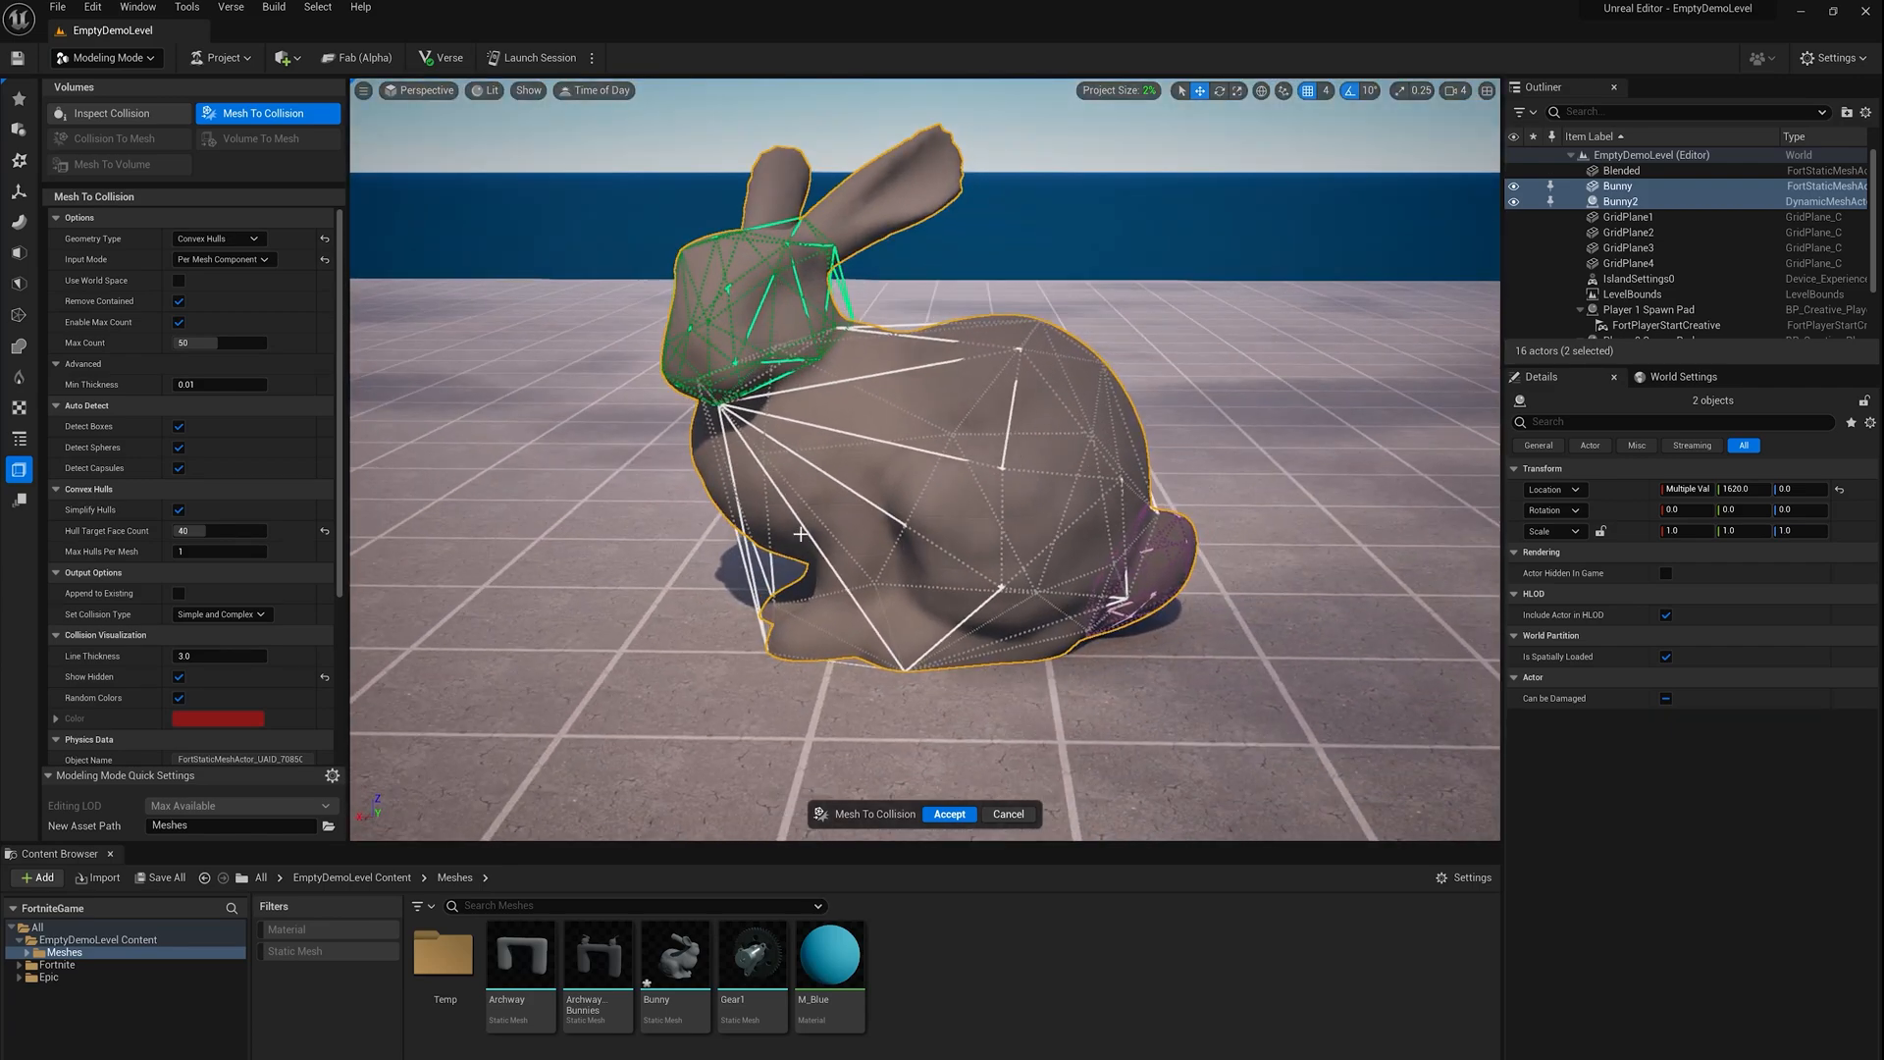
{"action": "left_click", "coordinate": [948, 812]}
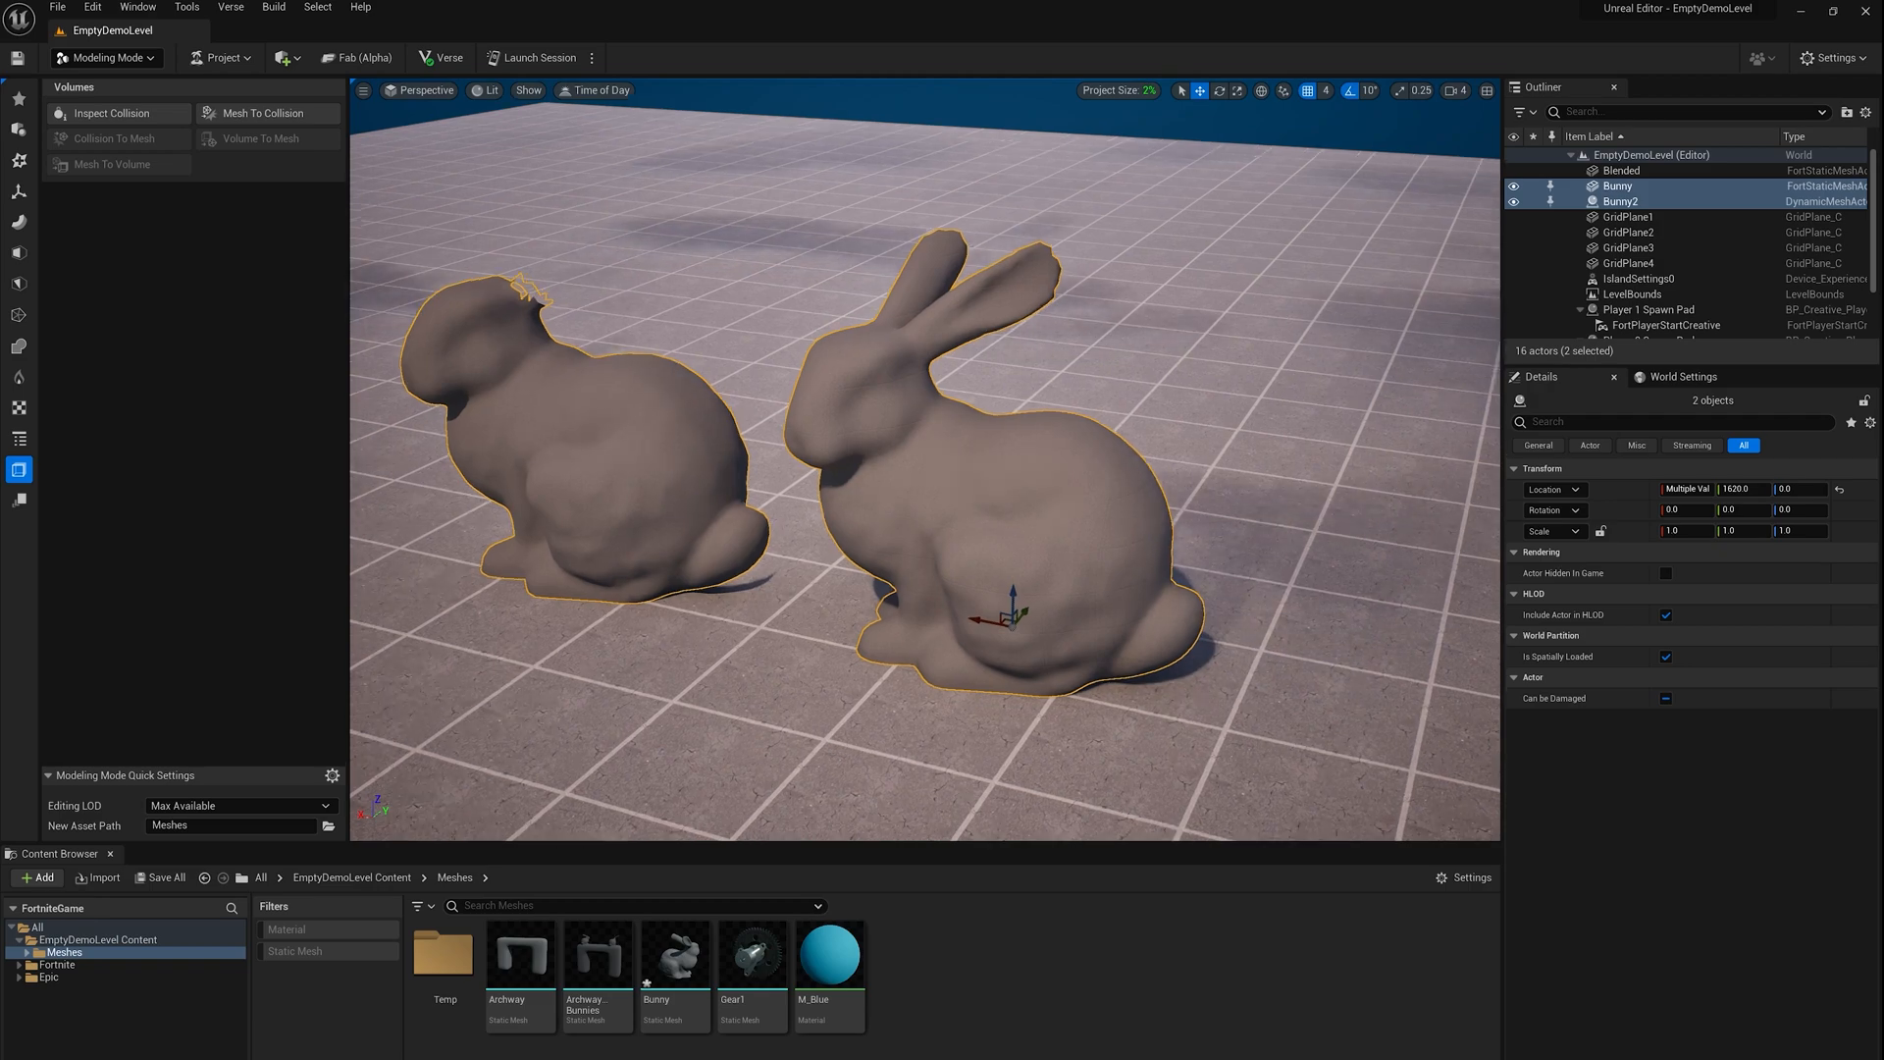
{"action": "left_click", "coordinate": [1621, 200]}
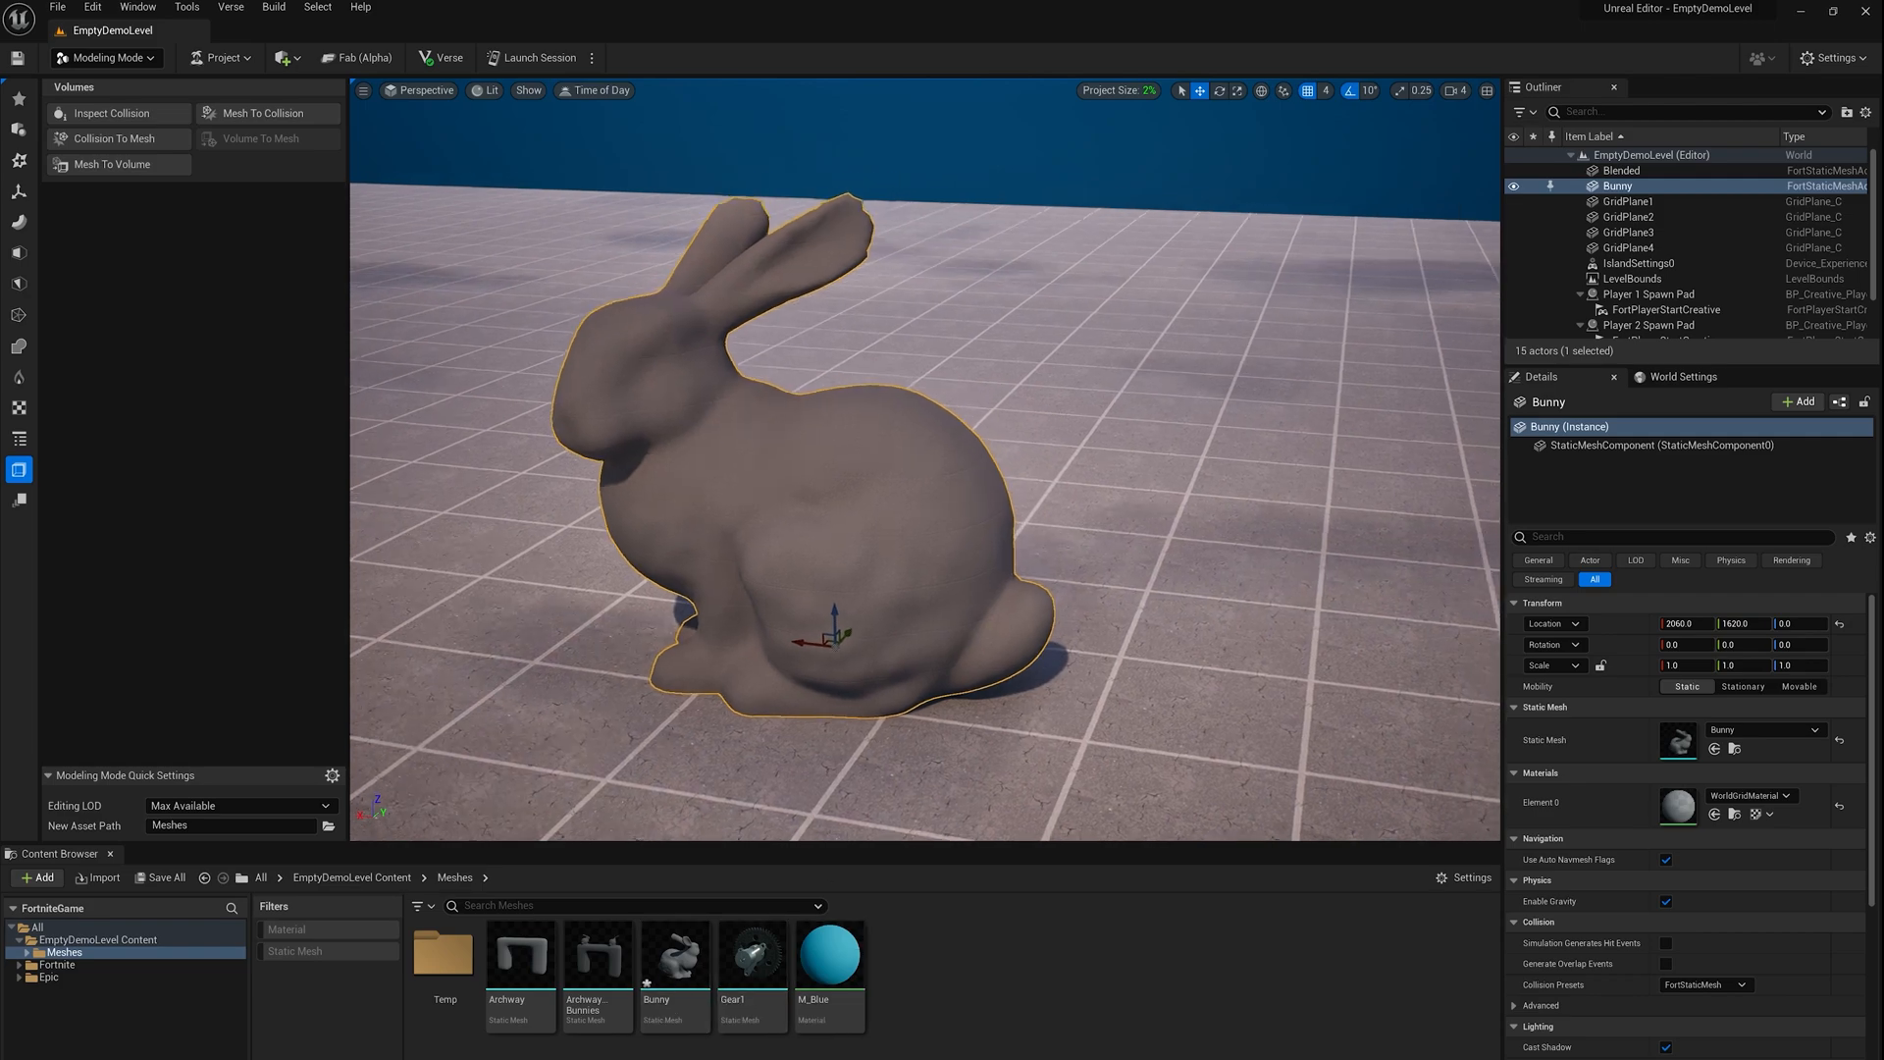
Navigate the viewport to the Blended archway with two bunnies and select it
{"action": "right_click", "coordinate": [673, 956]}
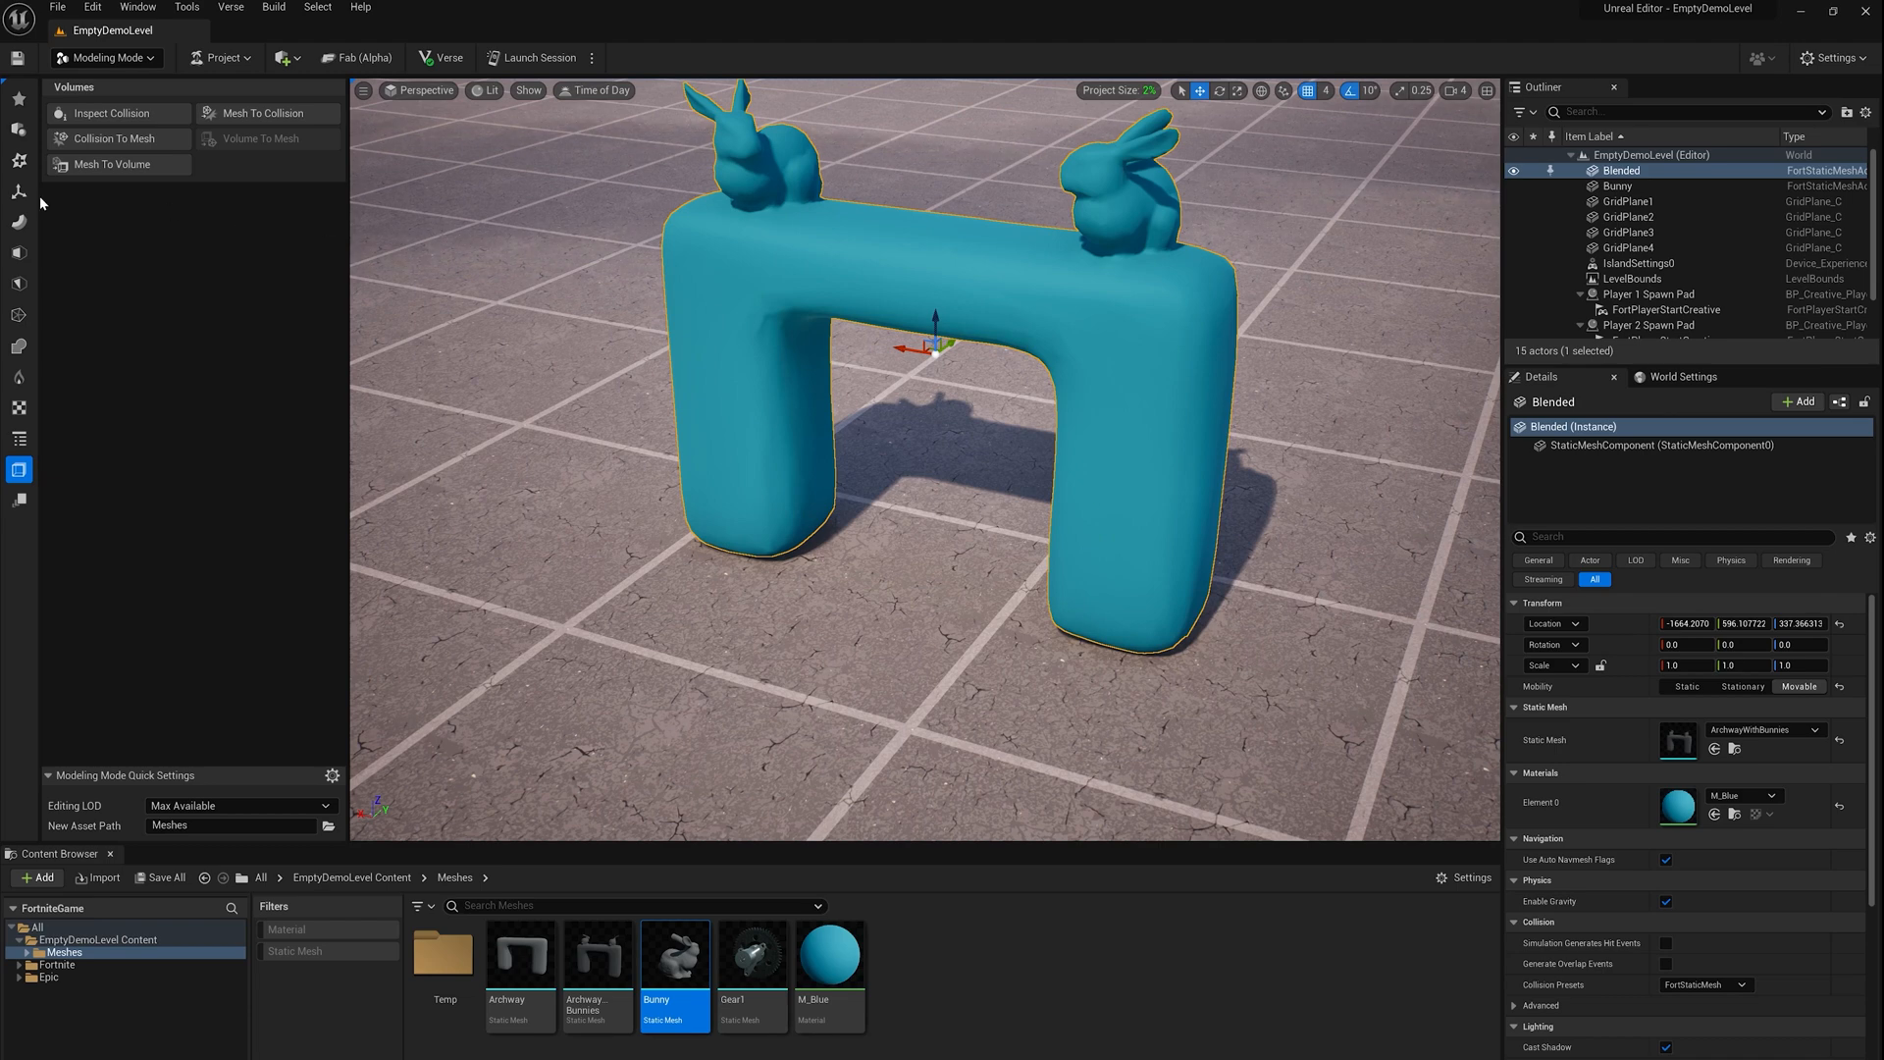
{"action": "mouse_move", "coordinate": [17, 130]}
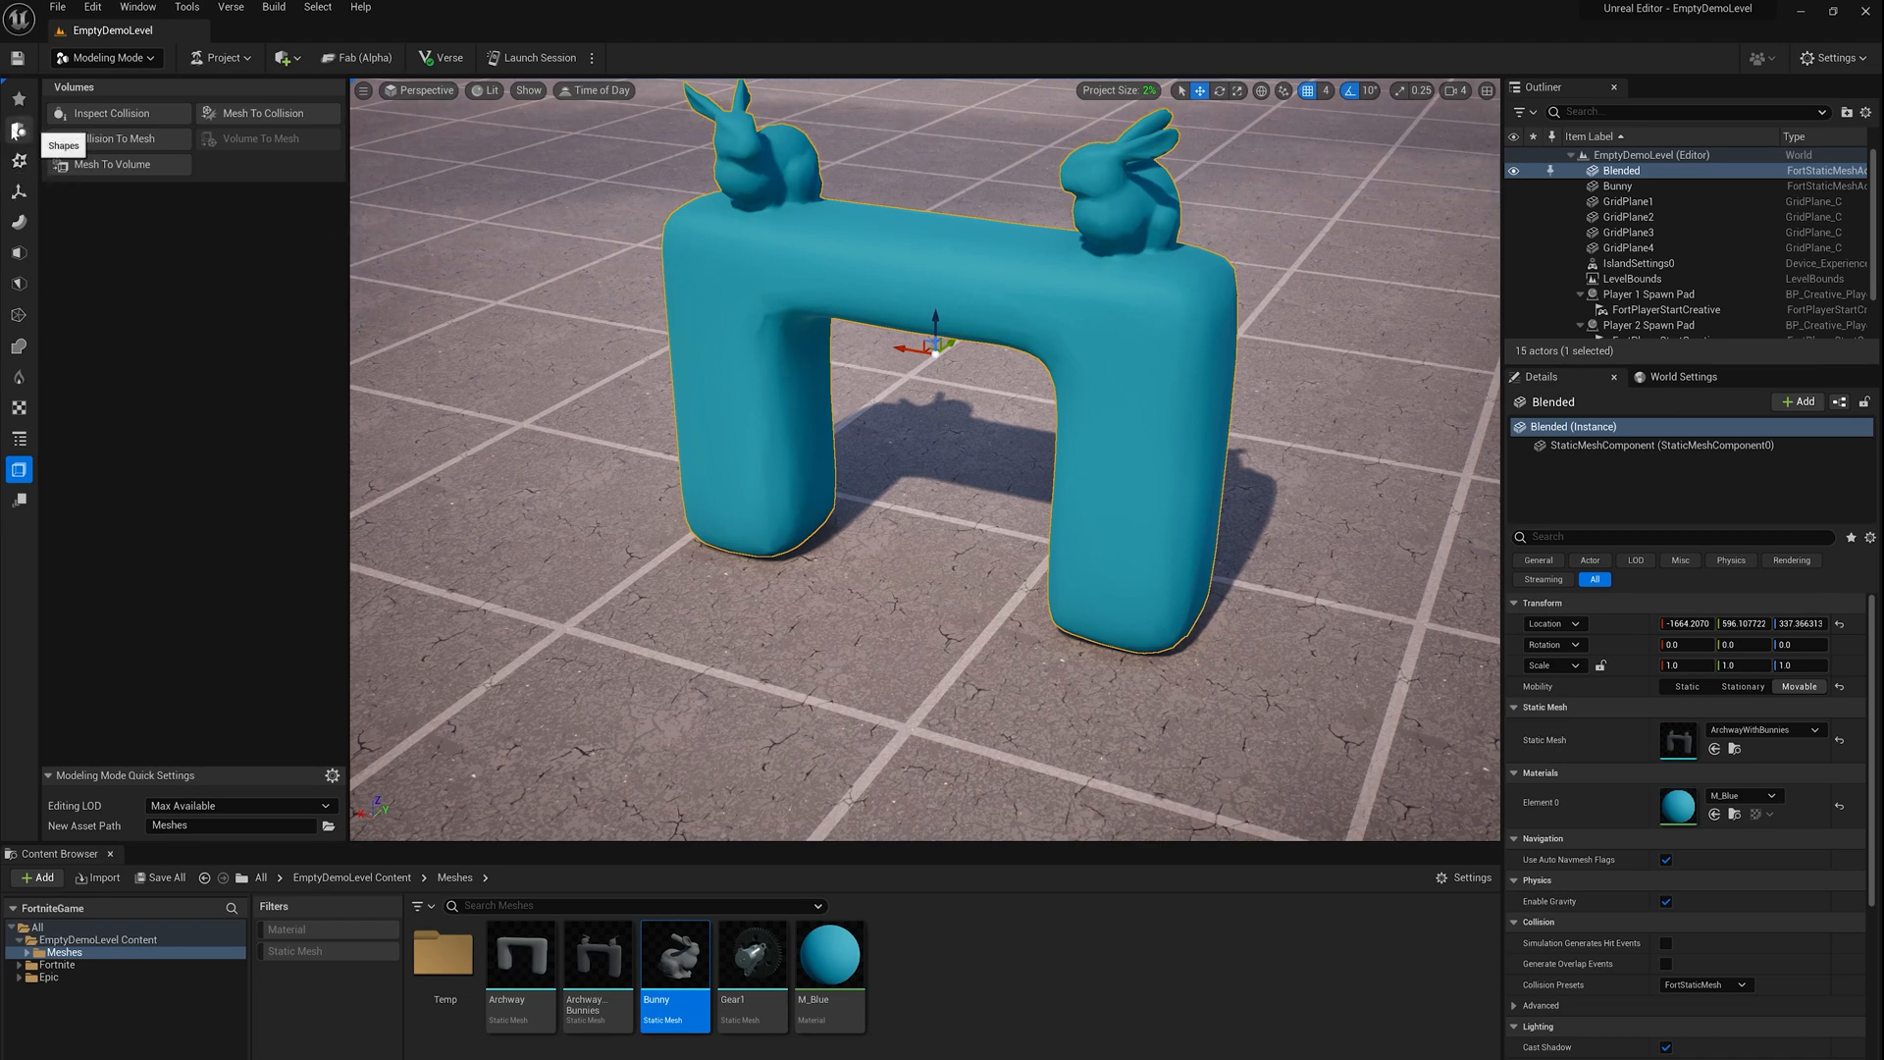
Start Extrude Polygon with Output Type set to Volume (BlockingVolume)
{"action": "left_click", "coordinate": [20, 130]}
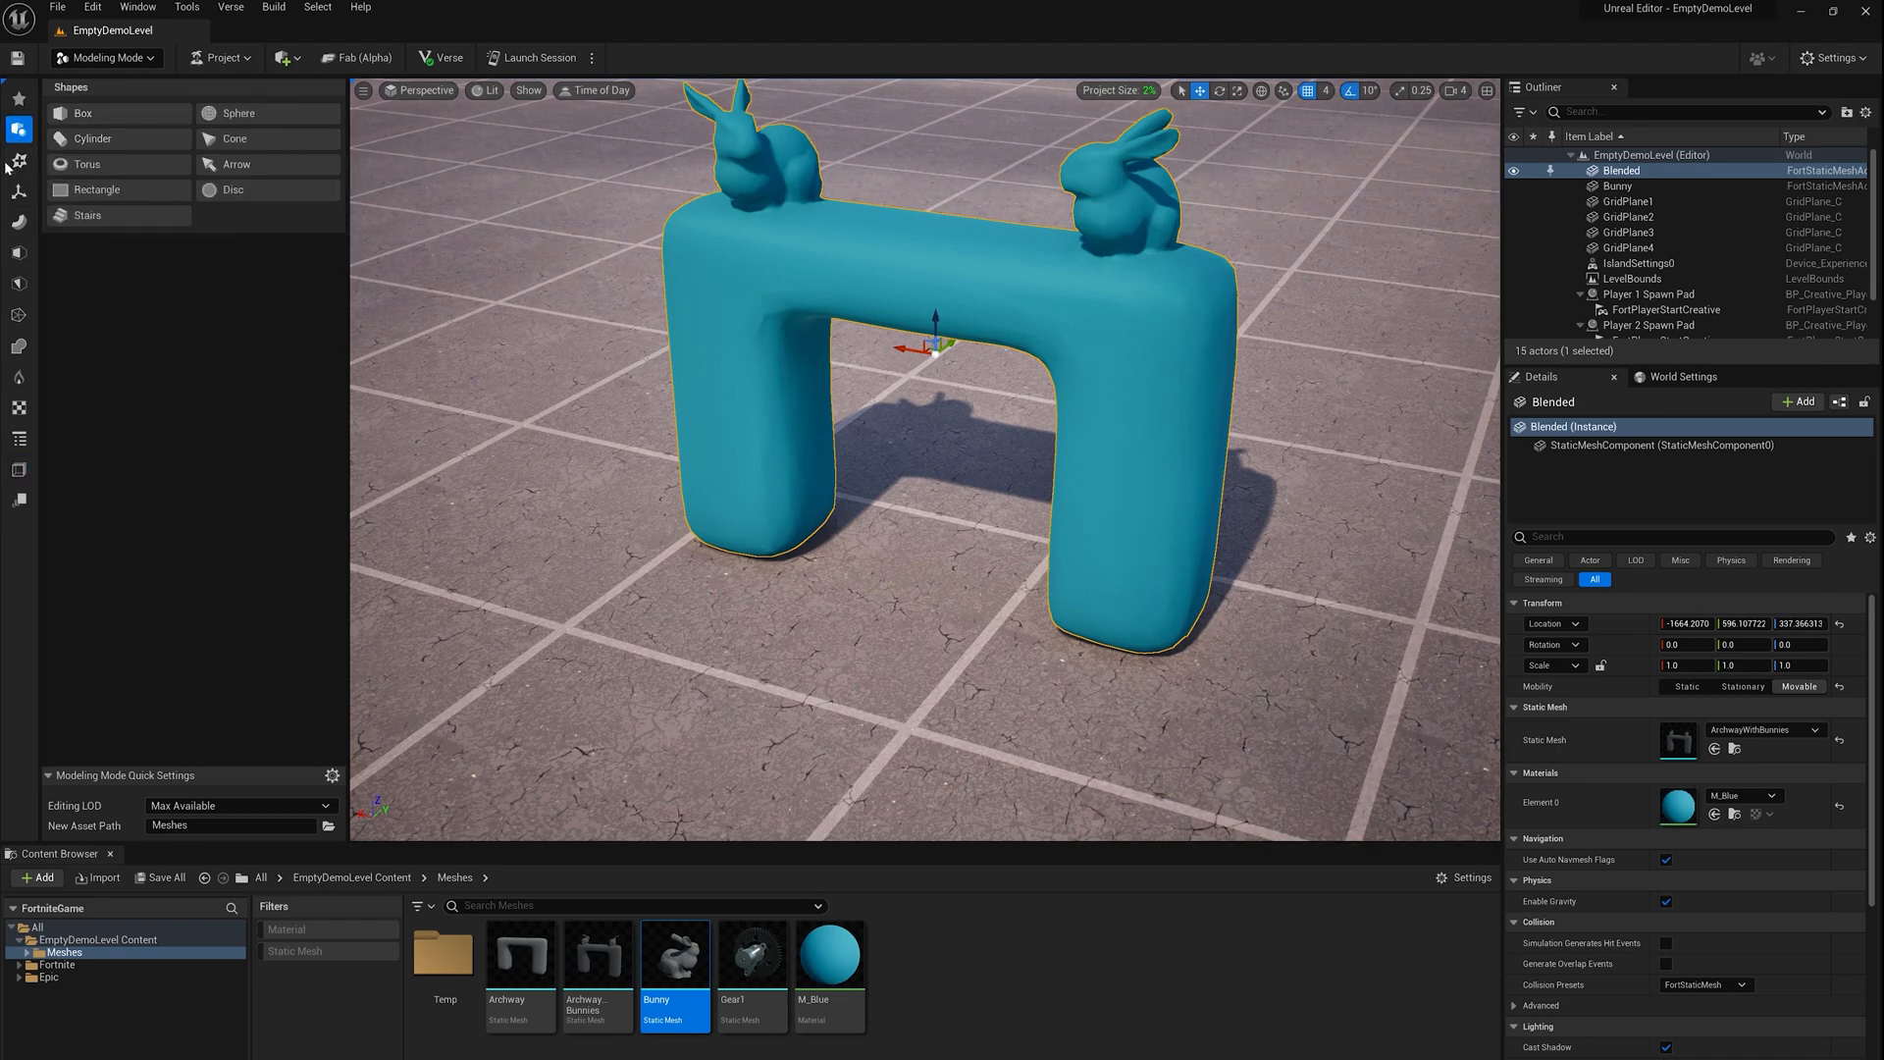
{"action": "mouse_move", "coordinate": [84, 112]}
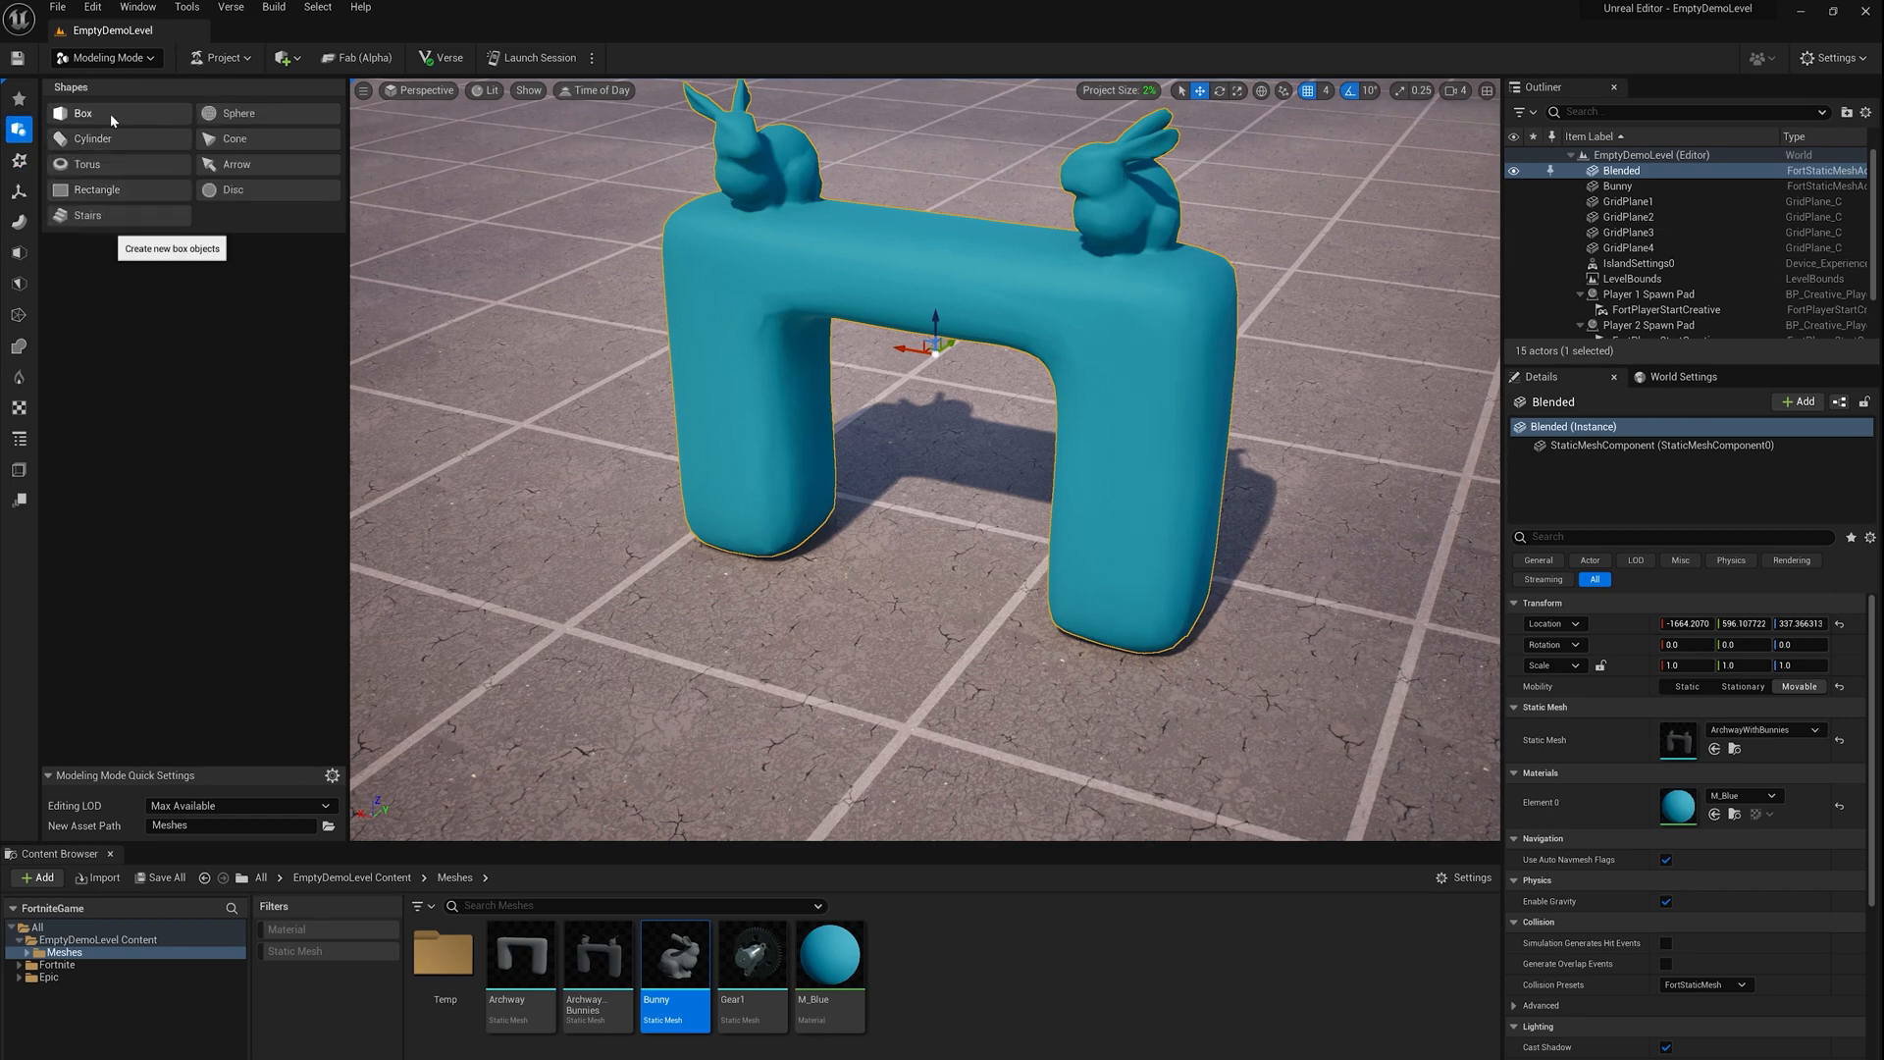
{"action": "left_click", "coordinate": [82, 114]}
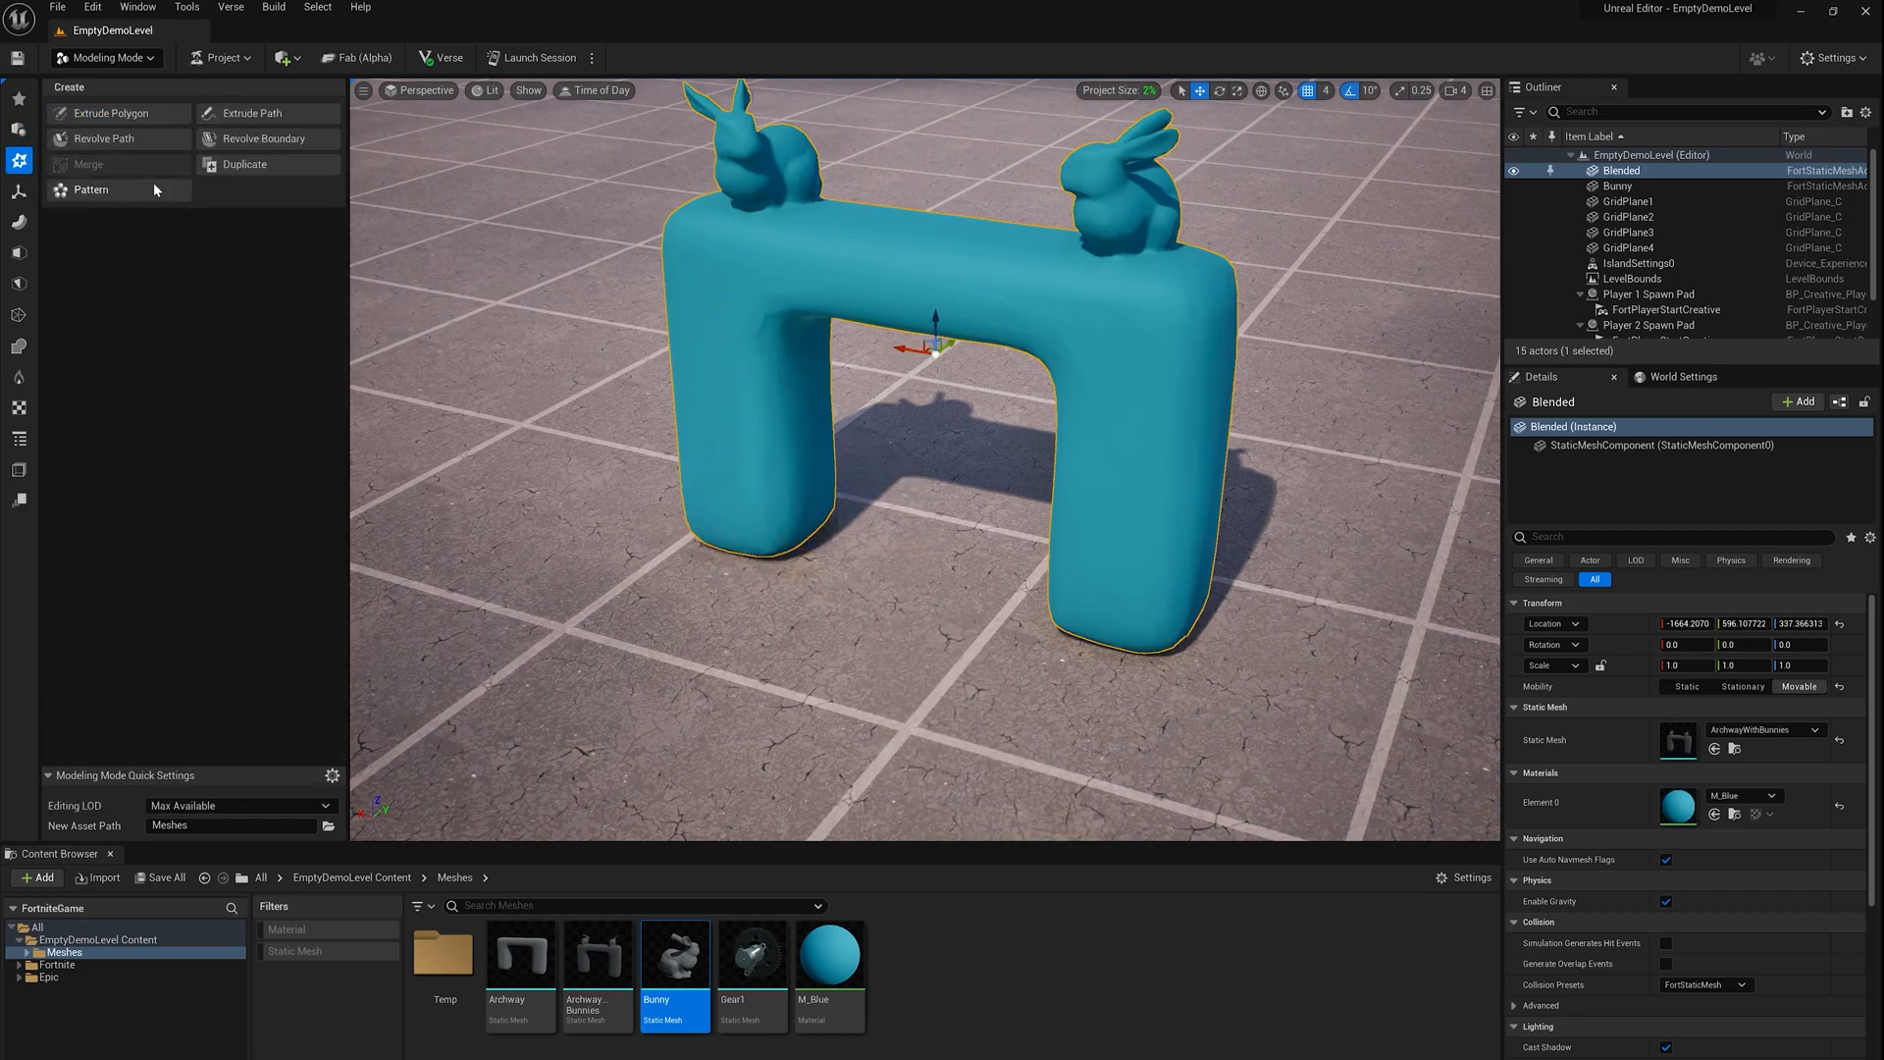
{"action": "left_click", "coordinate": [109, 112]}
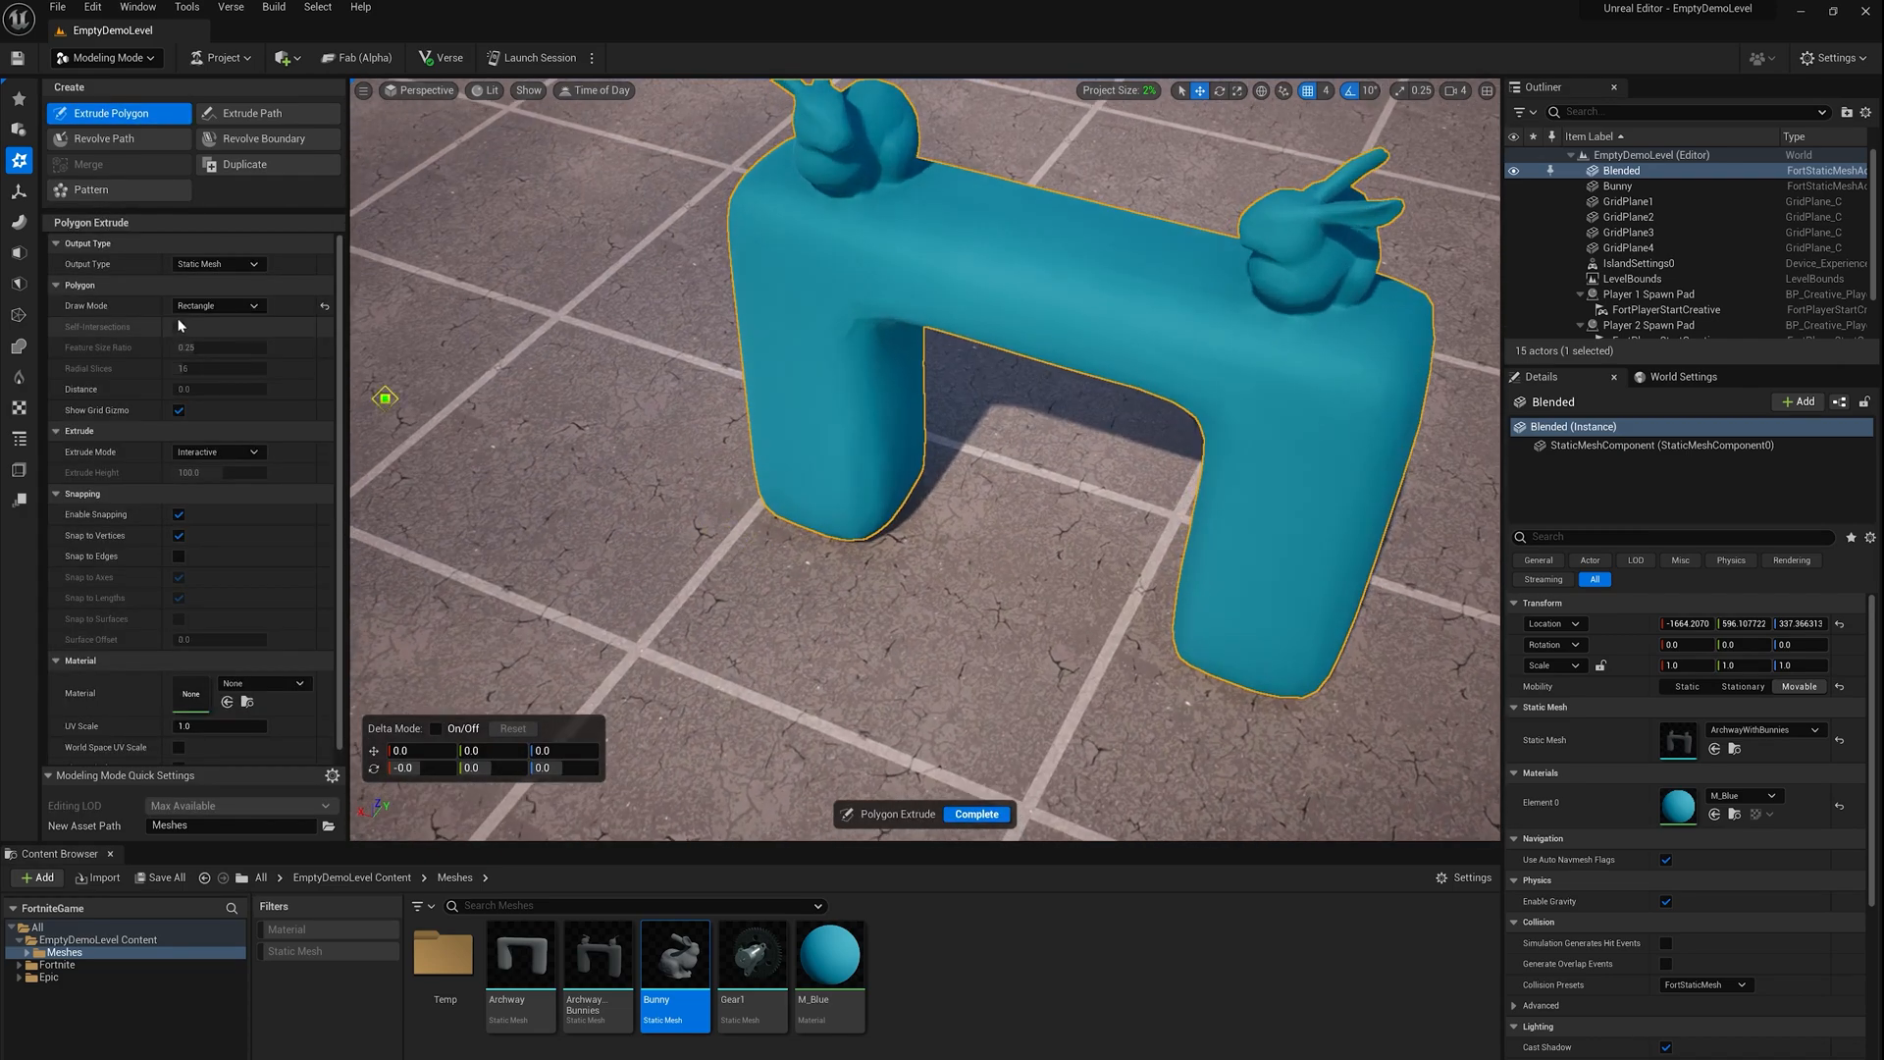
{"action": "left_click", "coordinate": [216, 306]}
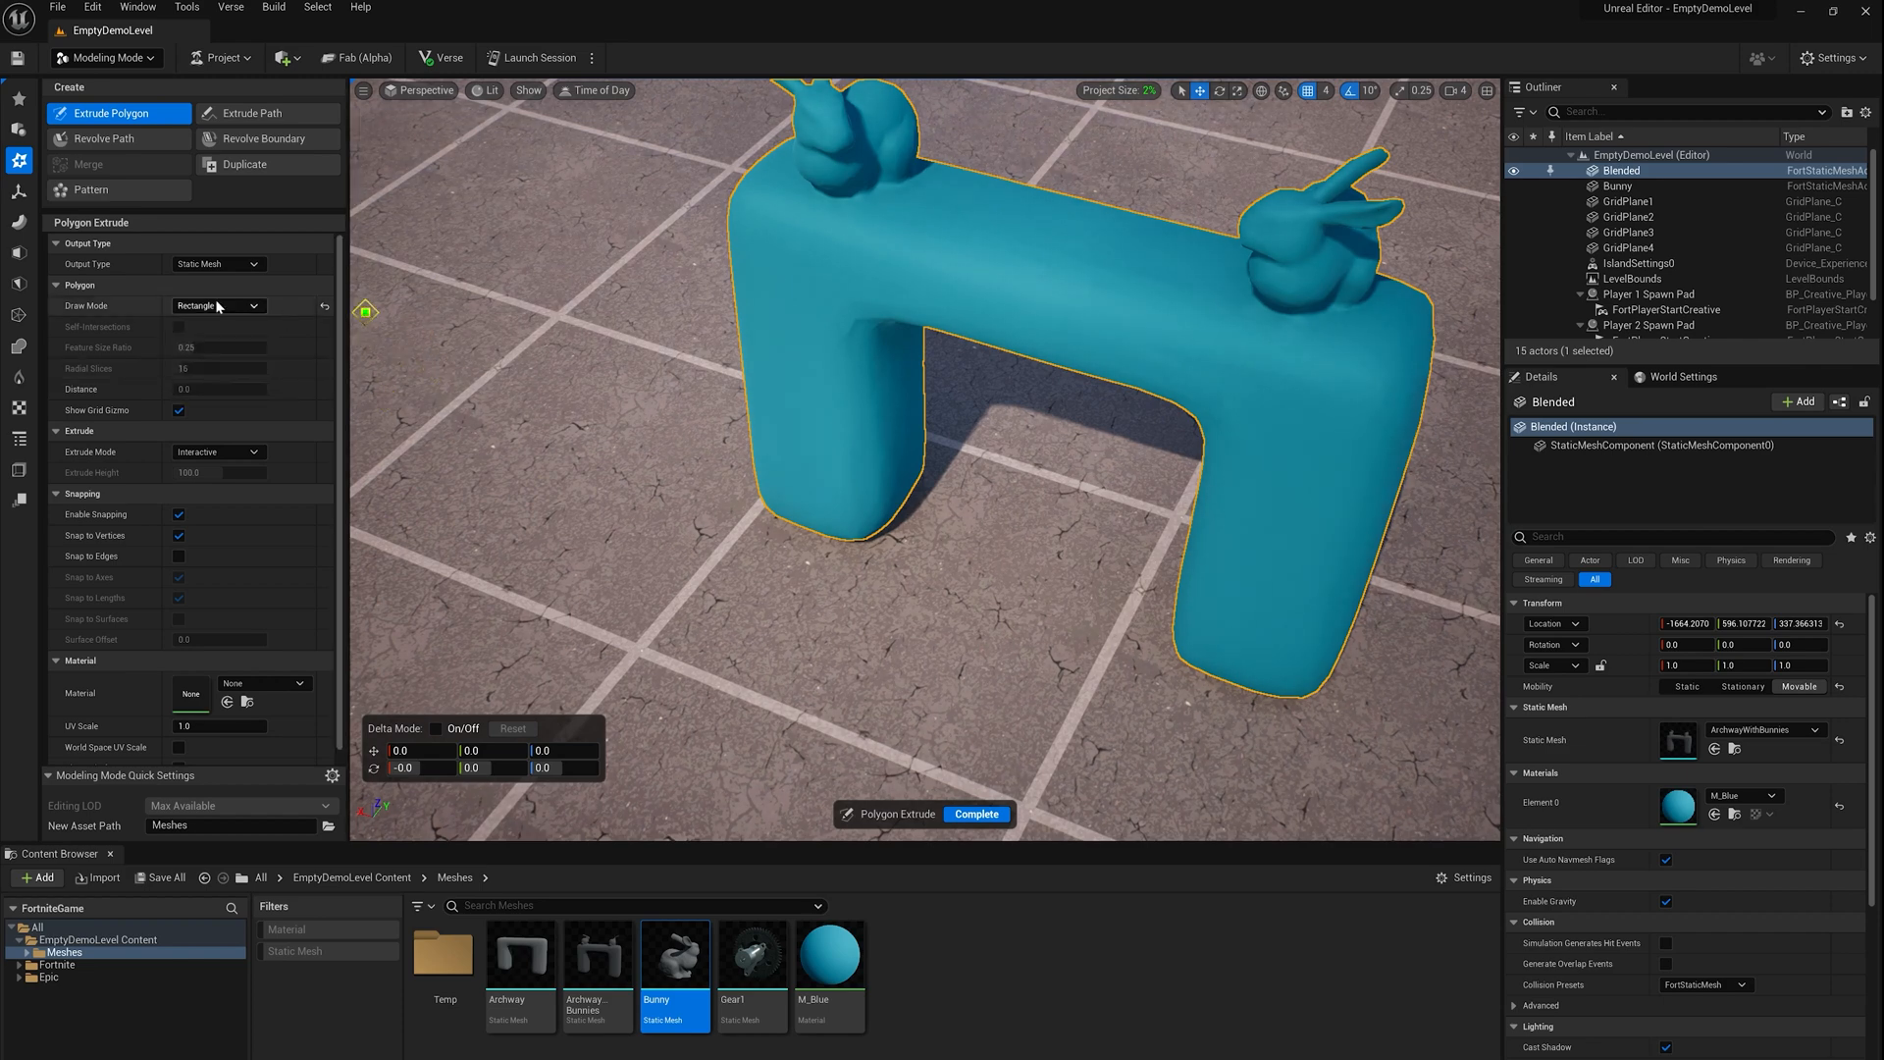
{"action": "left_click", "coordinate": [218, 263]}
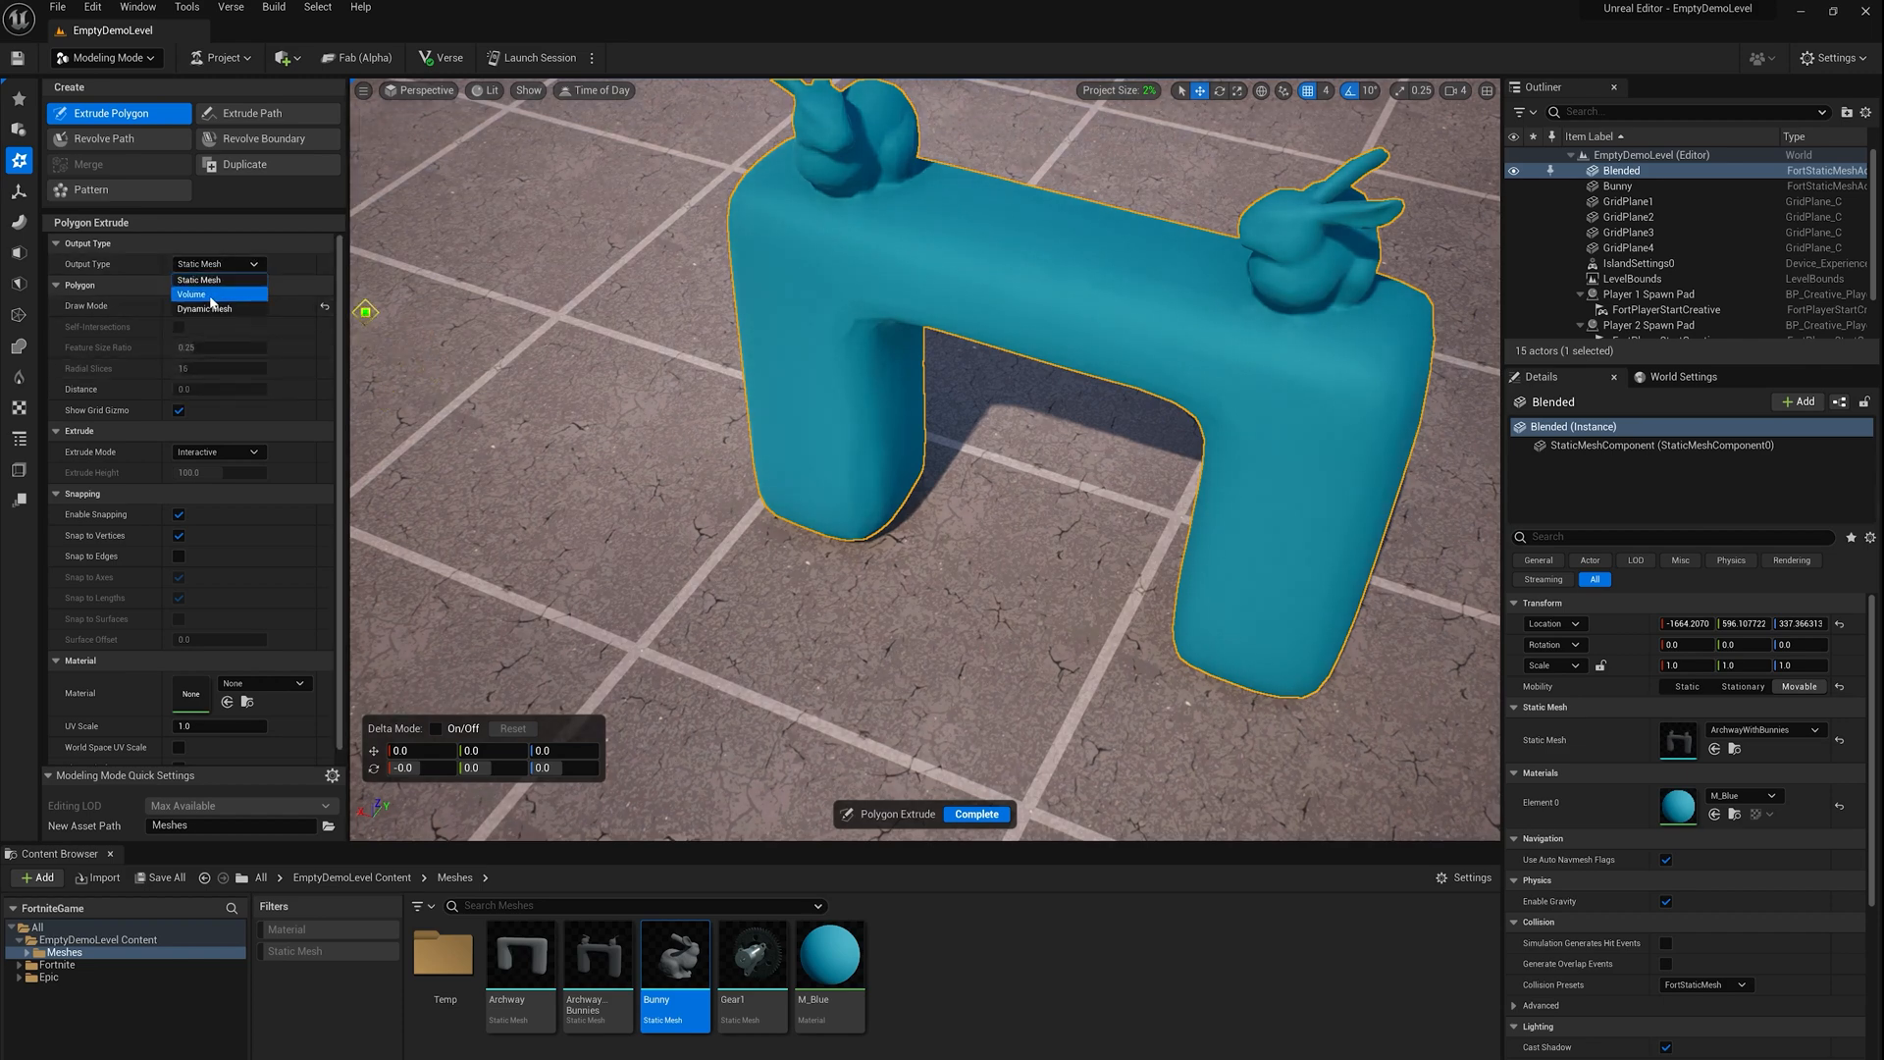
{"action": "left_click", "coordinate": [191, 294]}
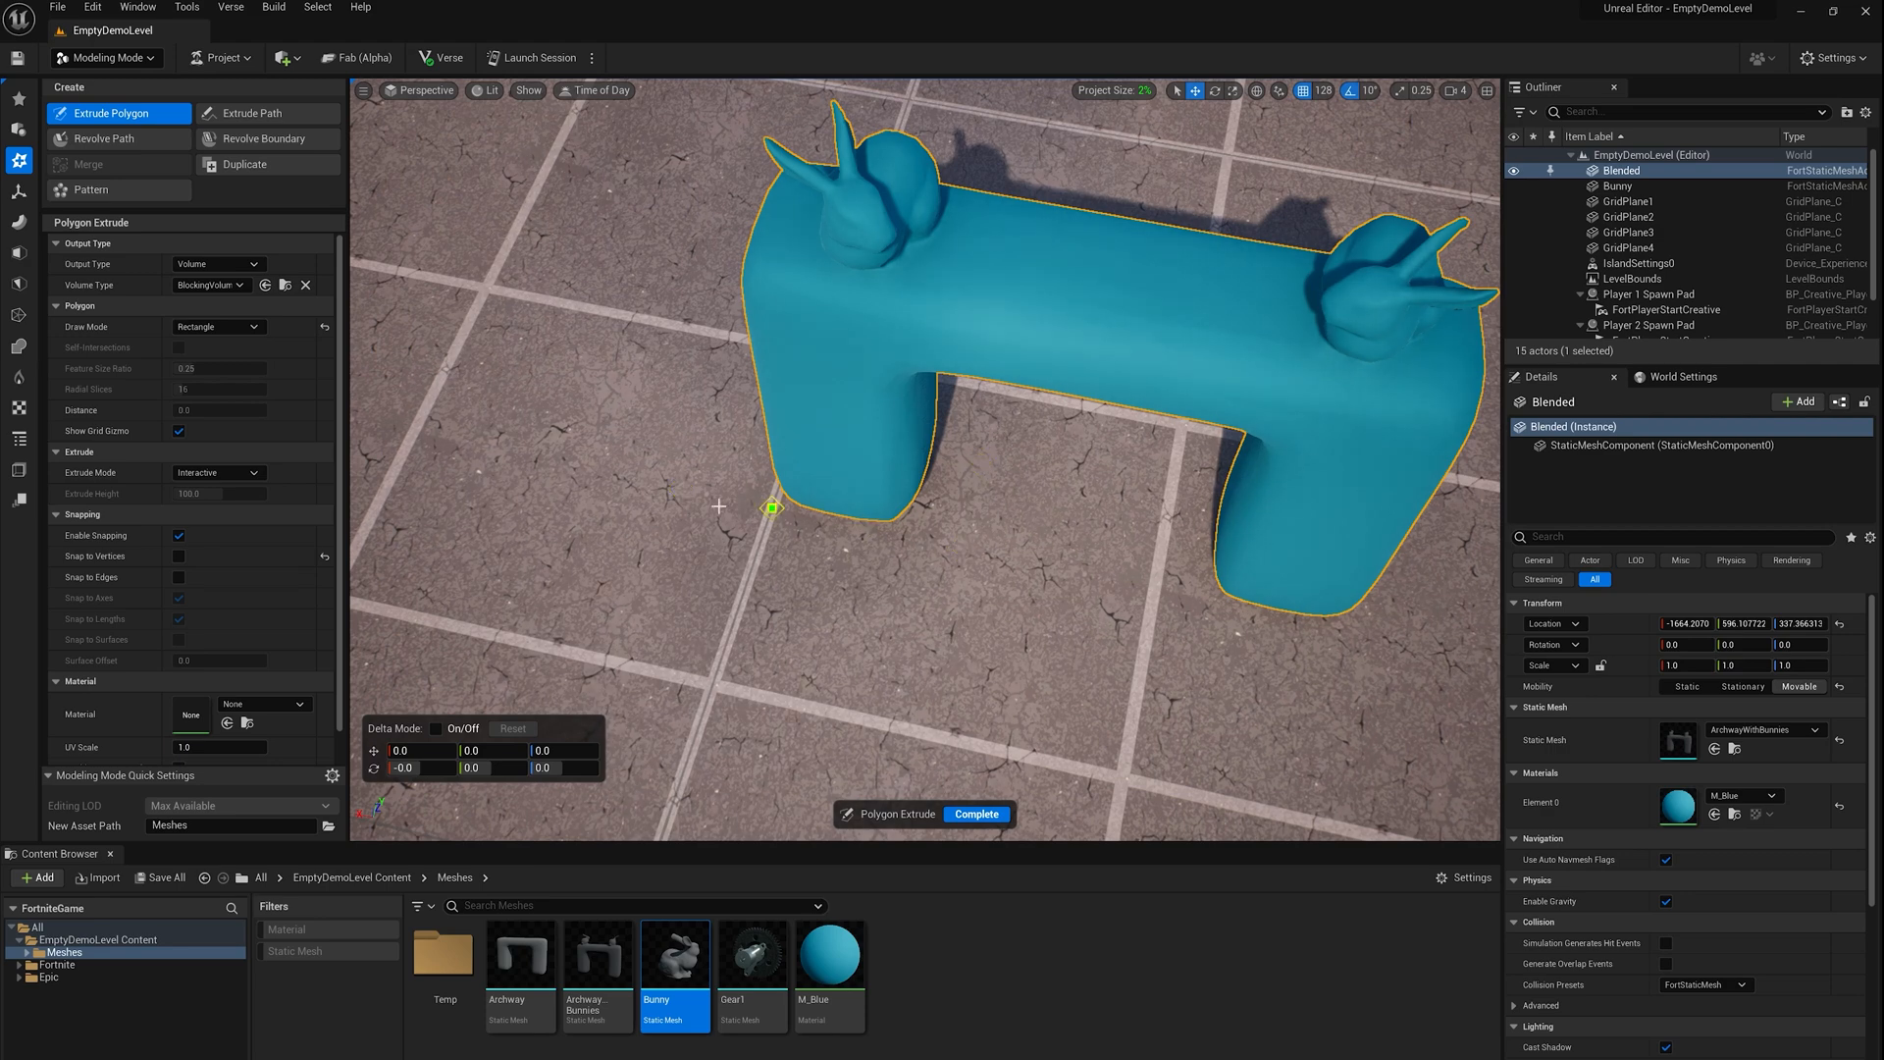
Extrude a dynamic-mesh box (Extrude2) around the archway's left leg
{"action": "left_click", "coordinate": [1321, 90]}
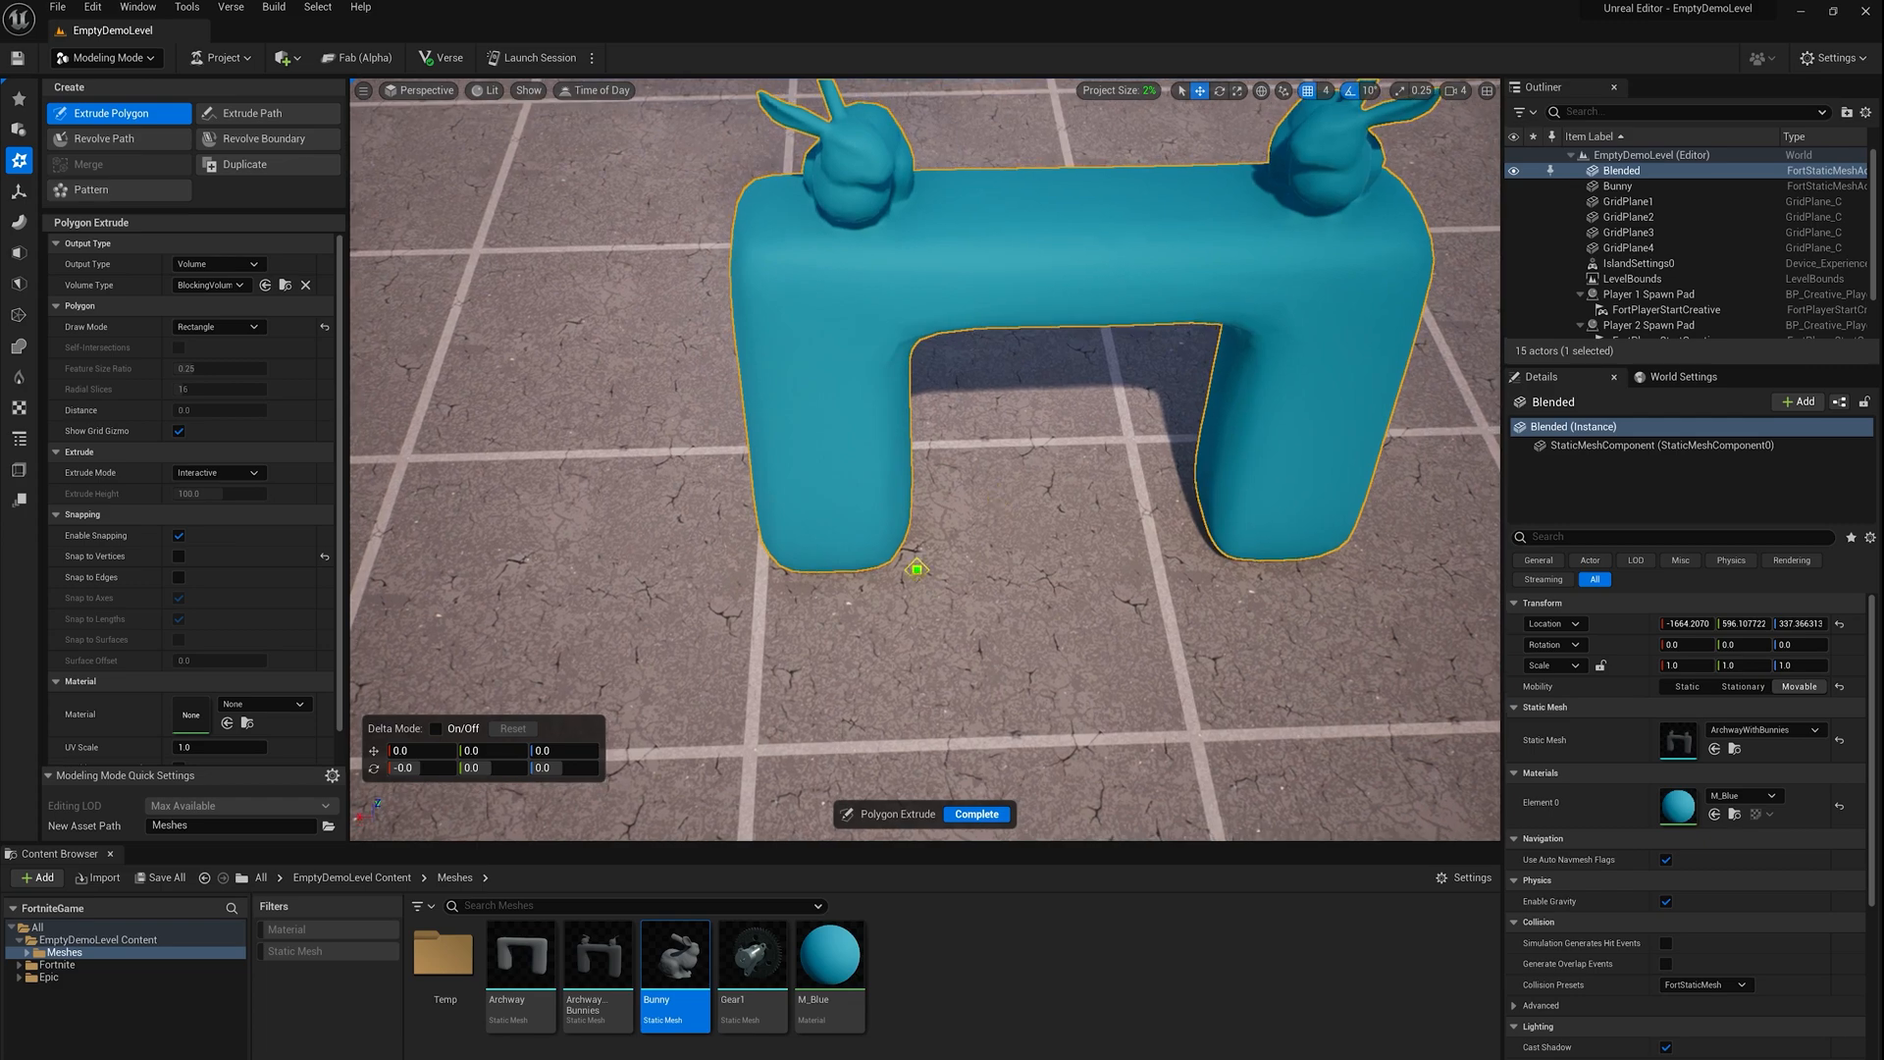
{"action": "left_click_drag", "start_coordinate": [917, 567], "coordinate": [937, 434]}
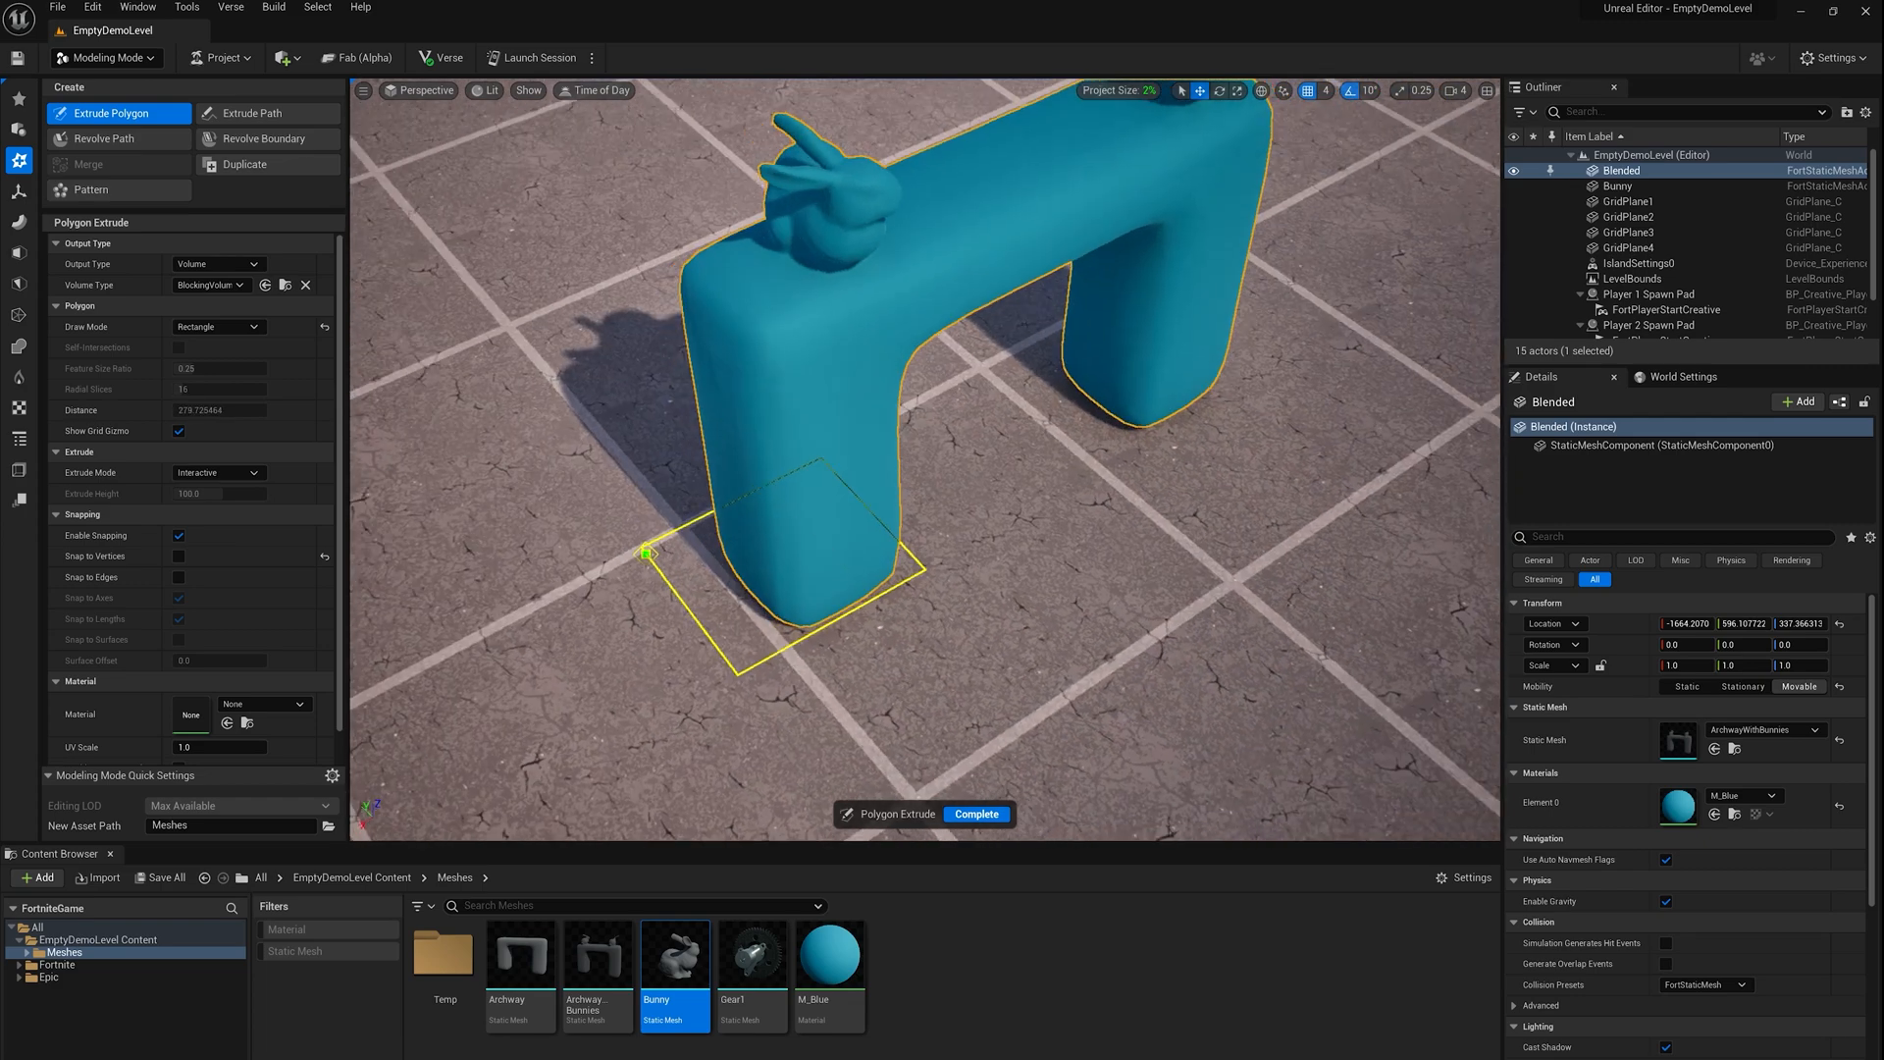
{"action": "left_click_drag", "start_coordinate": [646, 553], "coordinate": [707, 318]}
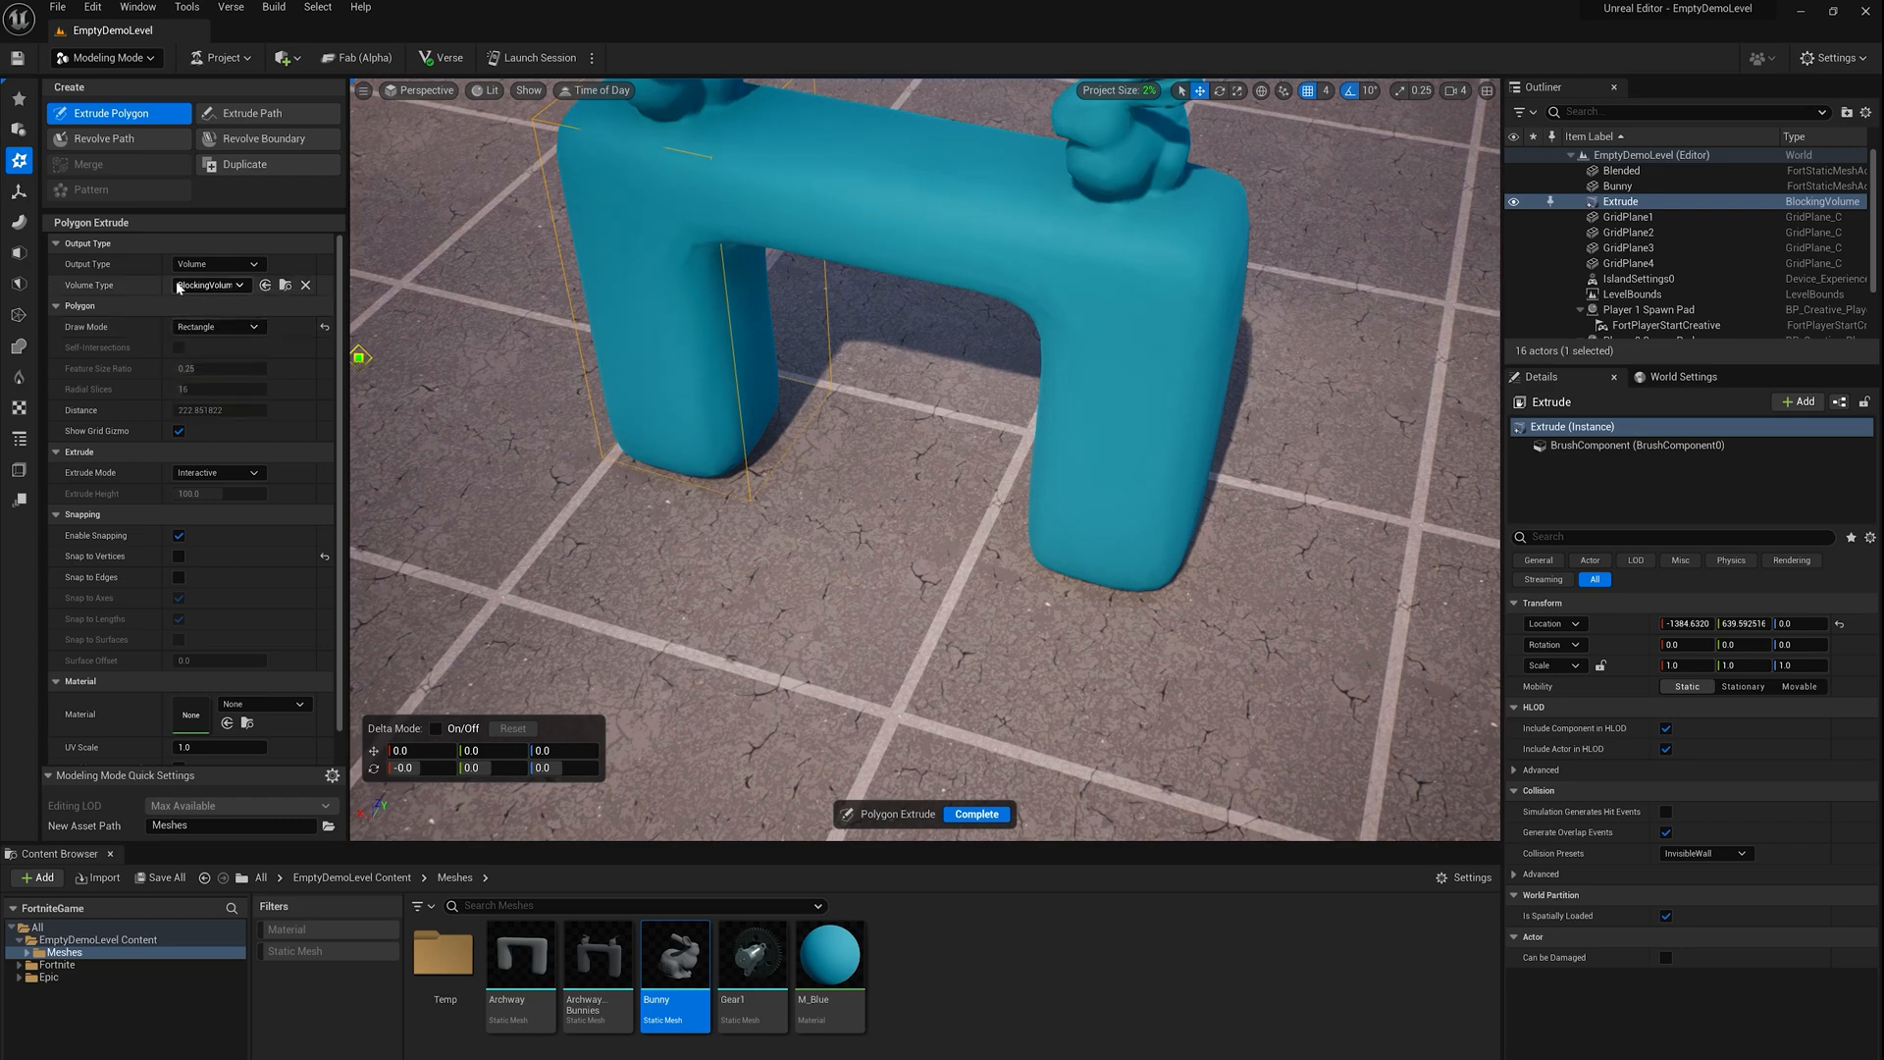
Extrude a second dynamic-mesh box (Extrude3) around the right leg and archway top
{"action": "left_click", "coordinate": [215, 263]}
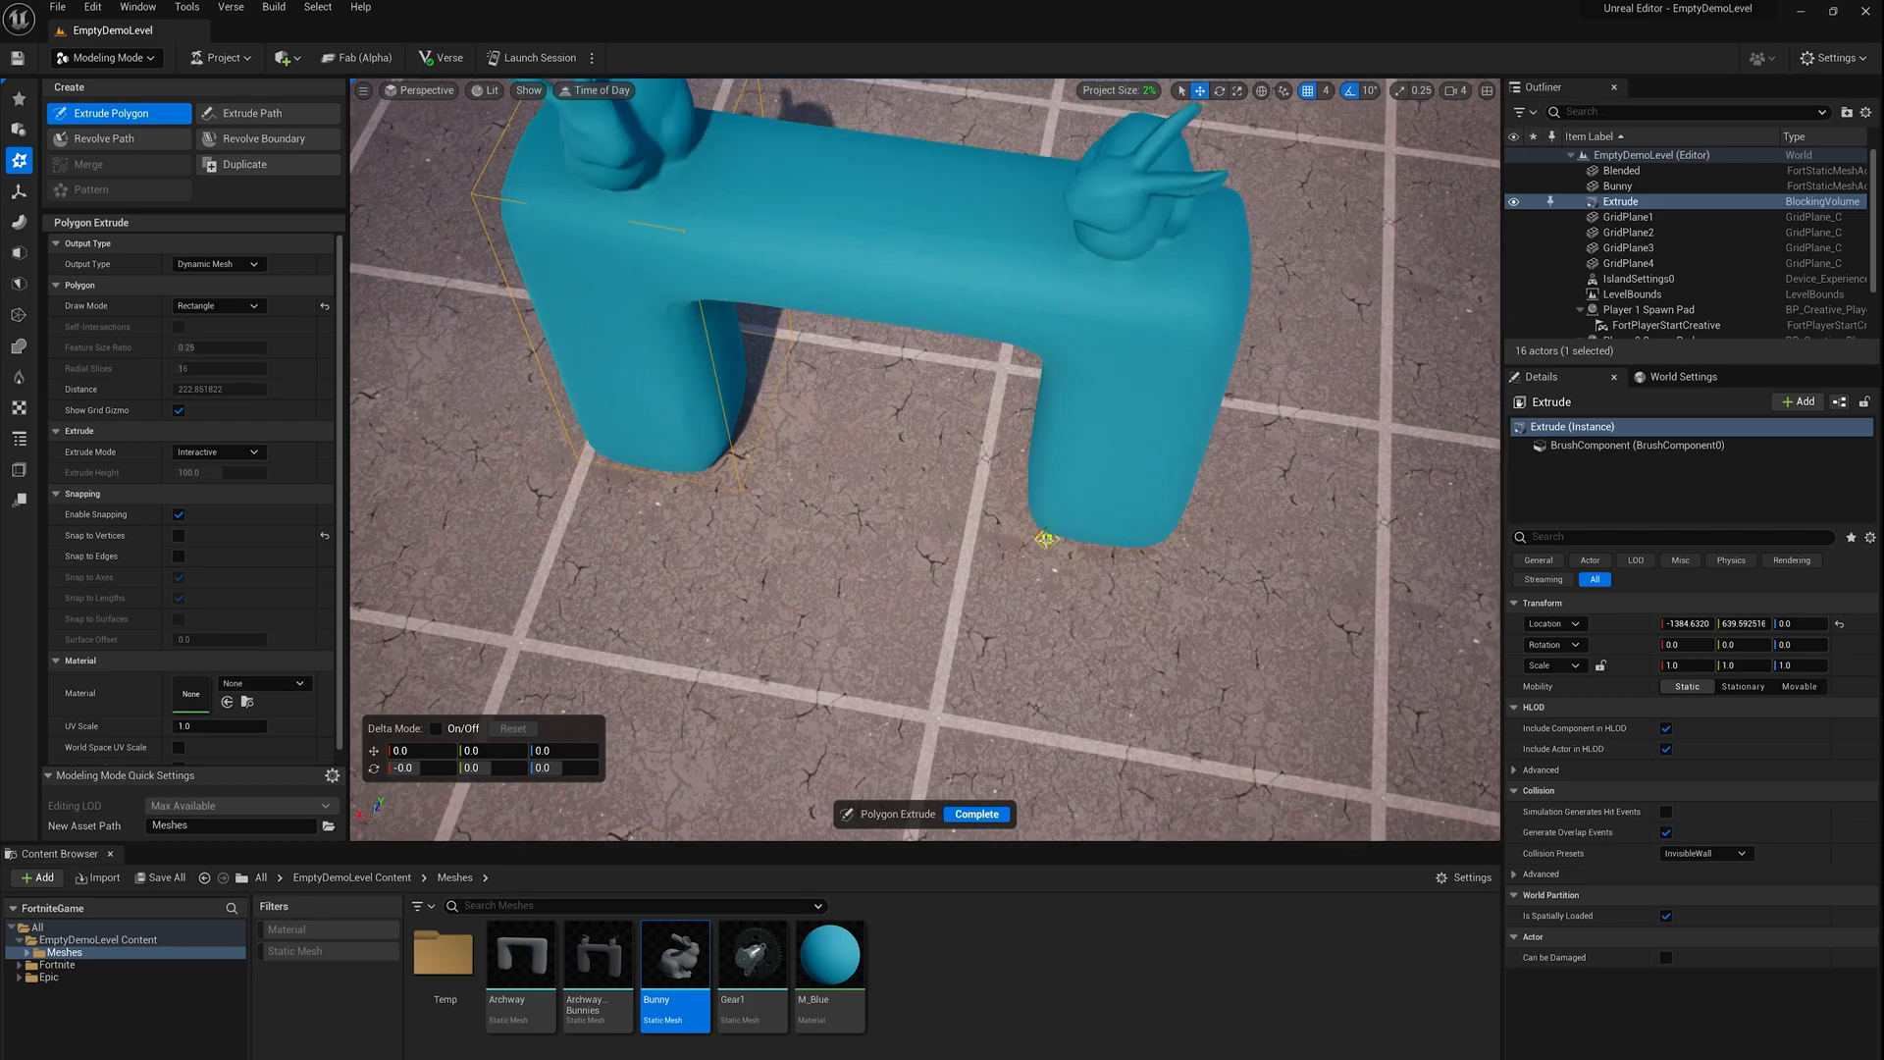
{"action": "left_click_drag", "start_coordinate": [1046, 537], "coordinate": [1030, 385]}
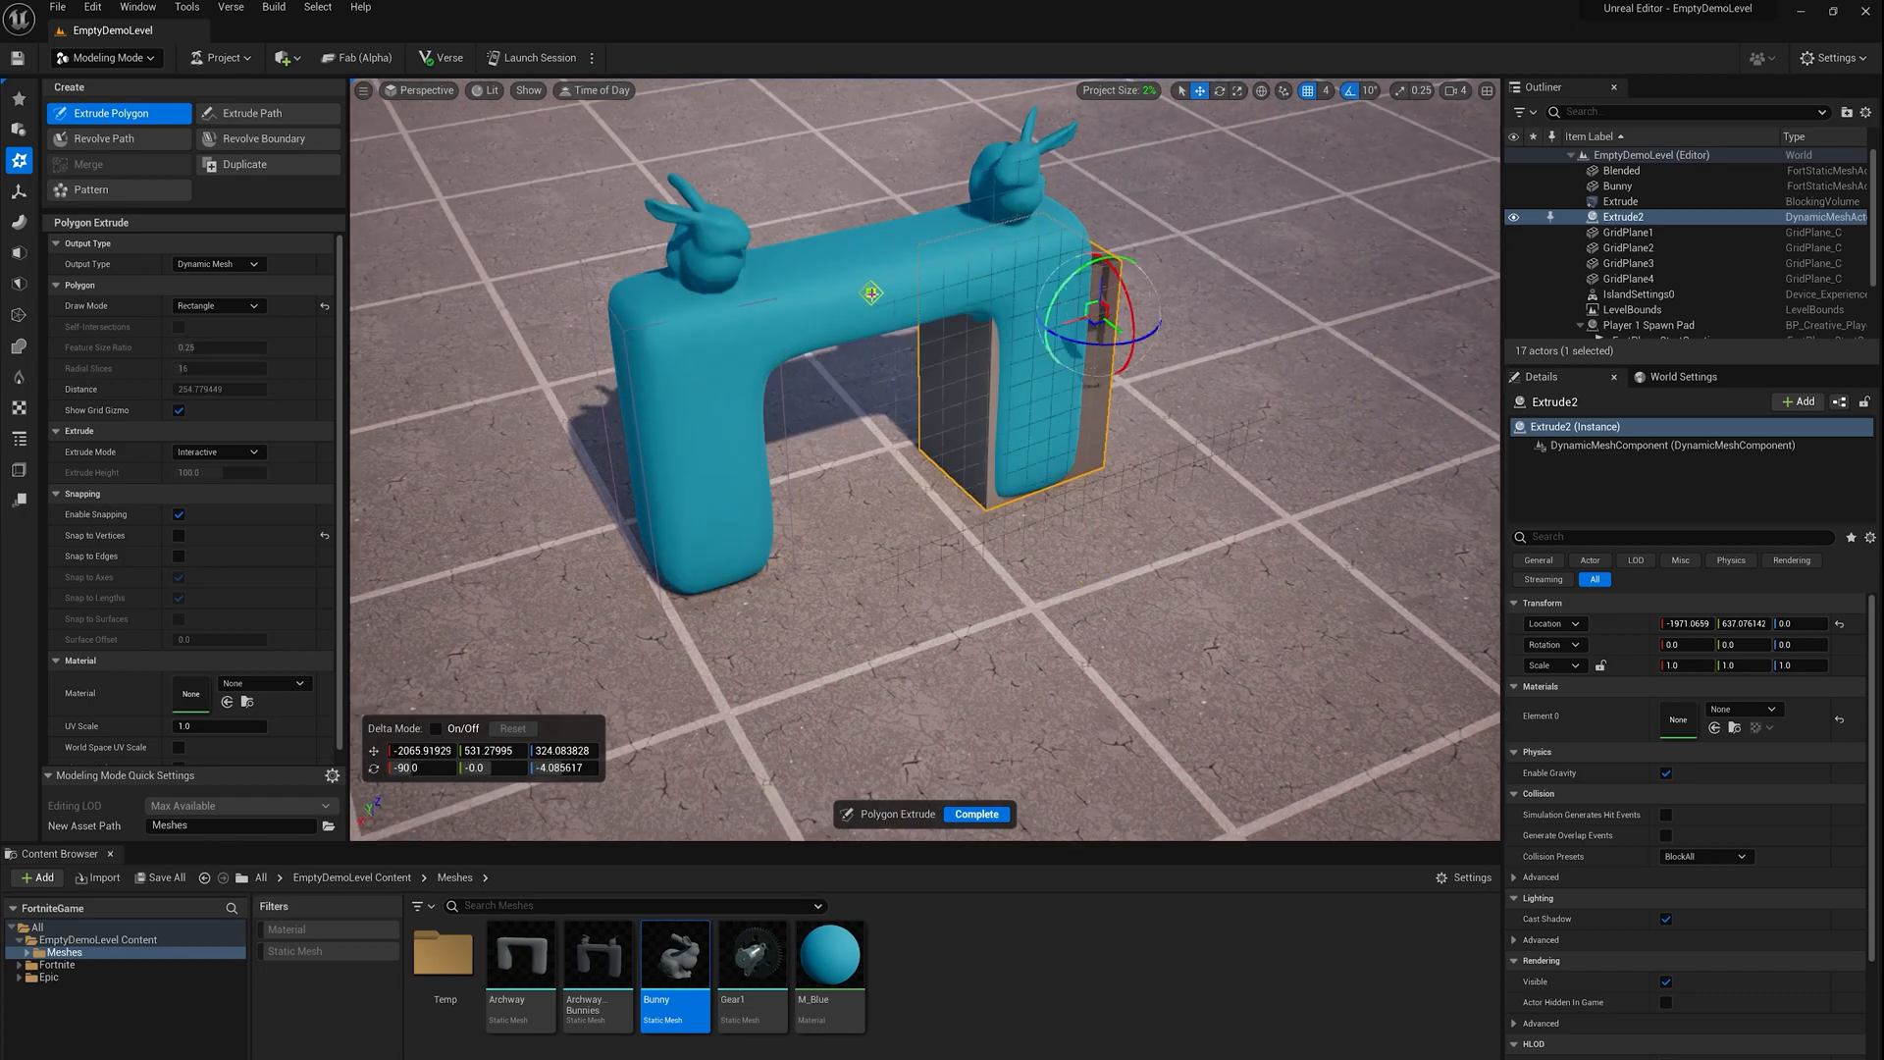
{"action": "left_click_drag", "start_coordinate": [871, 292], "coordinate": [956, 281]}
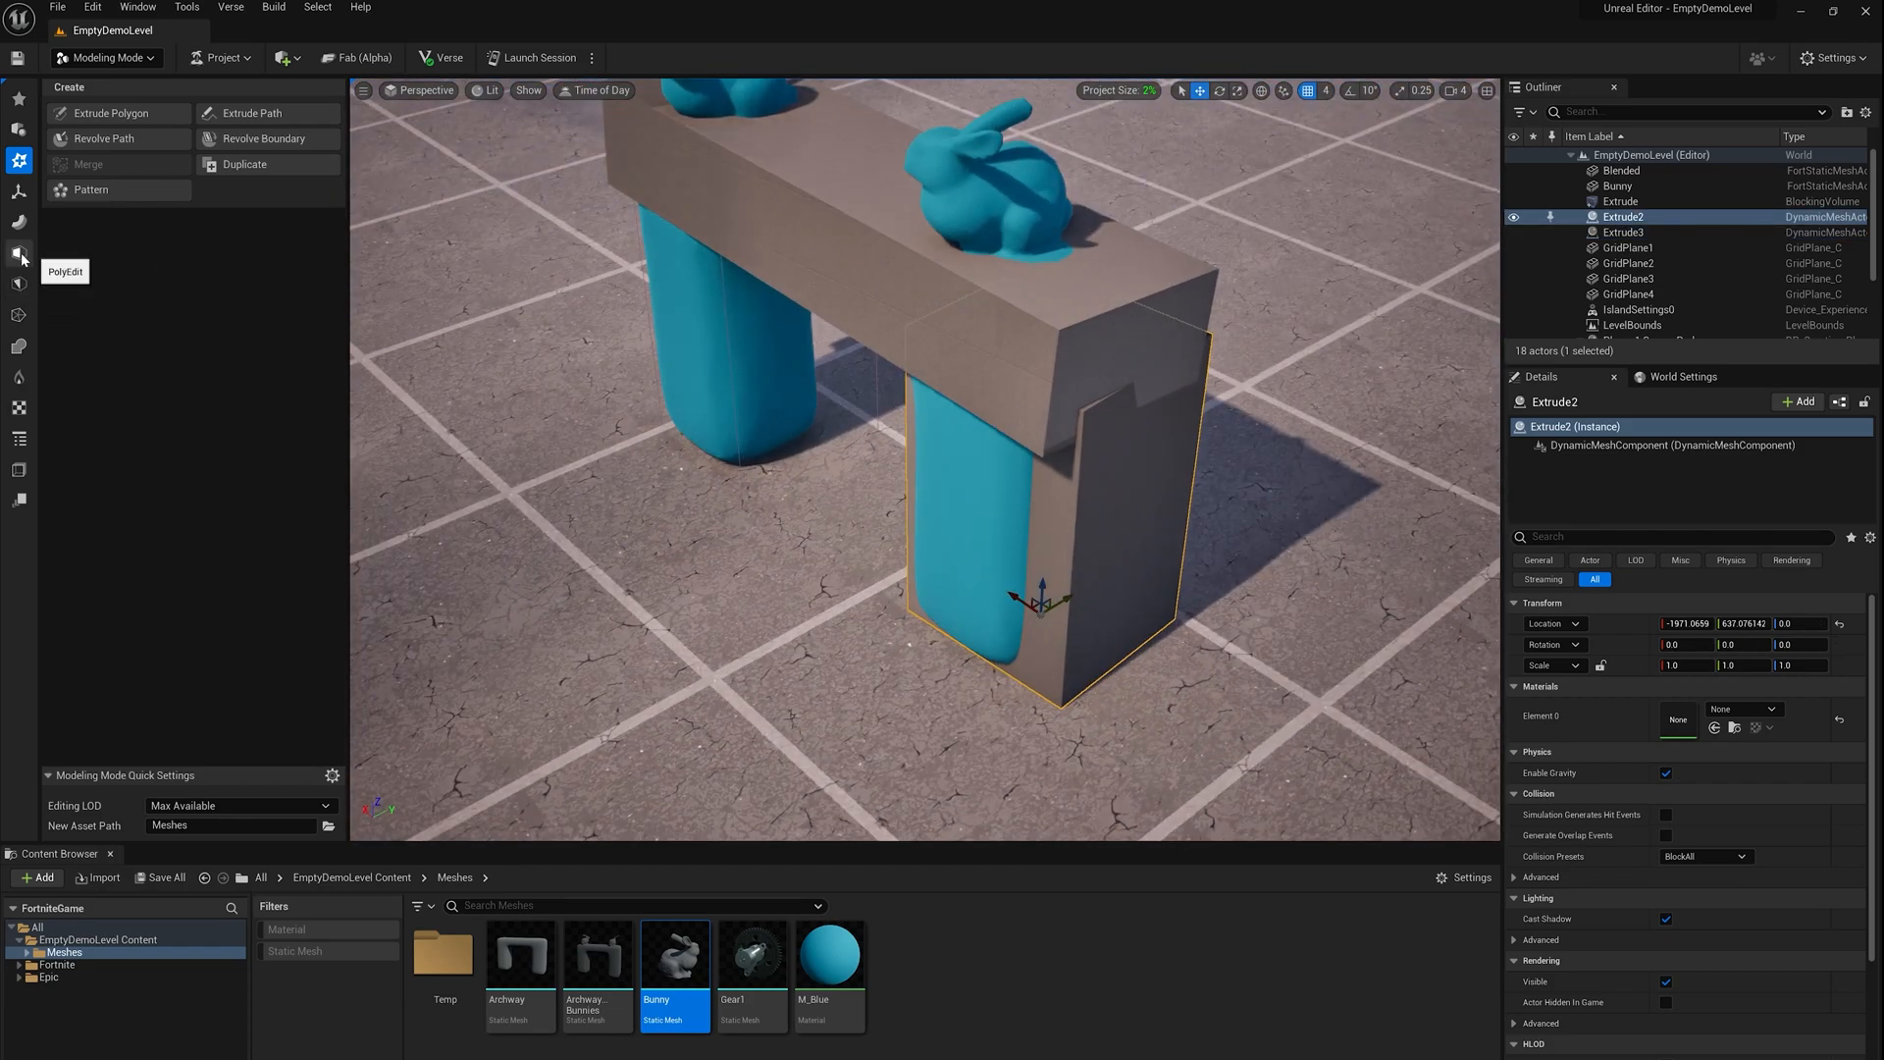
PolyGroup Edit the pillar boxes, pulling faces inward so Extrude2 and Extrude hug the legs
{"action": "left_click", "coordinate": [19, 253]}
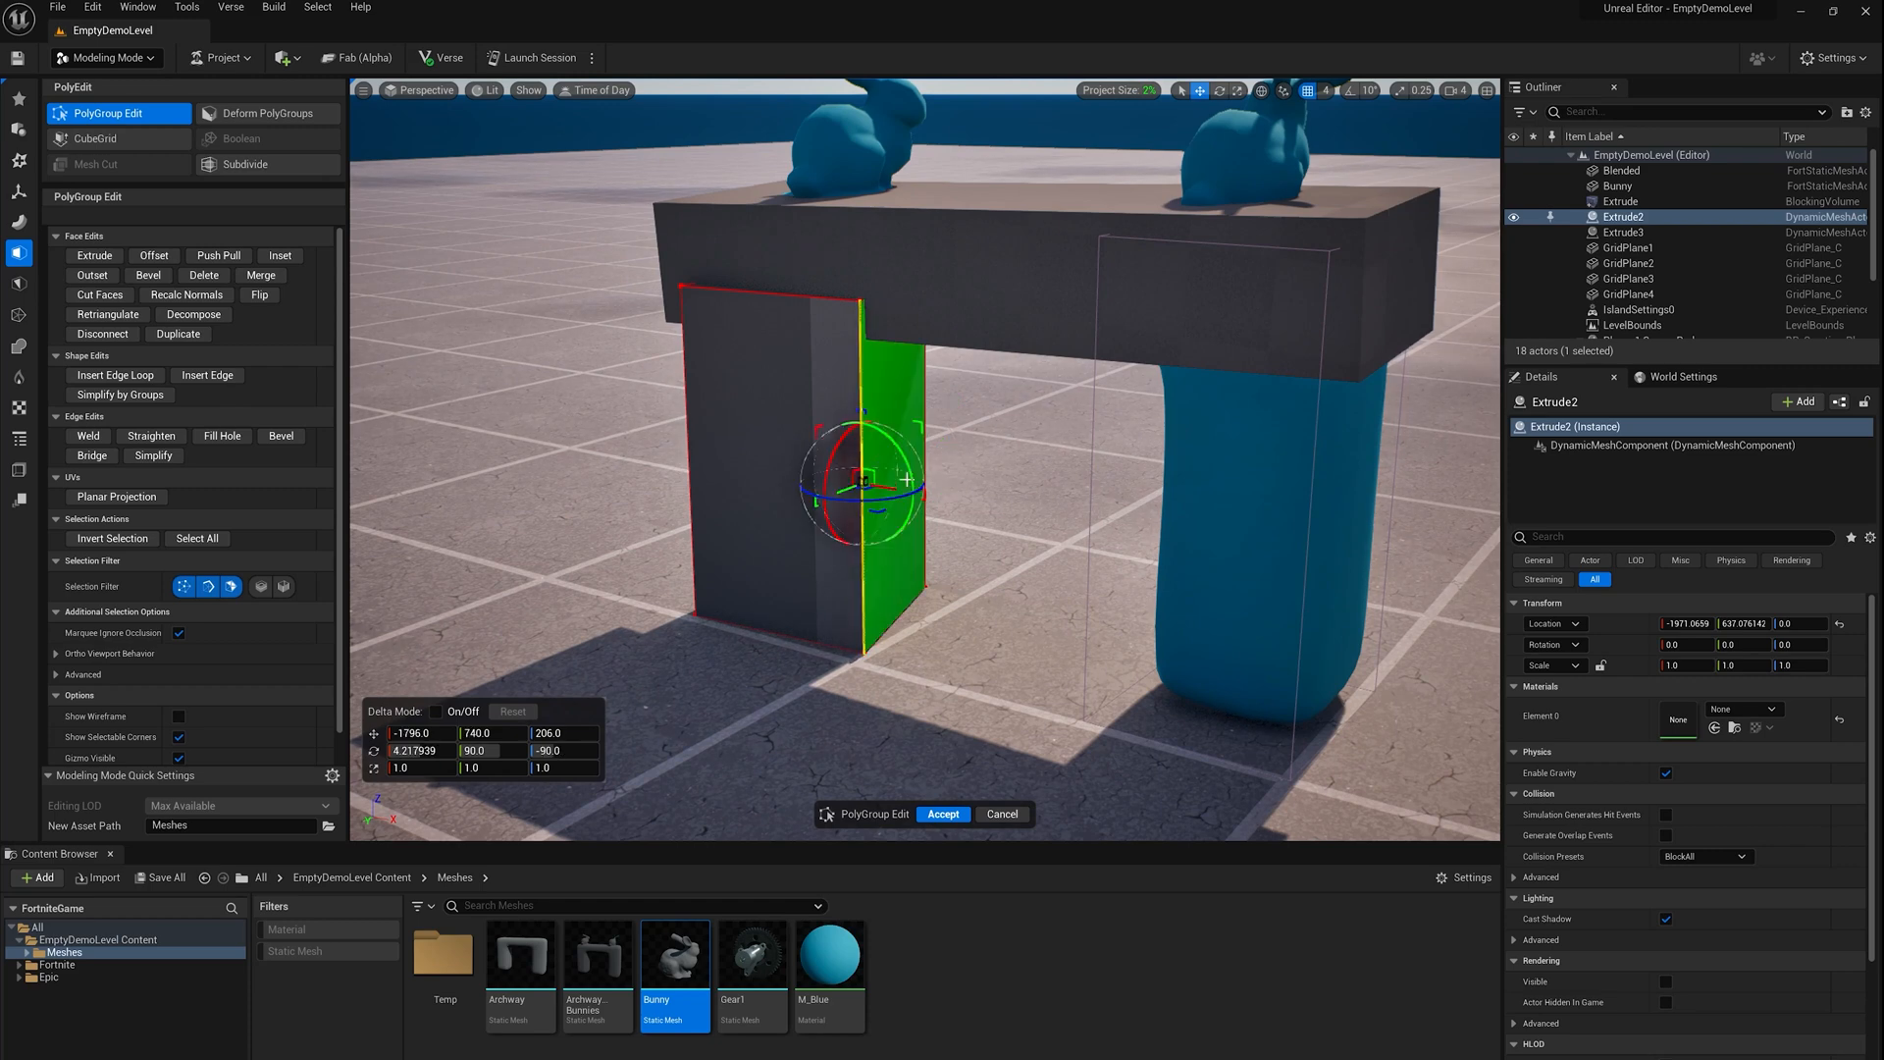
{"action": "left_click_drag", "start_coordinate": [895, 481], "coordinate": [828, 481]}
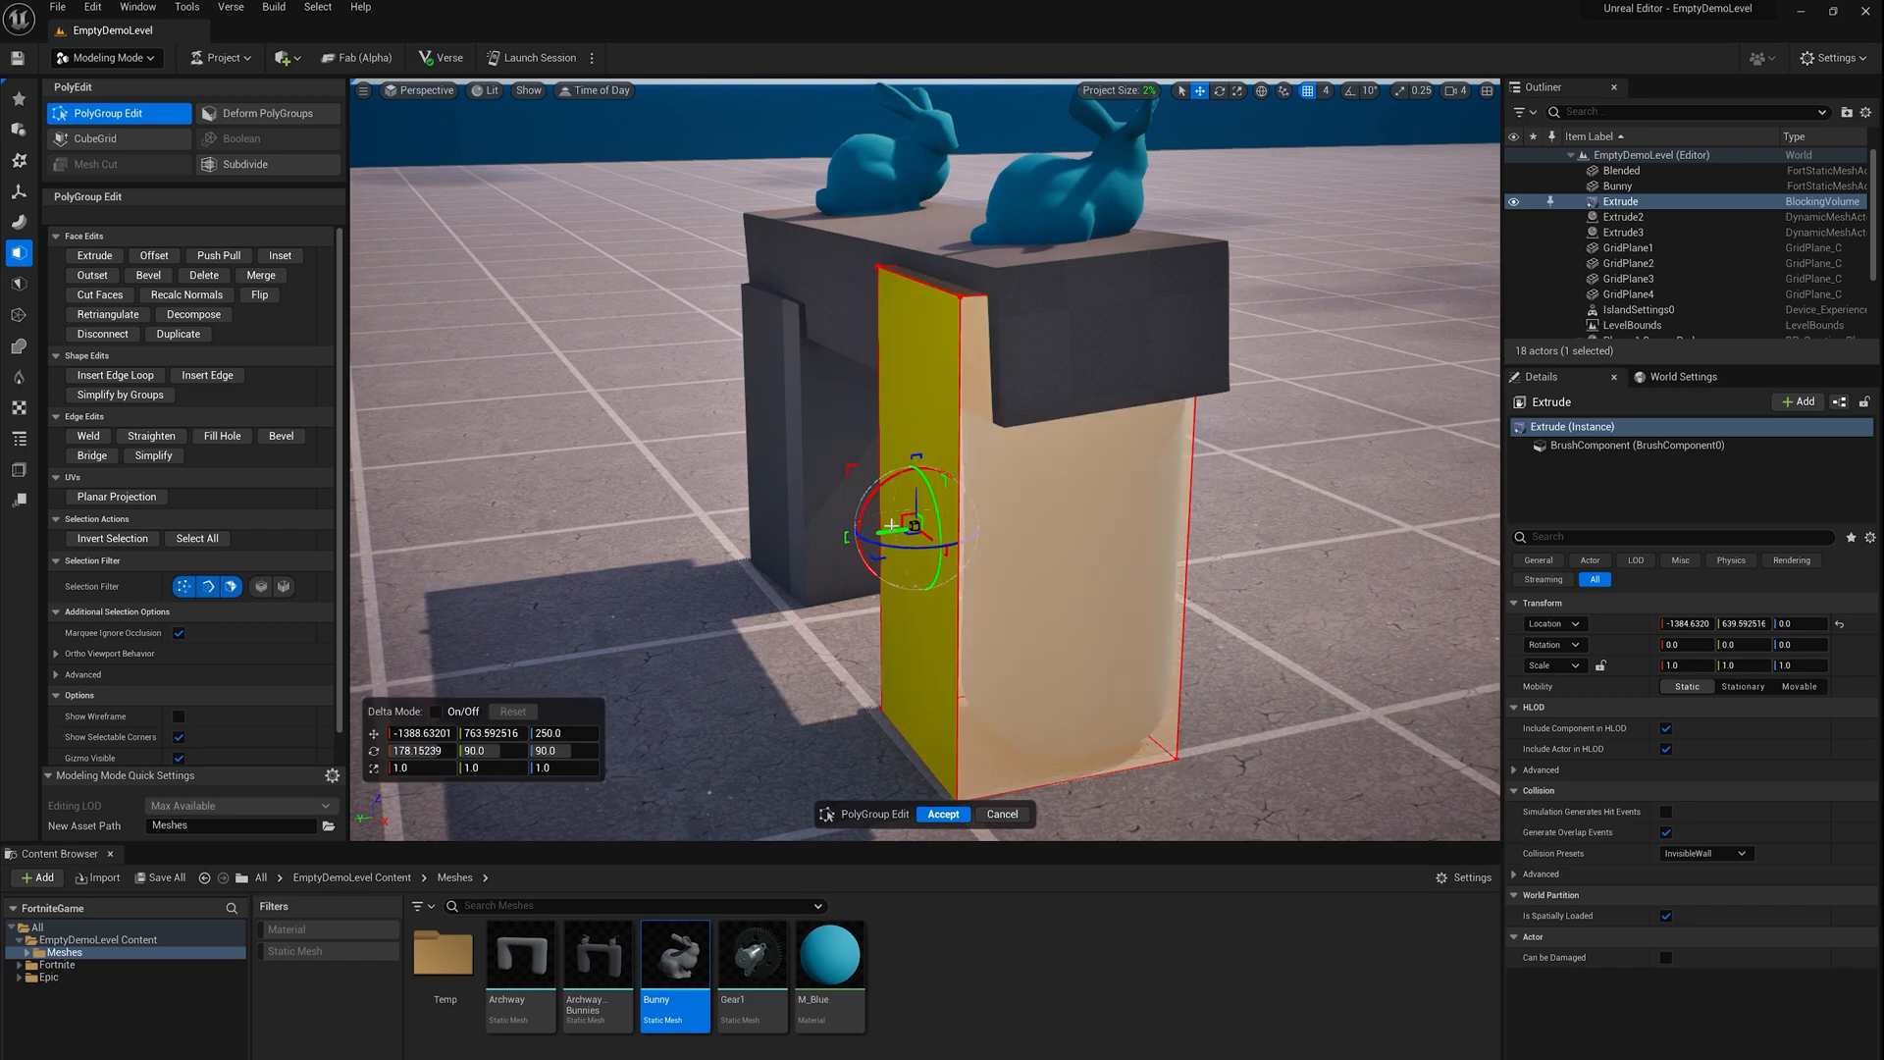
{"action": "left_click_drag", "start_coordinate": [917, 522], "coordinate": [995, 534]}
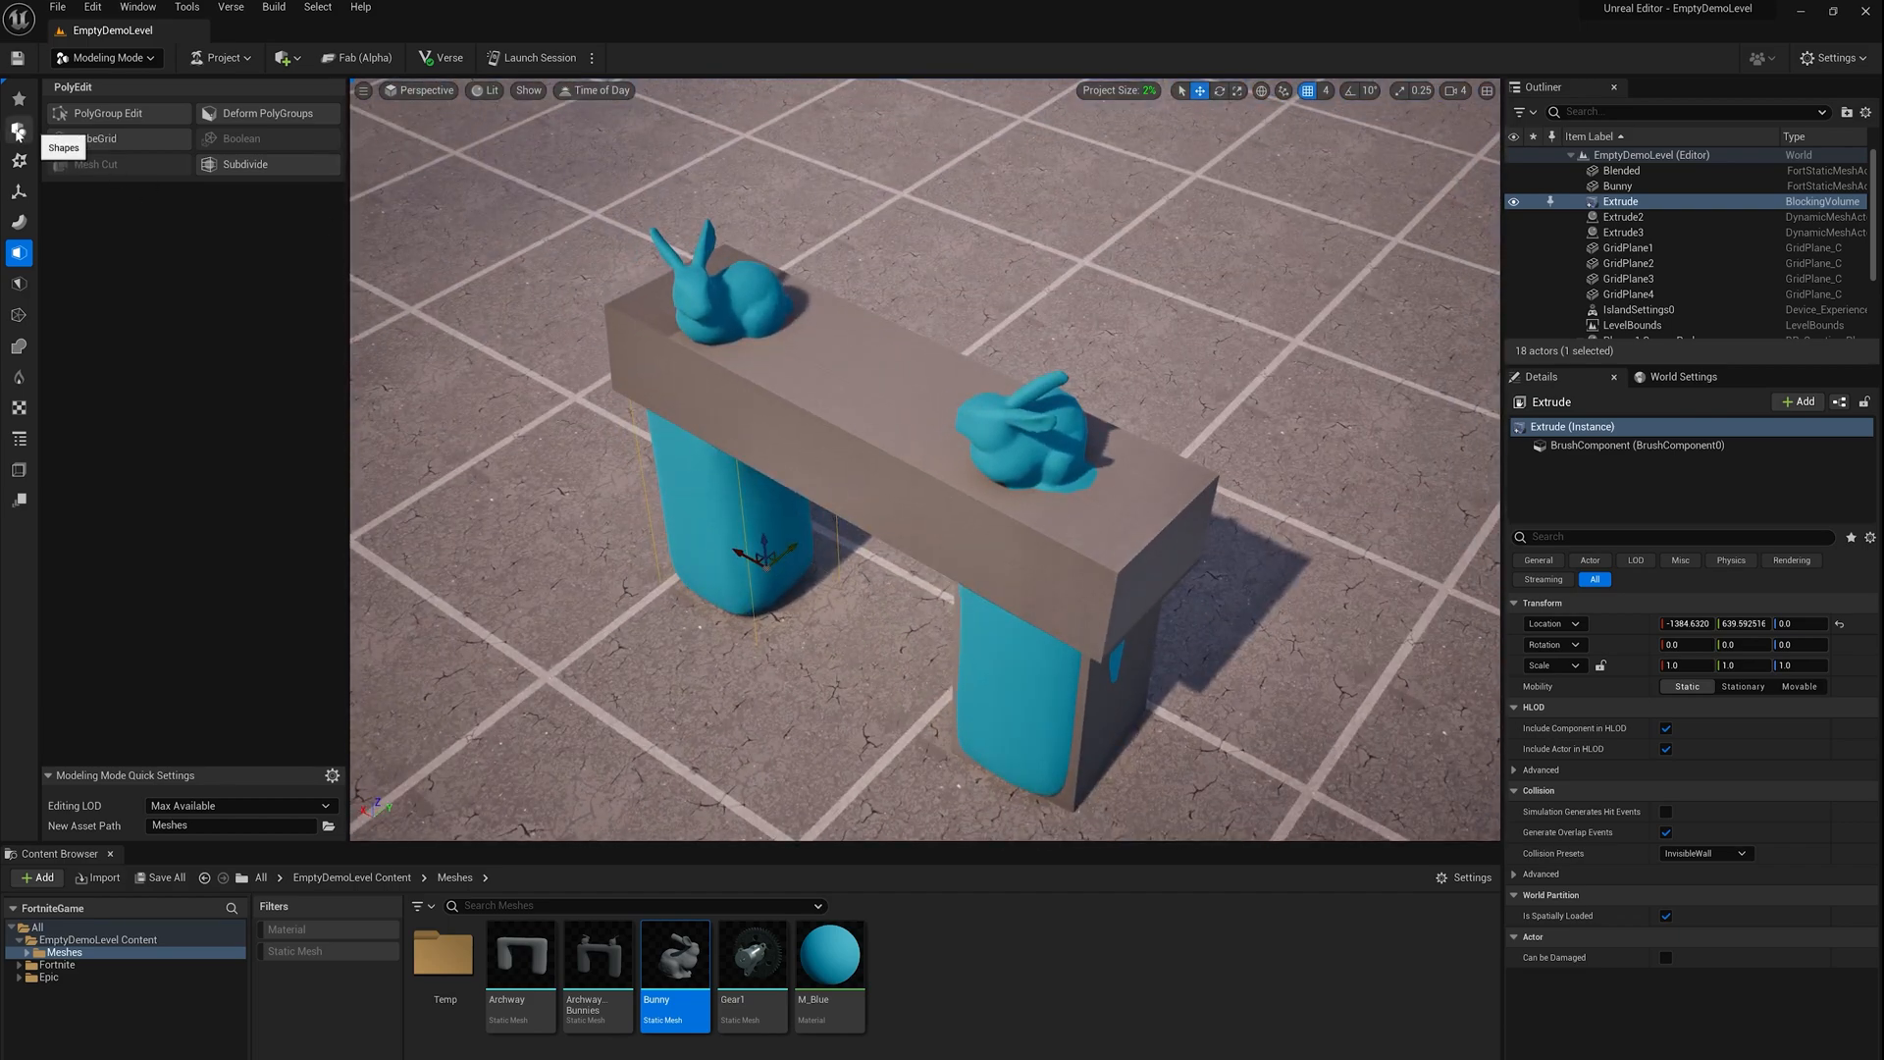
Place sphere blocking volumes (Sphere, Sphere2) over each bunny on the archway bar and scale Sphere up
{"action": "left_click", "coordinate": [237, 114]}
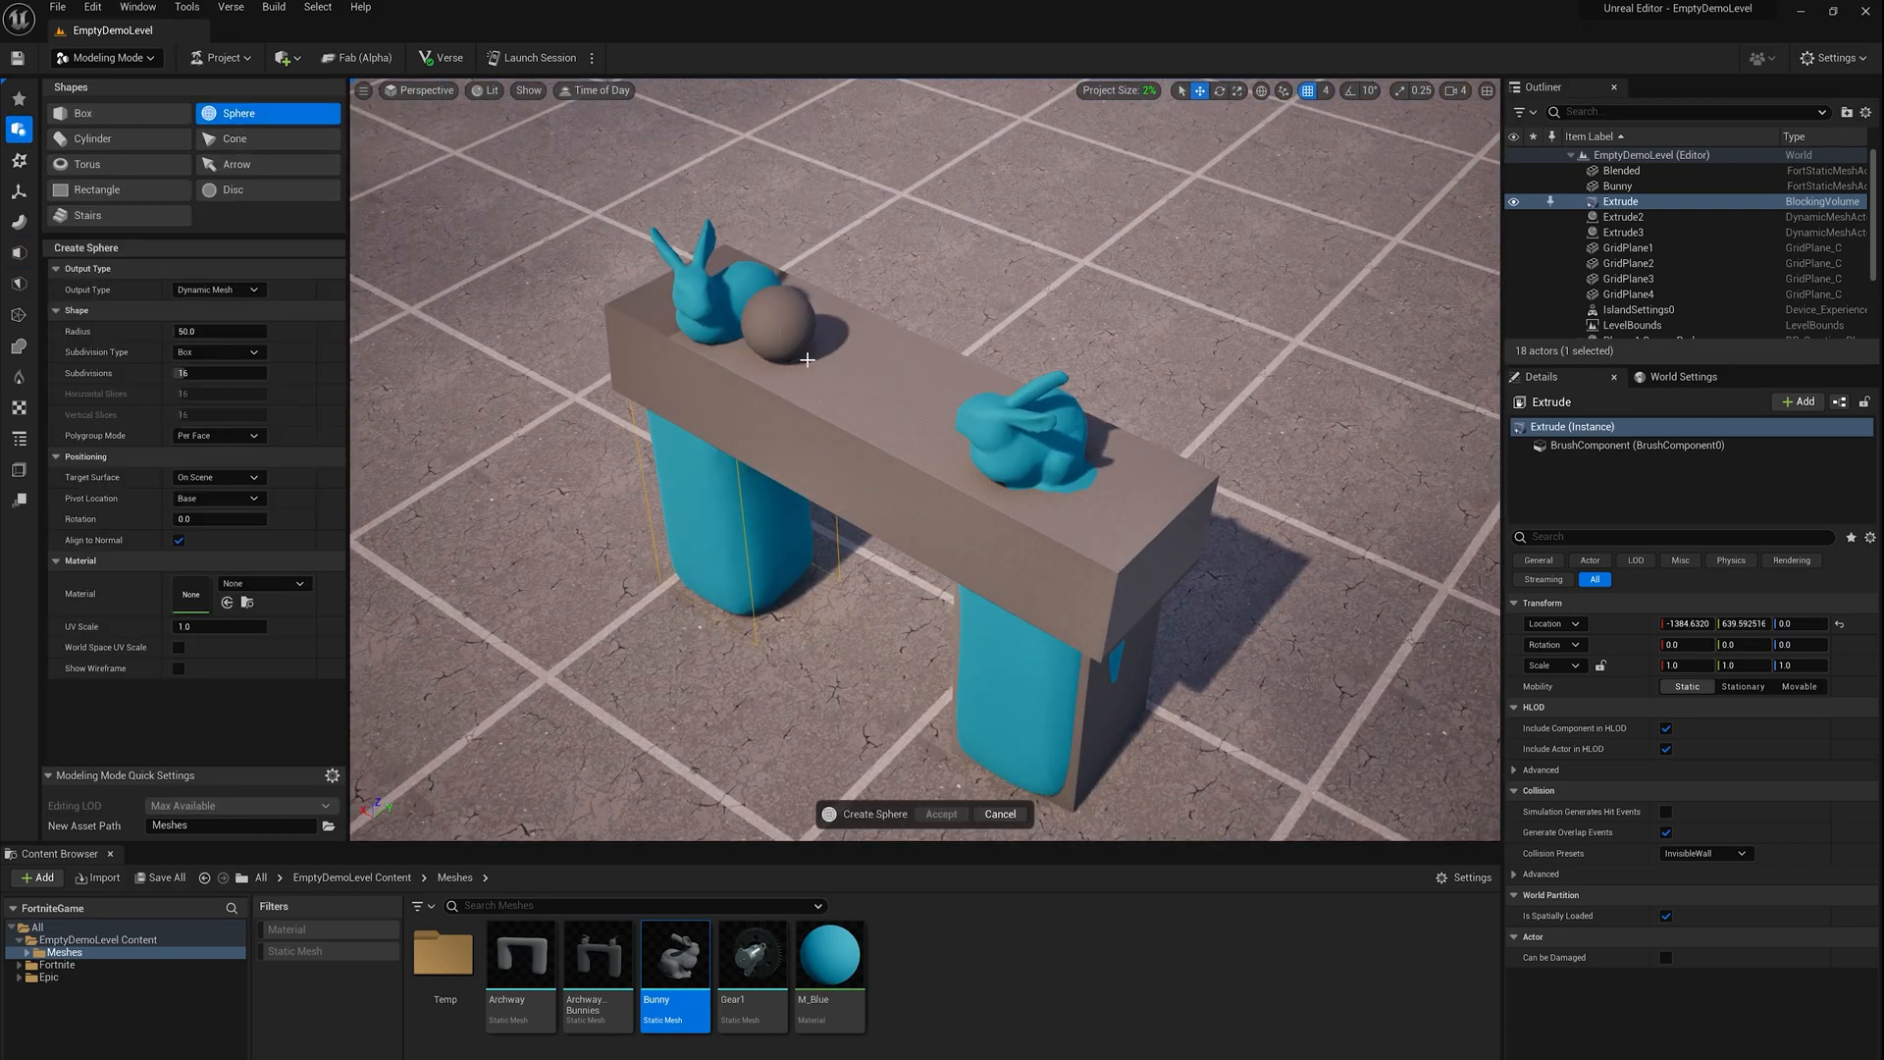
{"action": "left_click", "coordinate": [216, 288]}
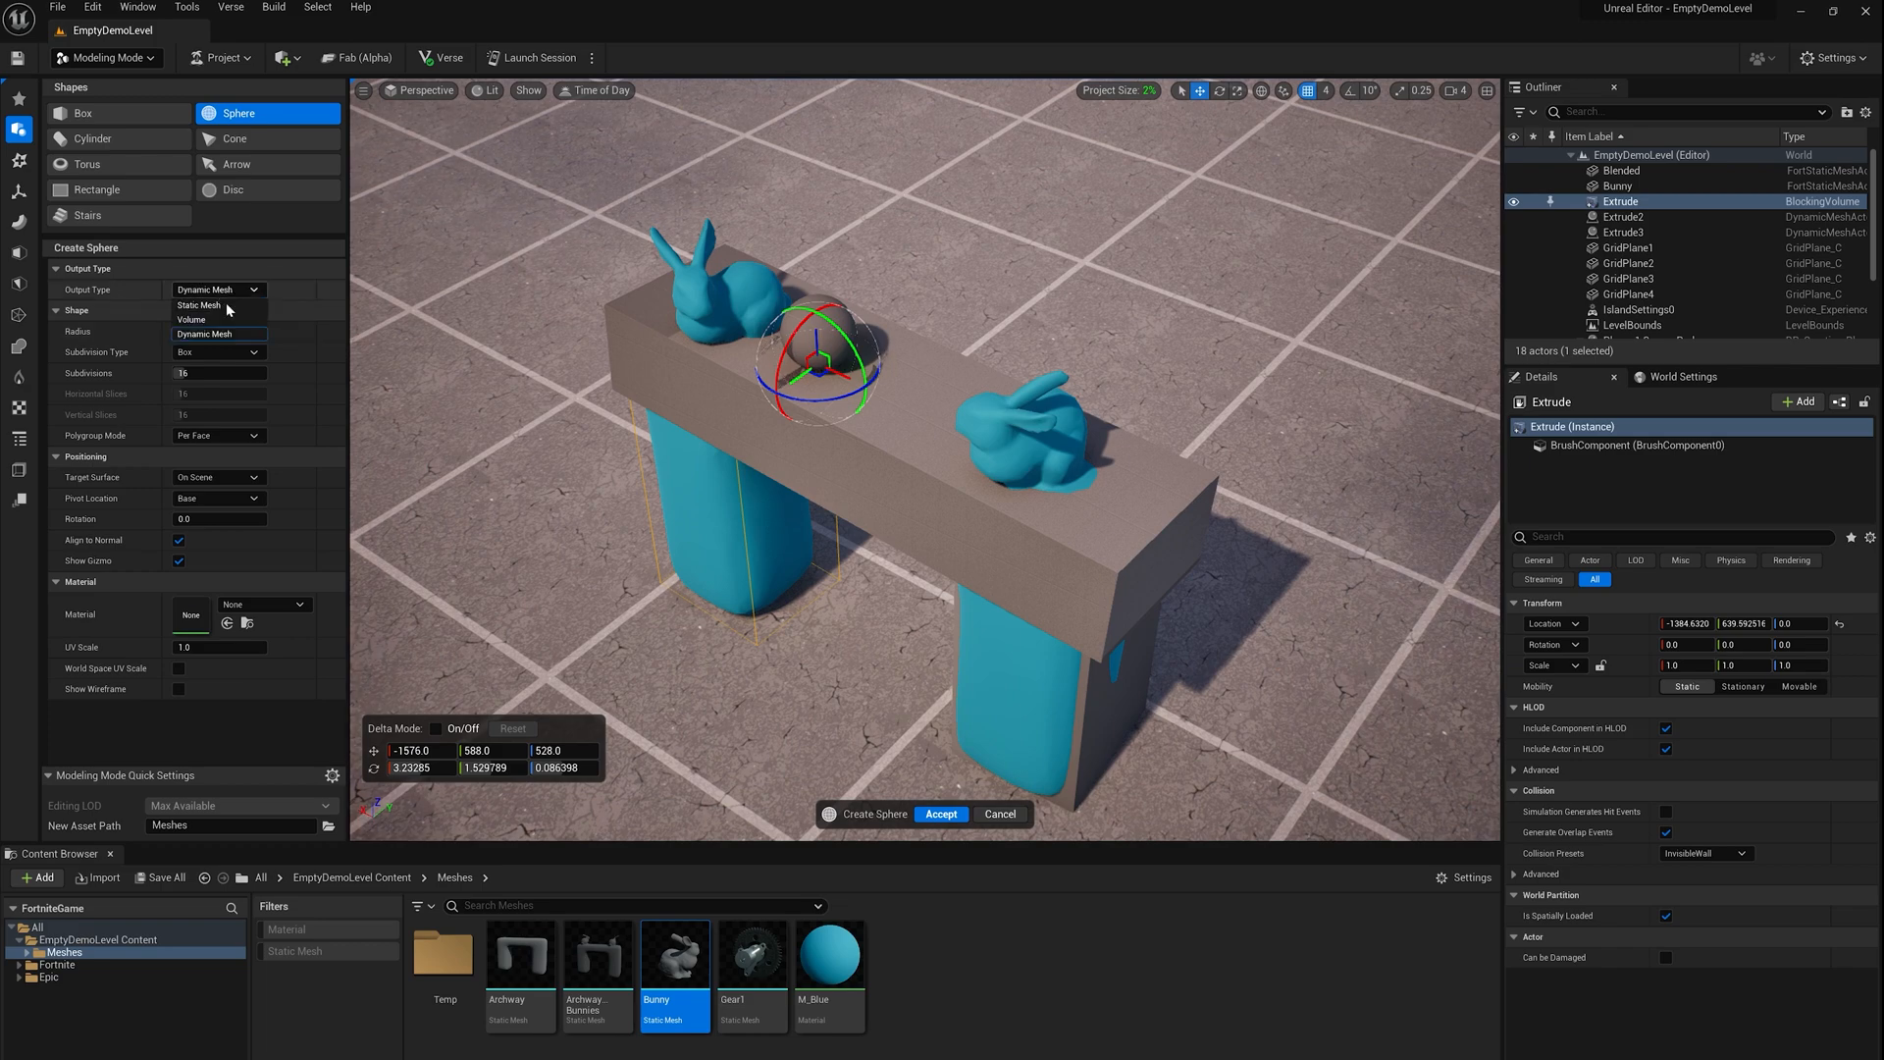
{"action": "left_click", "coordinate": [190, 318]}
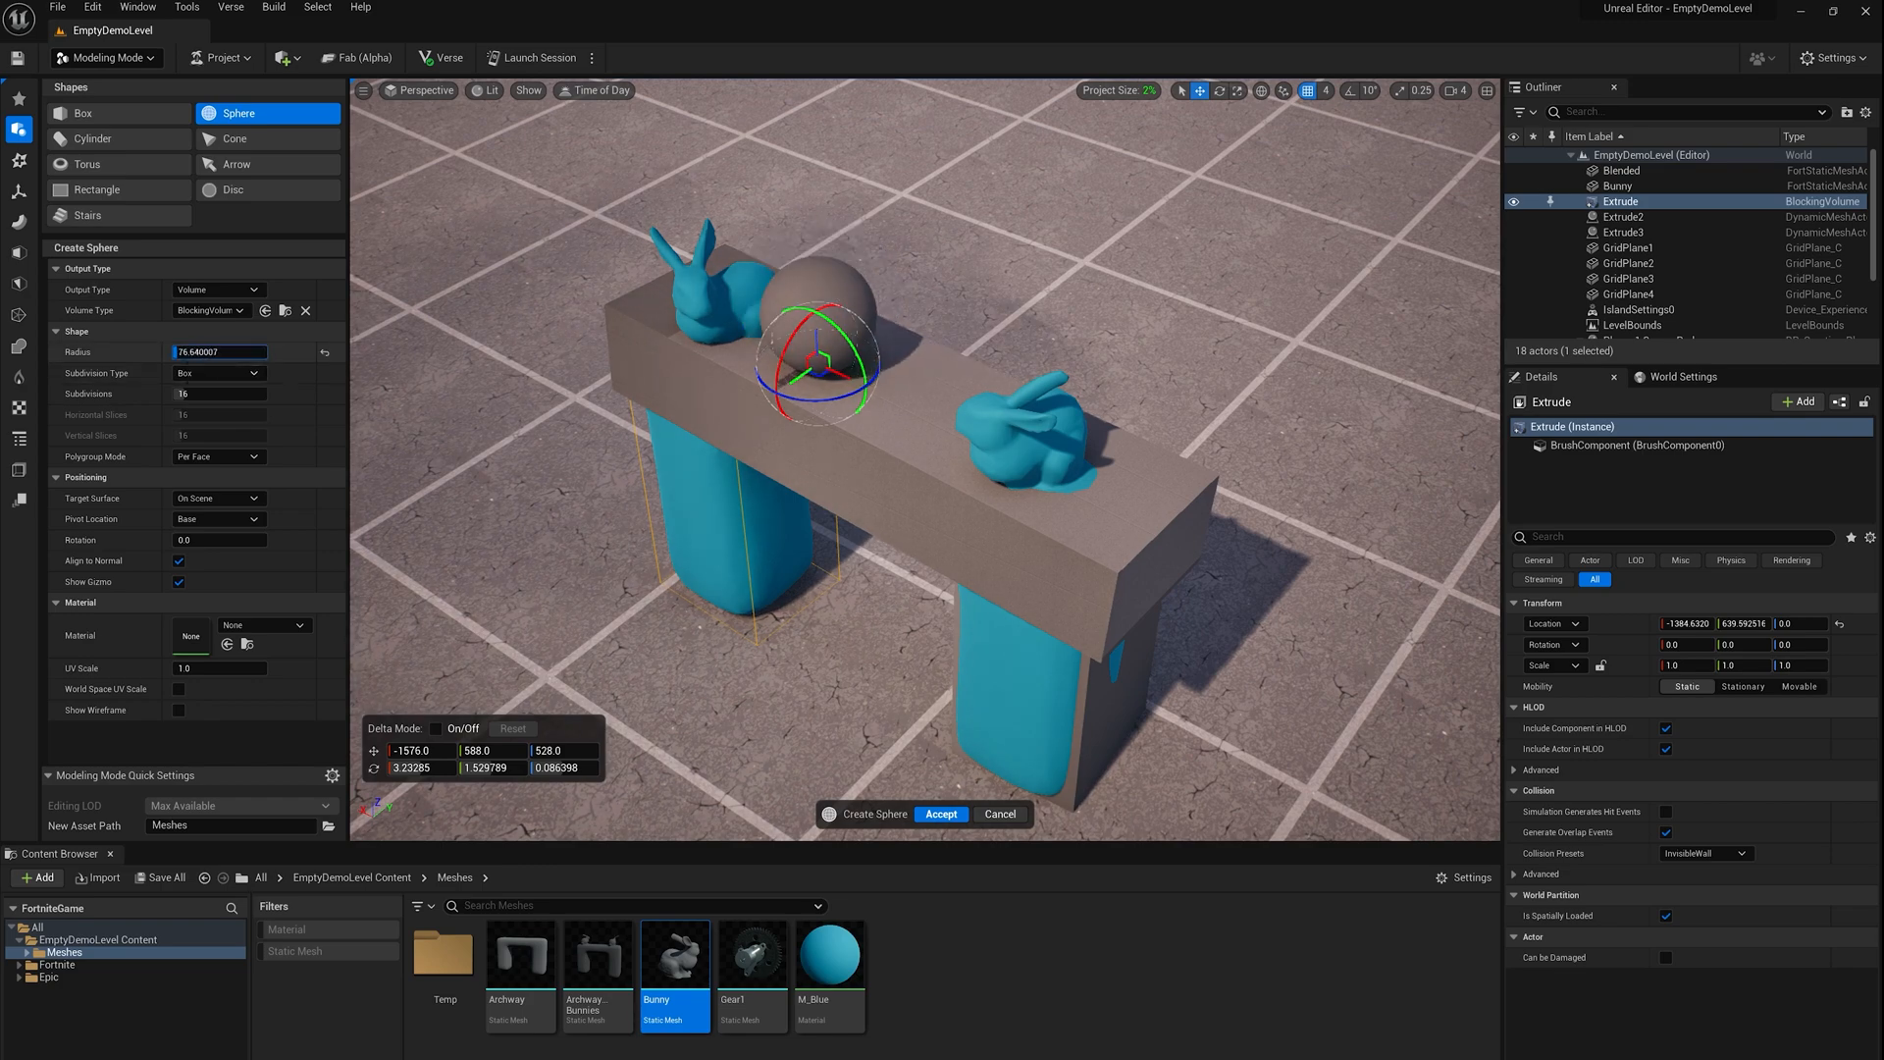
{"action": "left_click_drag", "start_coordinate": [816, 361], "coordinate": [836, 361]}
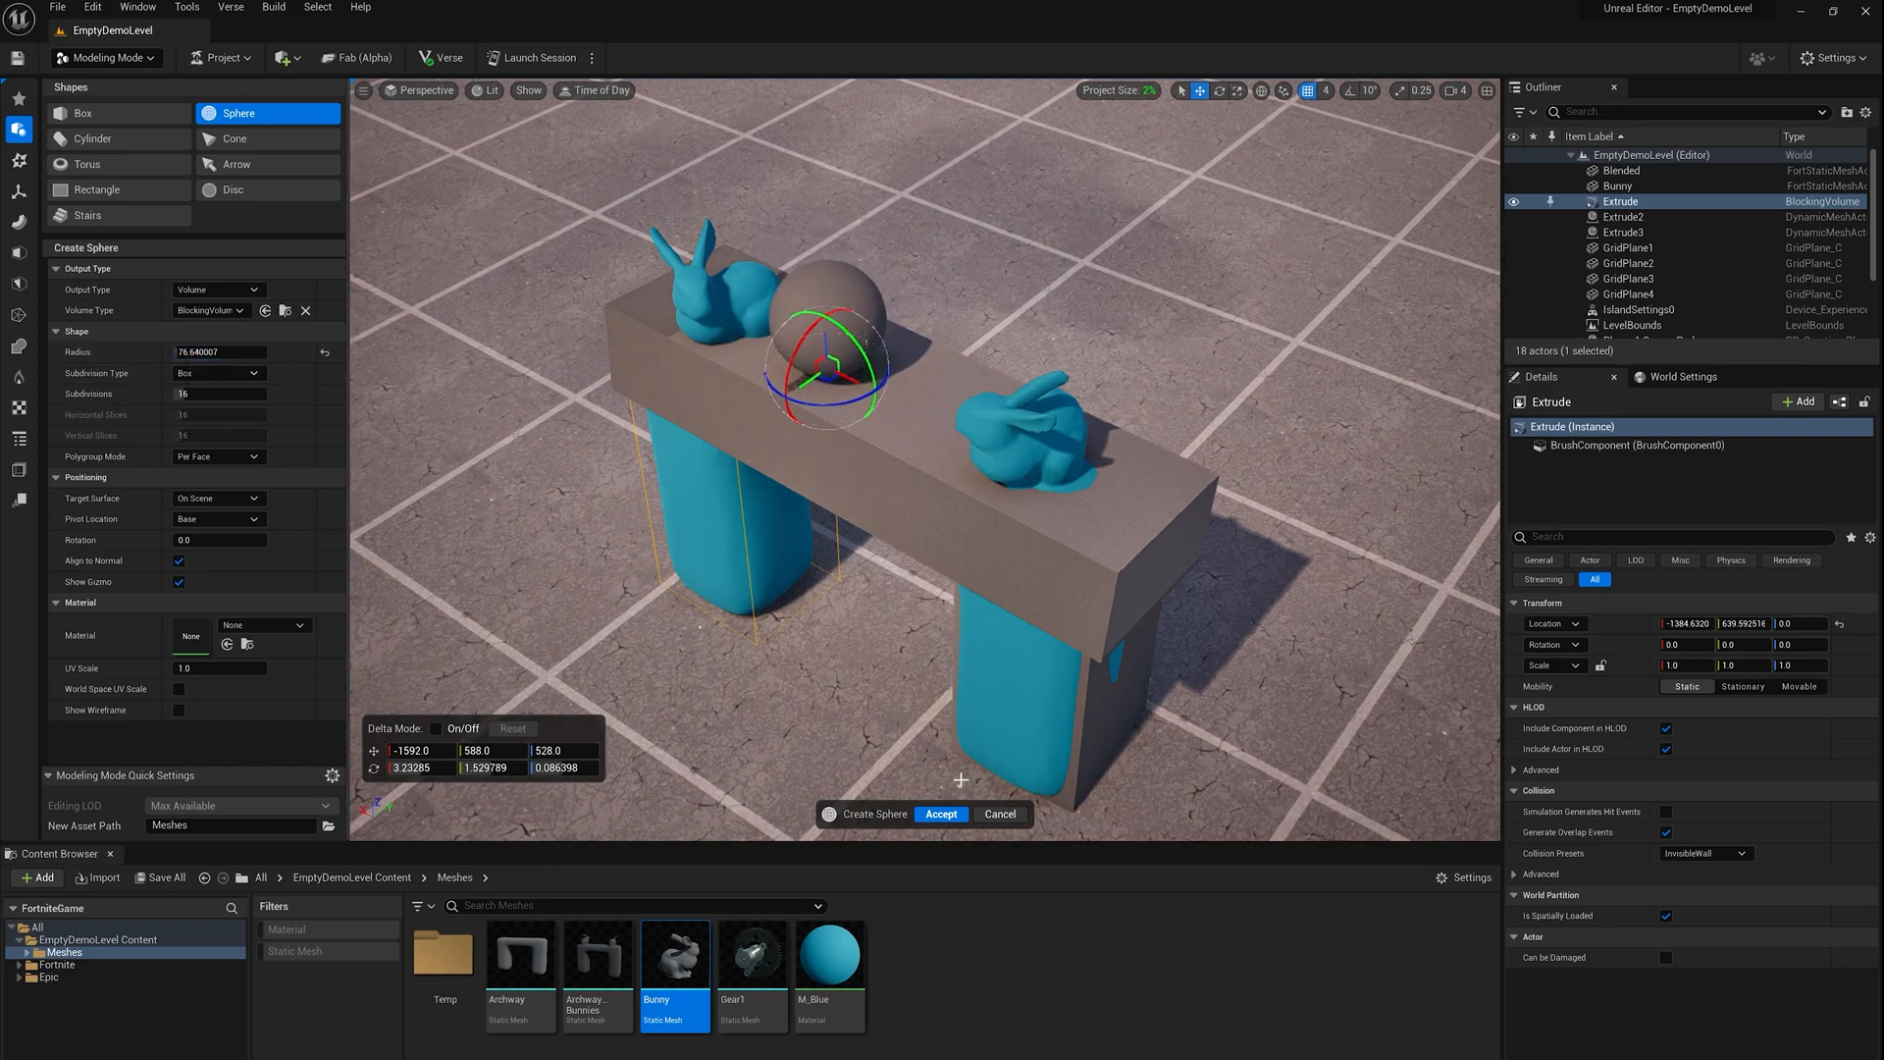
{"action": "left_click", "coordinate": [940, 813]}
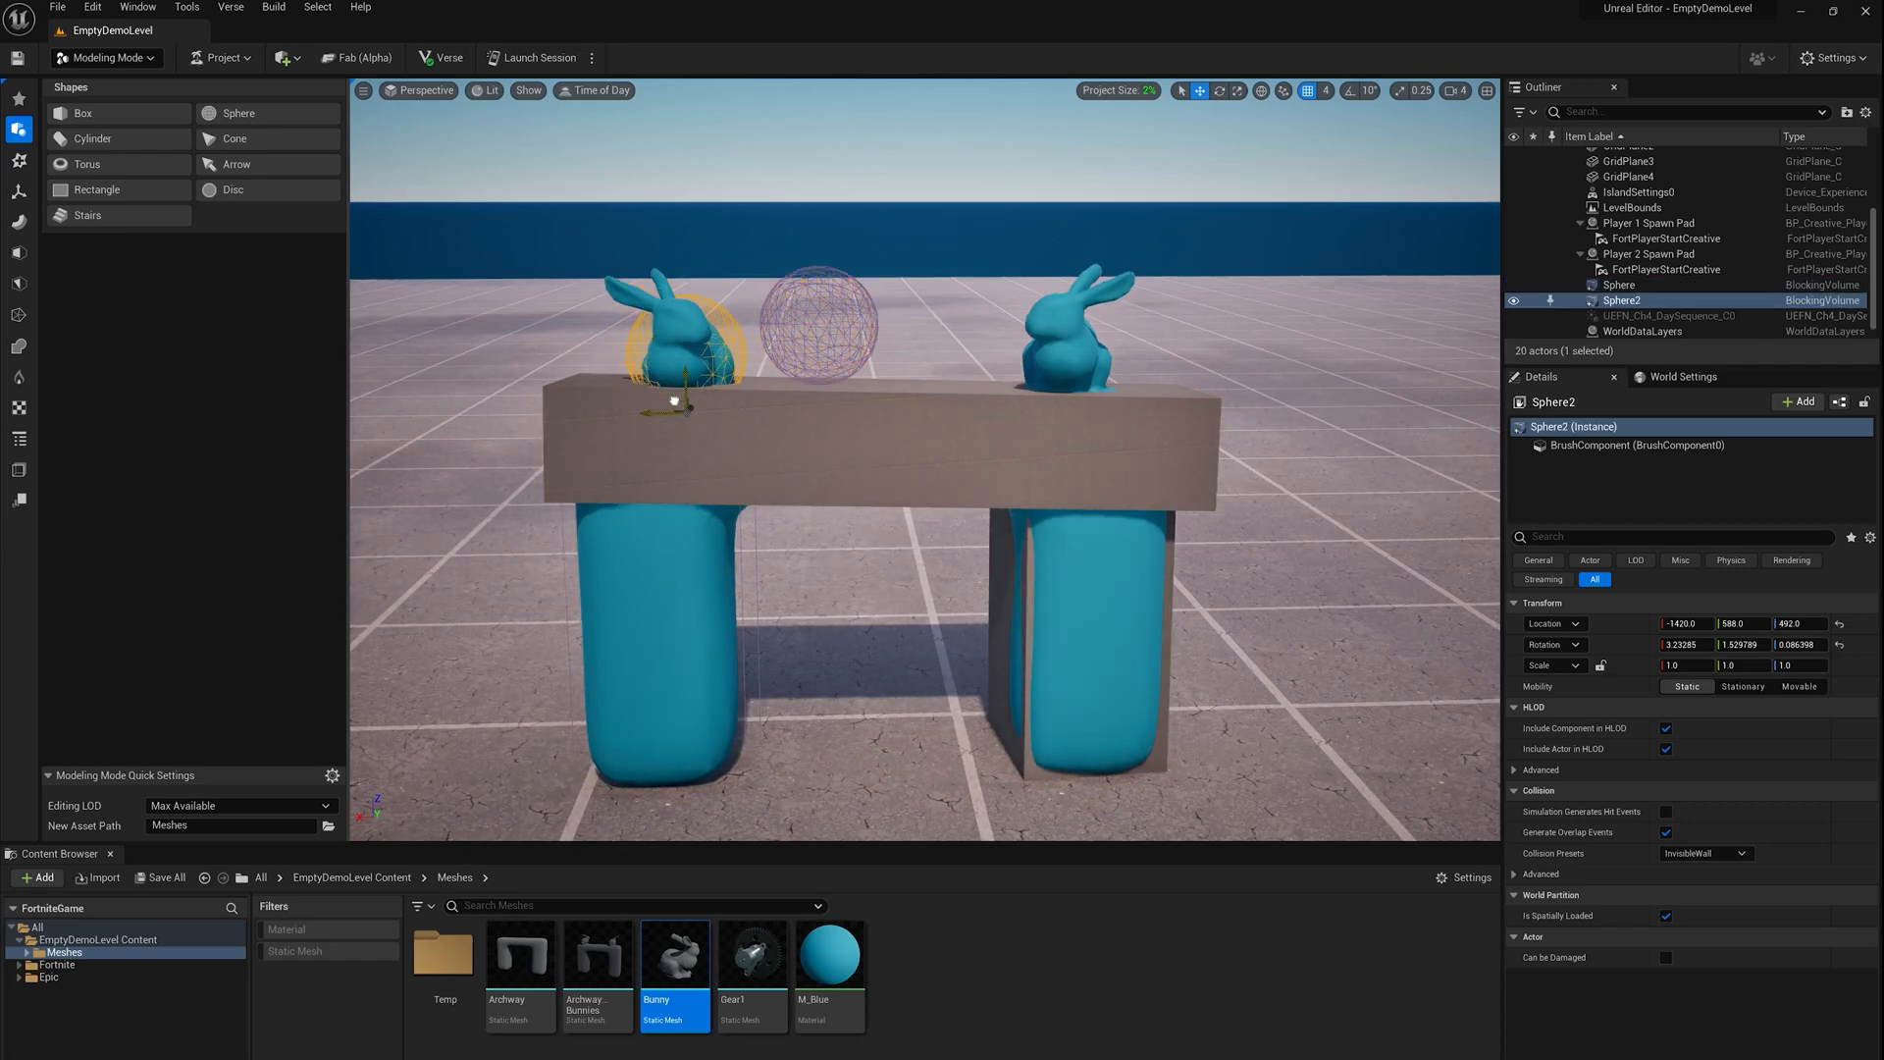
{"action": "left_click", "coordinate": [1619, 284]}
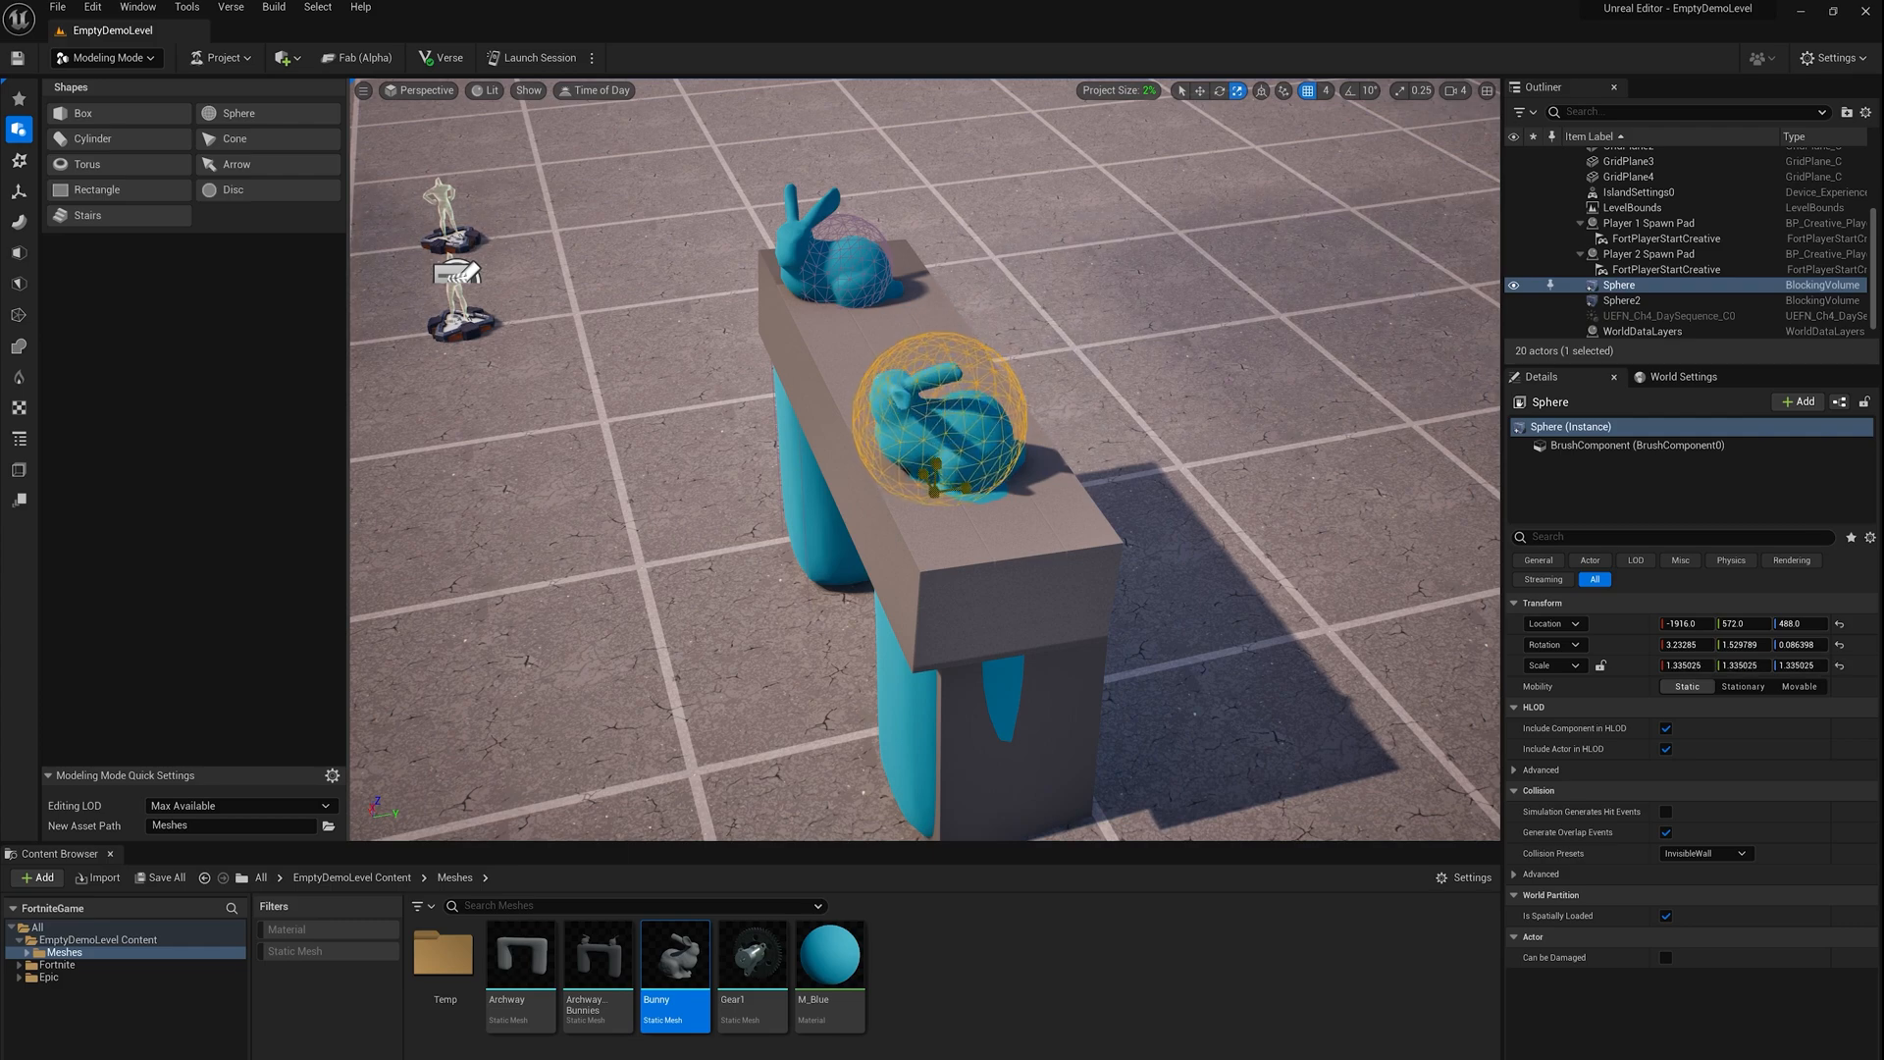
Select both spheres, the three Extrude shapes and the Blended archway together for volume conversion
{"action": "left_click", "coordinate": [1619, 299]}
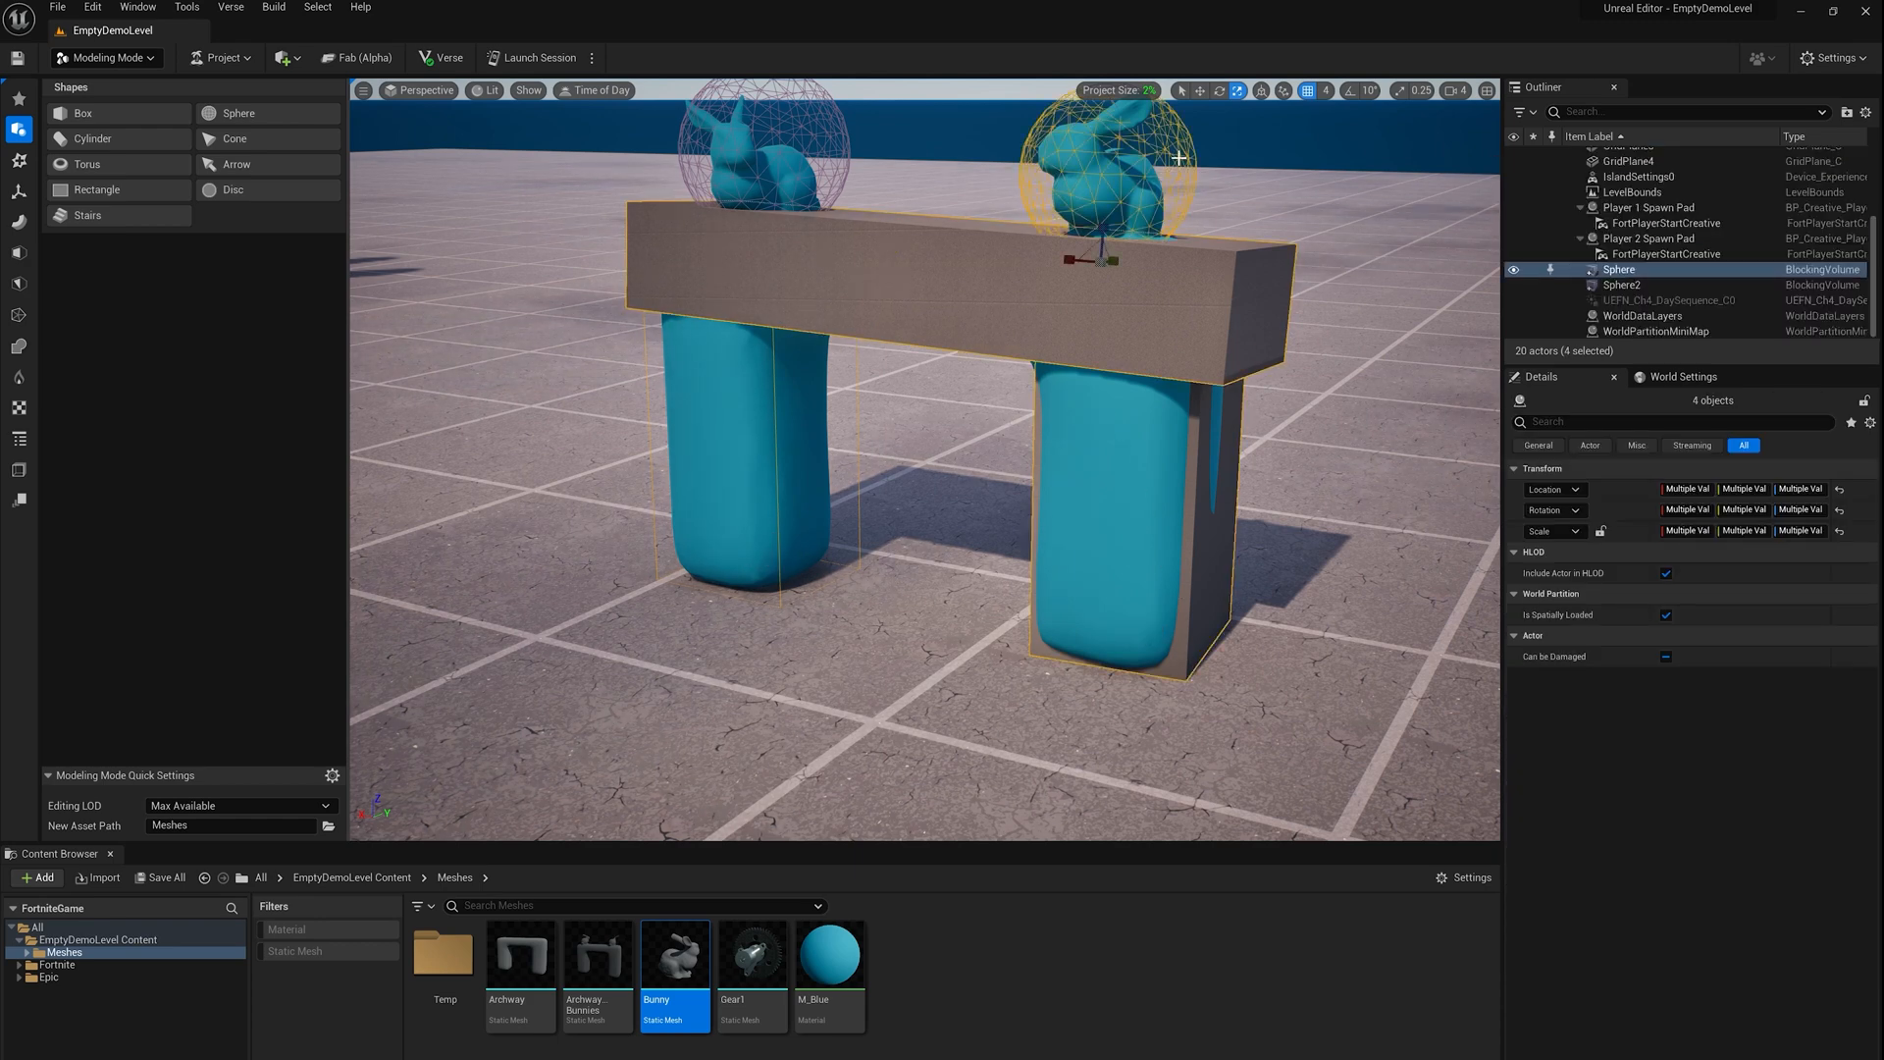
{"action": "left_click", "coordinate": [1623, 285]}
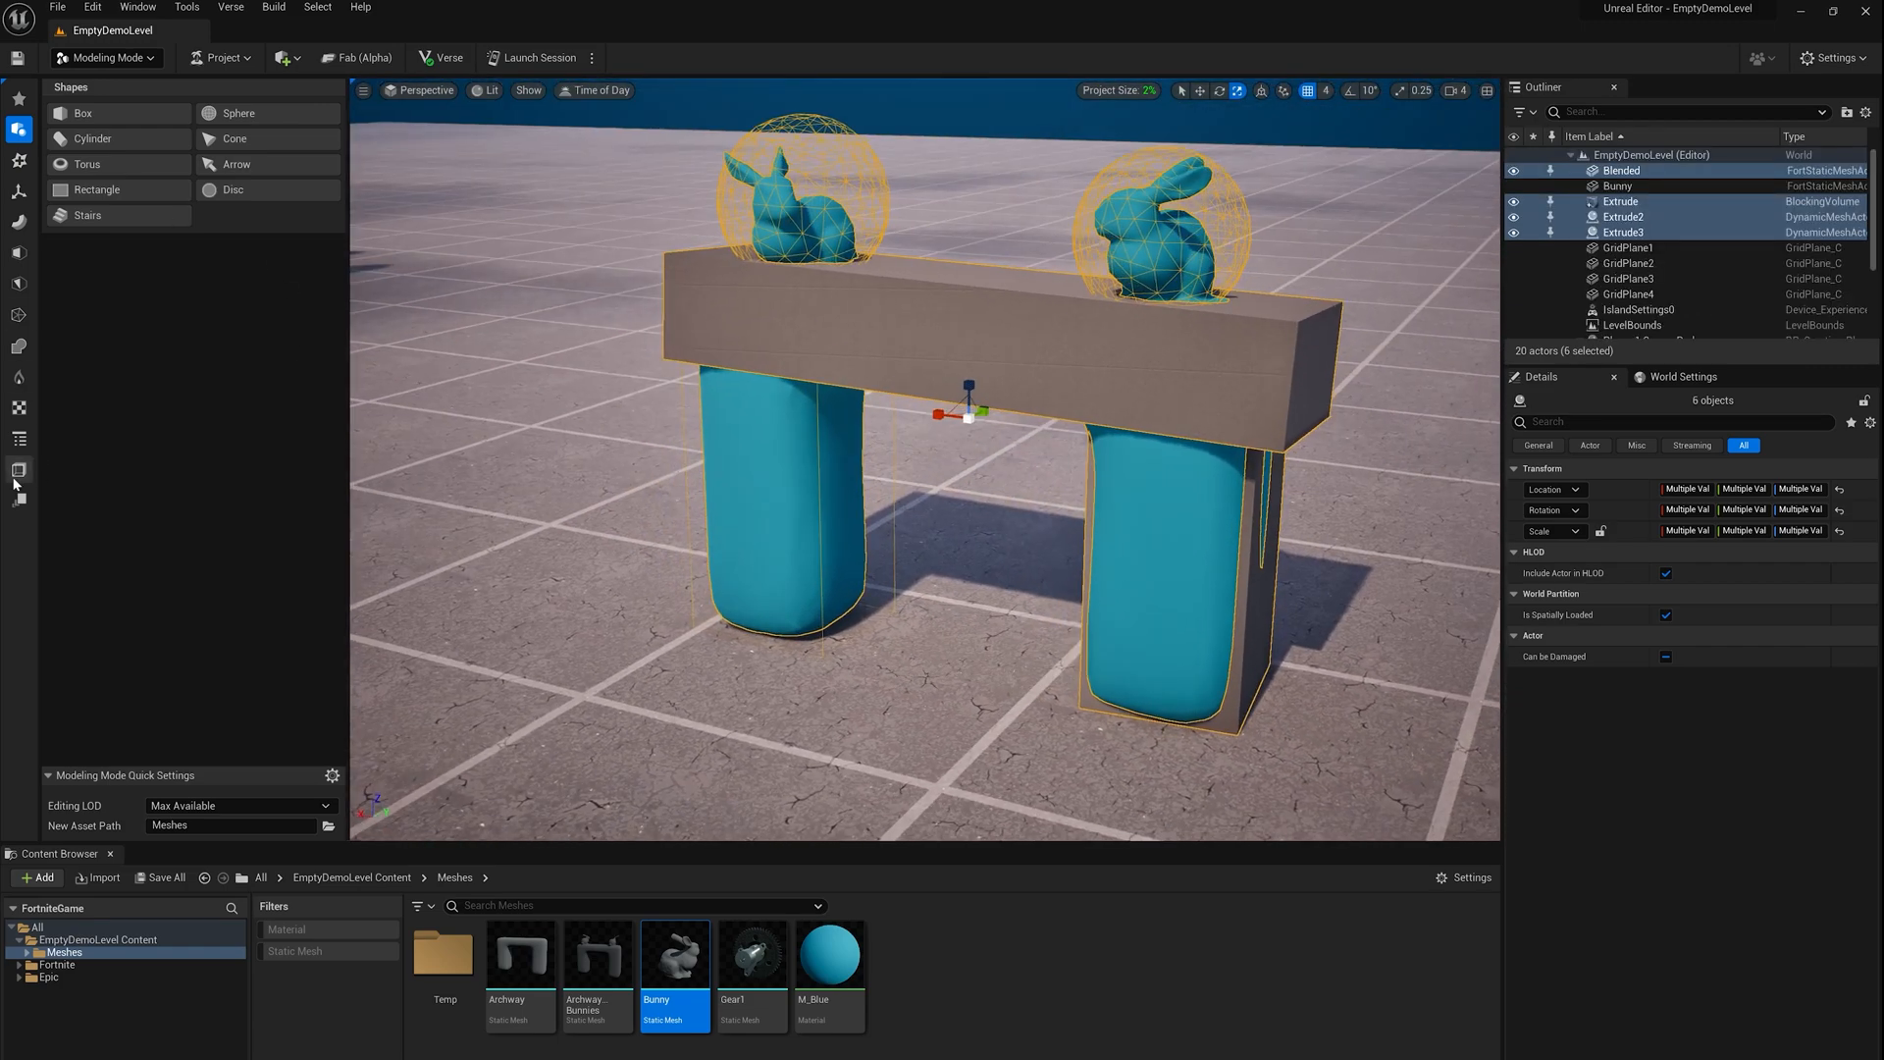
{"action": "left_click", "coordinate": [20, 469]}
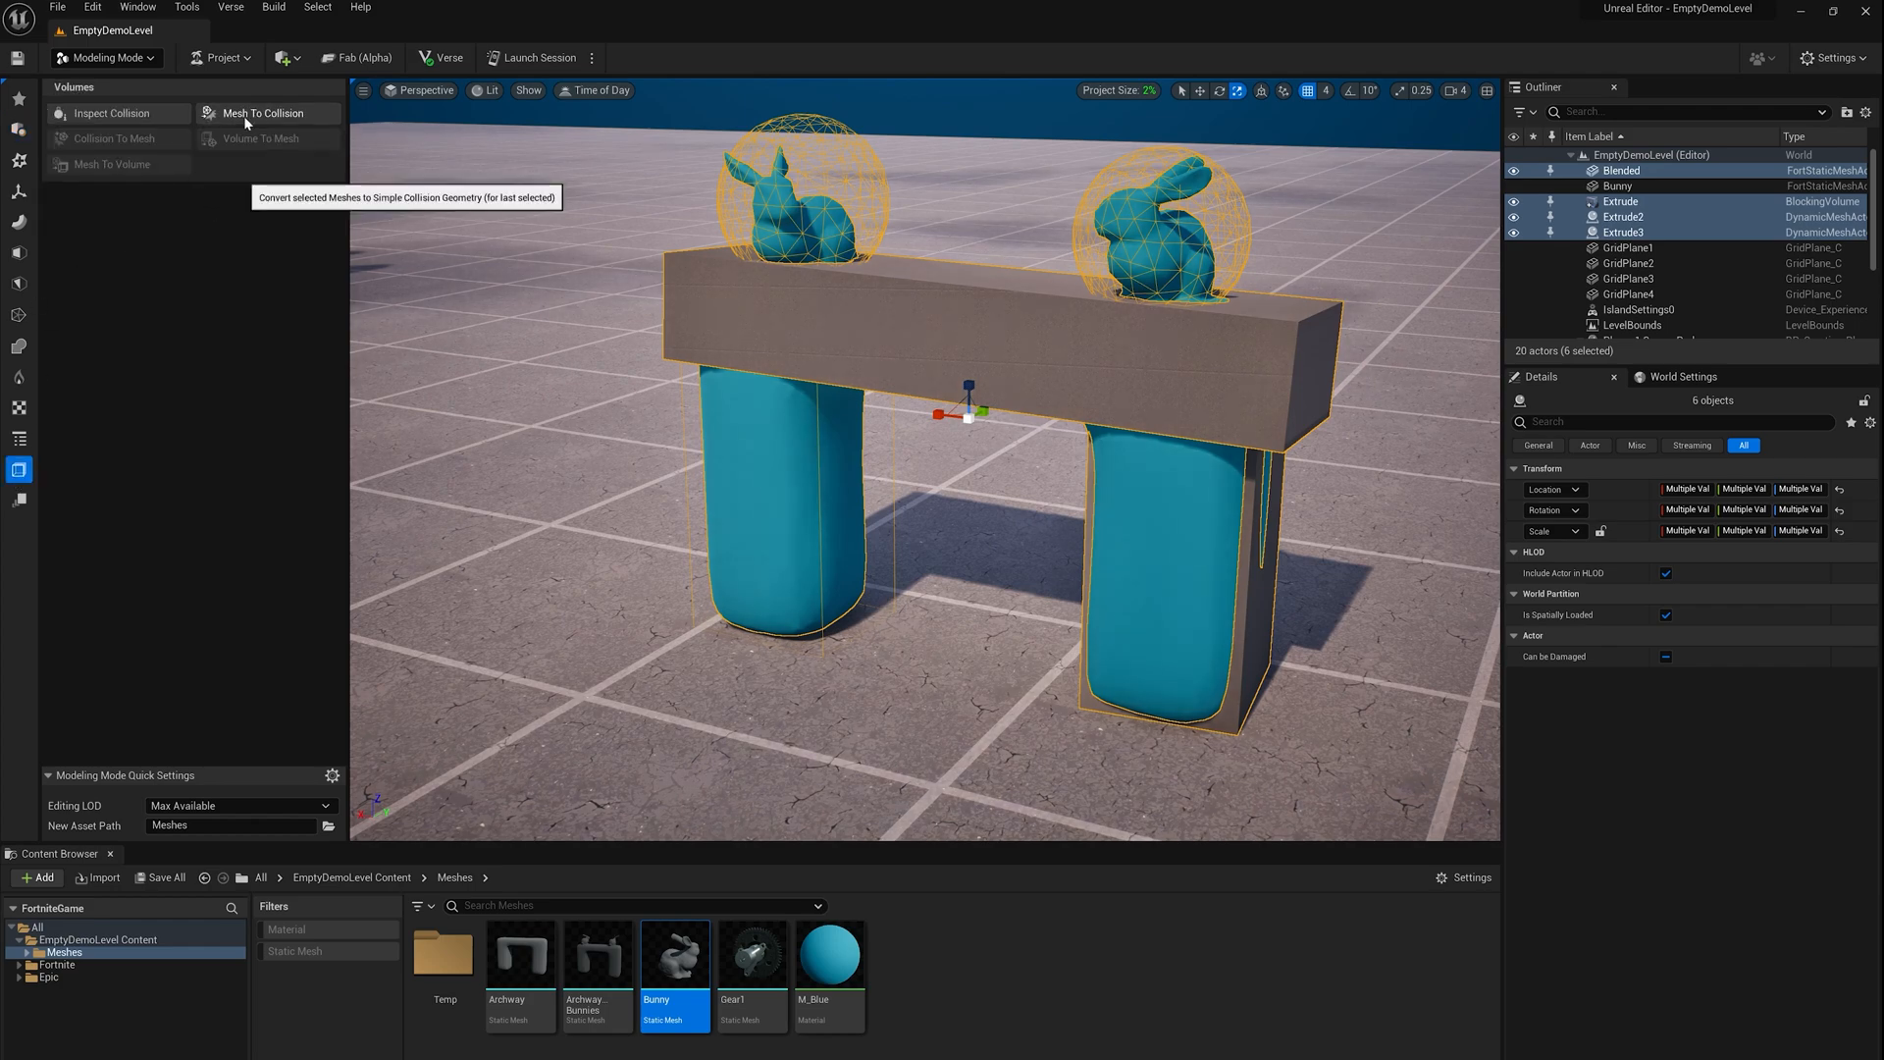
Run Mesh To Collision with Detect Boxes toggled off and on, accepting simple collision on Blended
{"action": "left_click", "coordinate": [259, 112]}
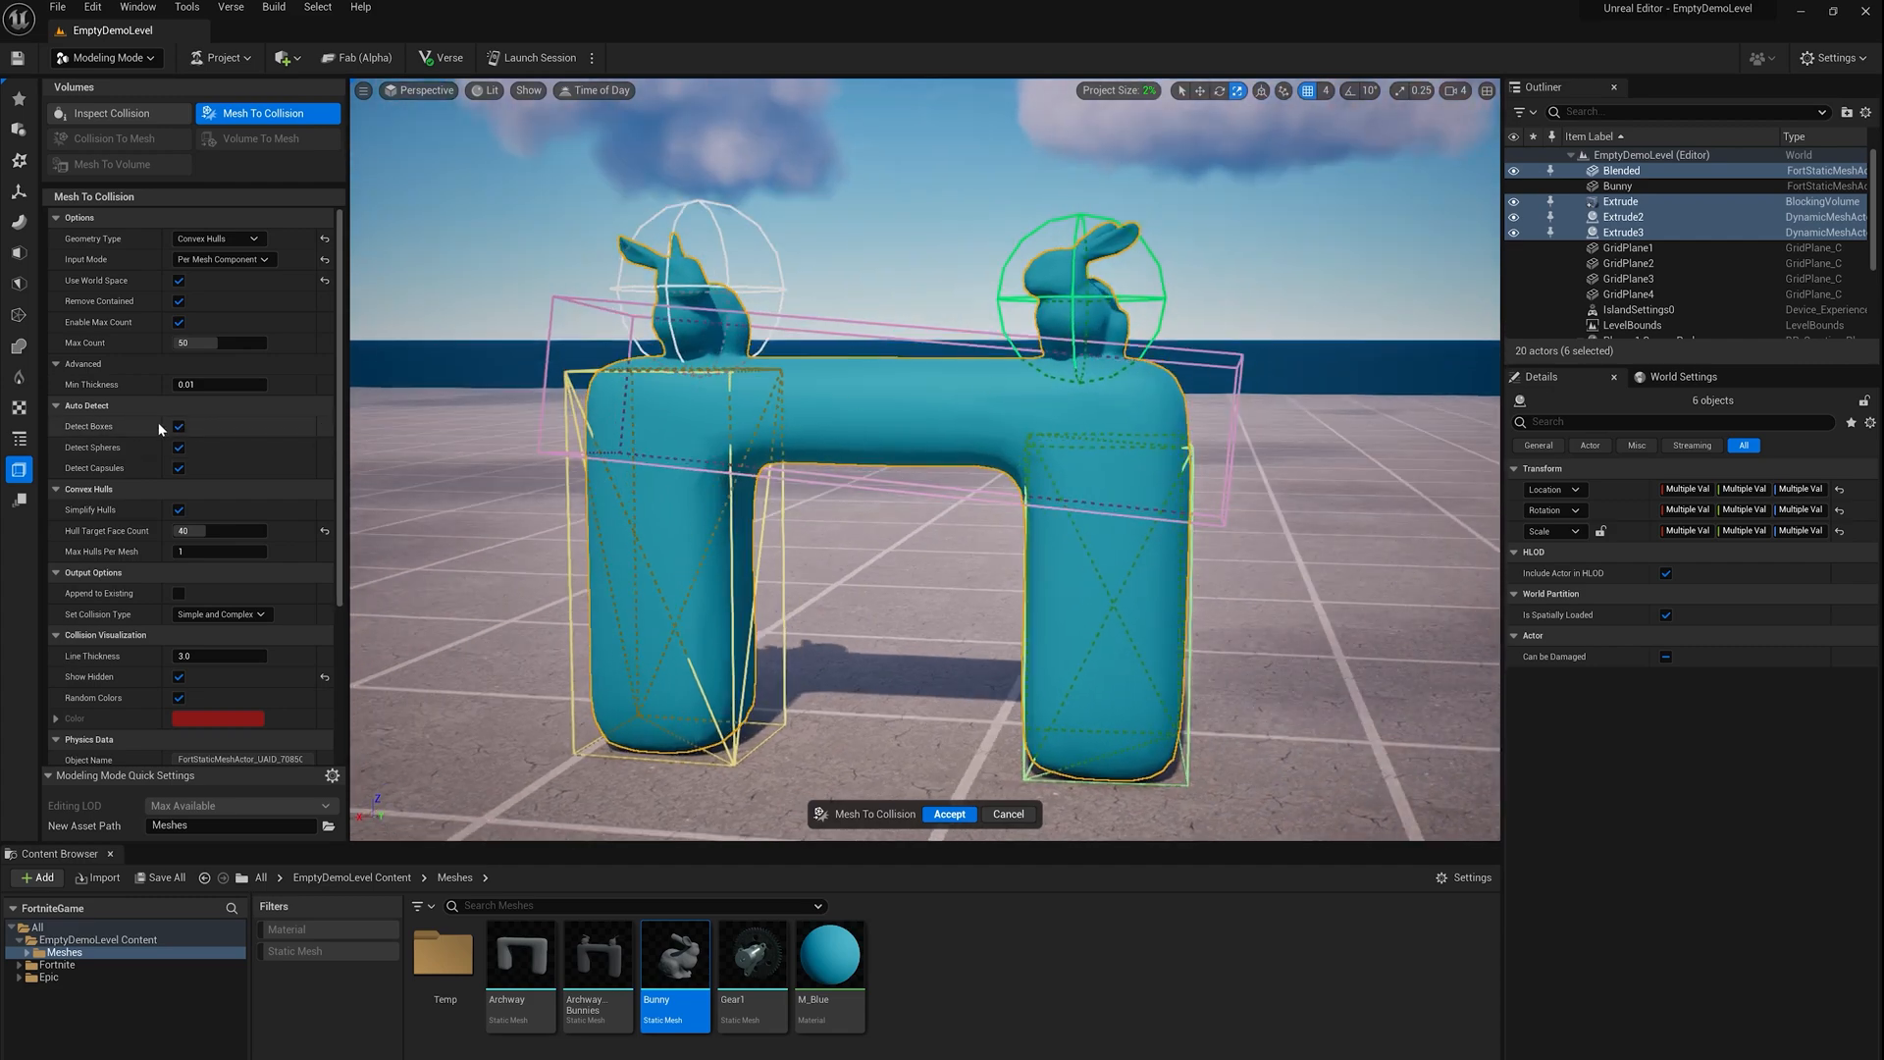
{"action": "left_click", "coordinate": [179, 426]}
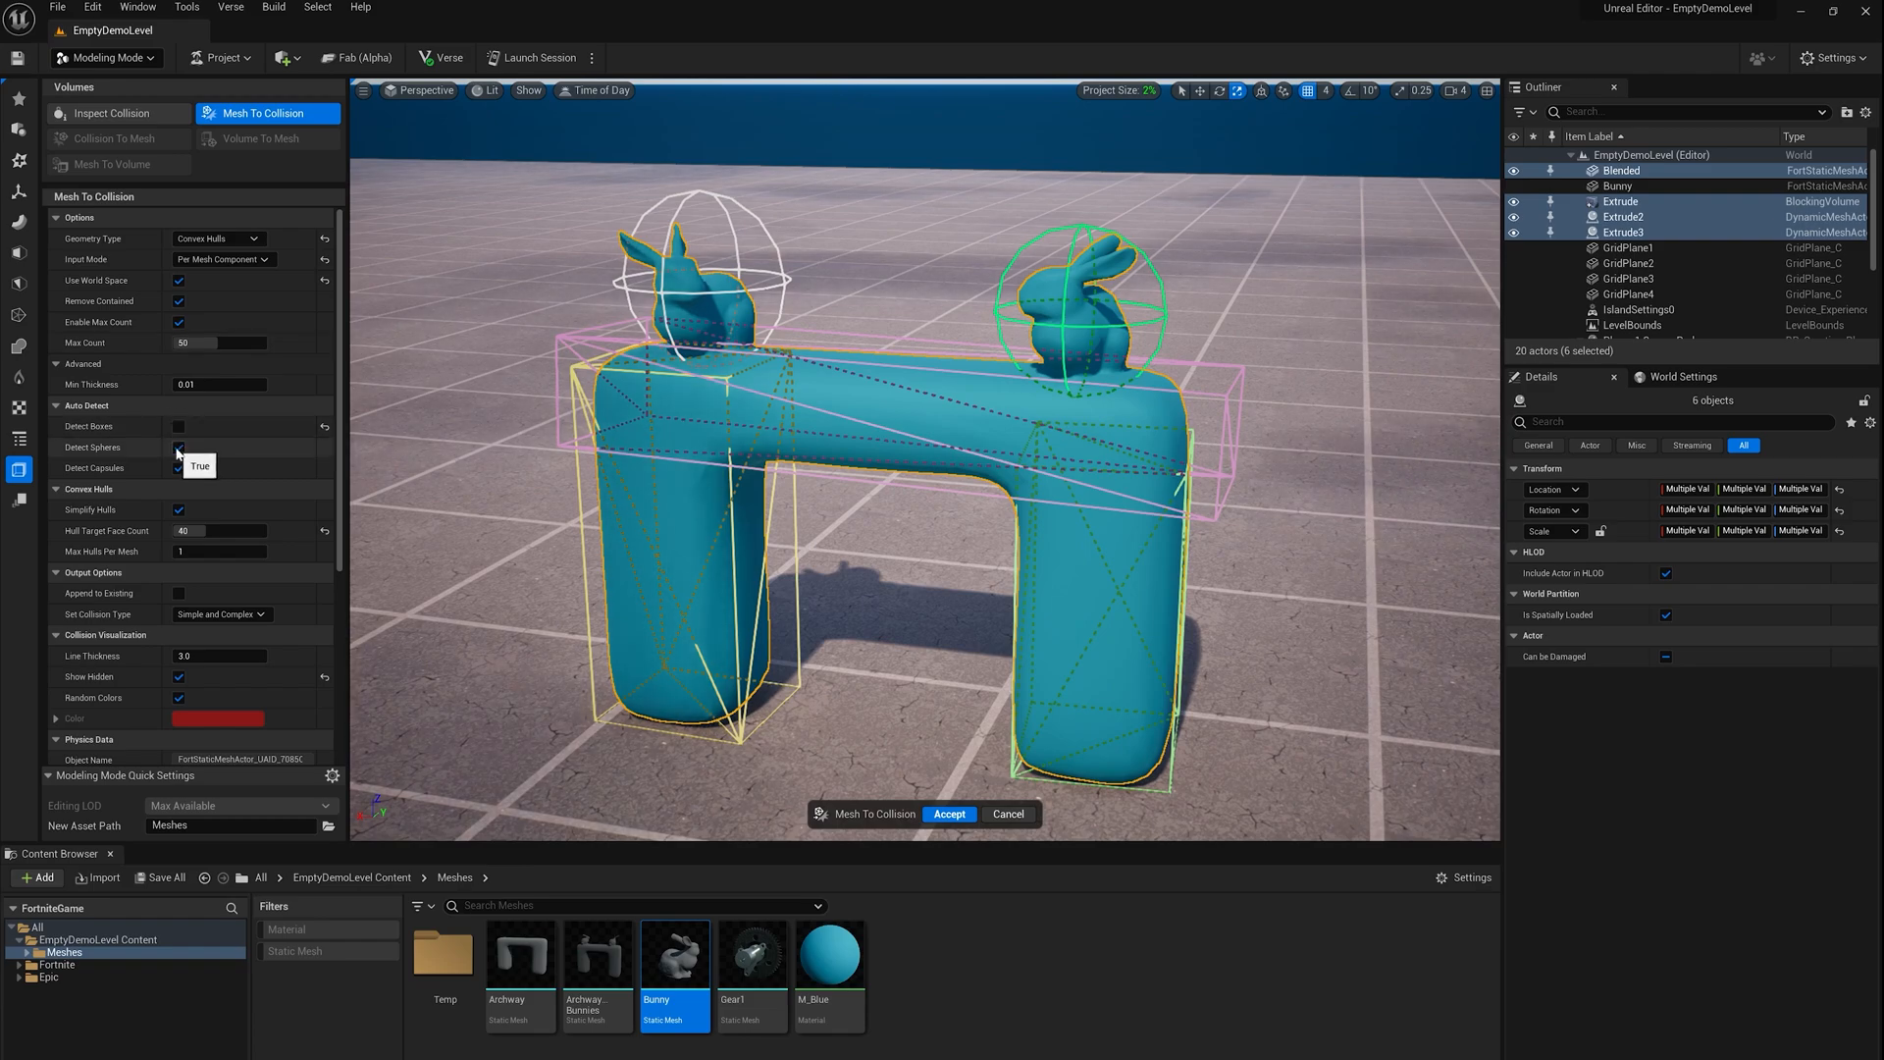
{"action": "left_click", "coordinate": [179, 467]}
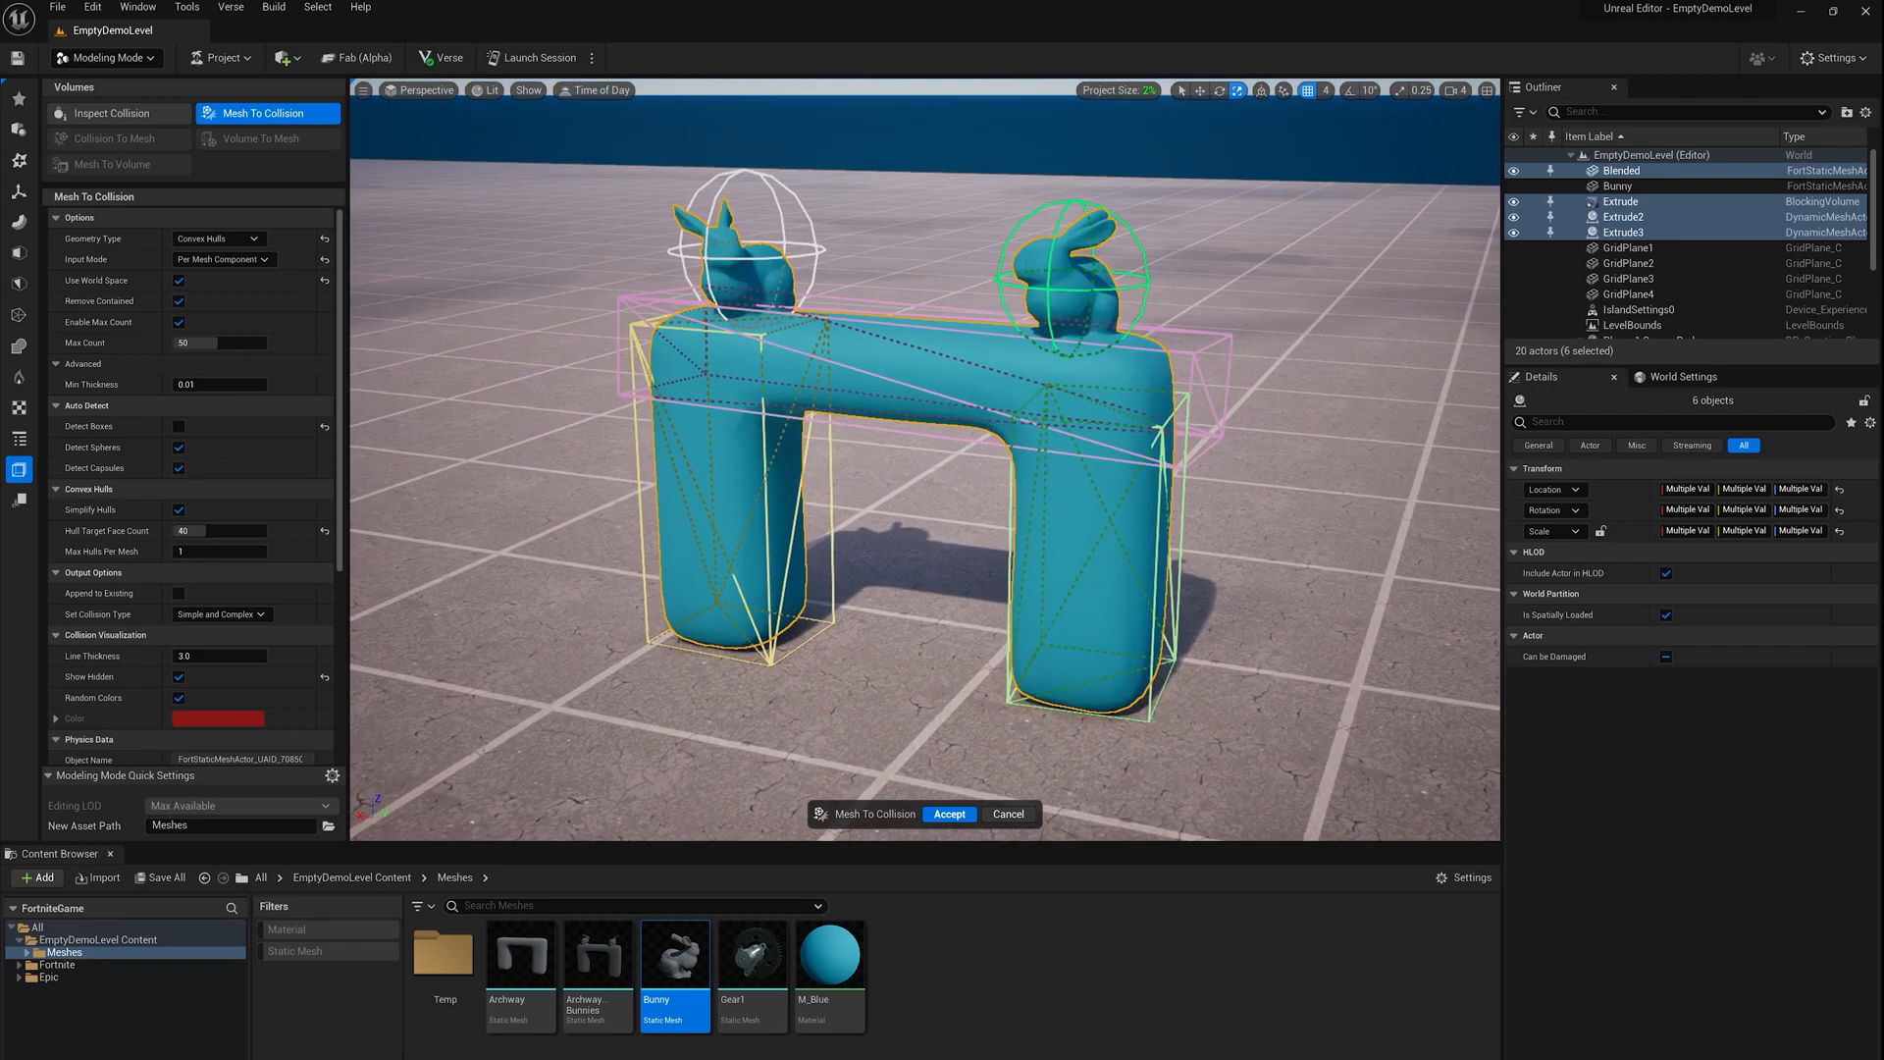
{"action": "mouse_move", "coordinate": [948, 812]}
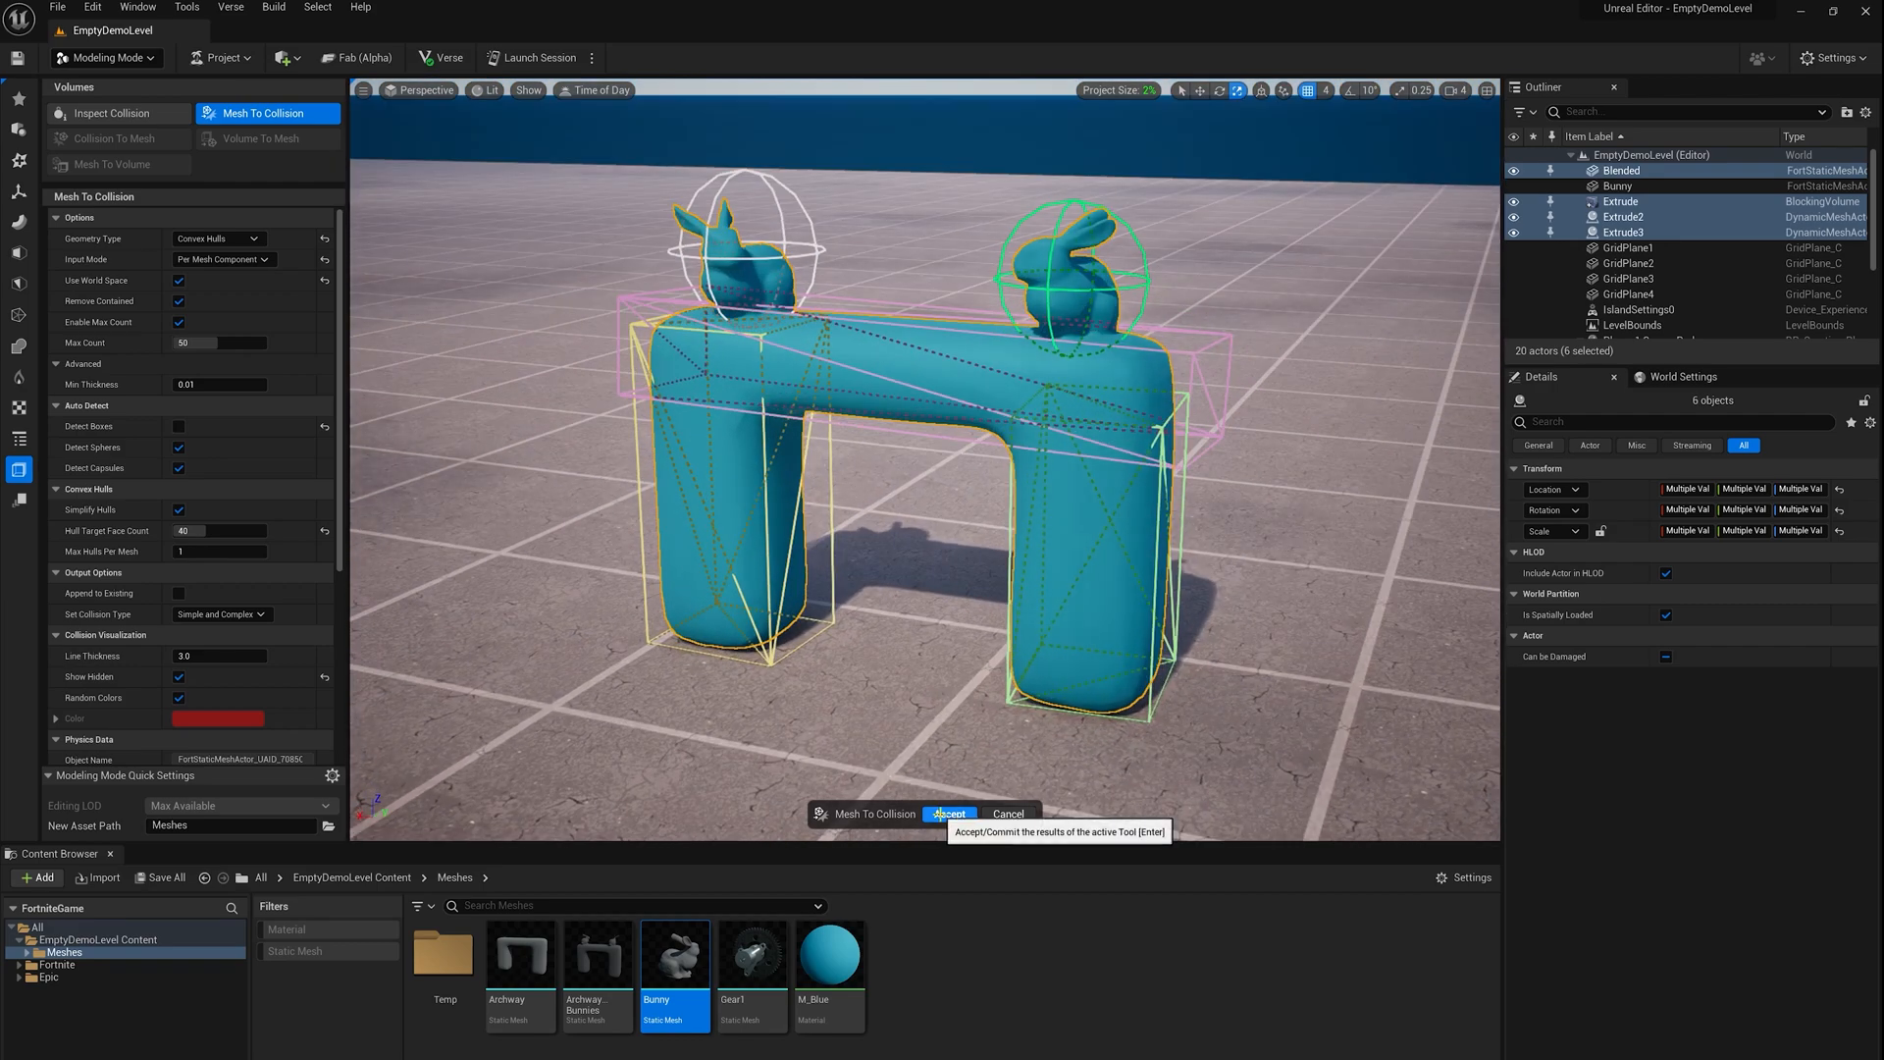
{"action": "left_click", "coordinate": [950, 813]}
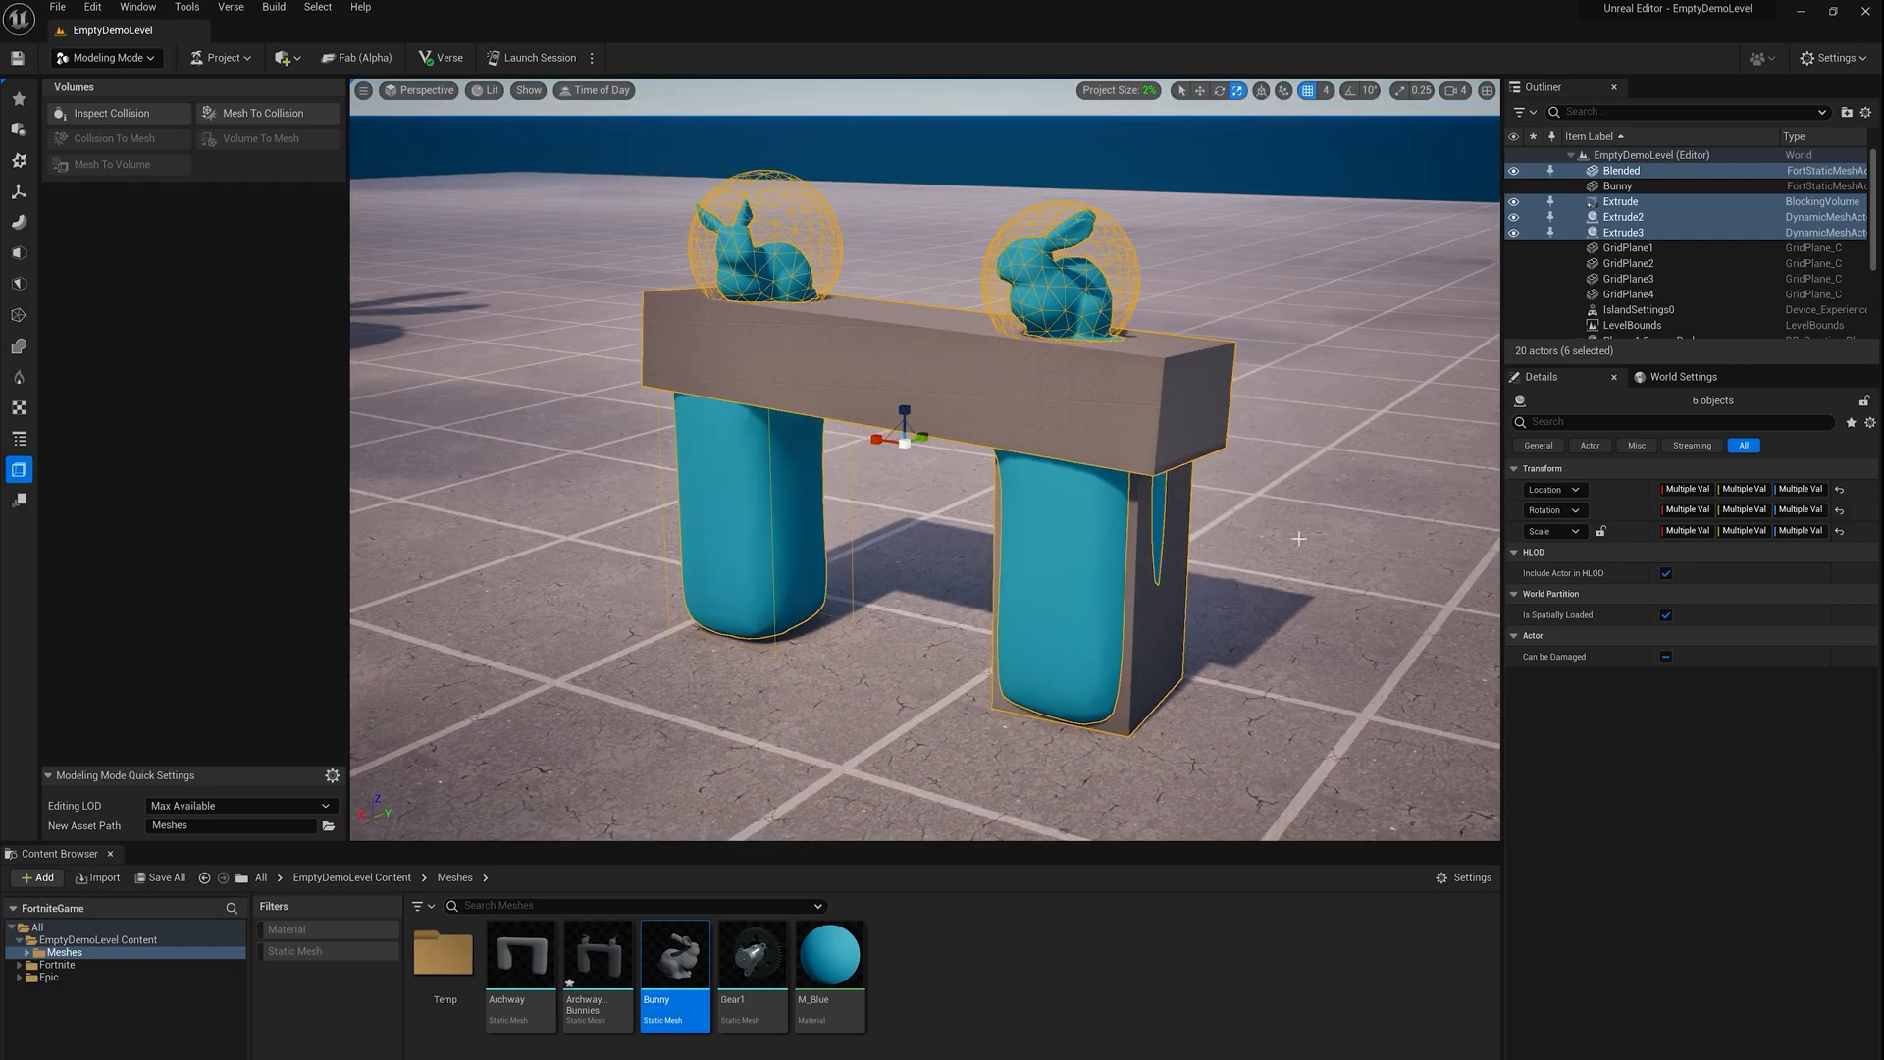
{"action": "left_click", "coordinate": [1621, 168]}
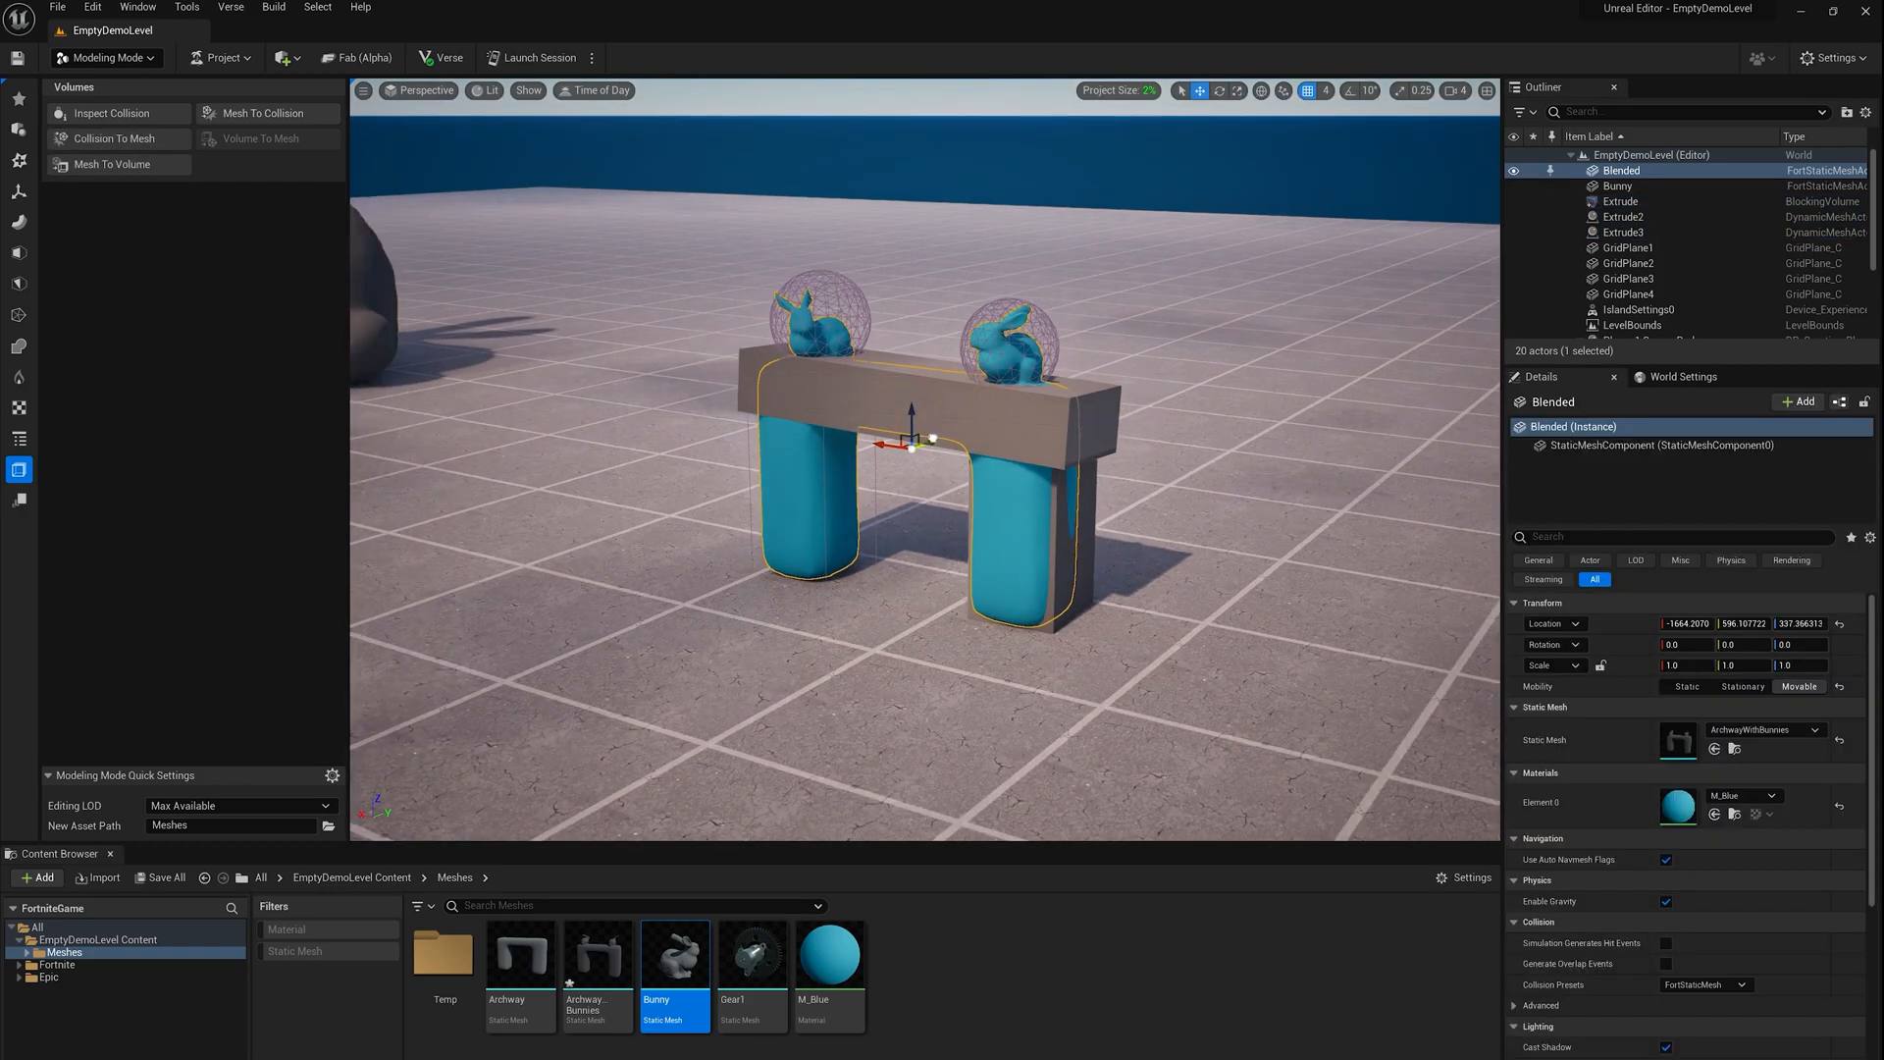
Check the archway's collision in Player Collision view mode, then return to Lit
{"action": "left_click", "coordinate": [490, 90]}
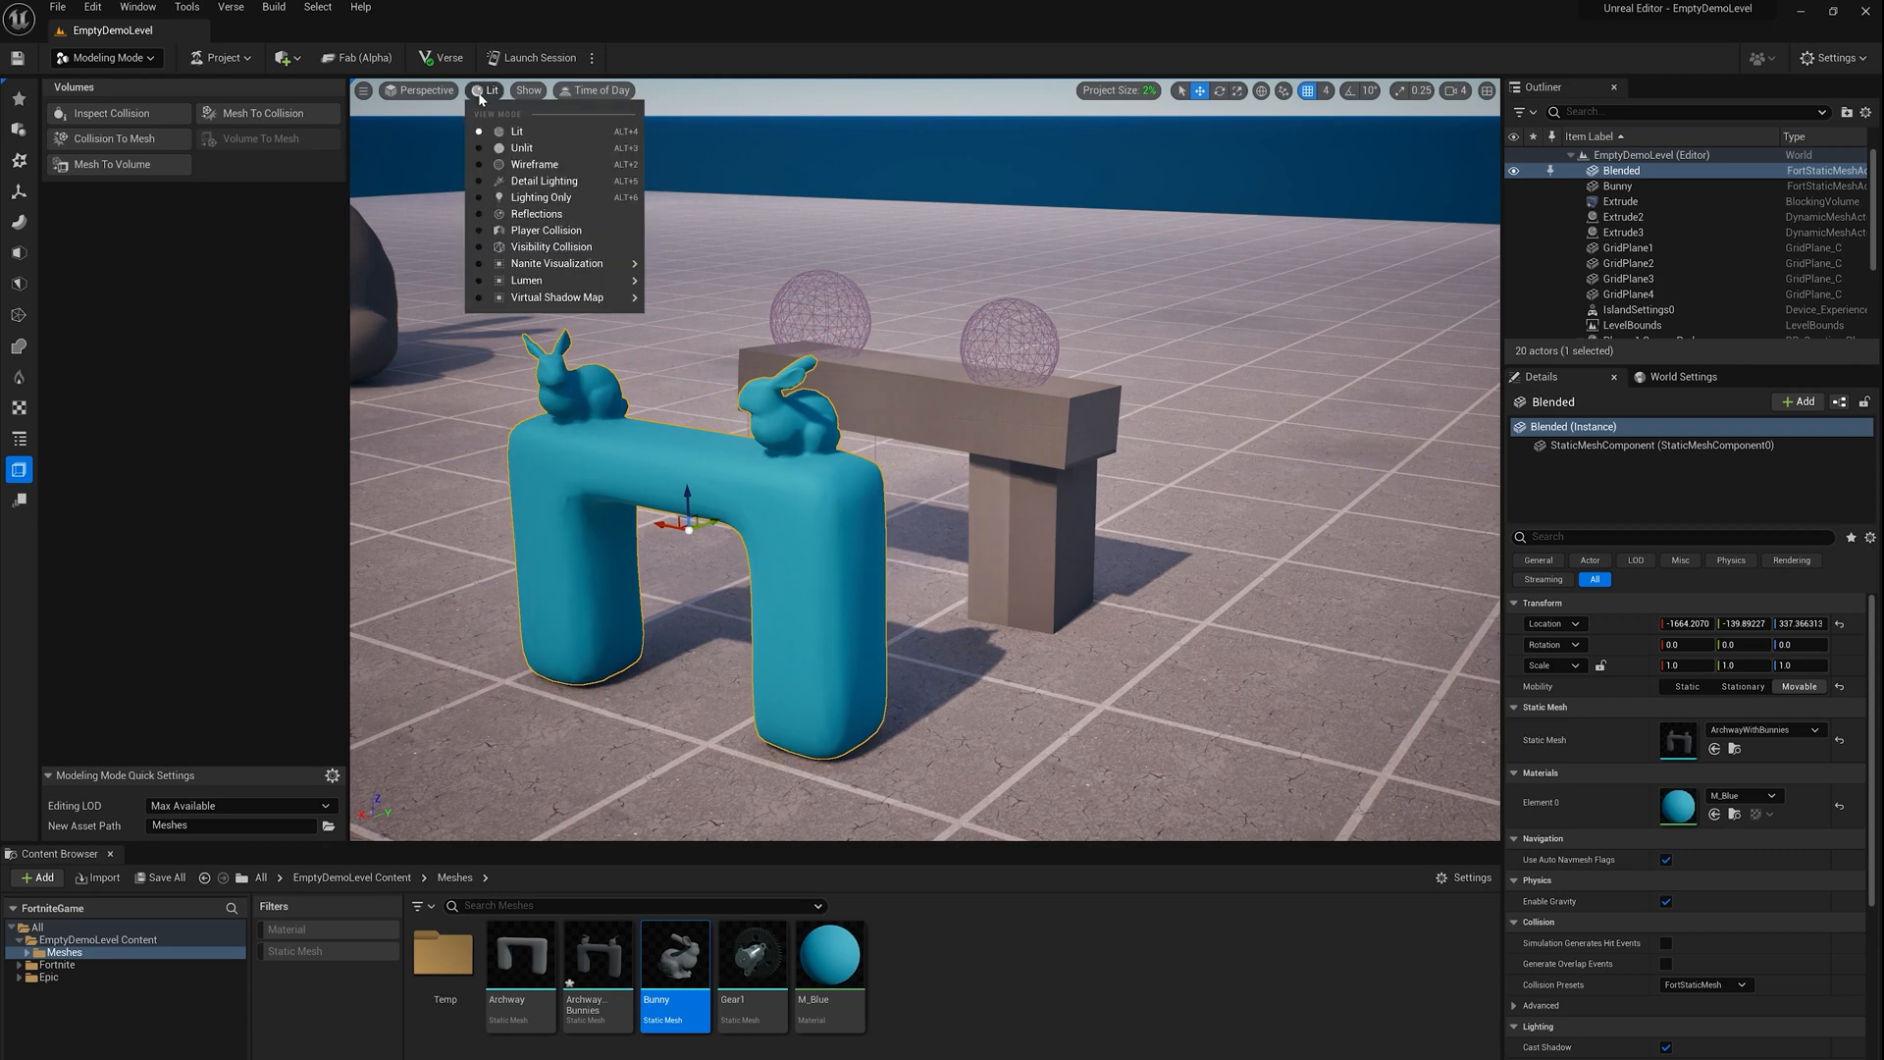
{"action": "left_click", "coordinate": [547, 229]}
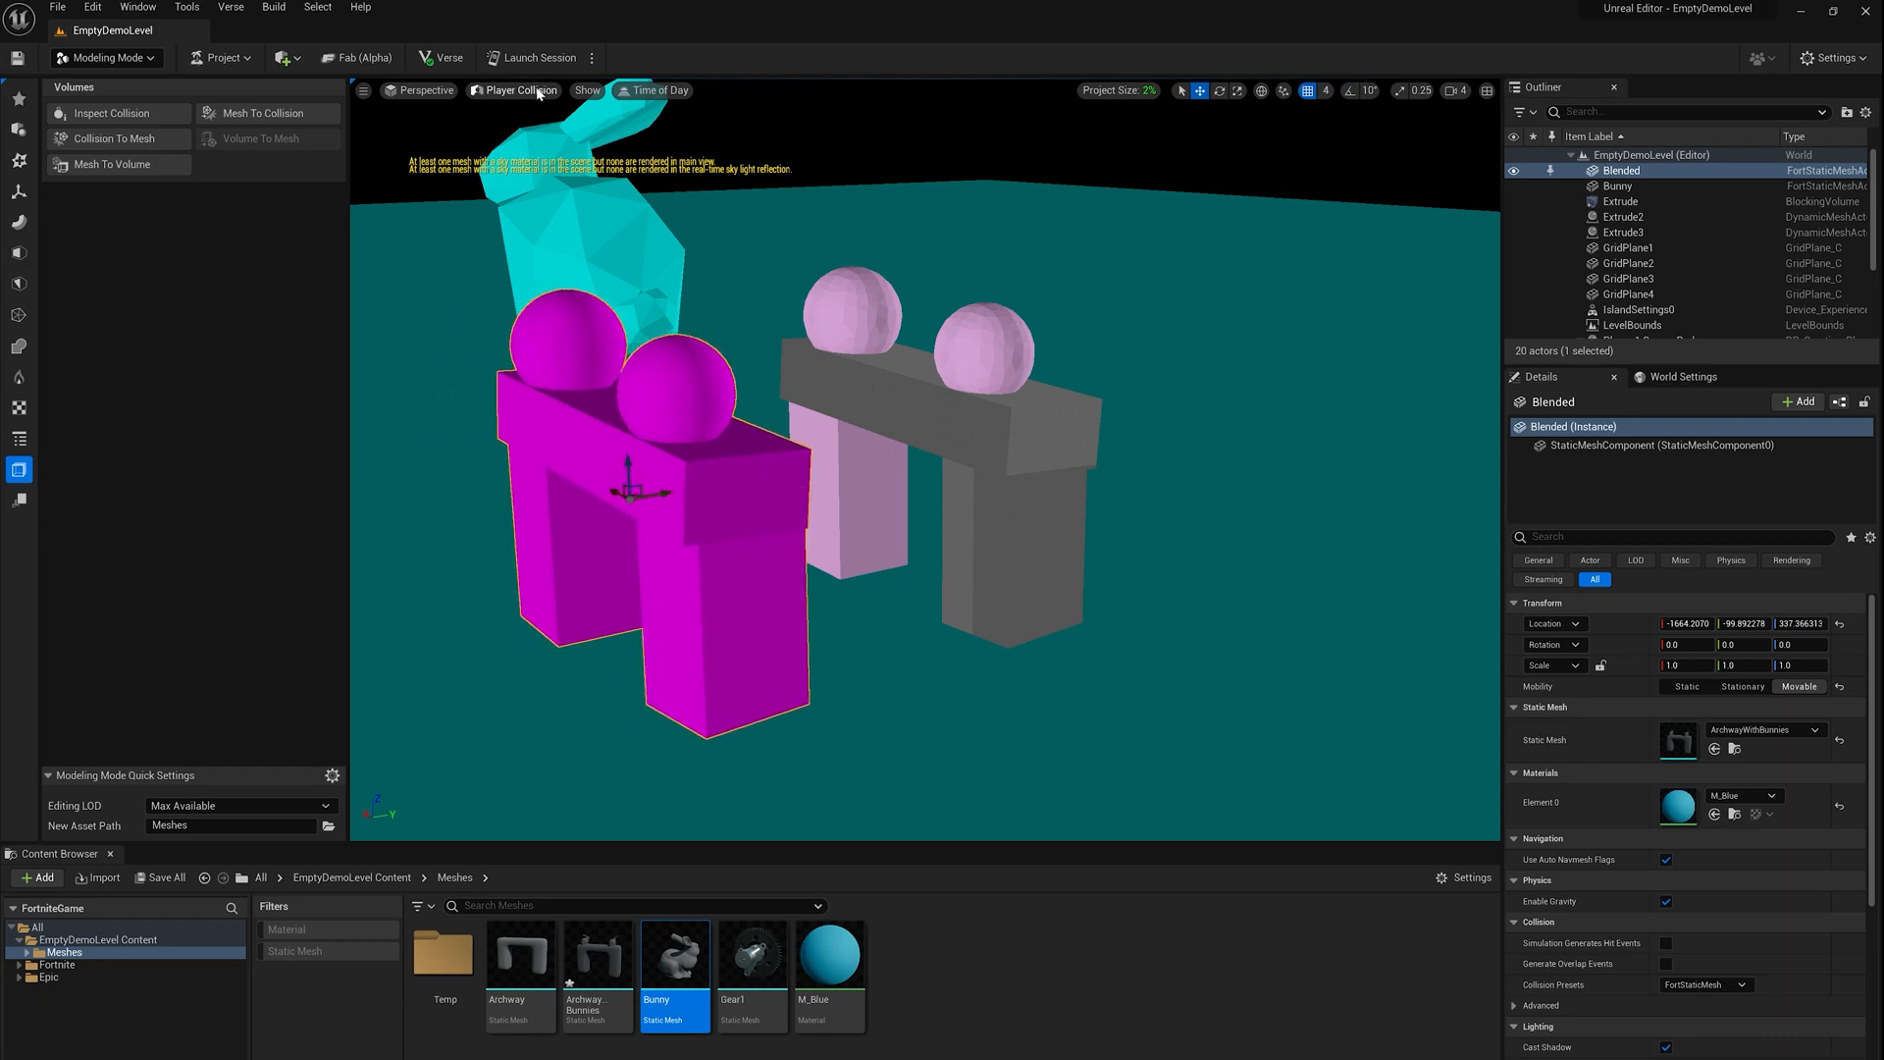
{"action": "left_click", "coordinate": [516, 91]}
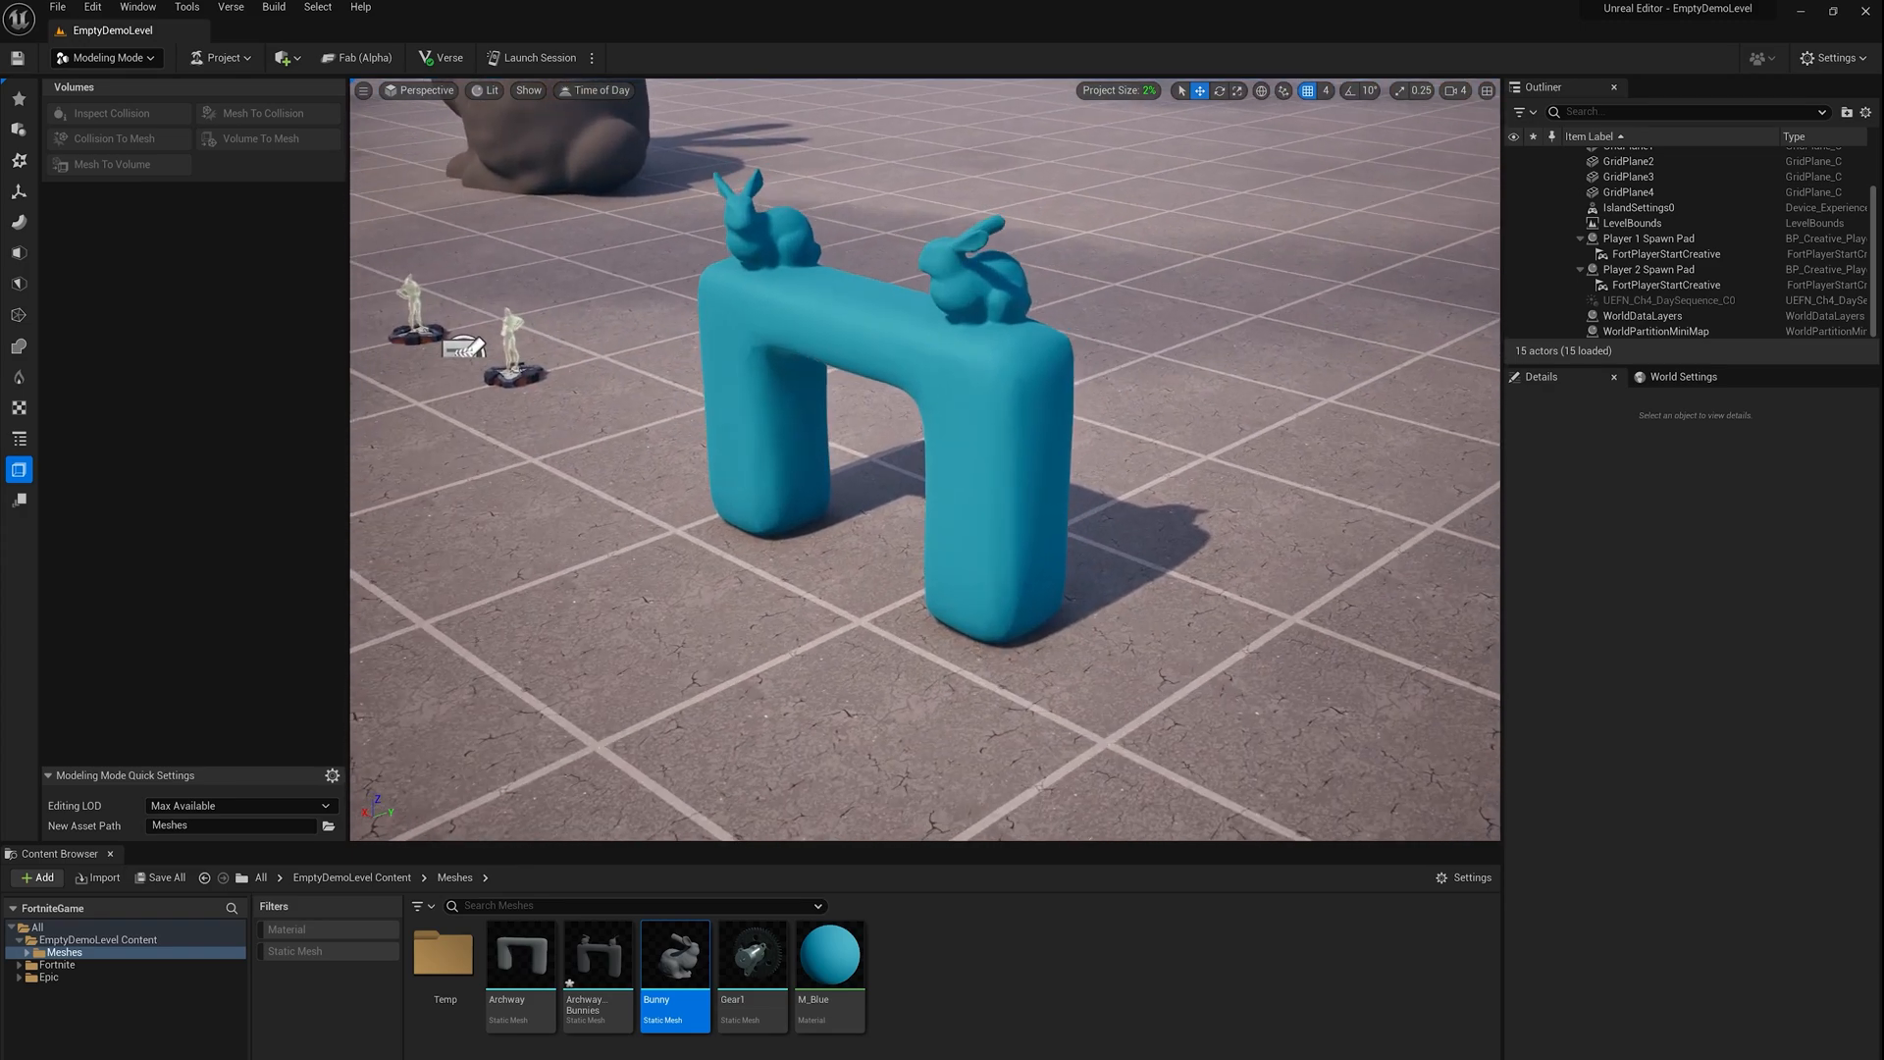
{"action": "left_click", "coordinate": [854, 396]}
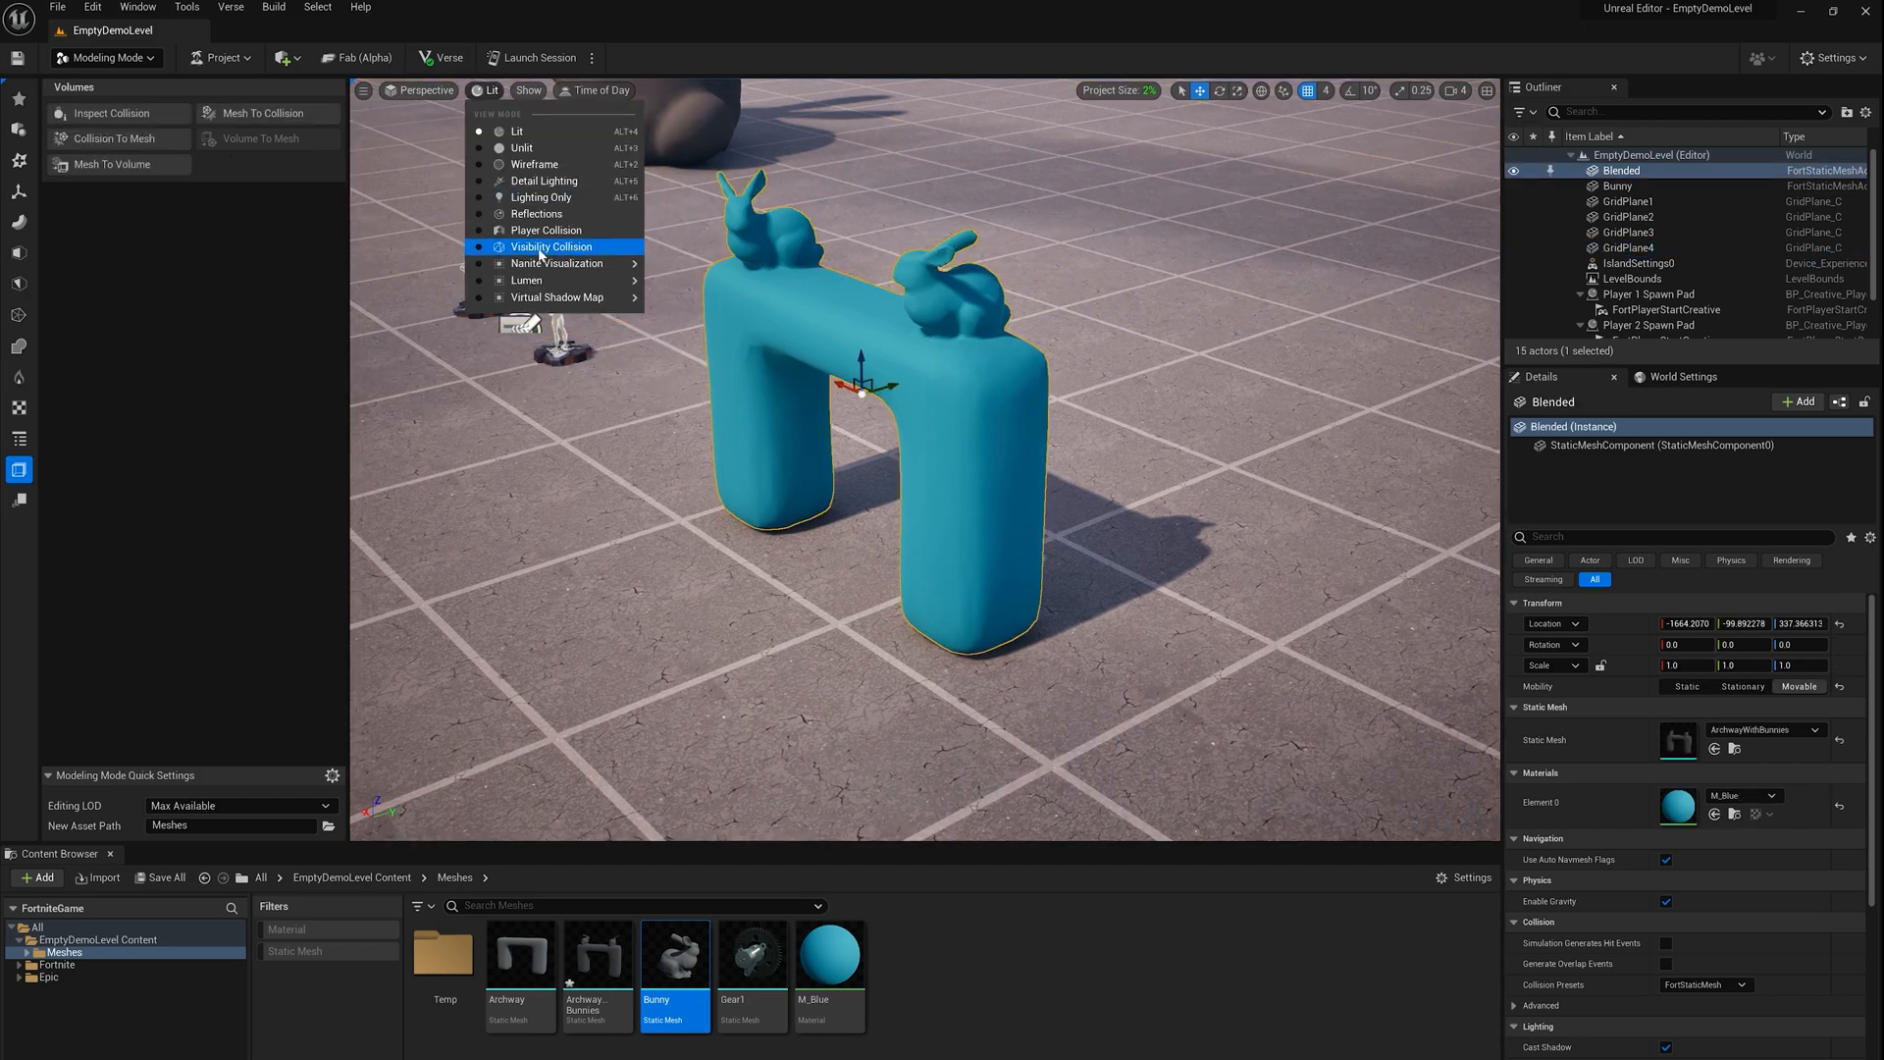
{"action": "left_click", "coordinate": [553, 247]}
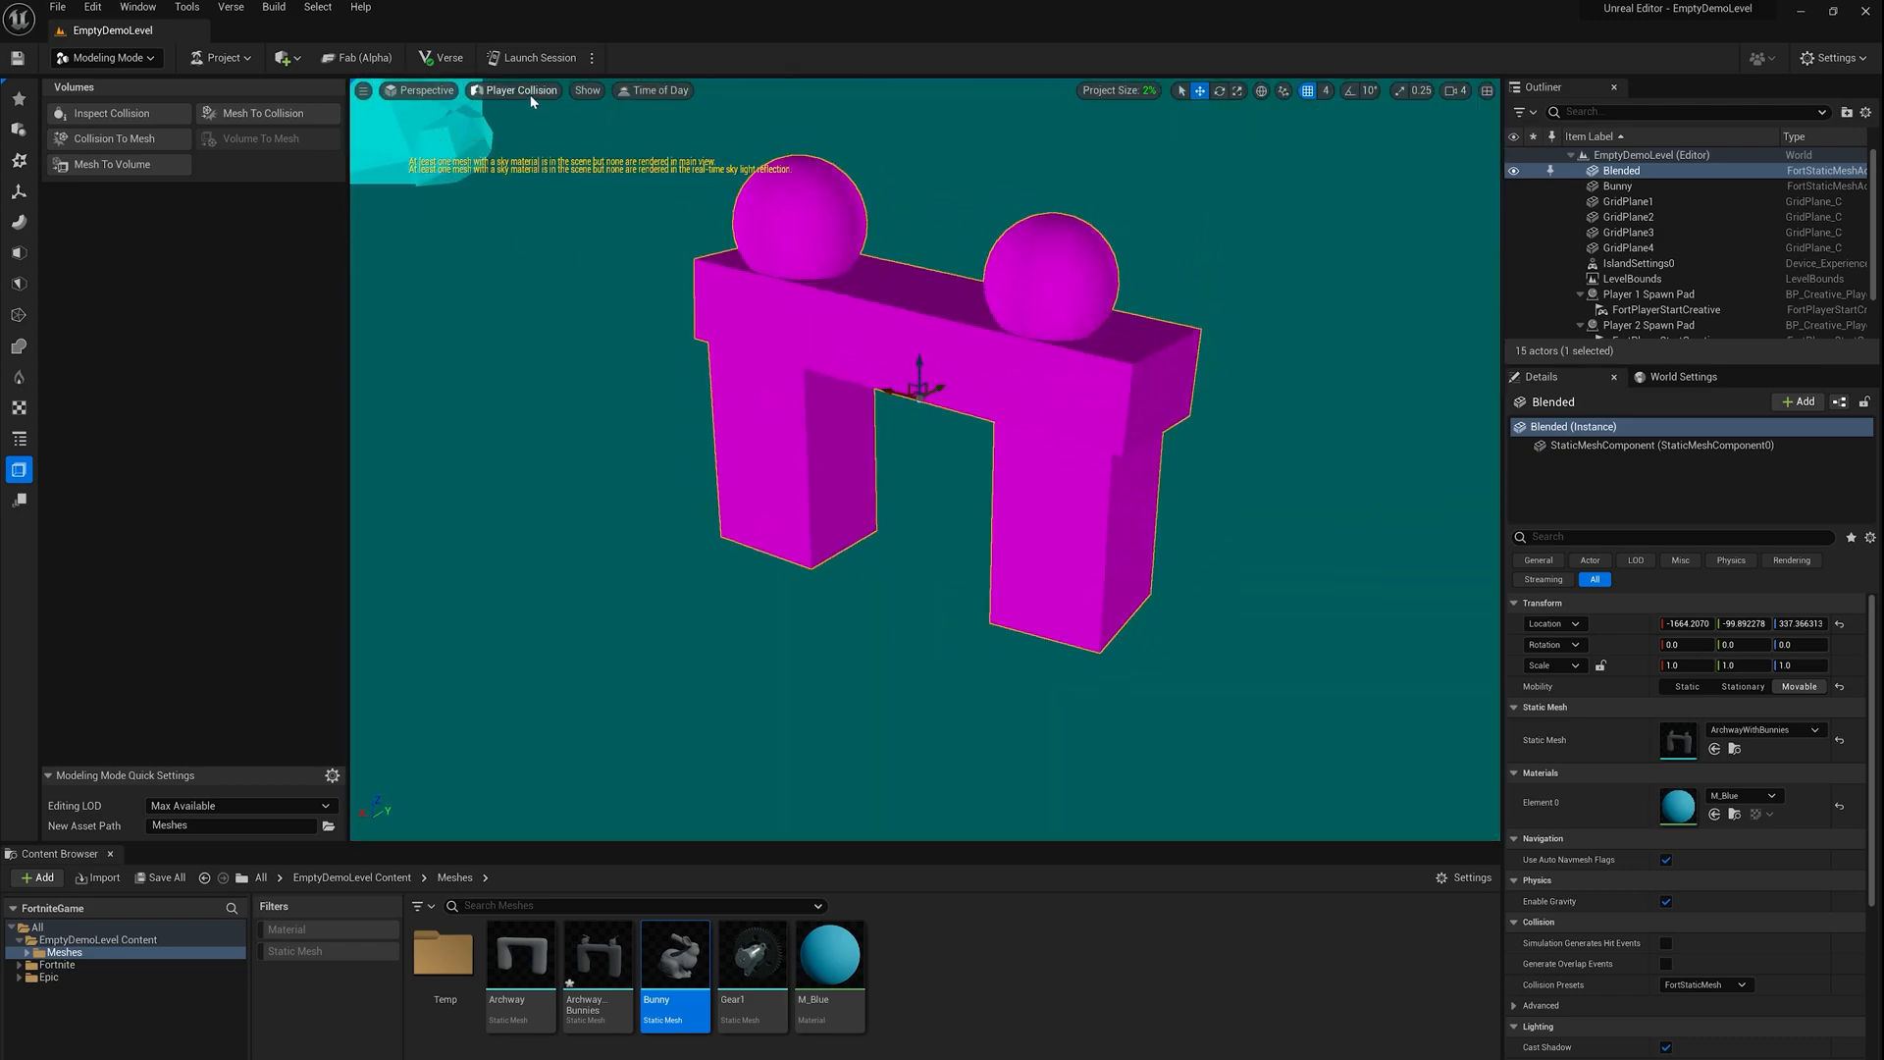
{"action": "left_click", "coordinate": [516, 91]}
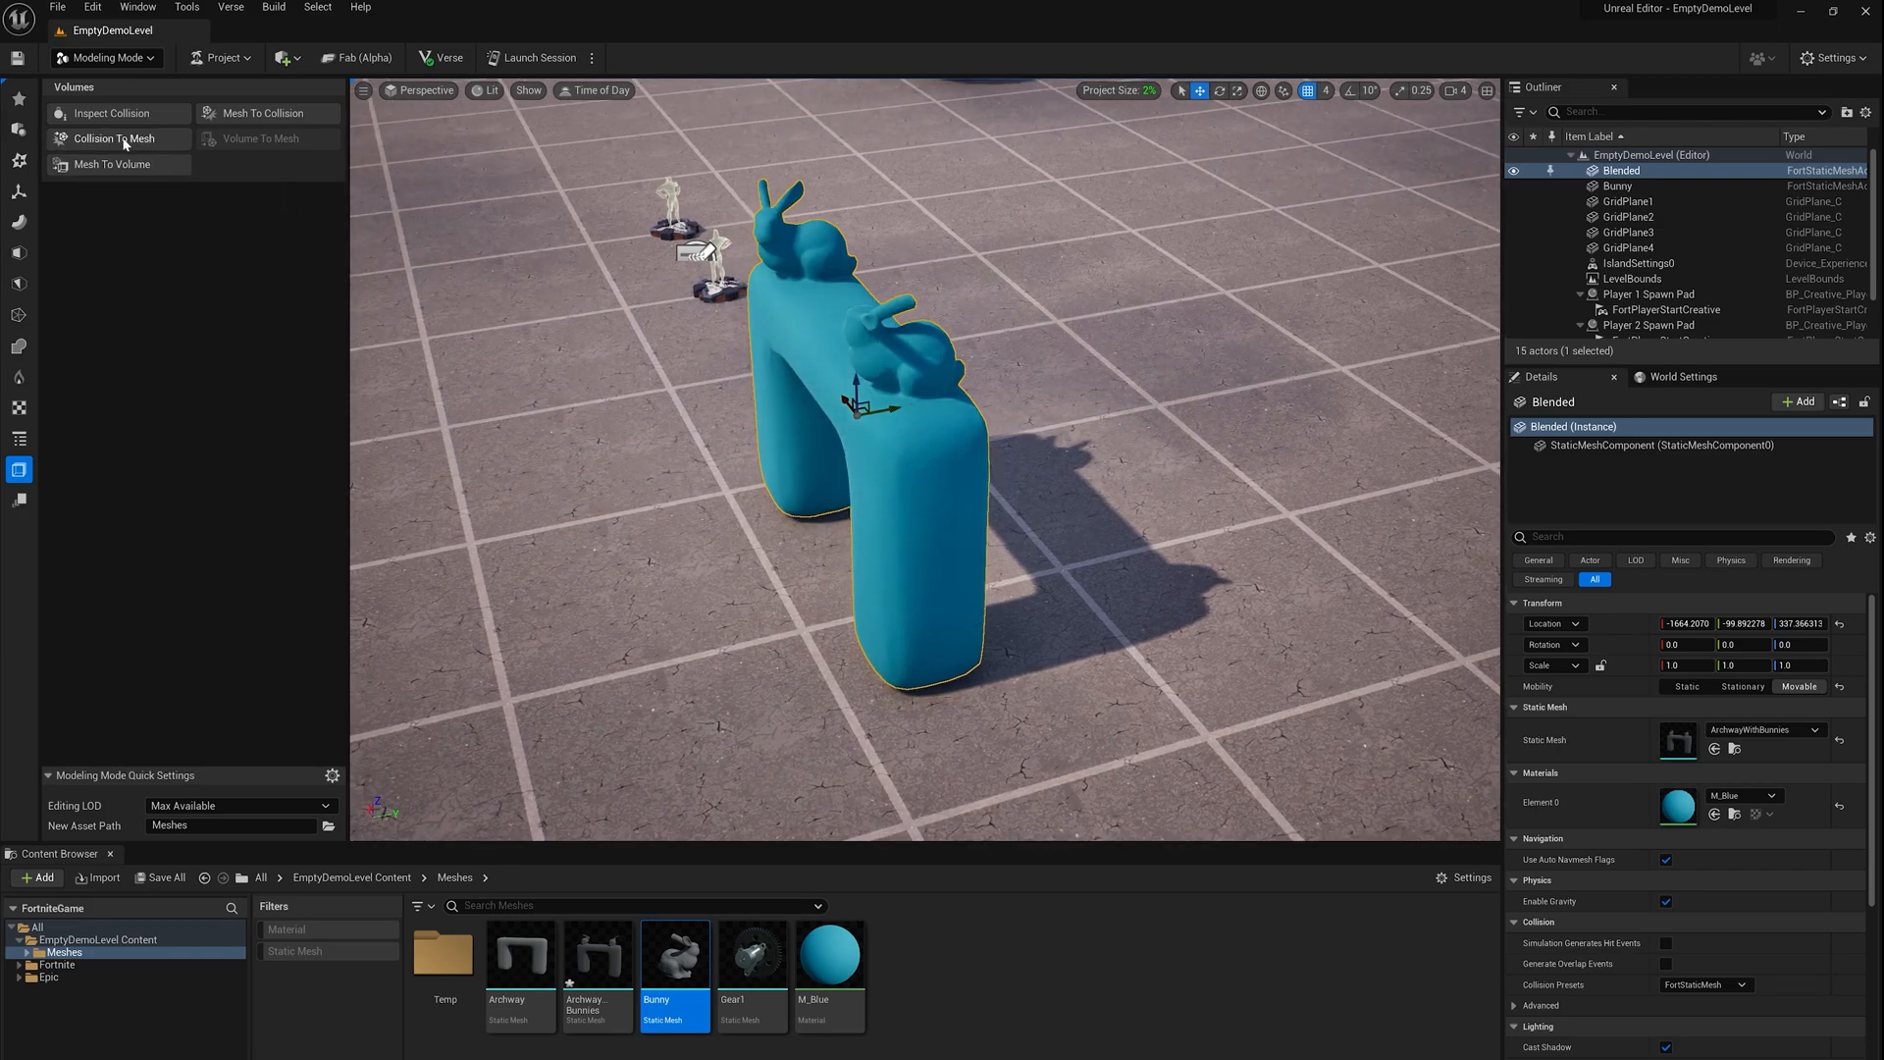
{"action": "mouse_move", "coordinate": [116, 137]}
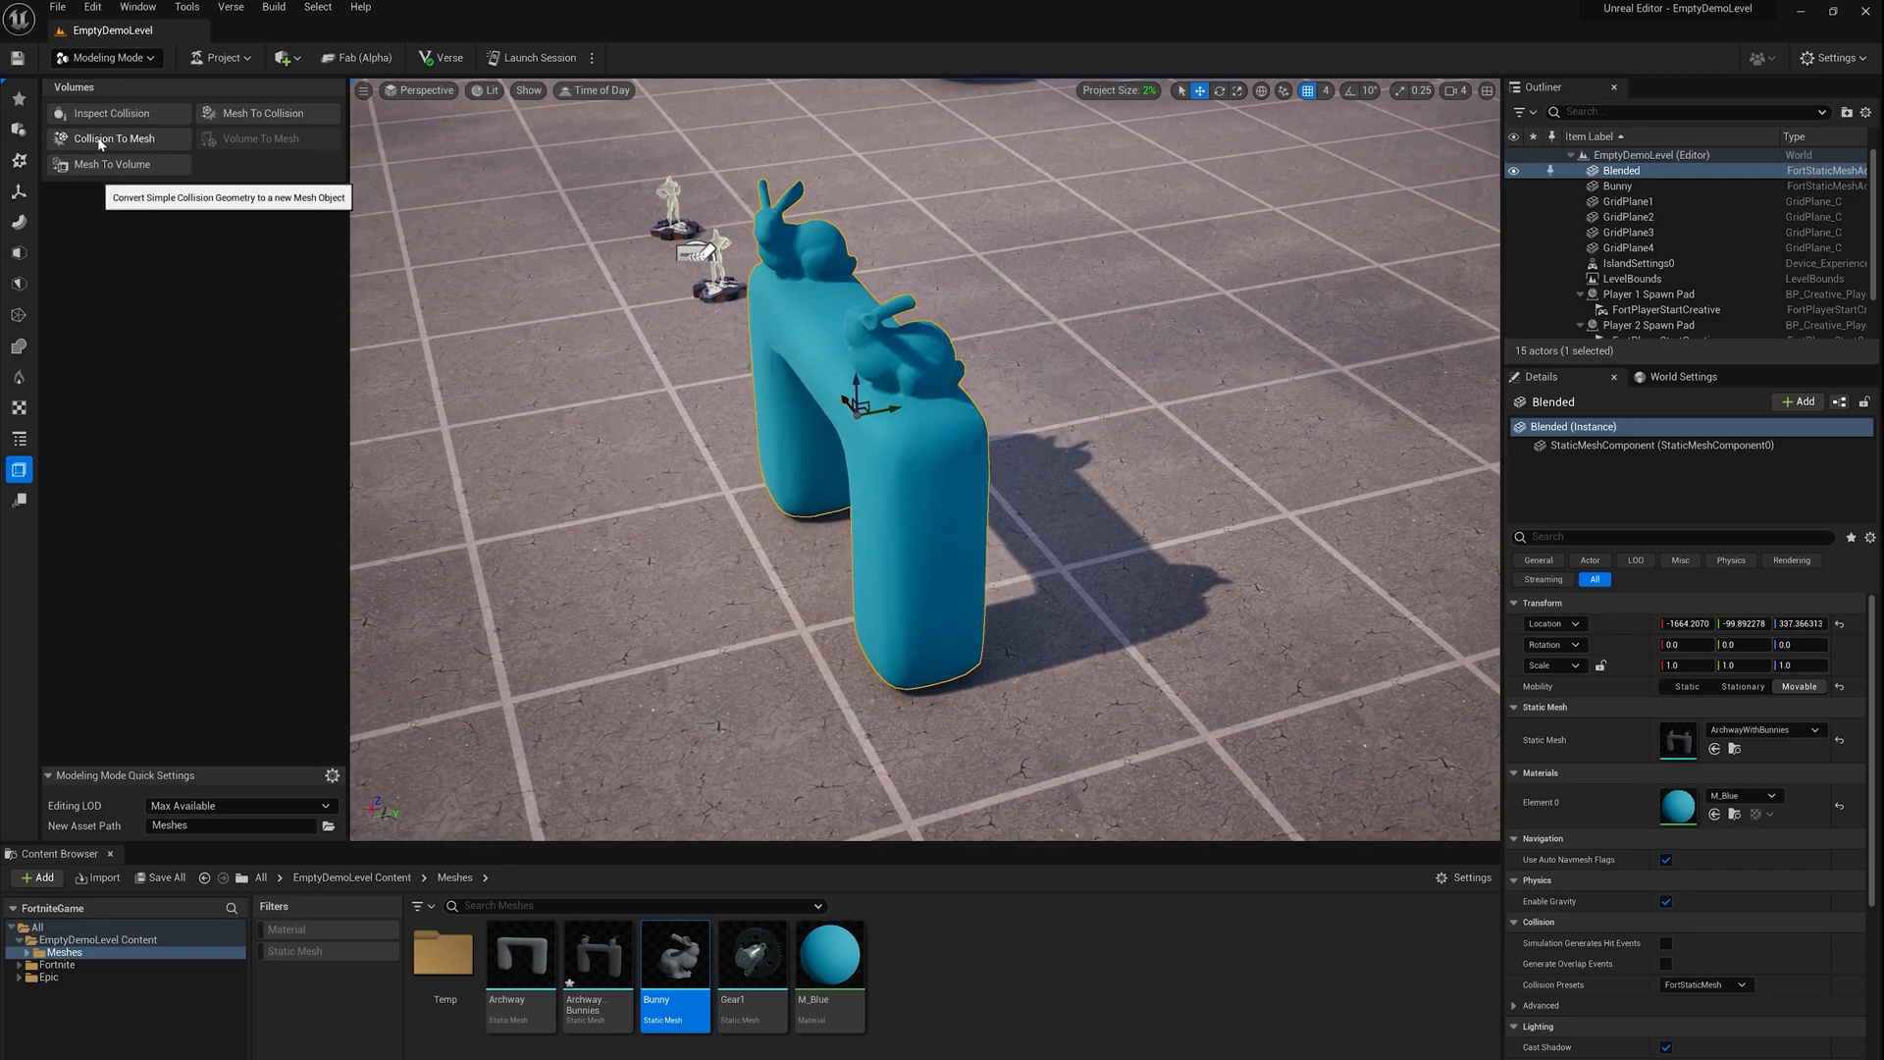
Convert the archway's simple collision into five Blocking Volume actors via Collision To Mesh
{"action": "left_click", "coordinate": [114, 137]}
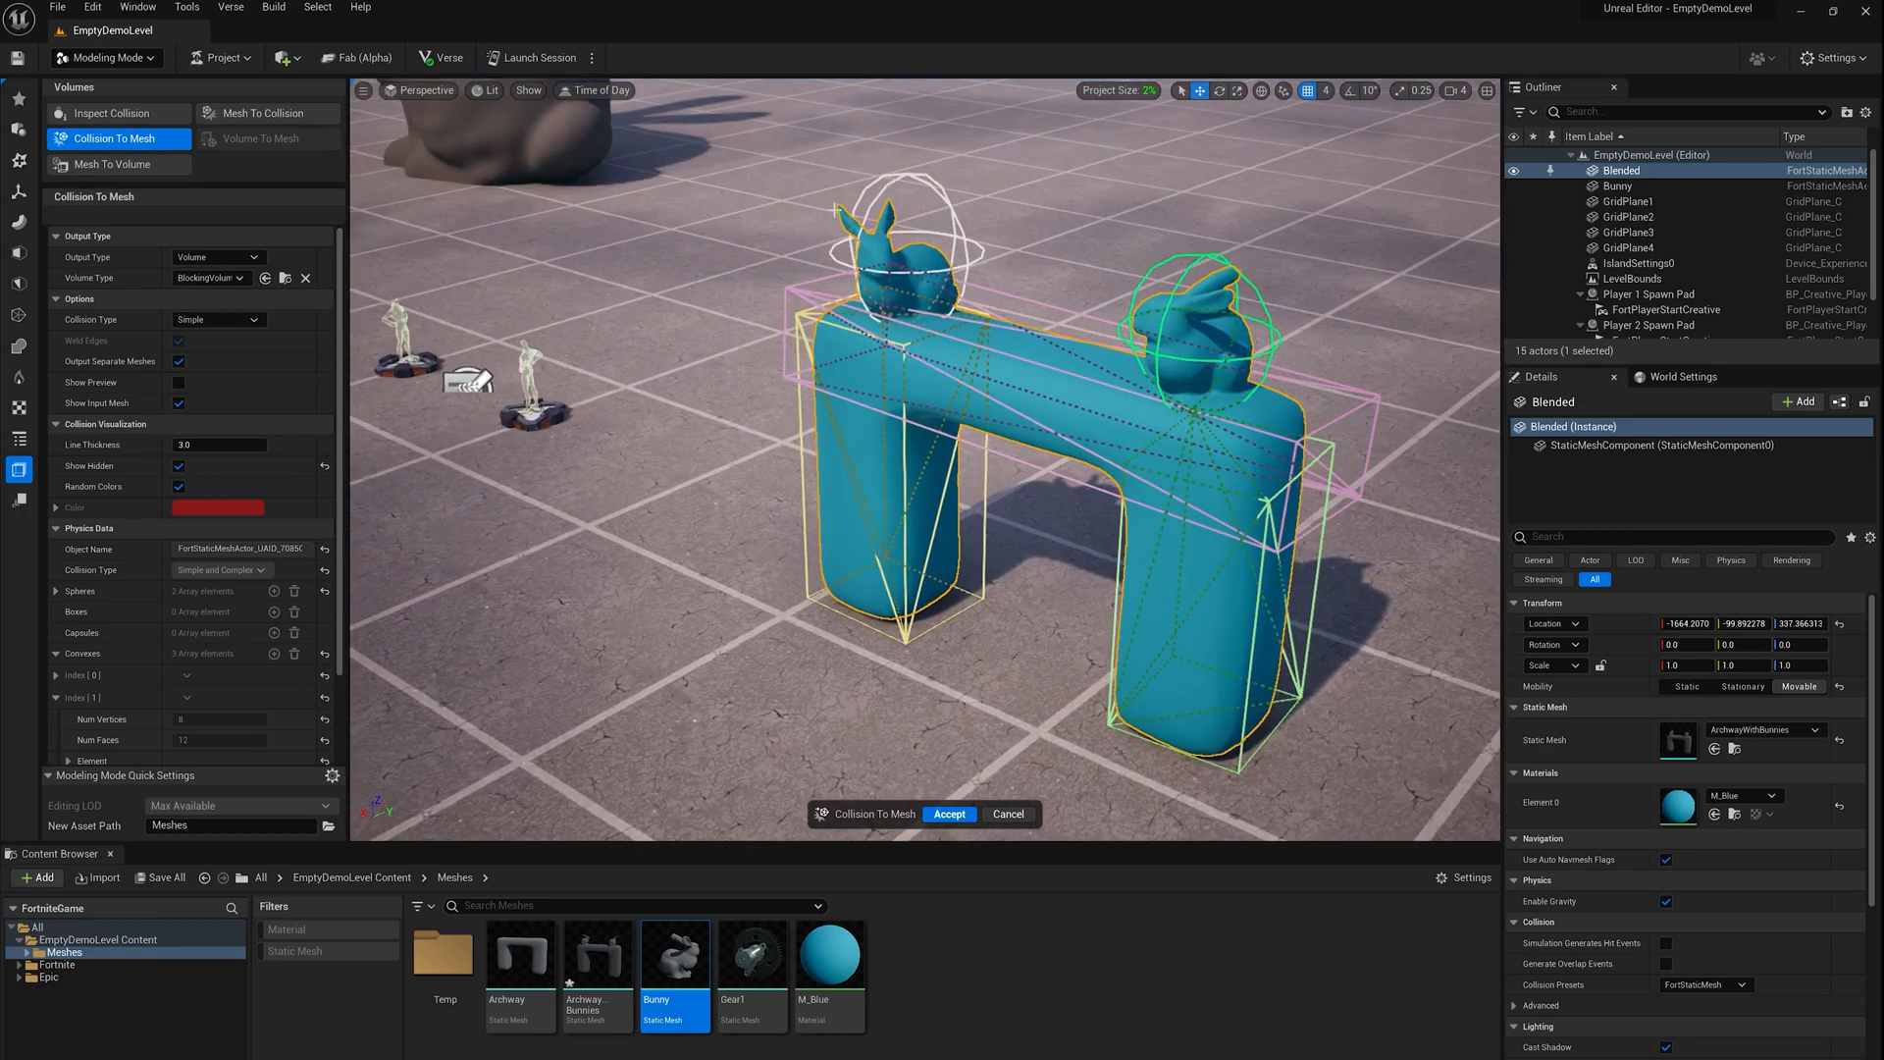
{"action": "mouse_move", "coordinate": [216, 318]}
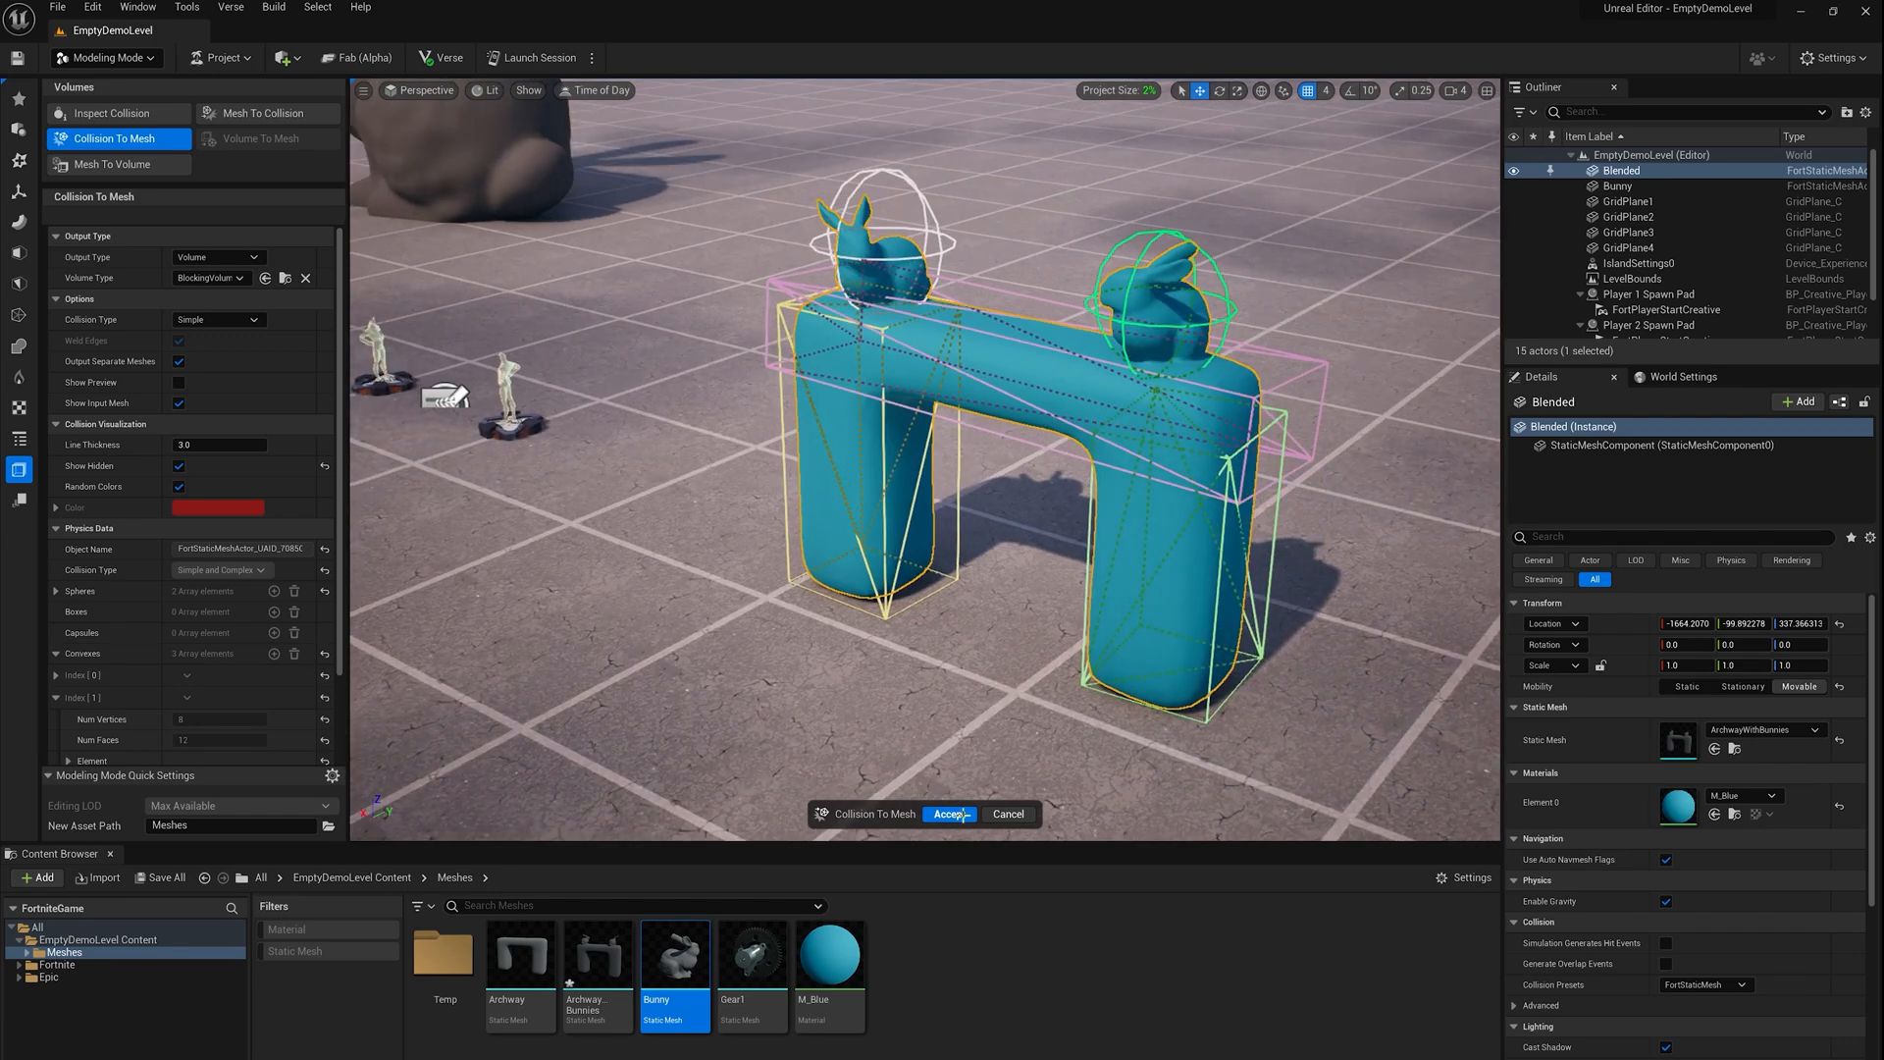
{"action": "left_click", "coordinate": [948, 812]}
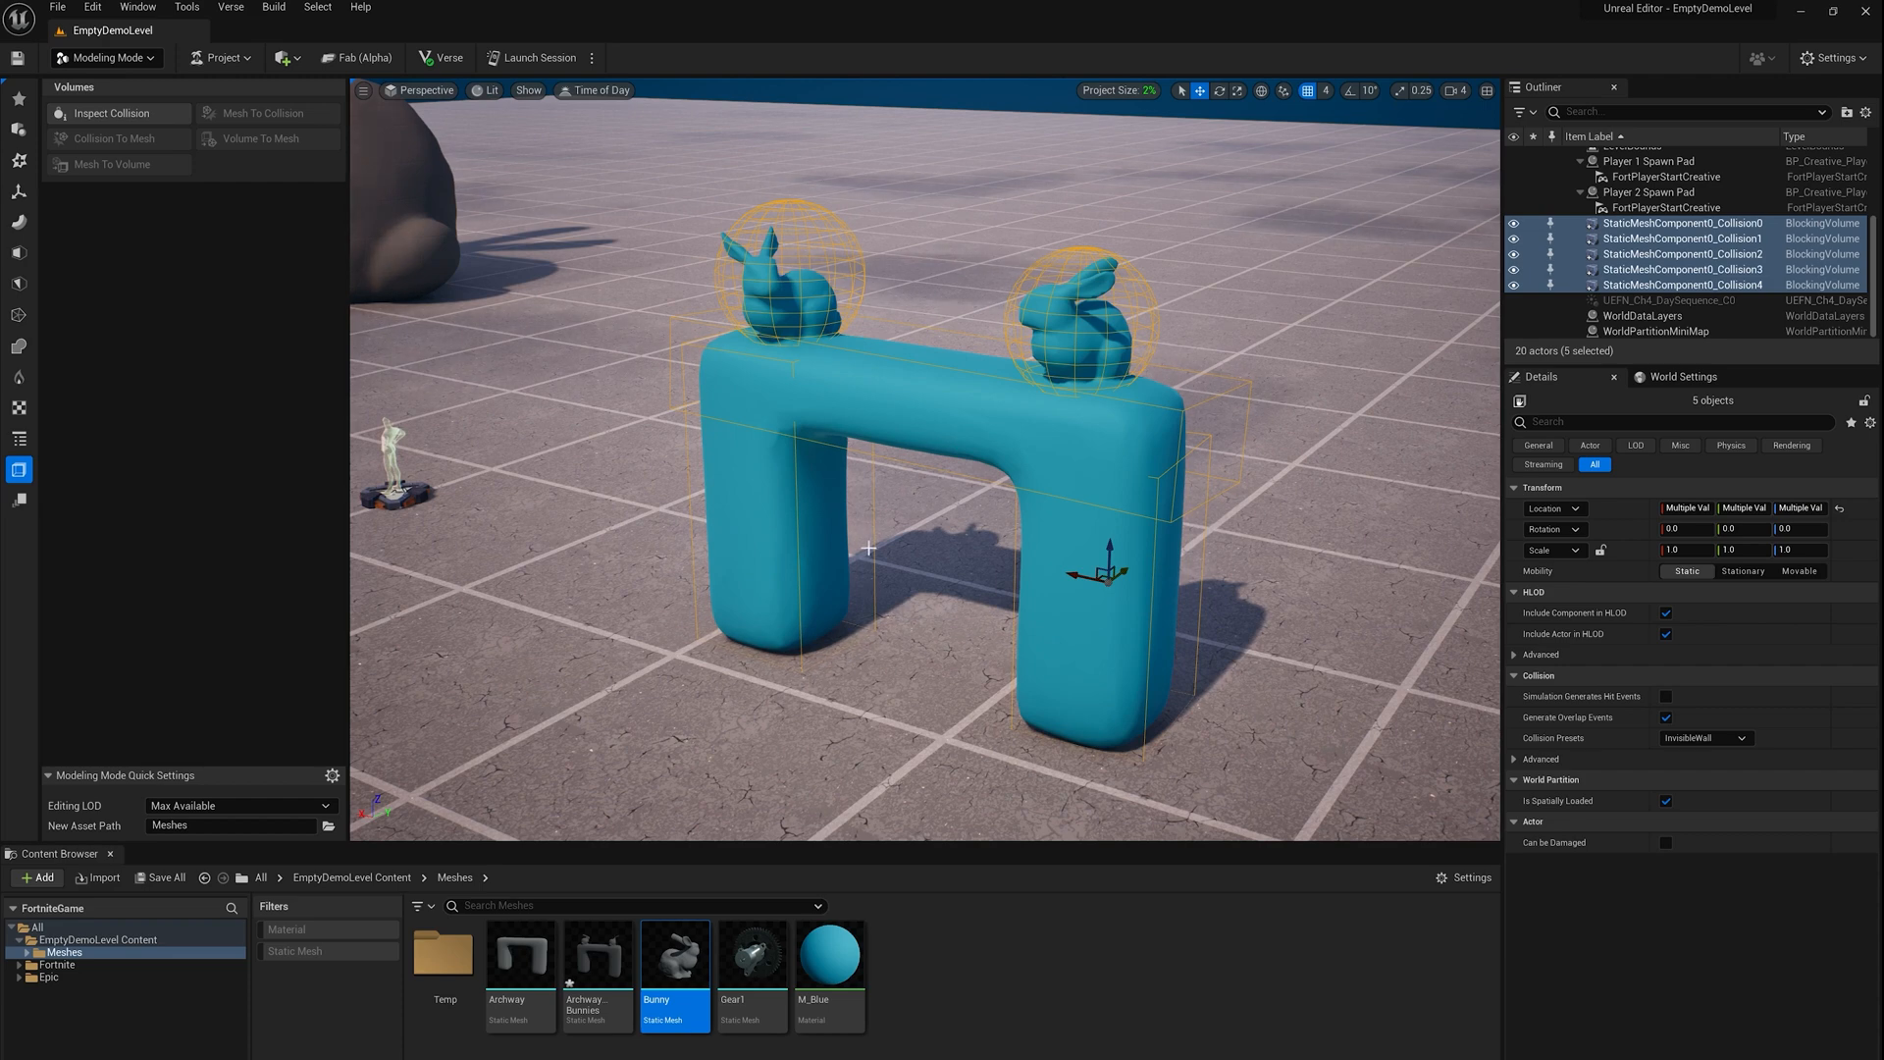
Reshape the left leg's StaticMeshComponent0_Collision3 volume with PolyGroup Edit and accept
{"action": "left_click", "coordinate": [1682, 269]}
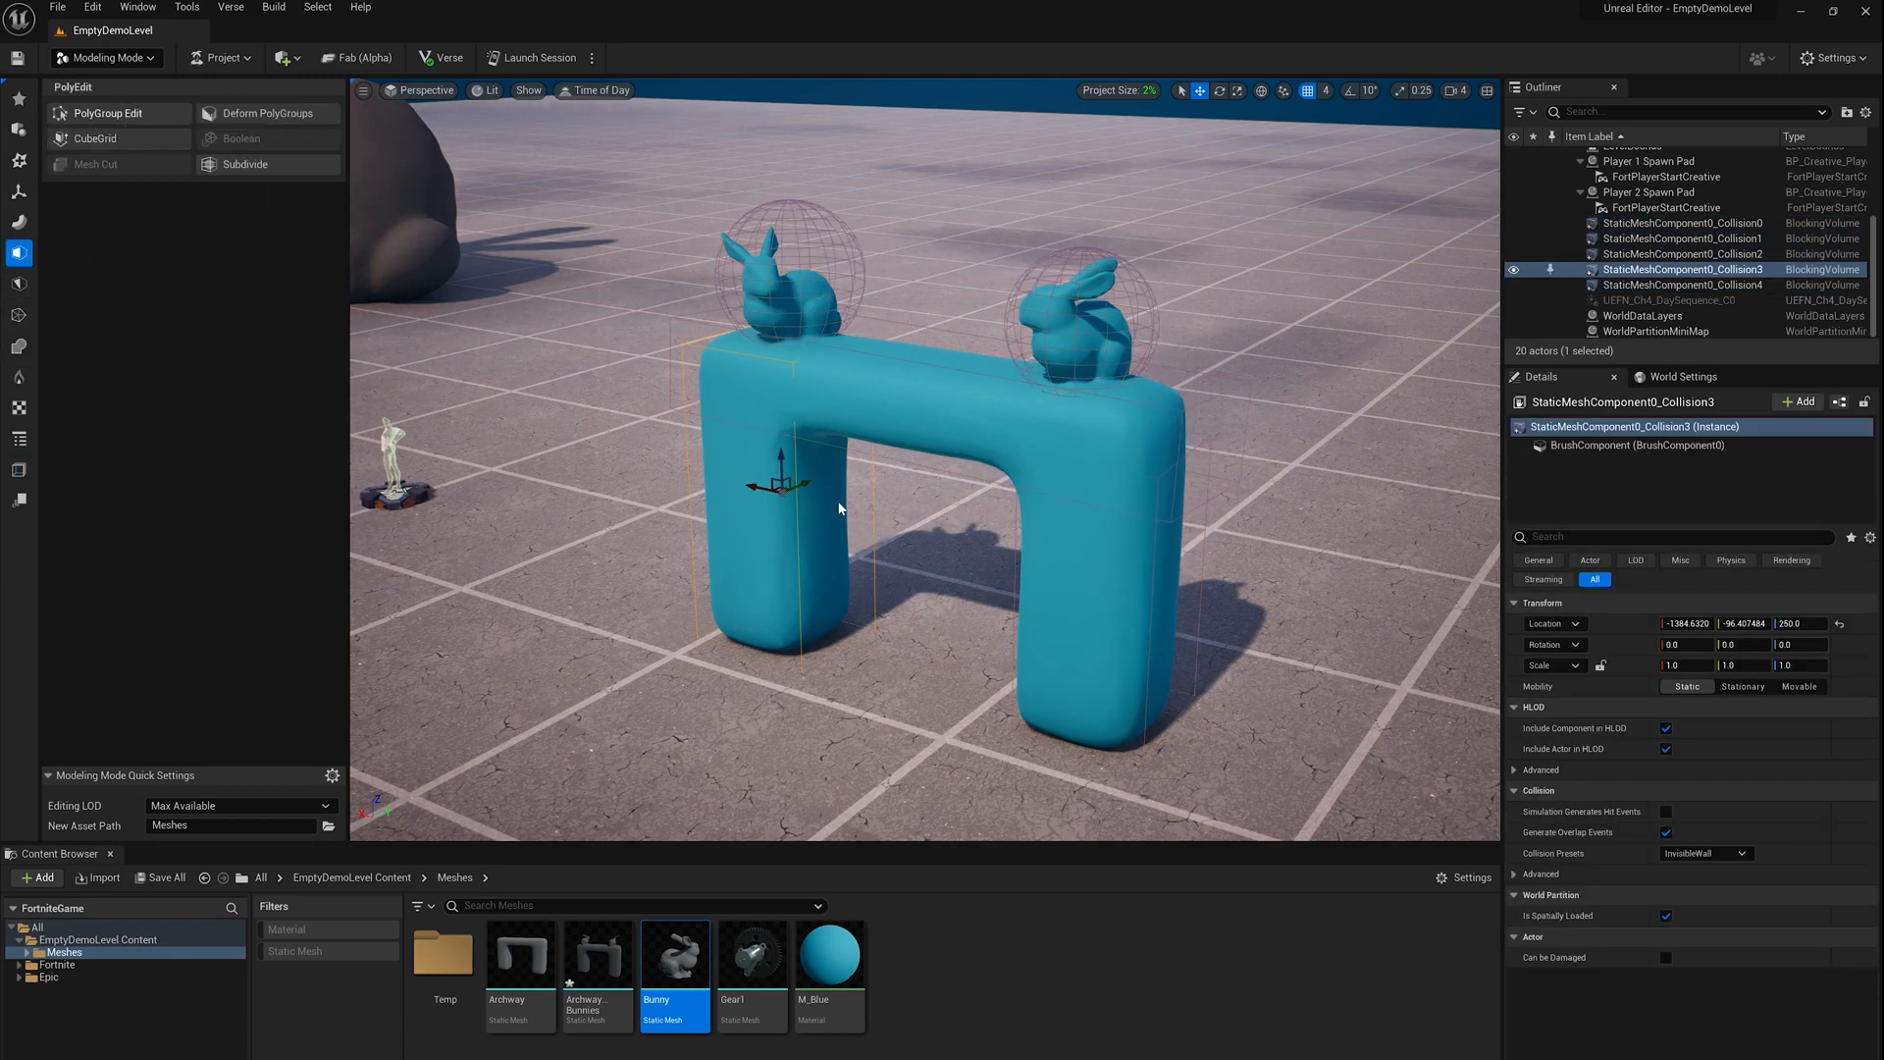
{"action": "left_click", "coordinate": [106, 112]}
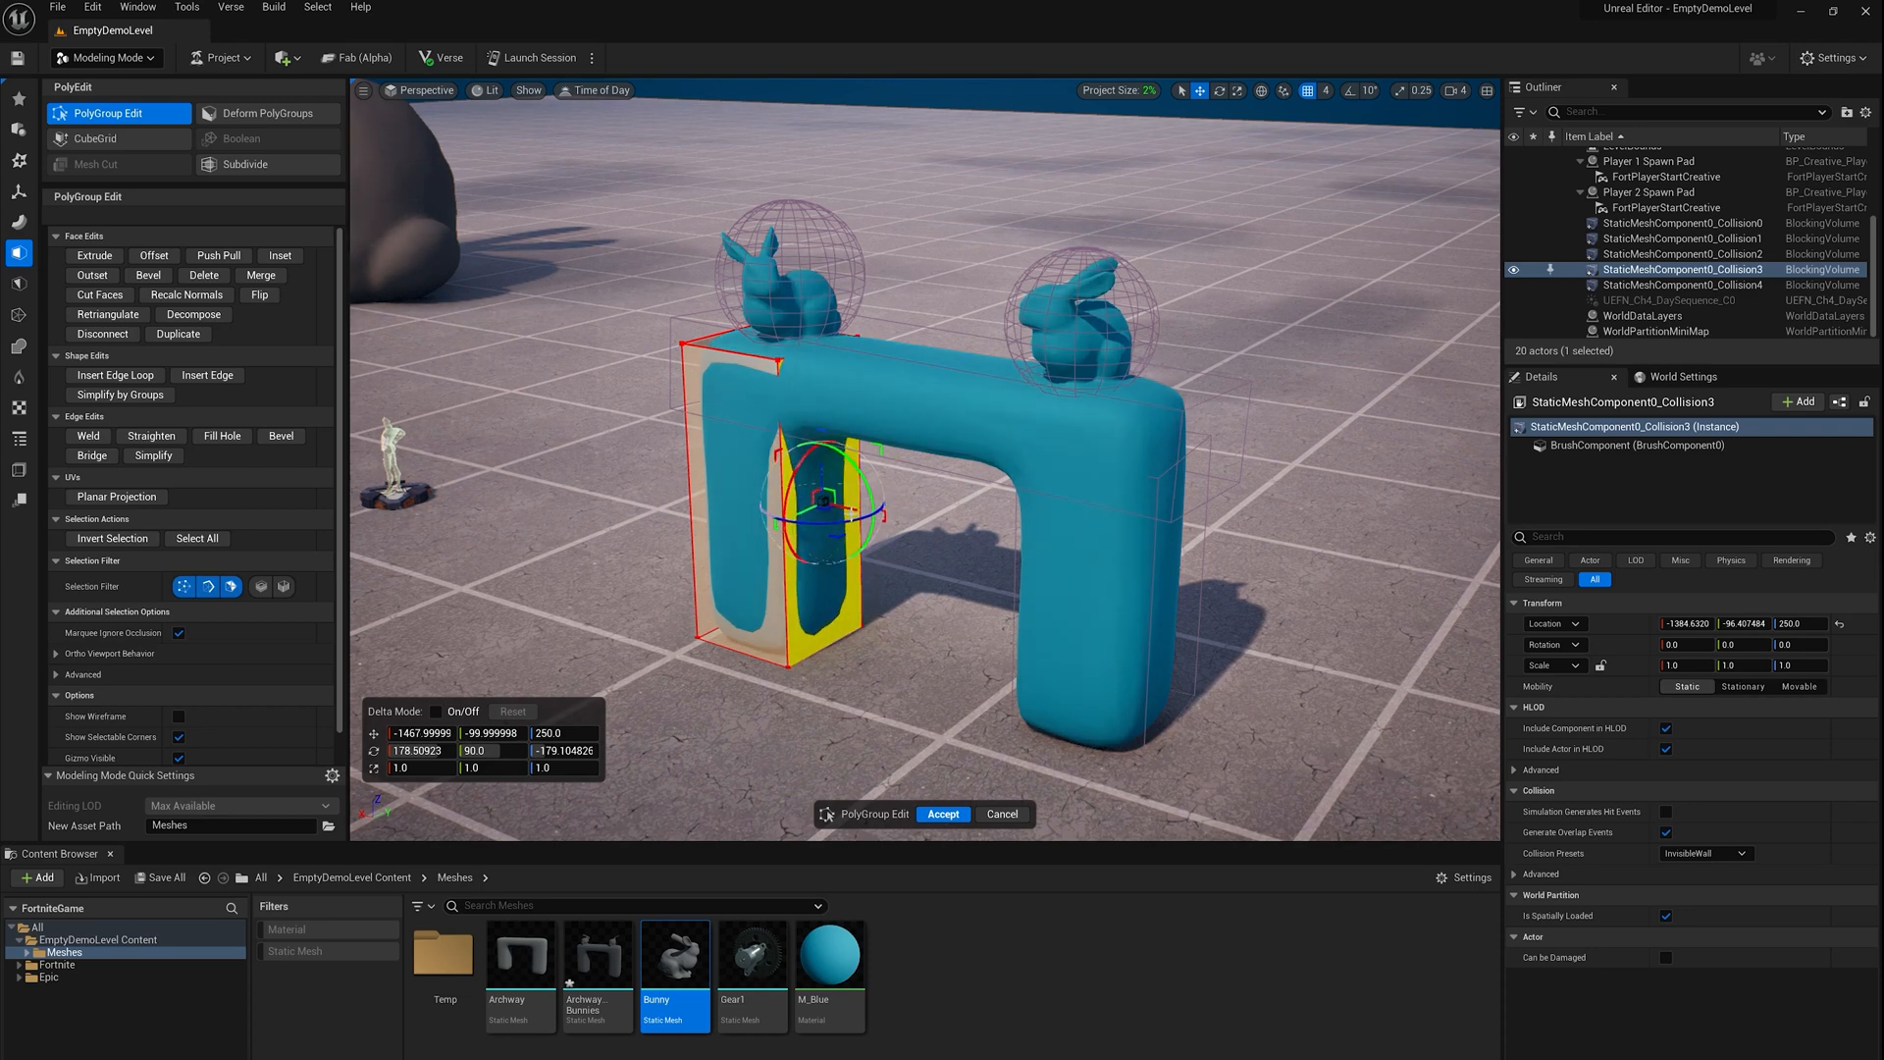
{"action": "mouse_move", "coordinate": [942, 813]}
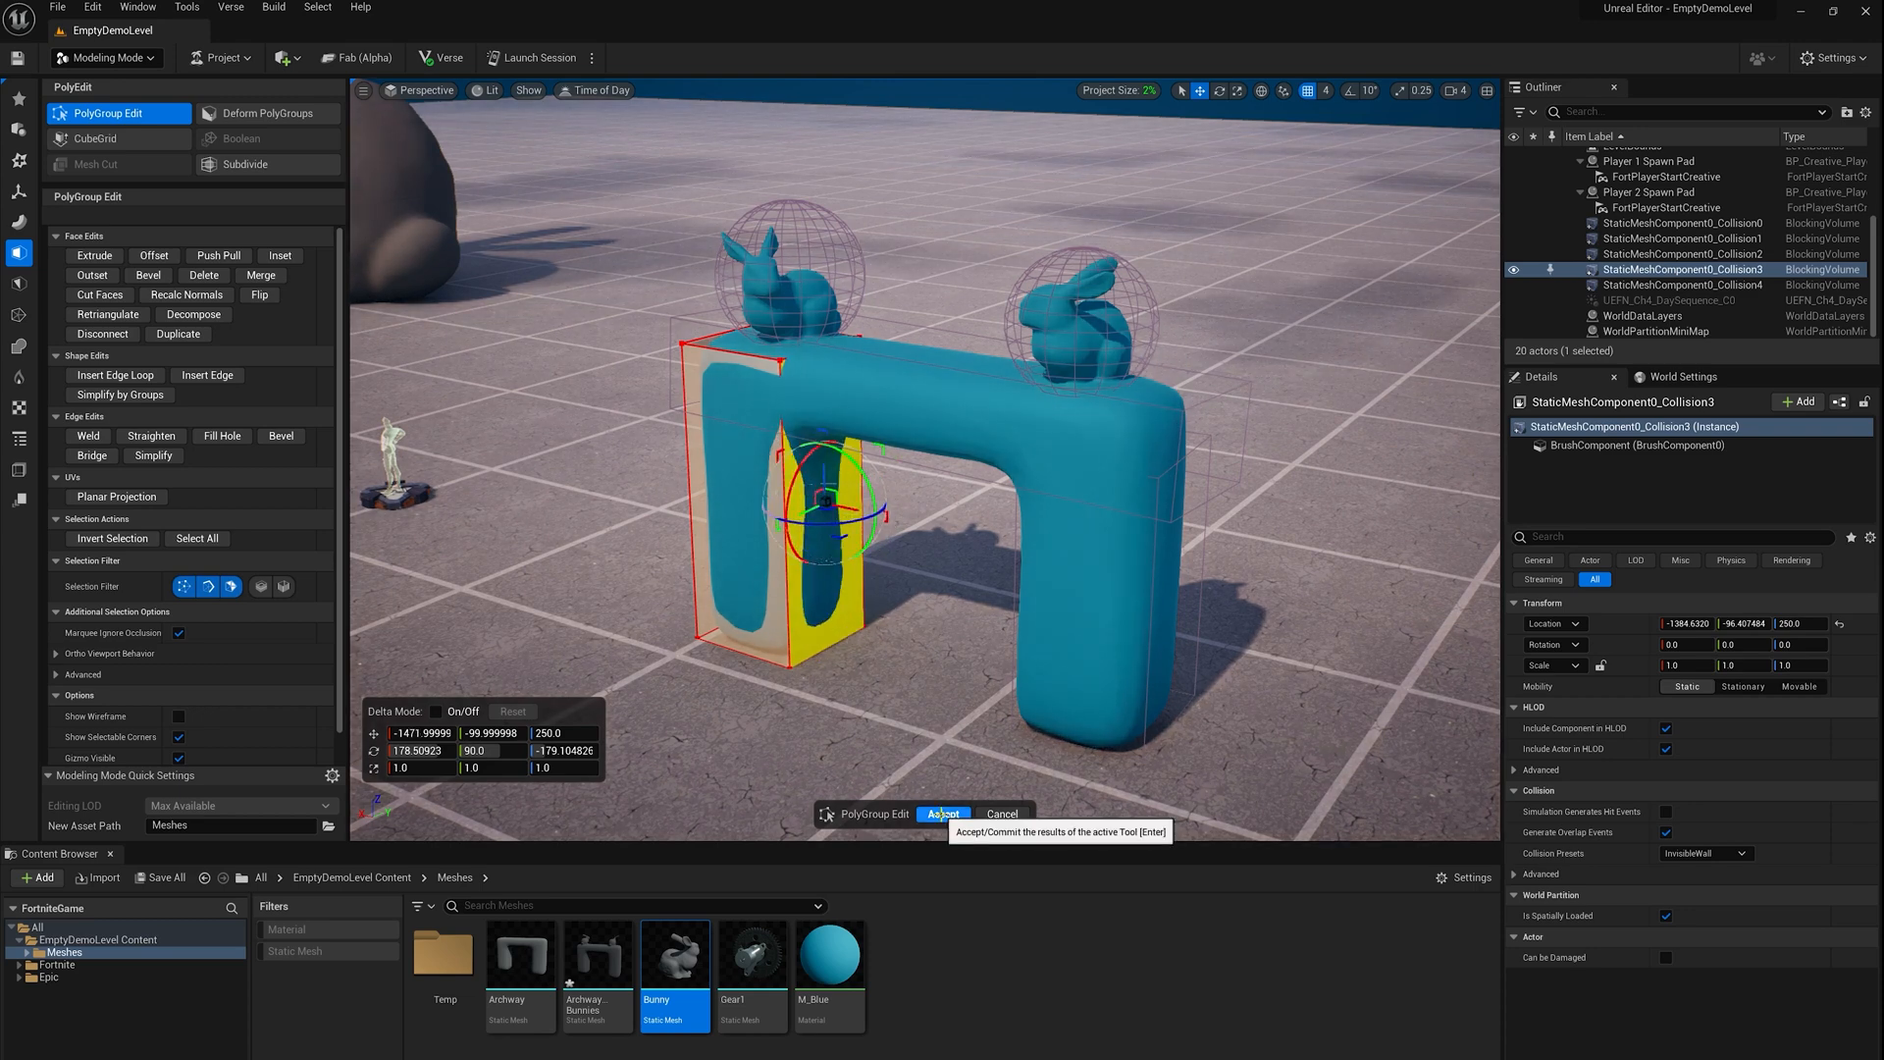
{"action": "left_click", "coordinate": [944, 813]}
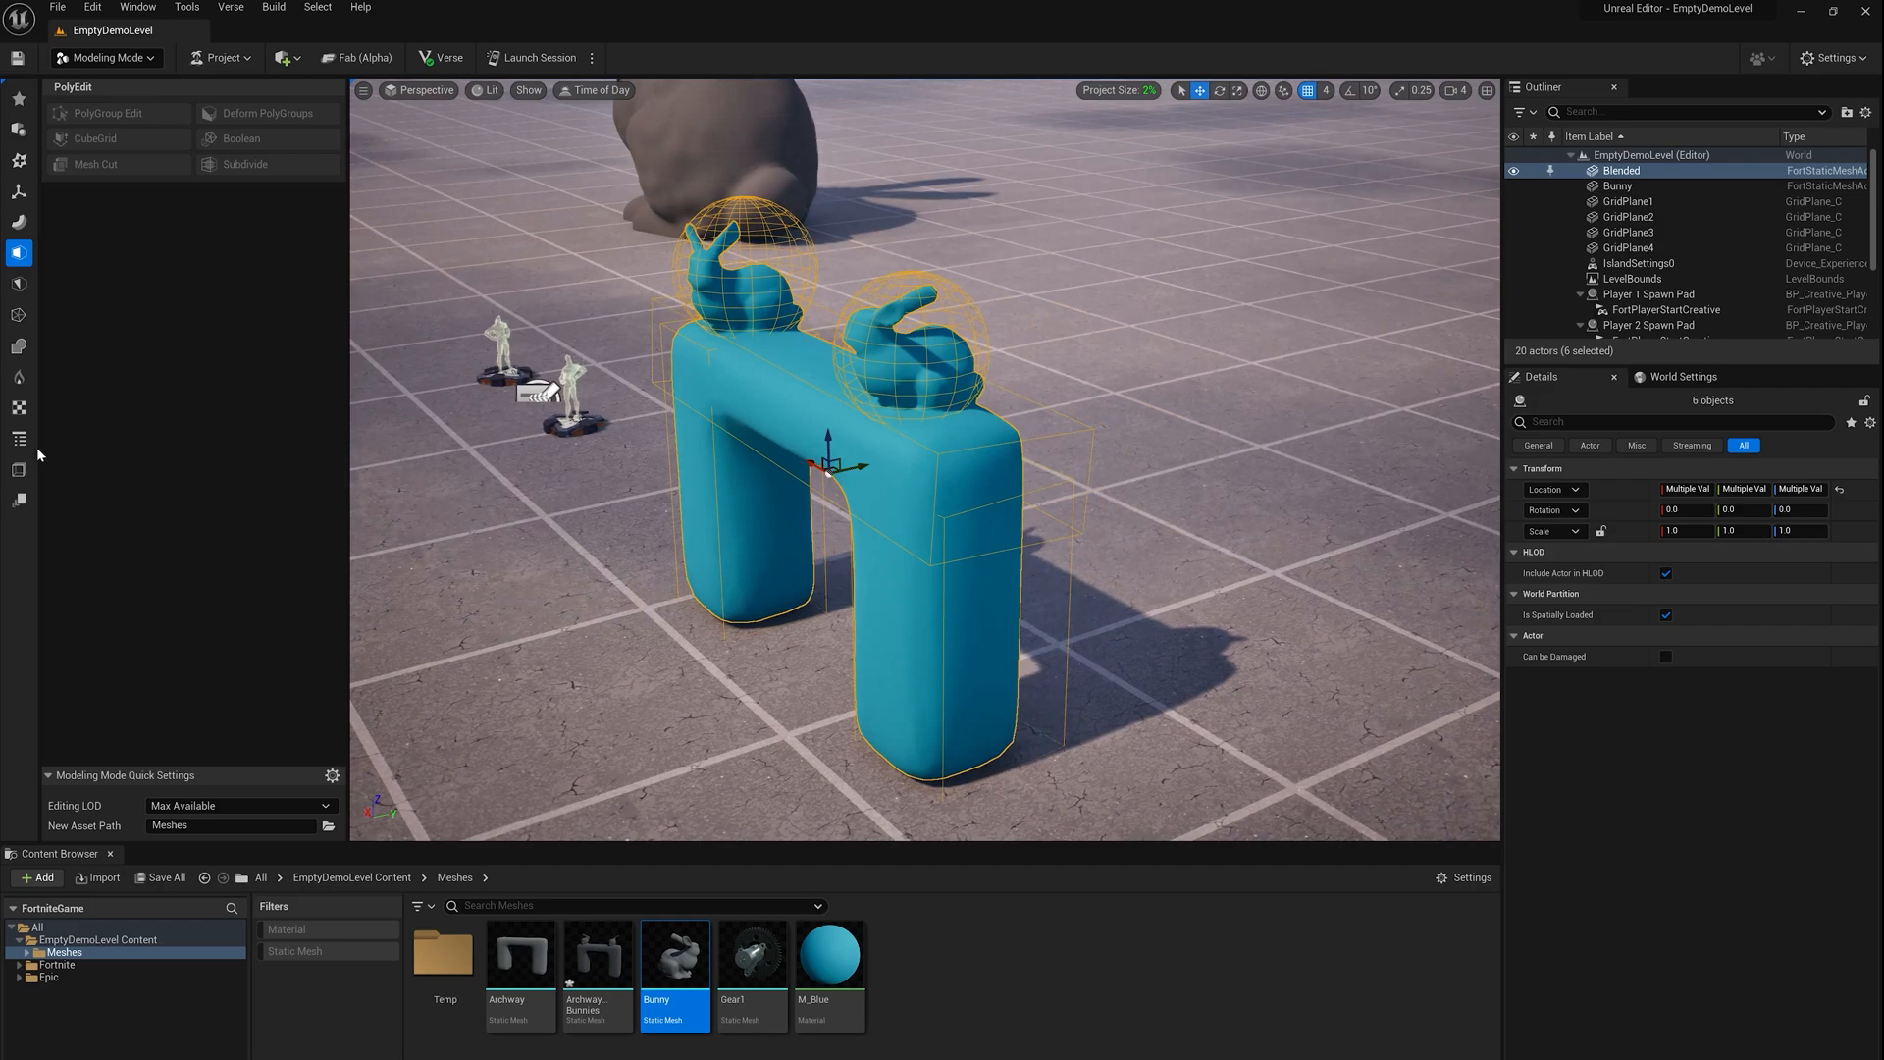
Reapply the edited volumes as the archway's simple collision with Mesh To Collision, then remove the volumes
{"action": "left_click", "coordinate": [20, 469]}
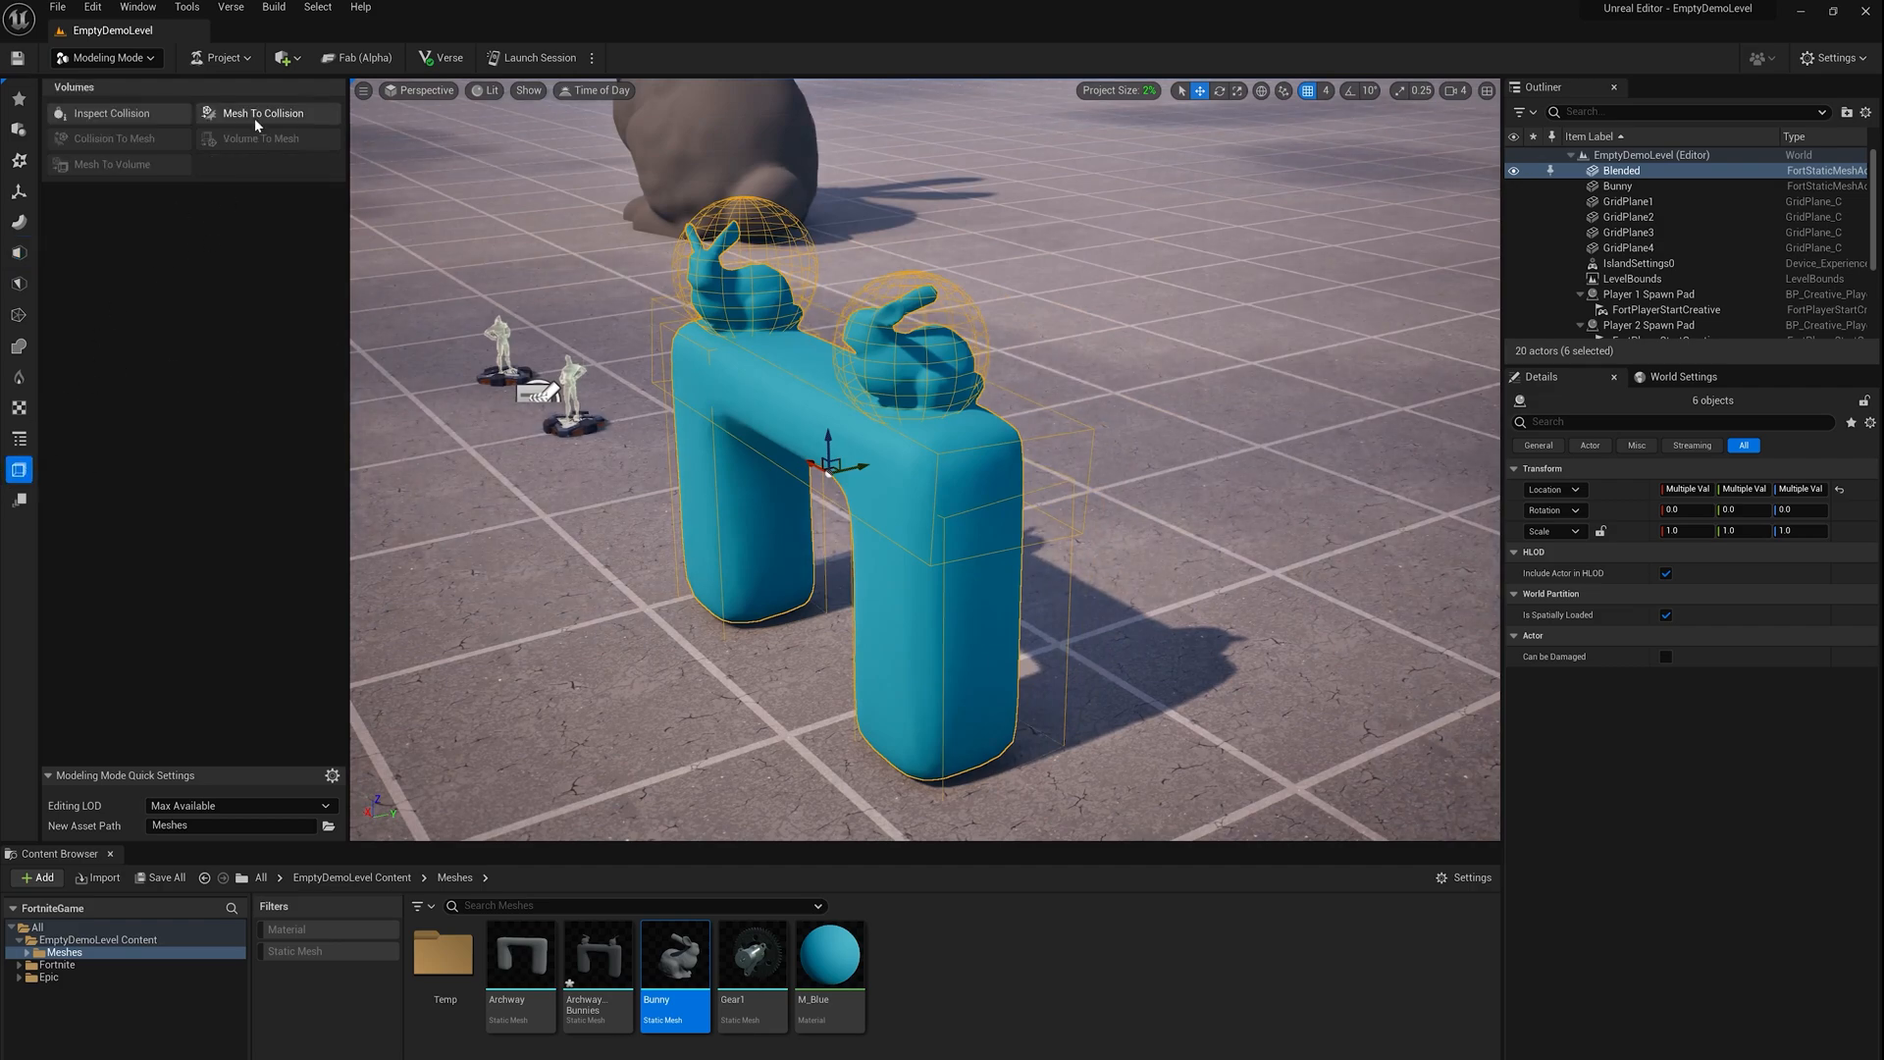
{"action": "left_click", "coordinate": [265, 112]}
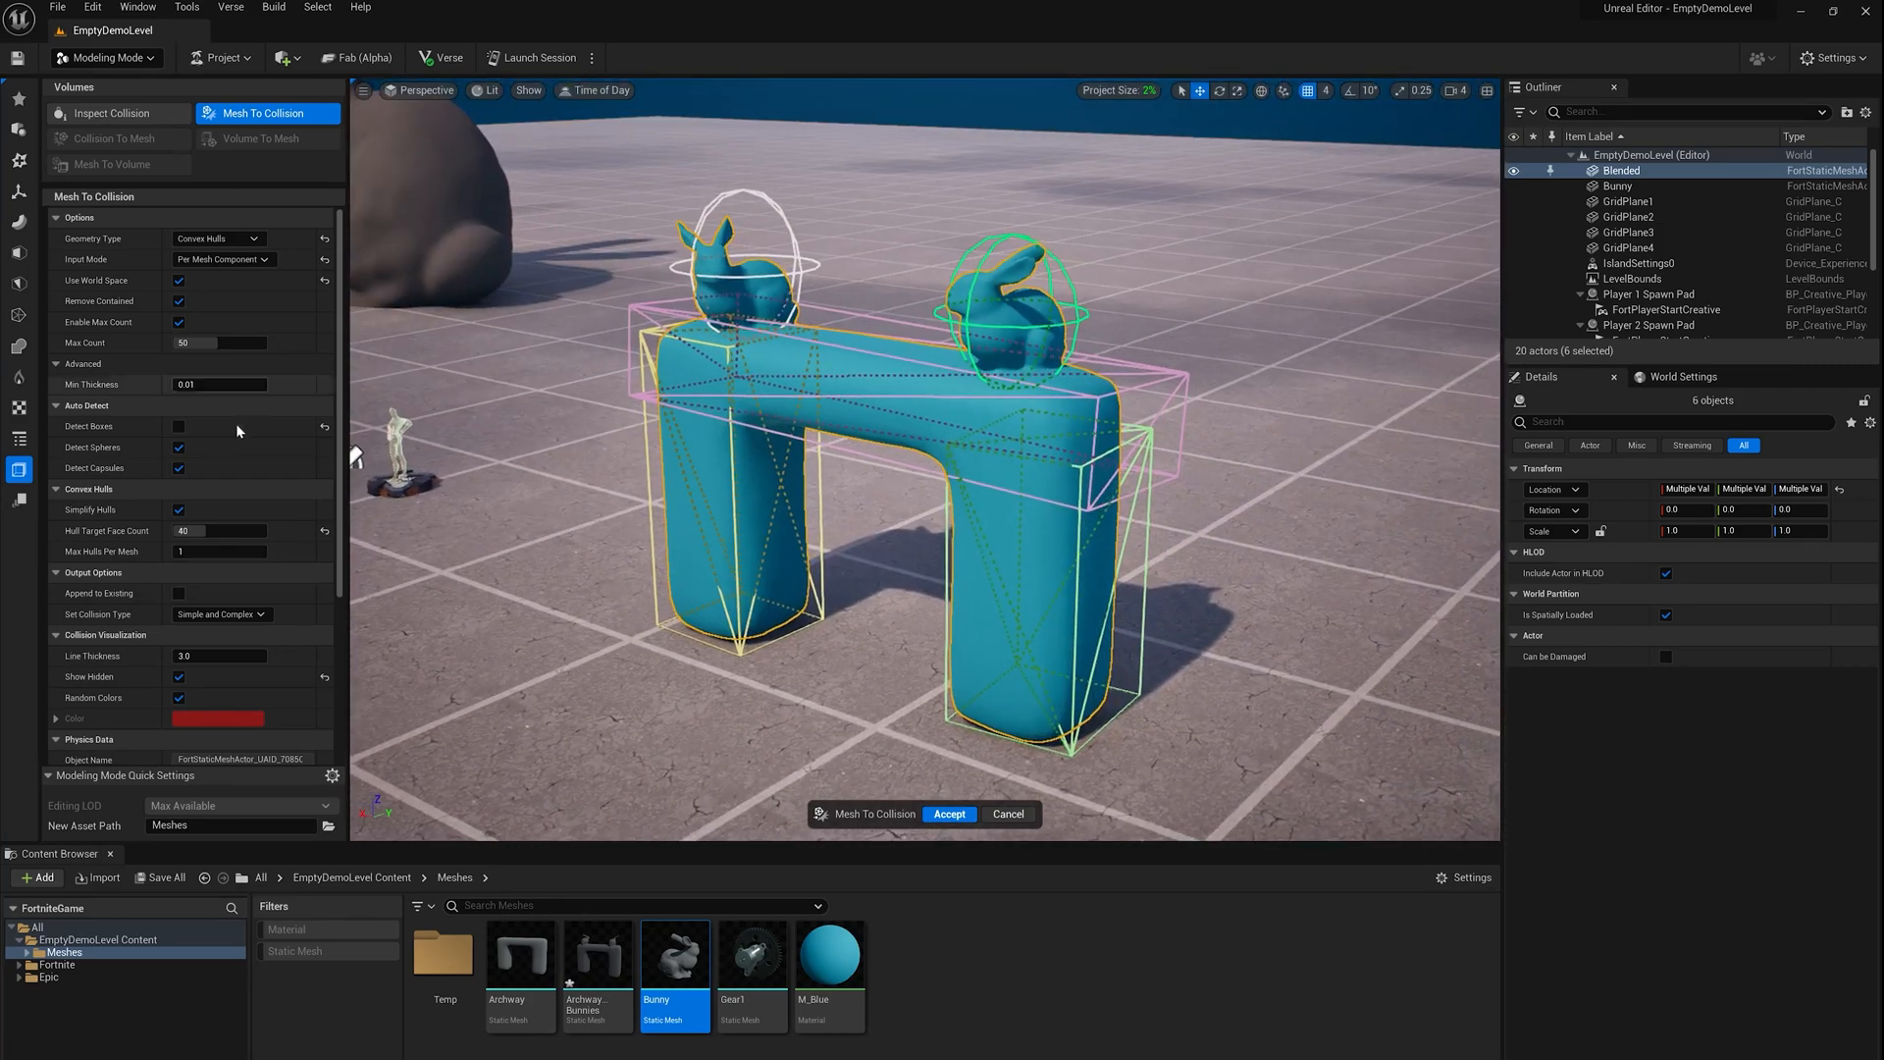
{"action": "left_click", "coordinate": [179, 426]}
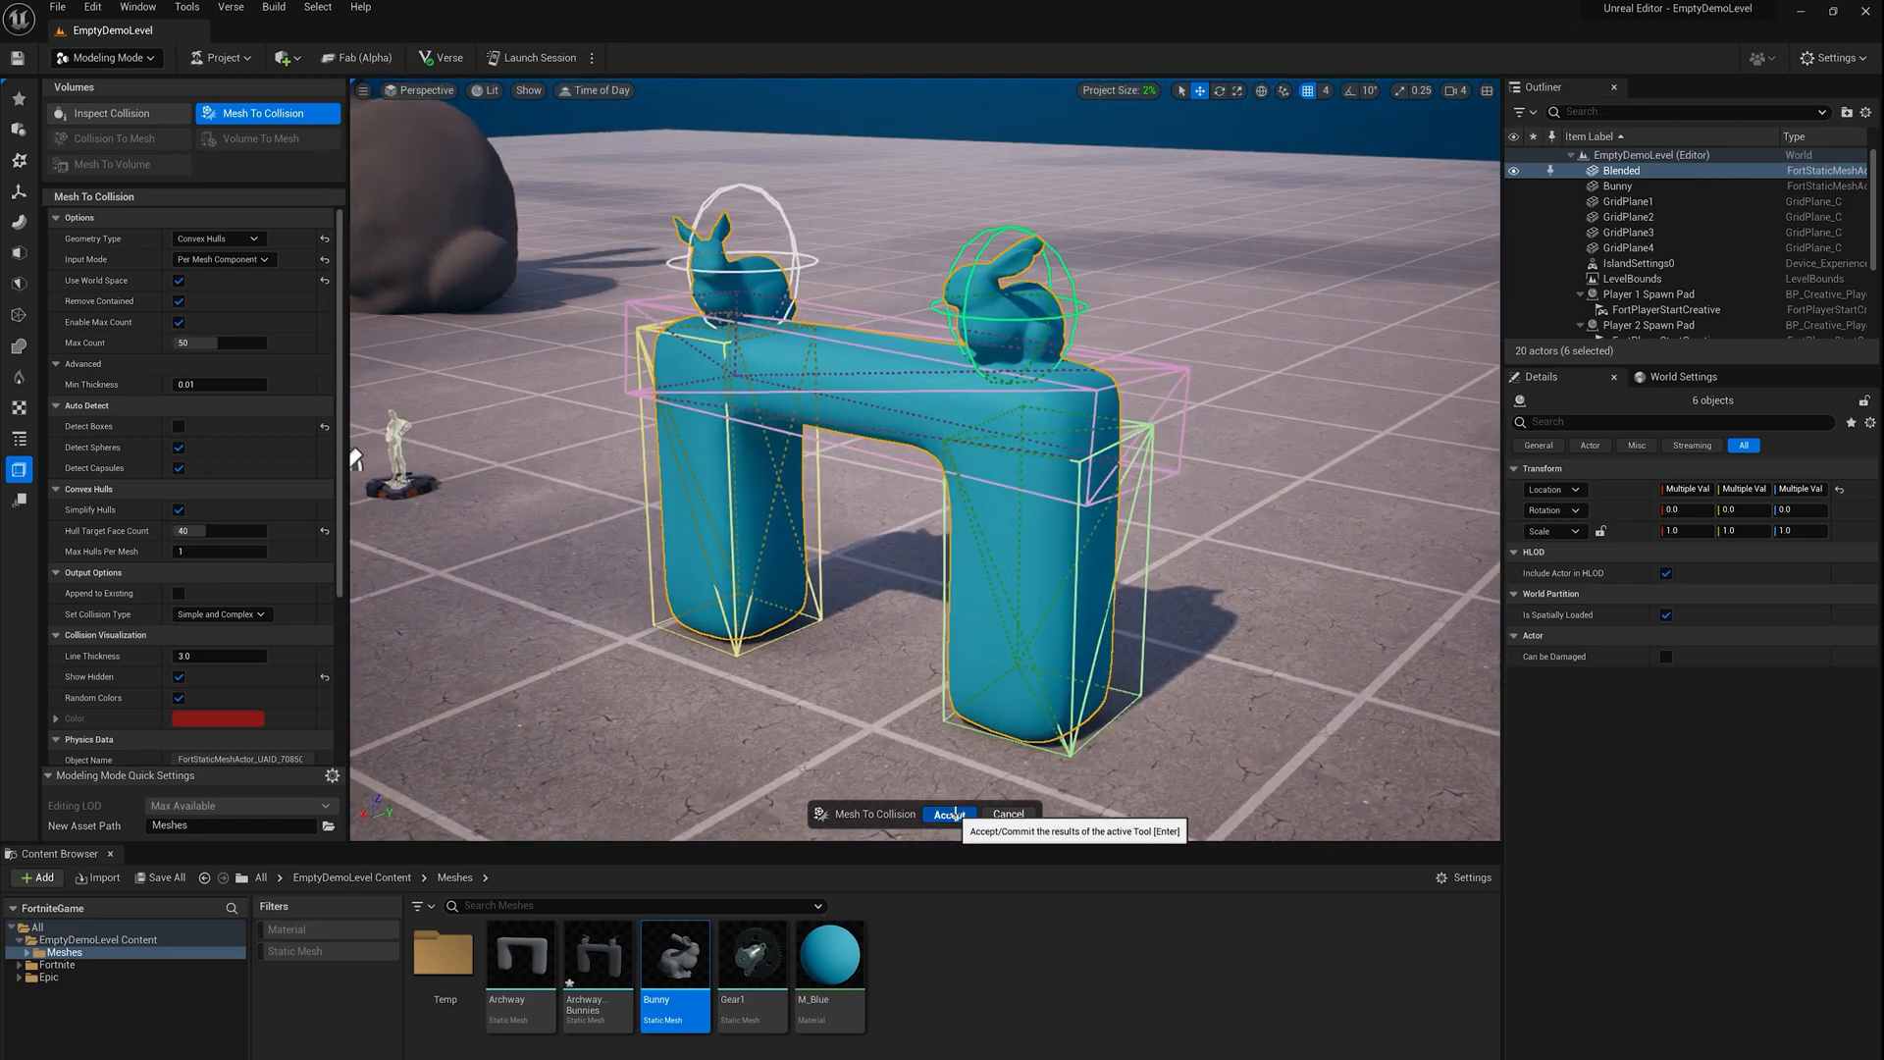
{"action": "left_click", "coordinate": [948, 813]}
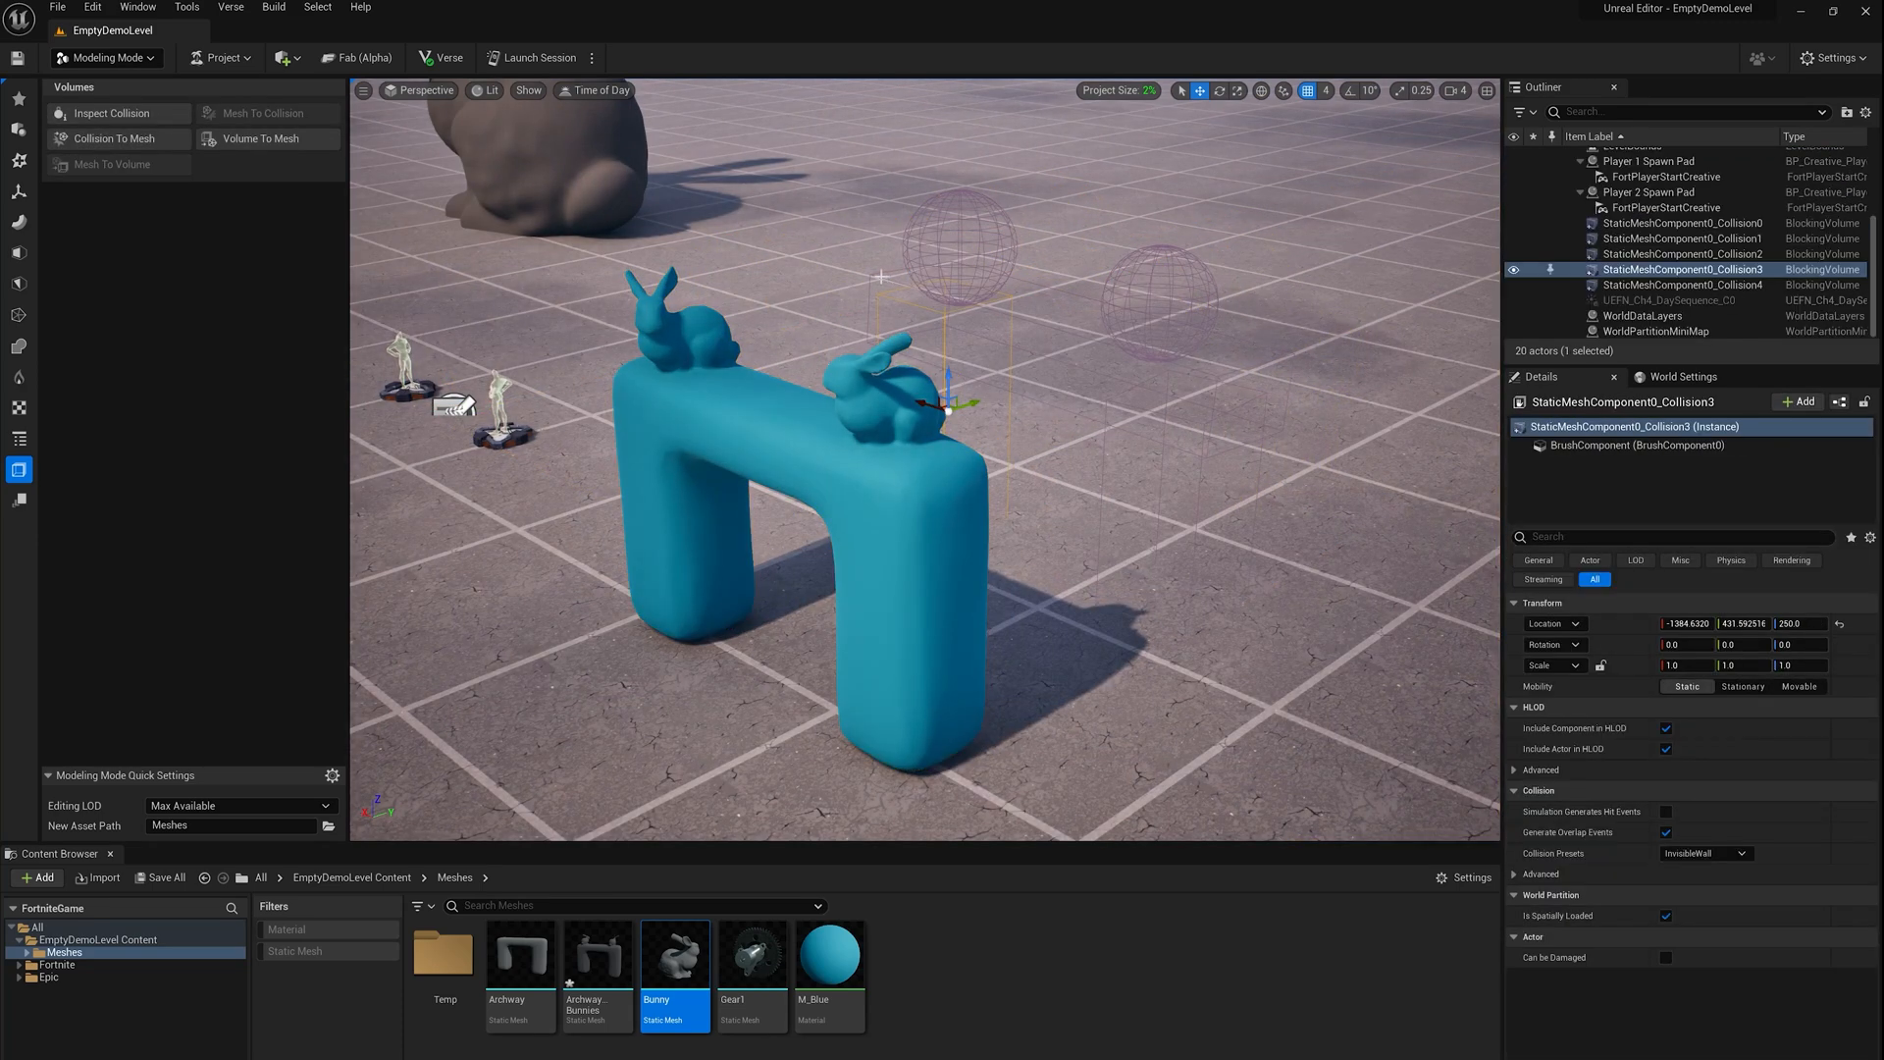
{"action": "left_click", "coordinate": [1682, 222]}
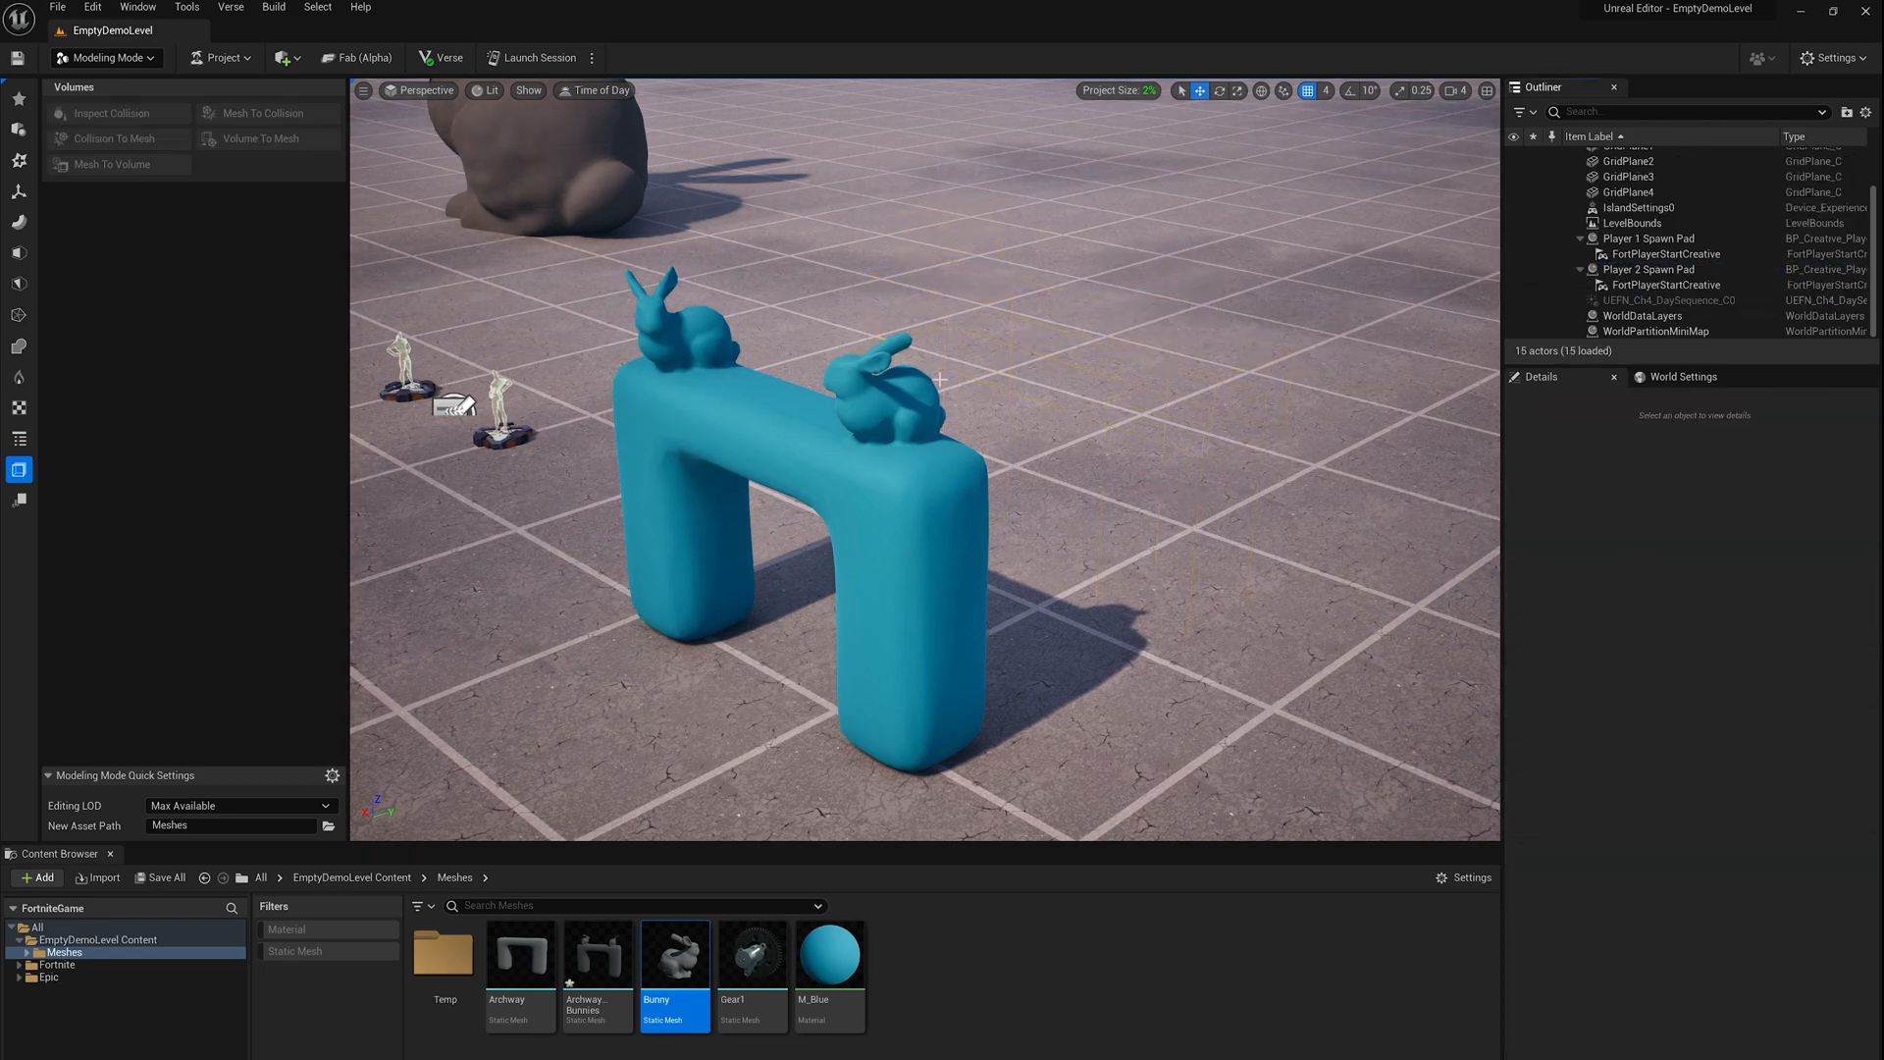
Select the Blended bunny archway actor in the level viewport
{"action": "left_click", "coordinate": [842, 541]}
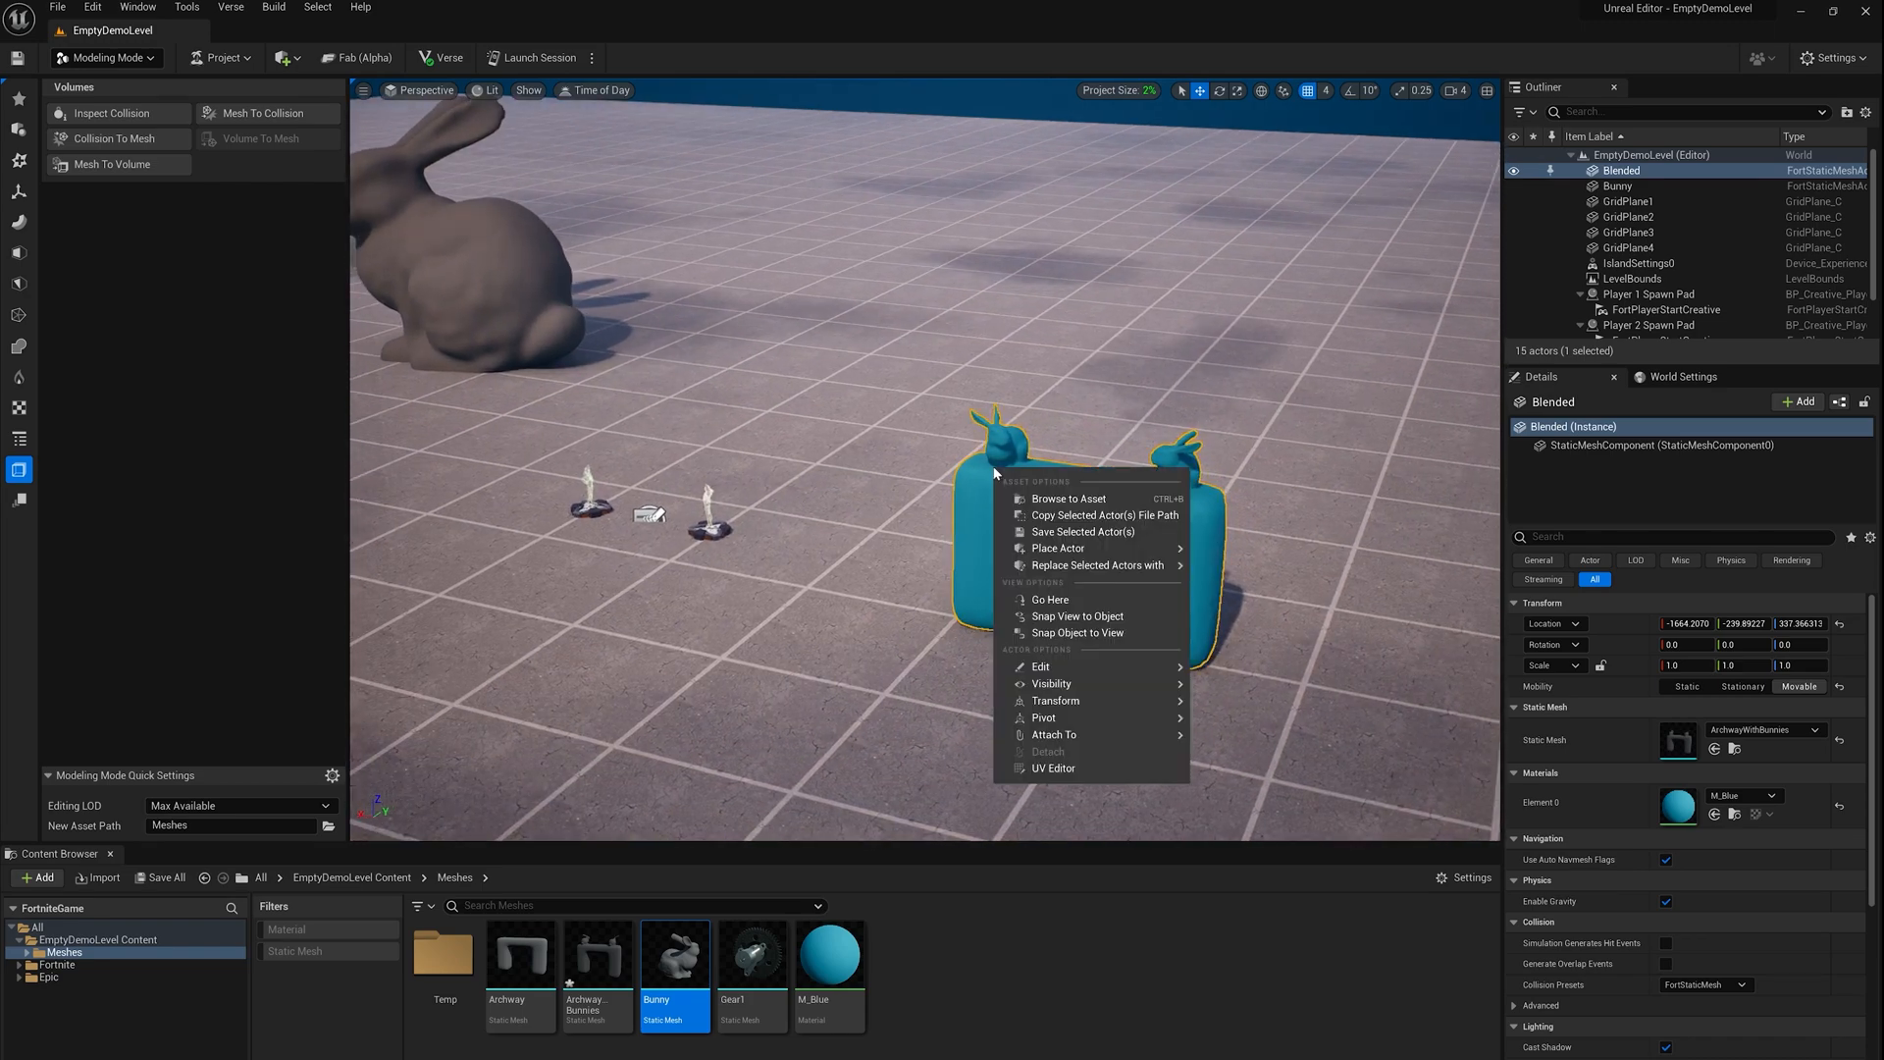
{"action": "mouse_move", "coordinate": [1040, 665]}
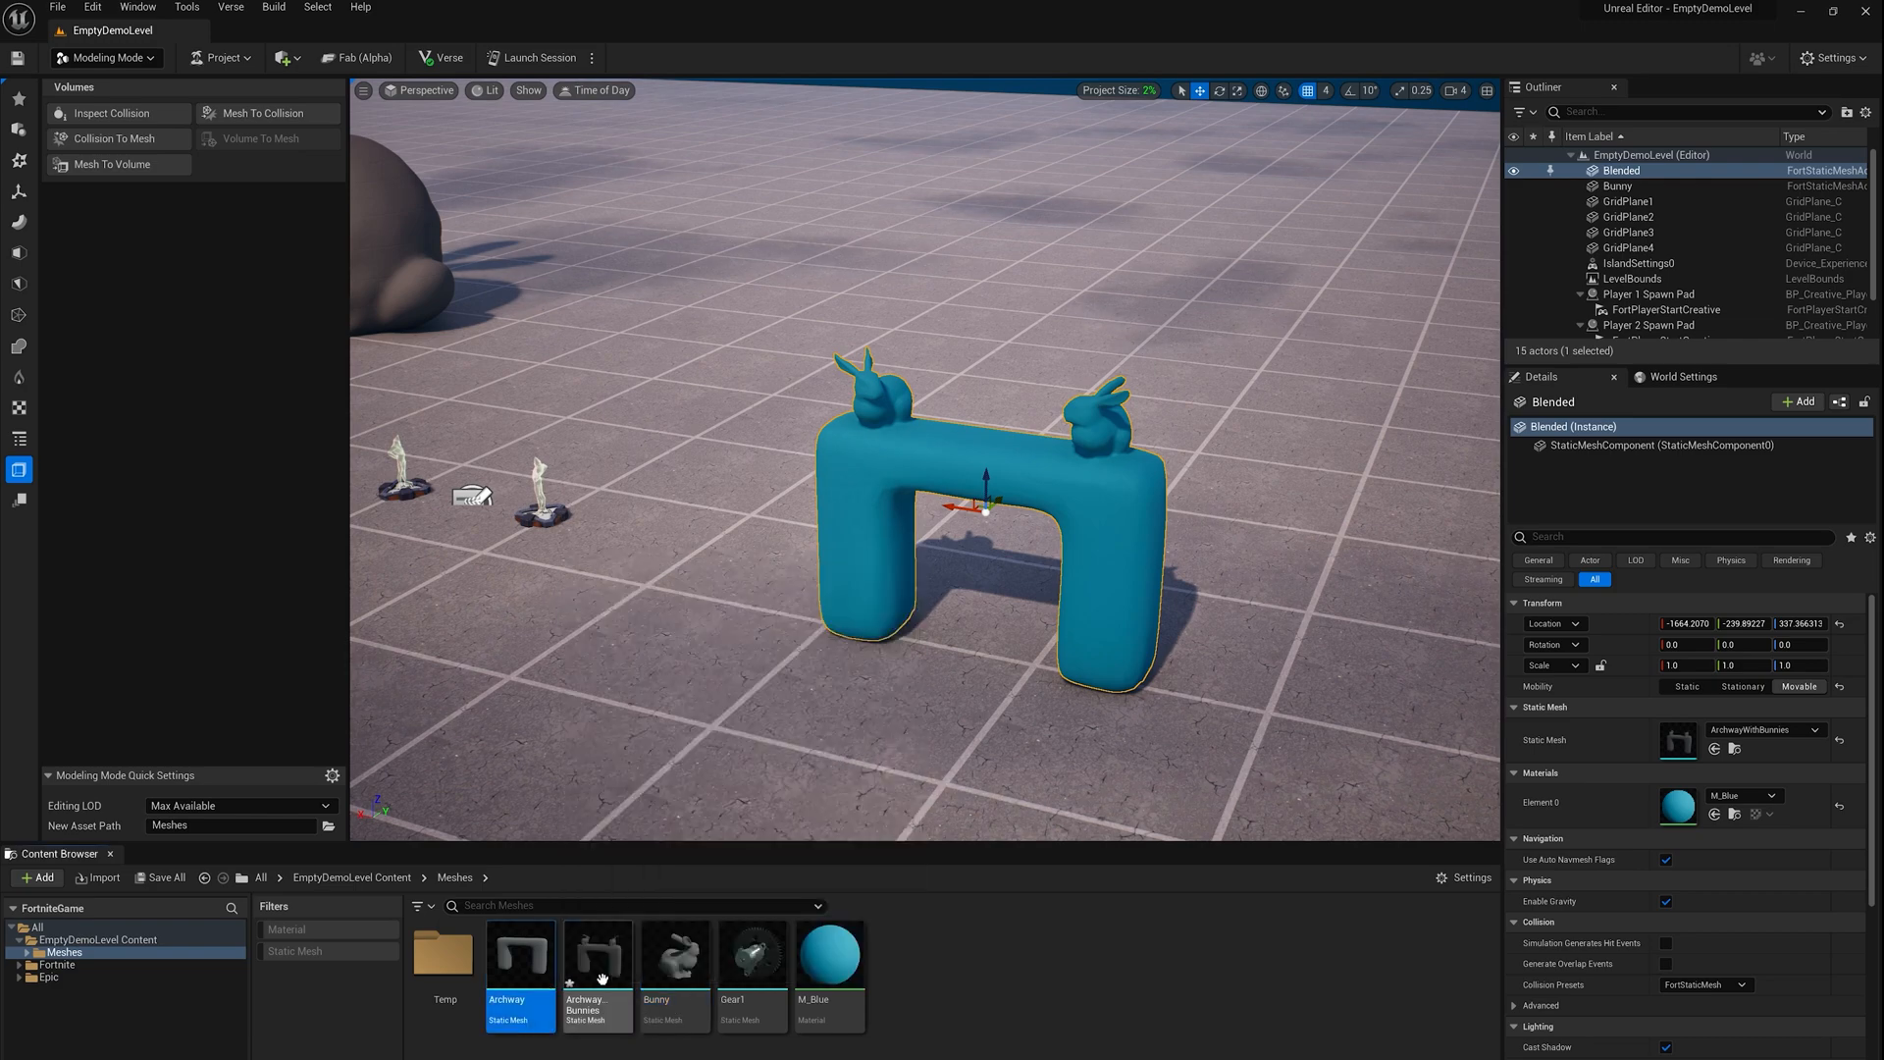
Show the simple collision shapes of ArchwayWithBunnies in the Static Mesh Editor preview
{"action": "right_click", "coordinate": [597, 958]}
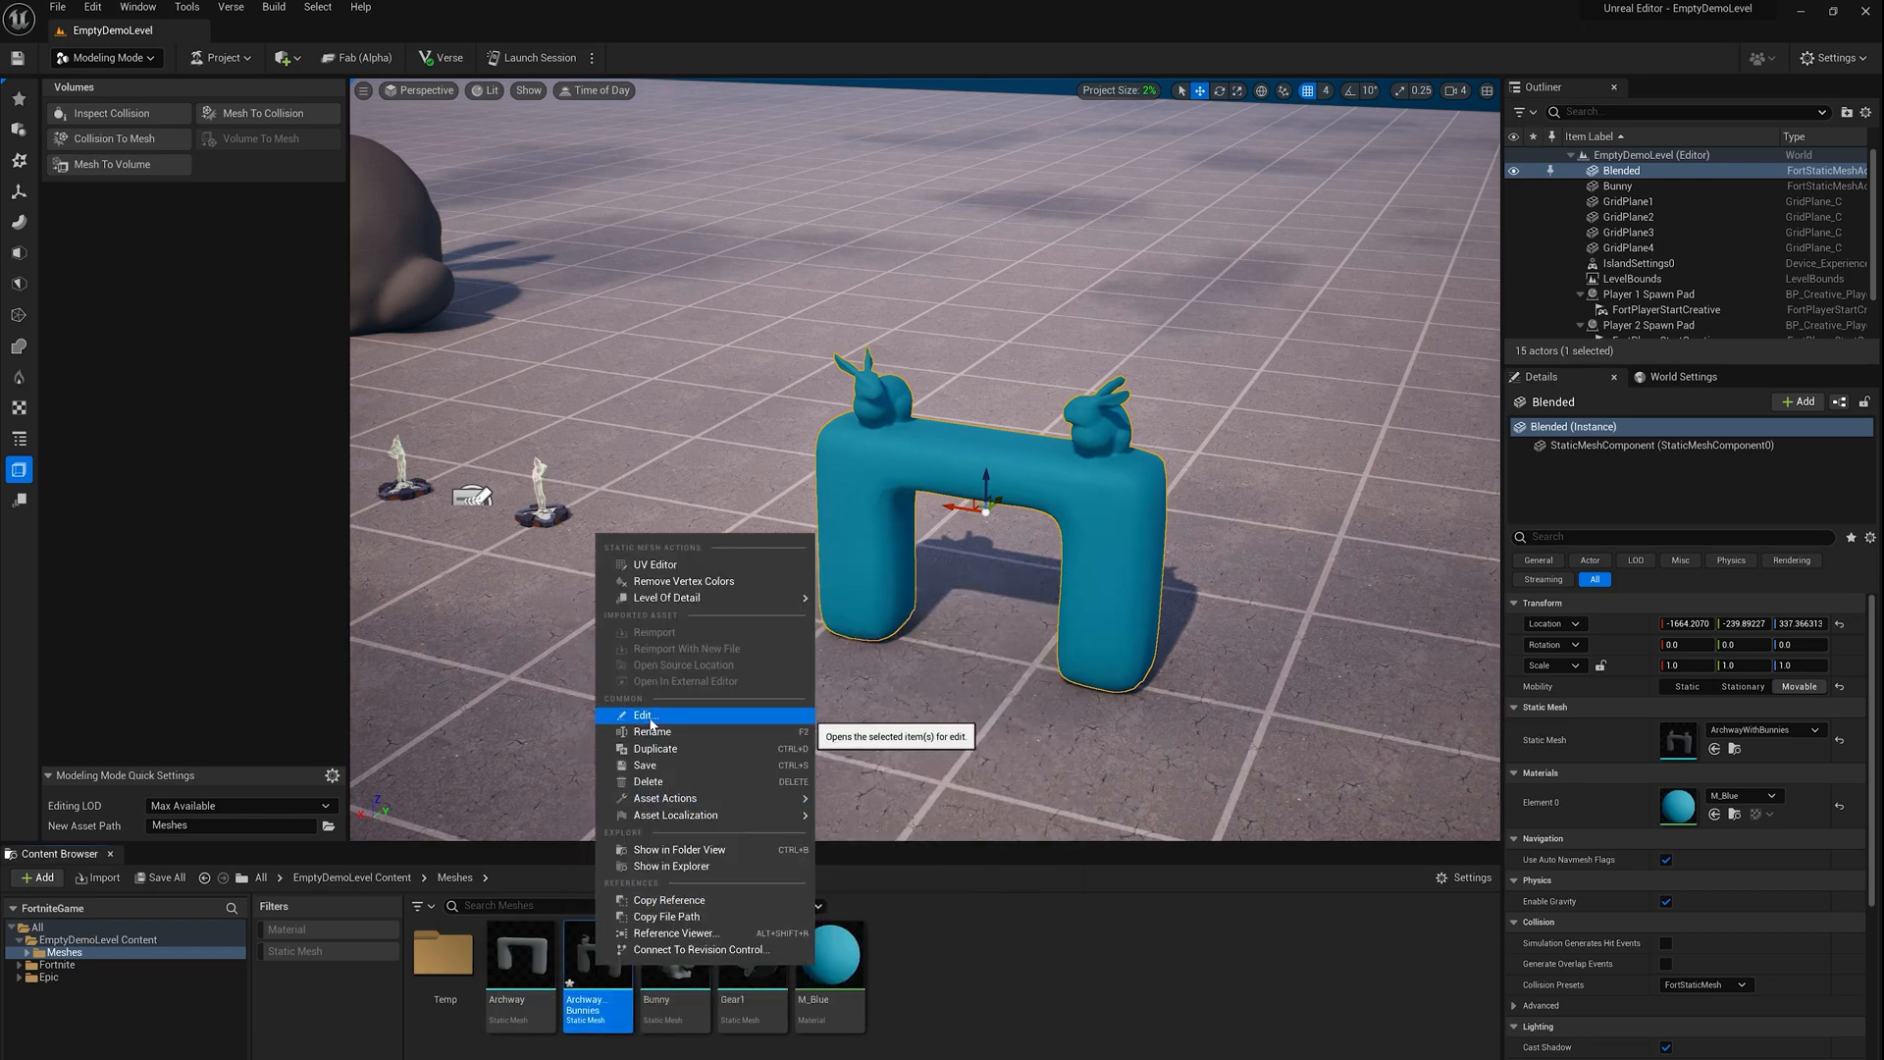
{"action": "left_click", "coordinate": [643, 715]}
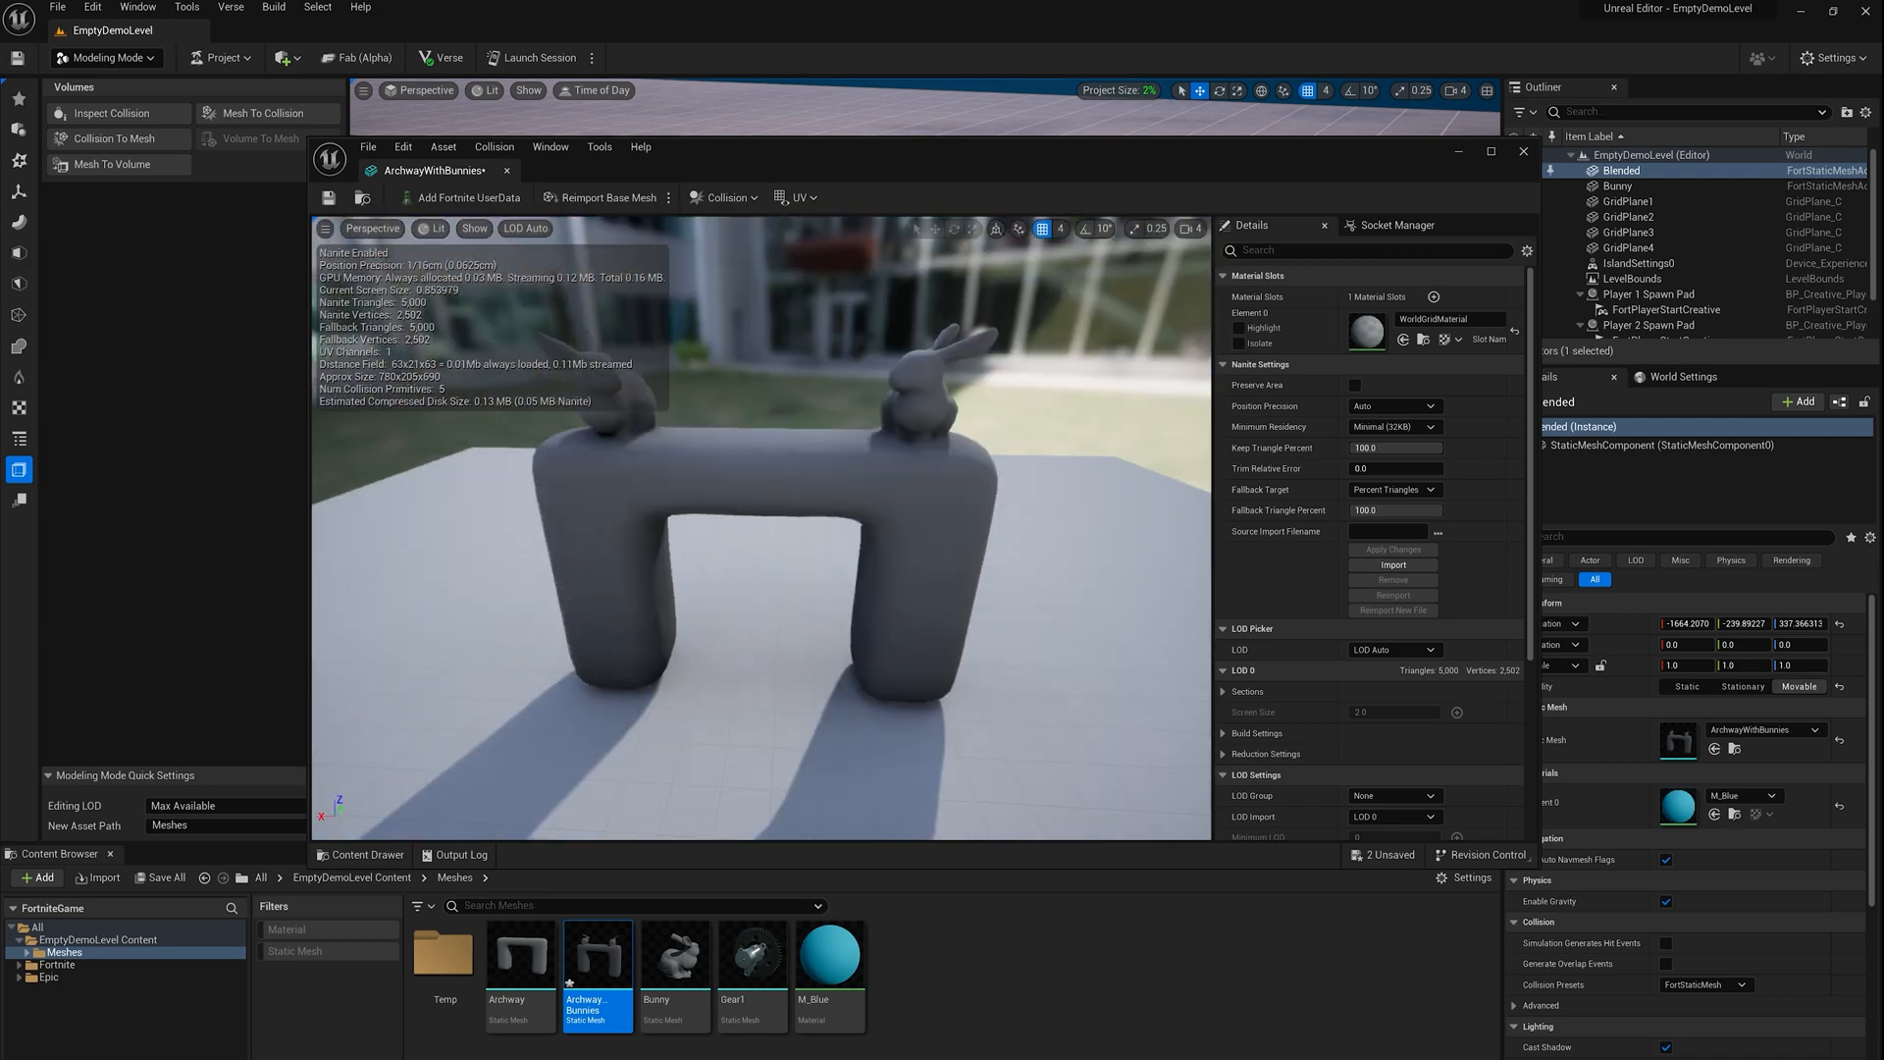
{"action": "left_click", "coordinate": [724, 196]}
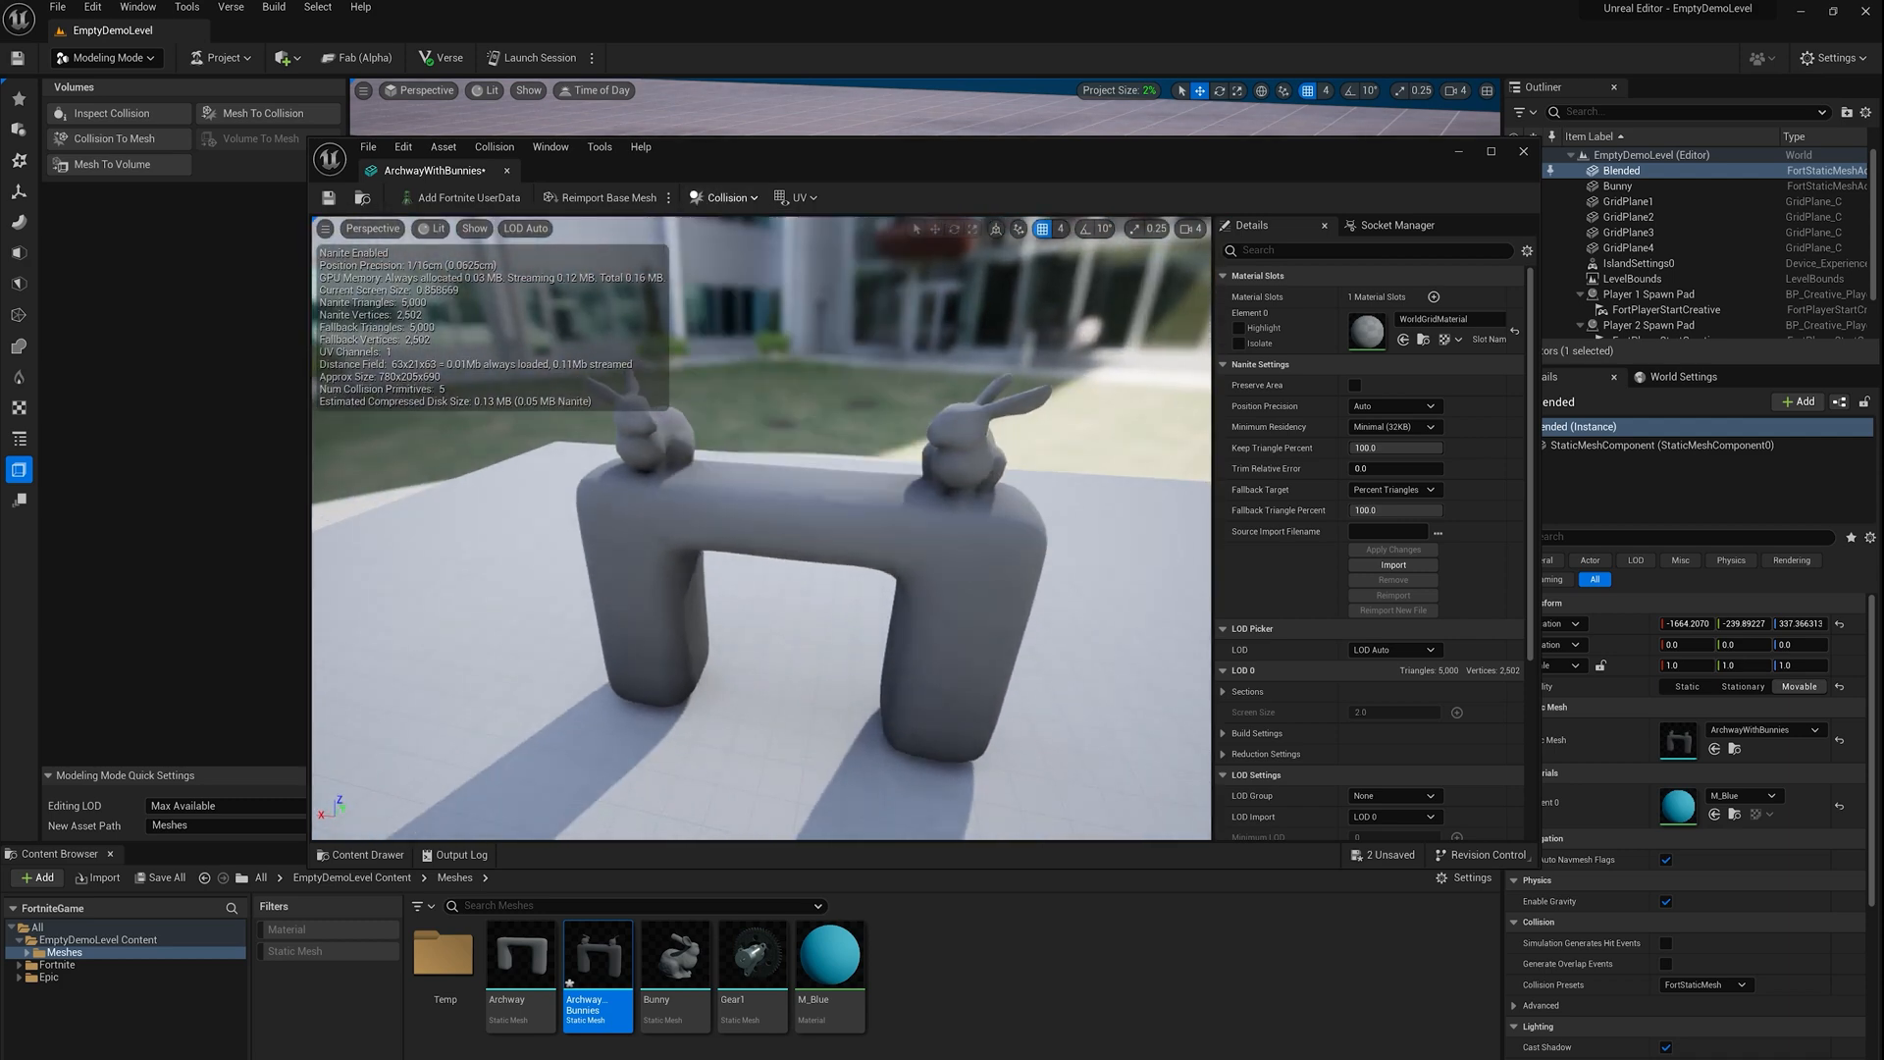
{"action": "left_click", "coordinate": [473, 228]}
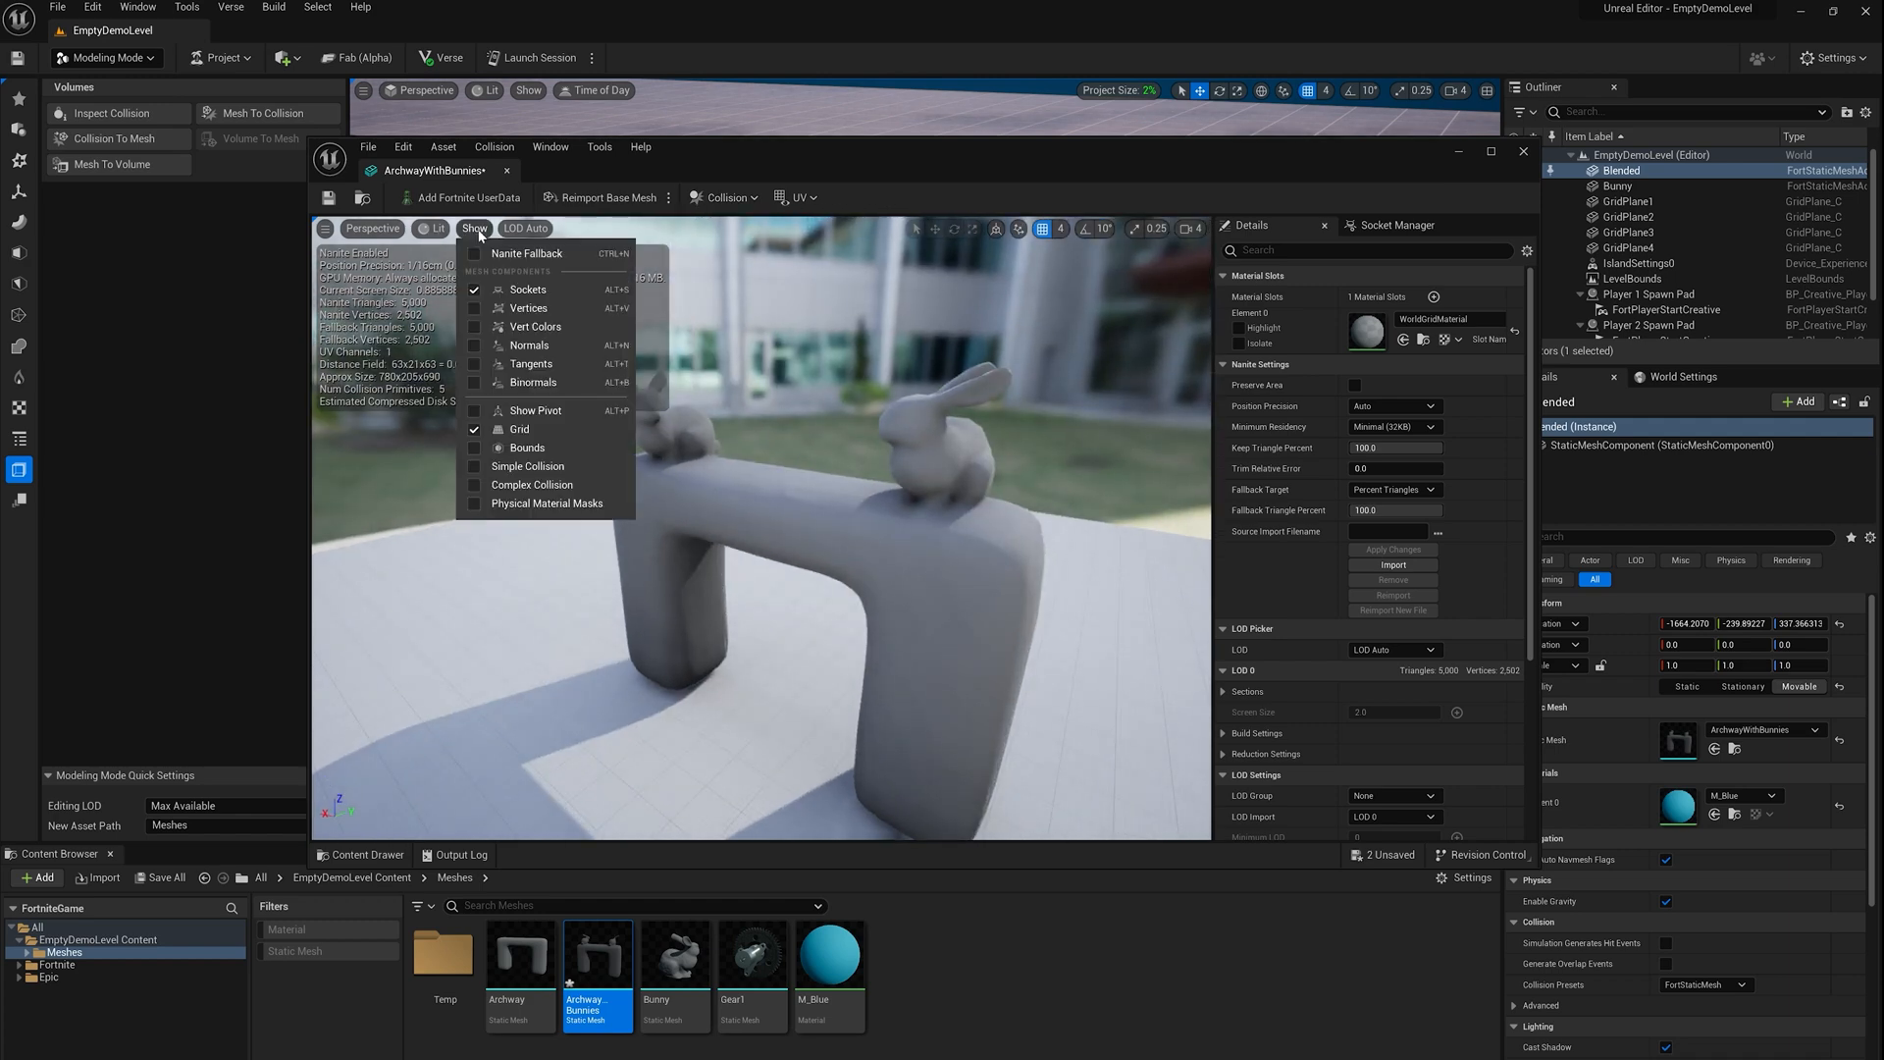
{"action": "left_click", "coordinate": [528, 467]}
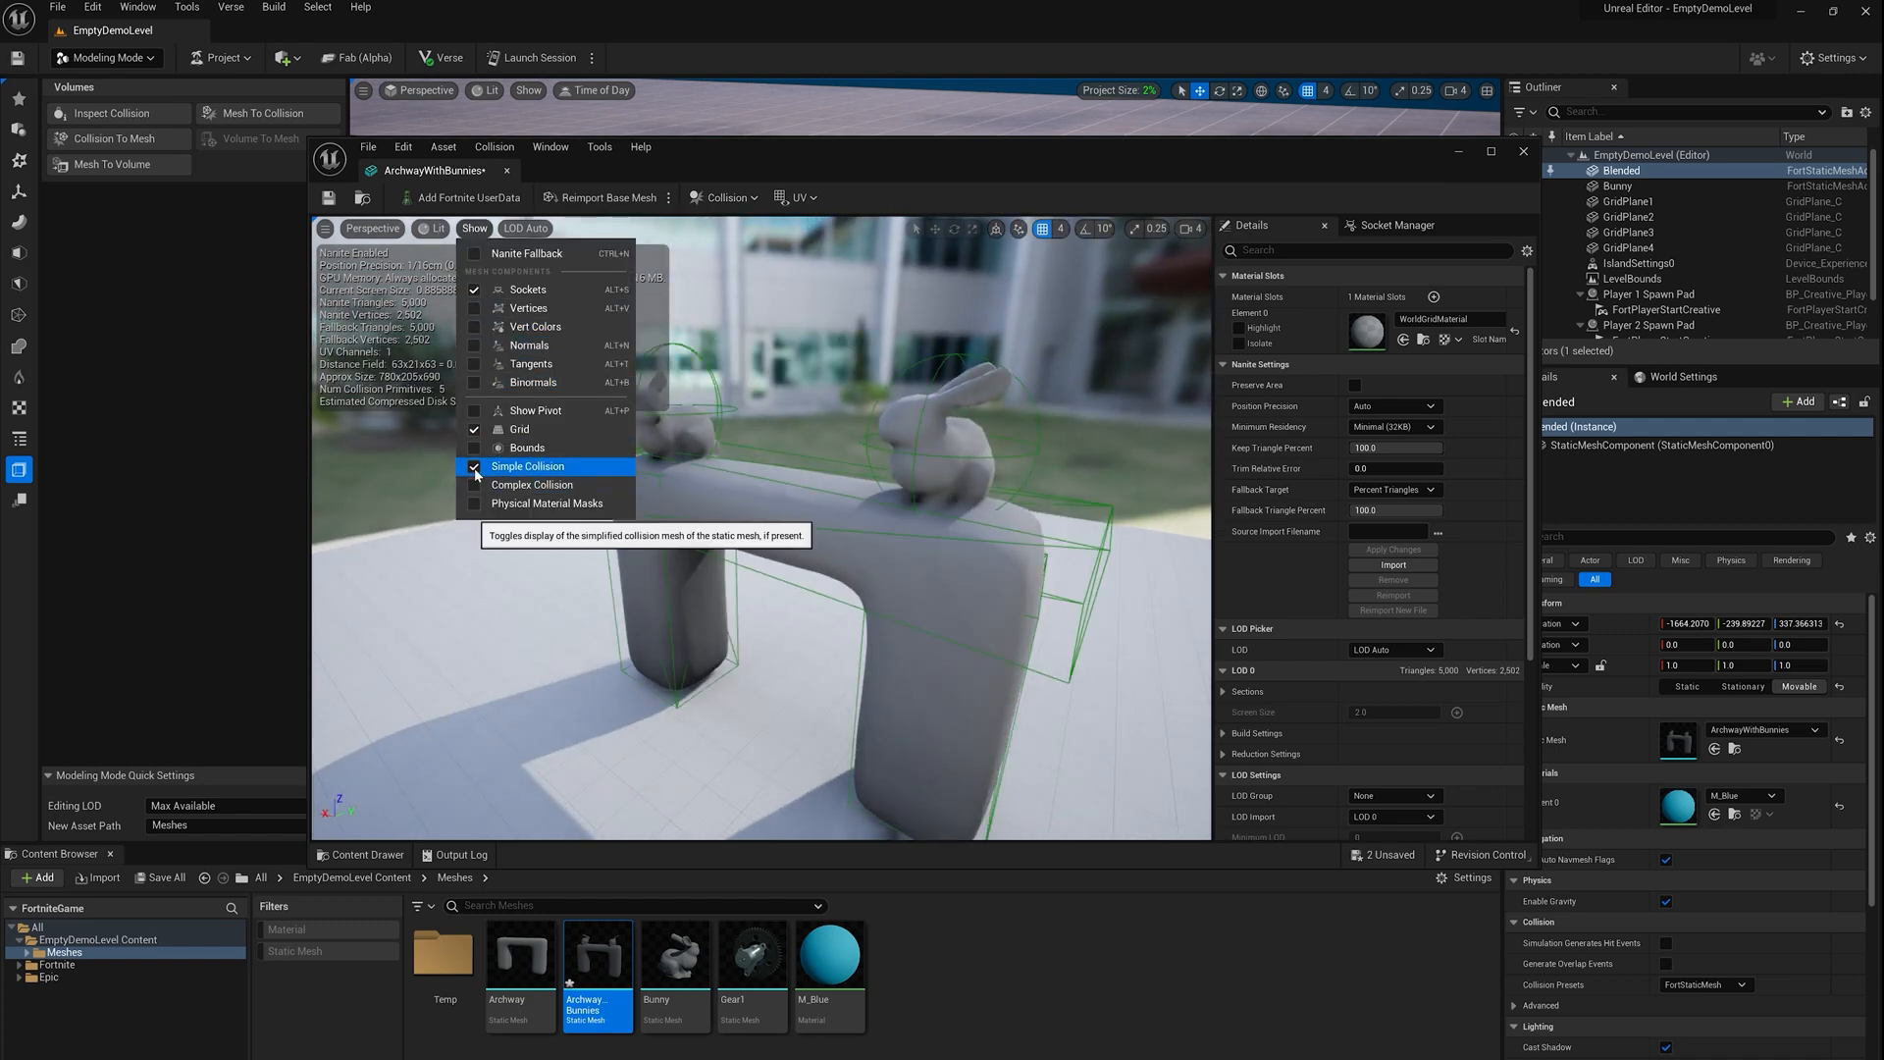
{"action": "left_click", "coordinate": [528, 467]}
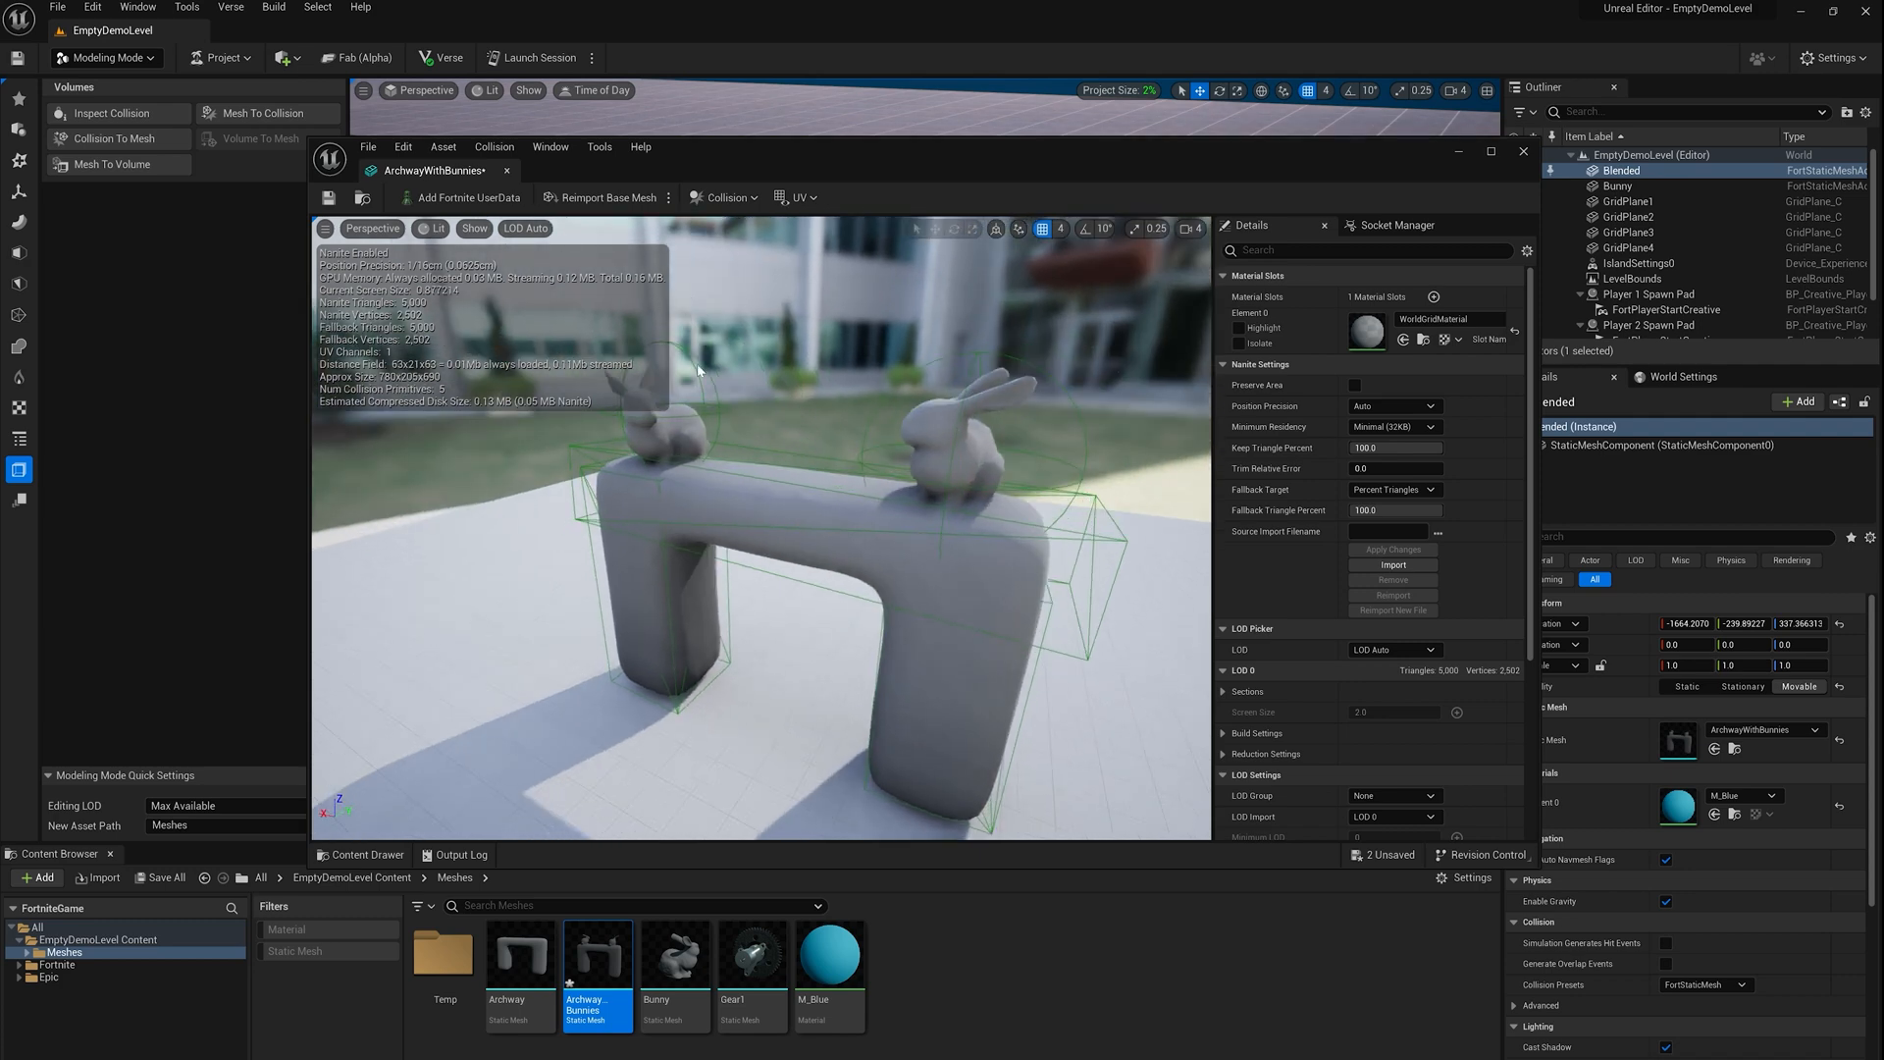
Add a sphere simplified collision shape to the mesh and save it
{"action": "left_click", "coordinate": [722, 196]}
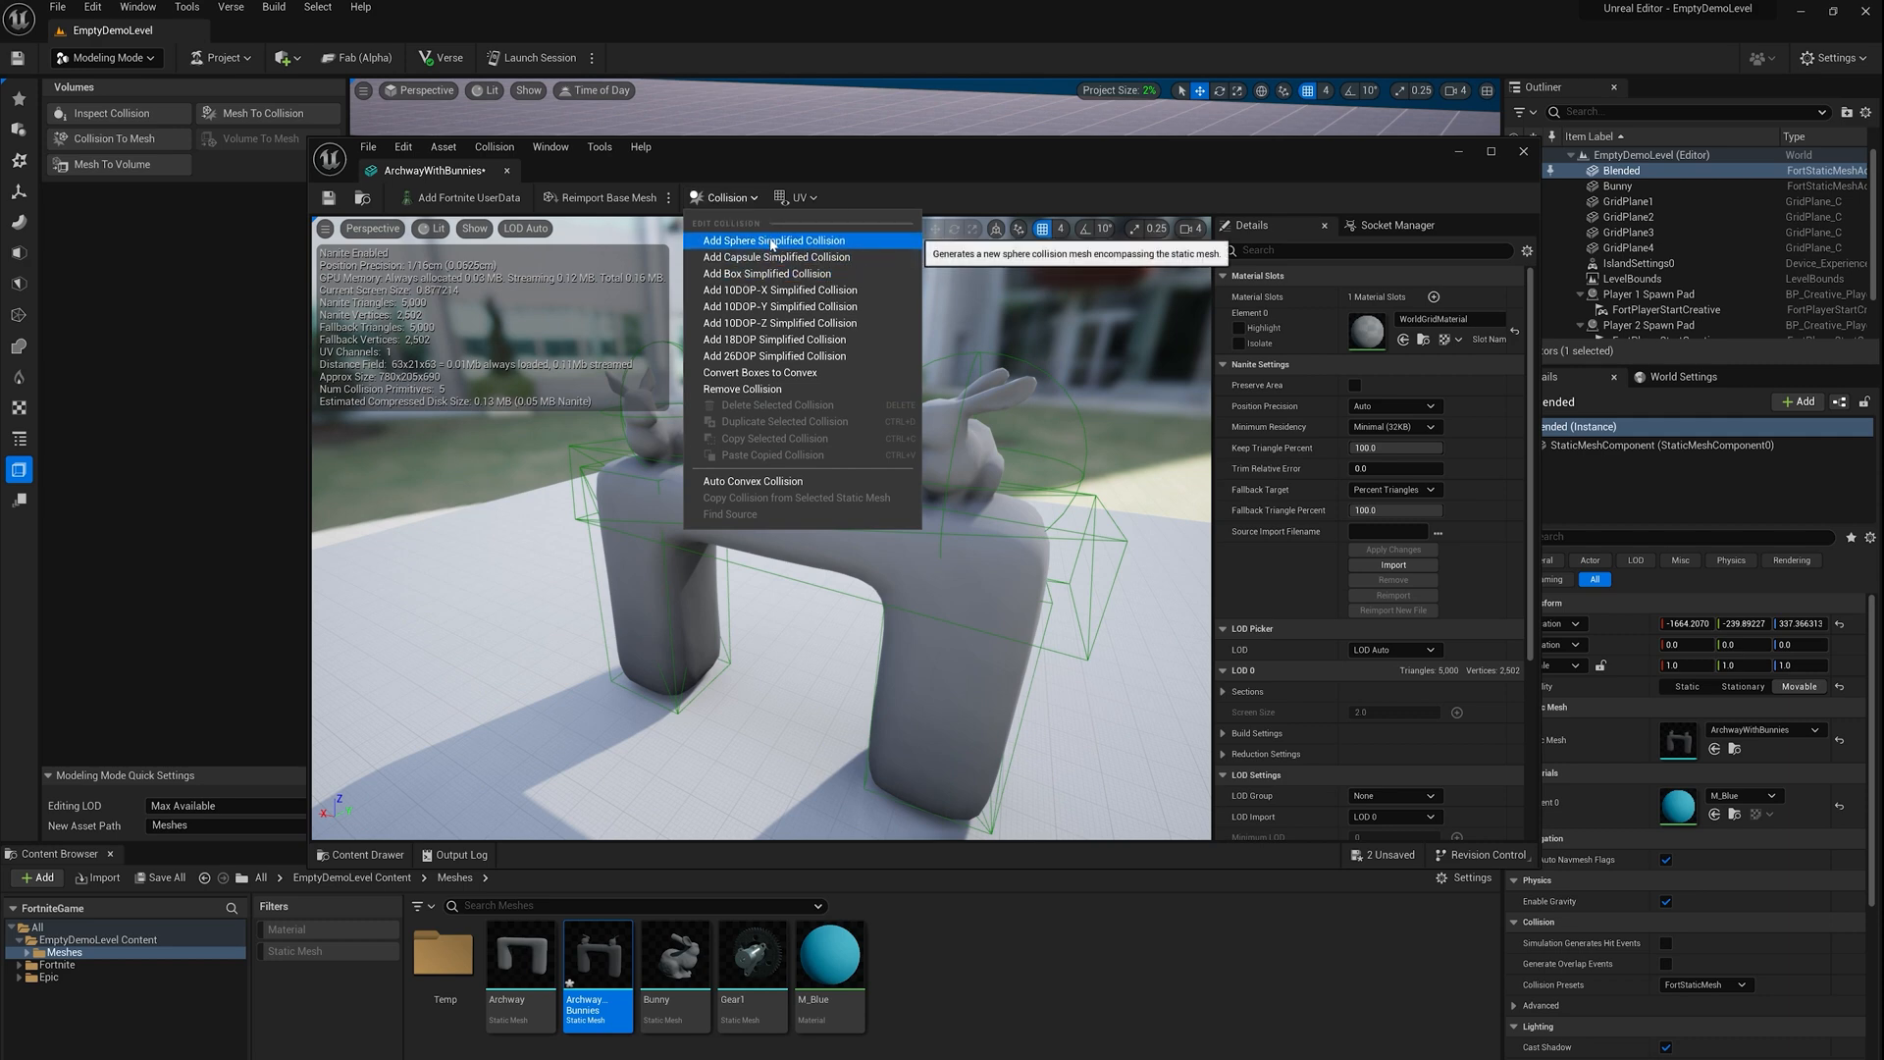
{"action": "left_click", "coordinate": [774, 240]}
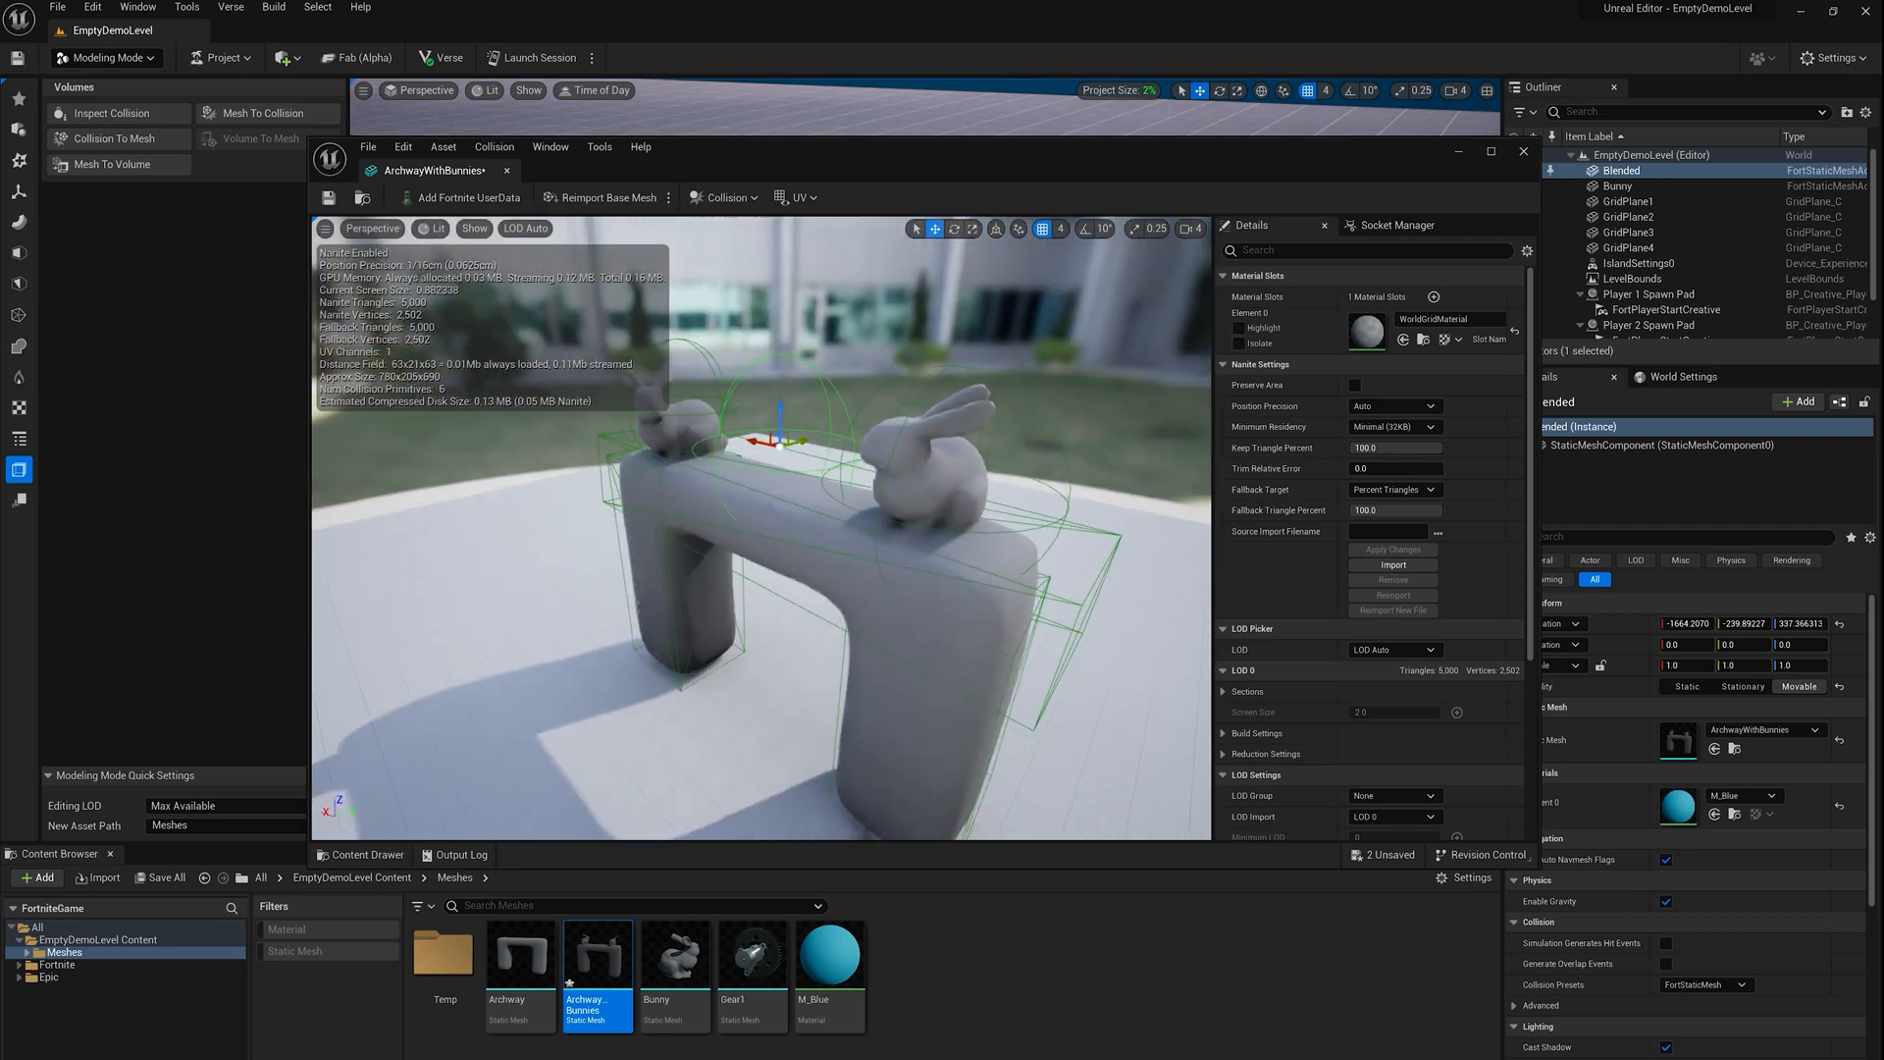
{"action": "left_click", "coordinate": [722, 196]}
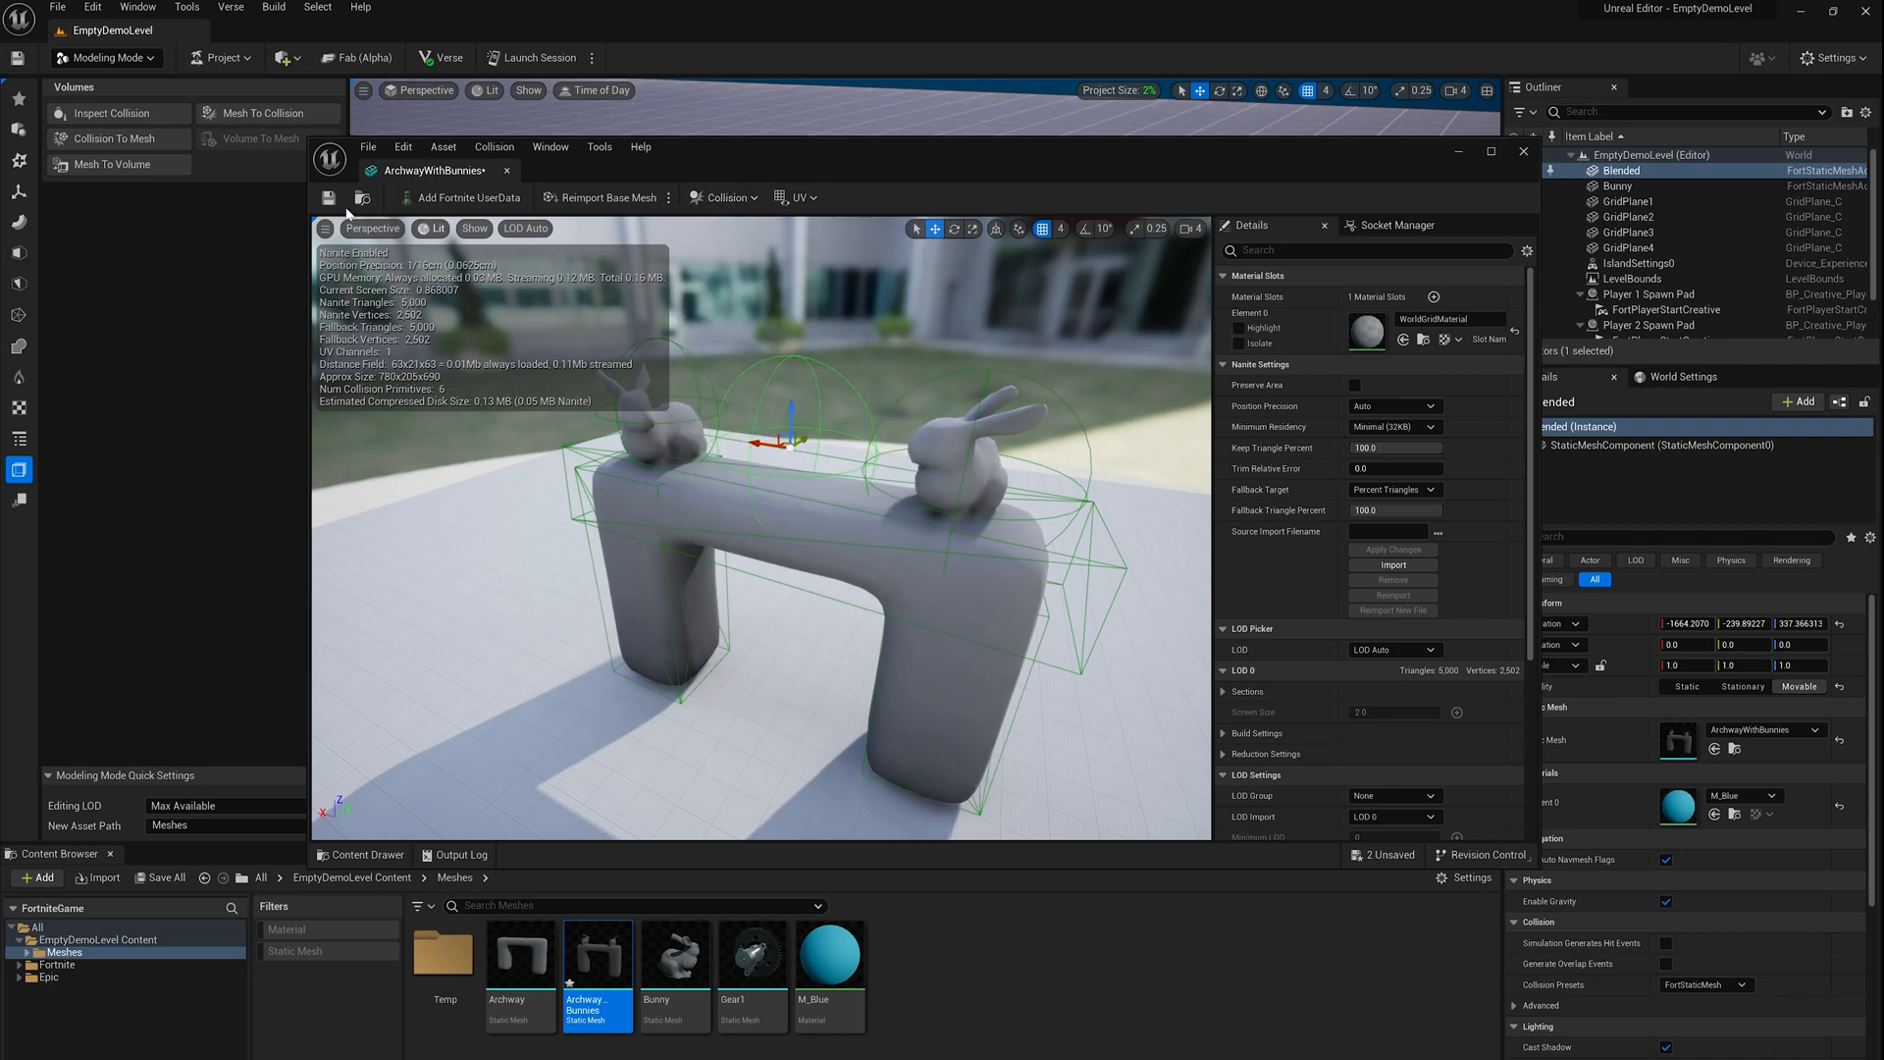
{"action": "left_click", "coordinate": [1521, 151]}
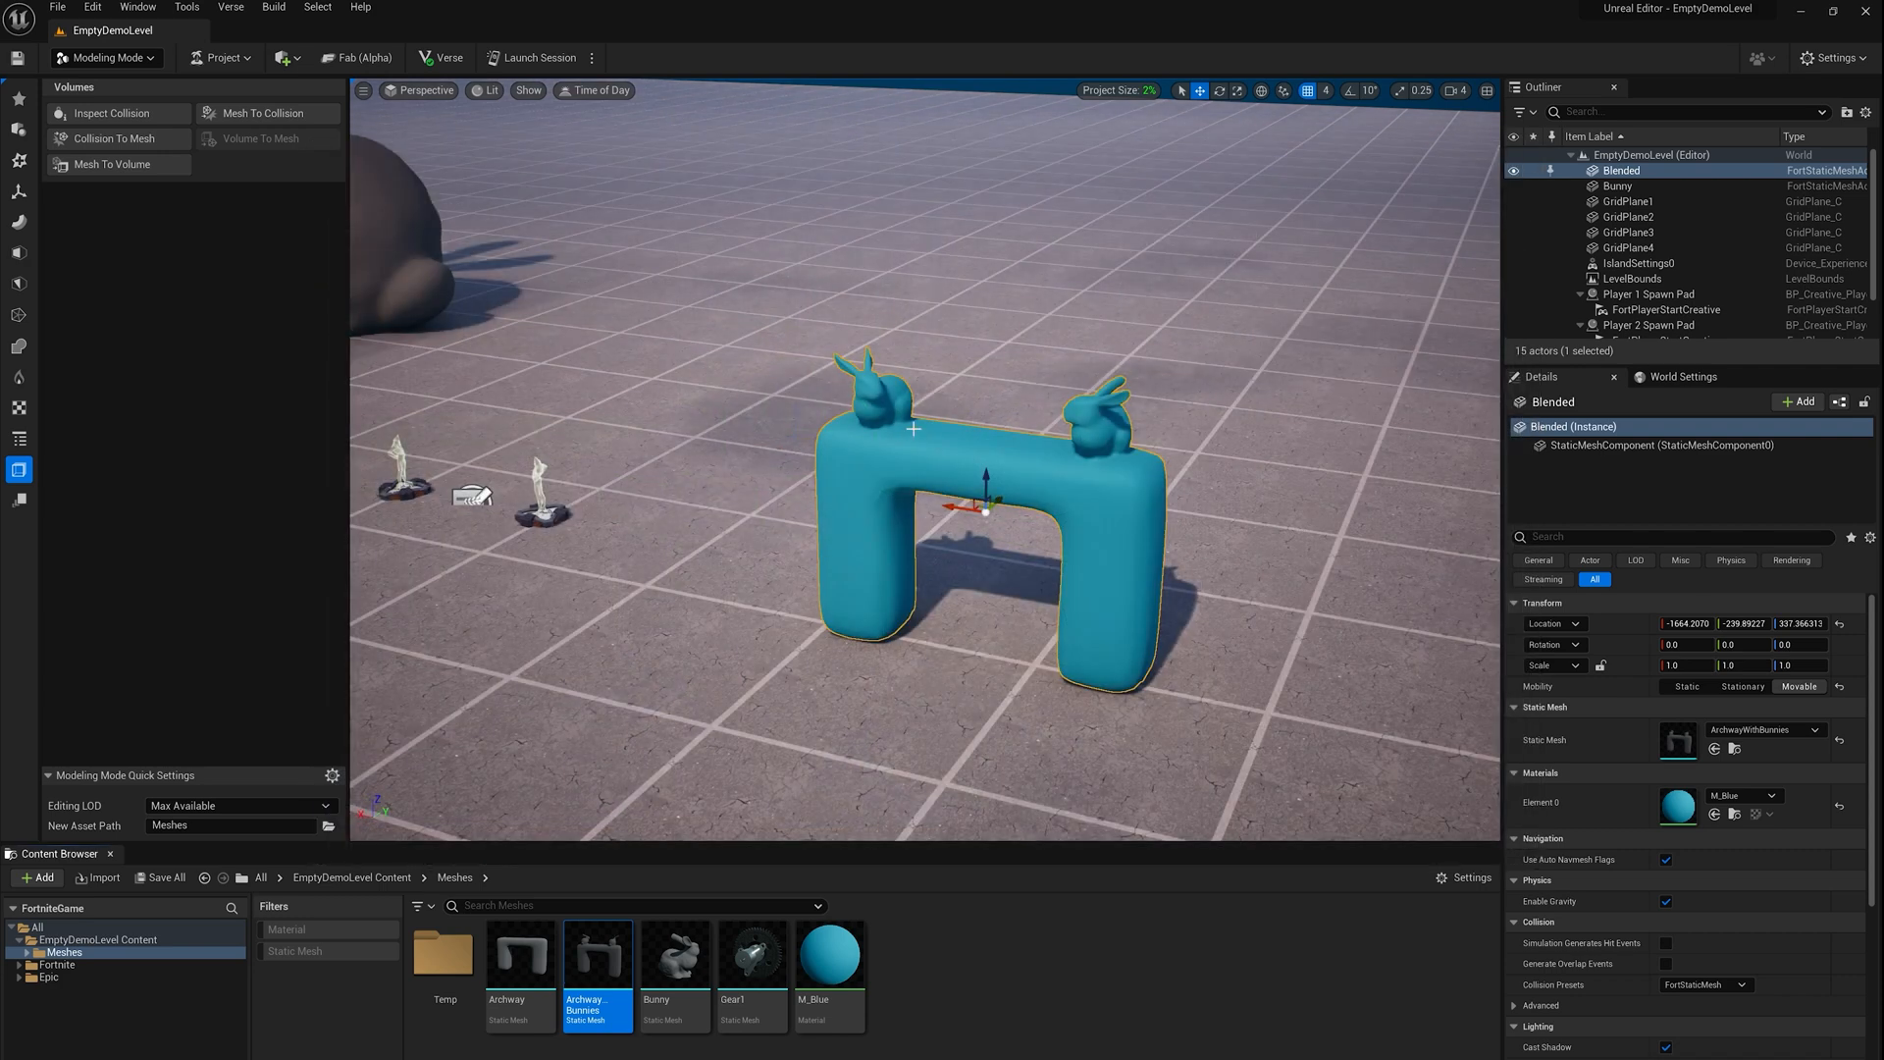
{"action": "left_click", "coordinate": [487, 91]}
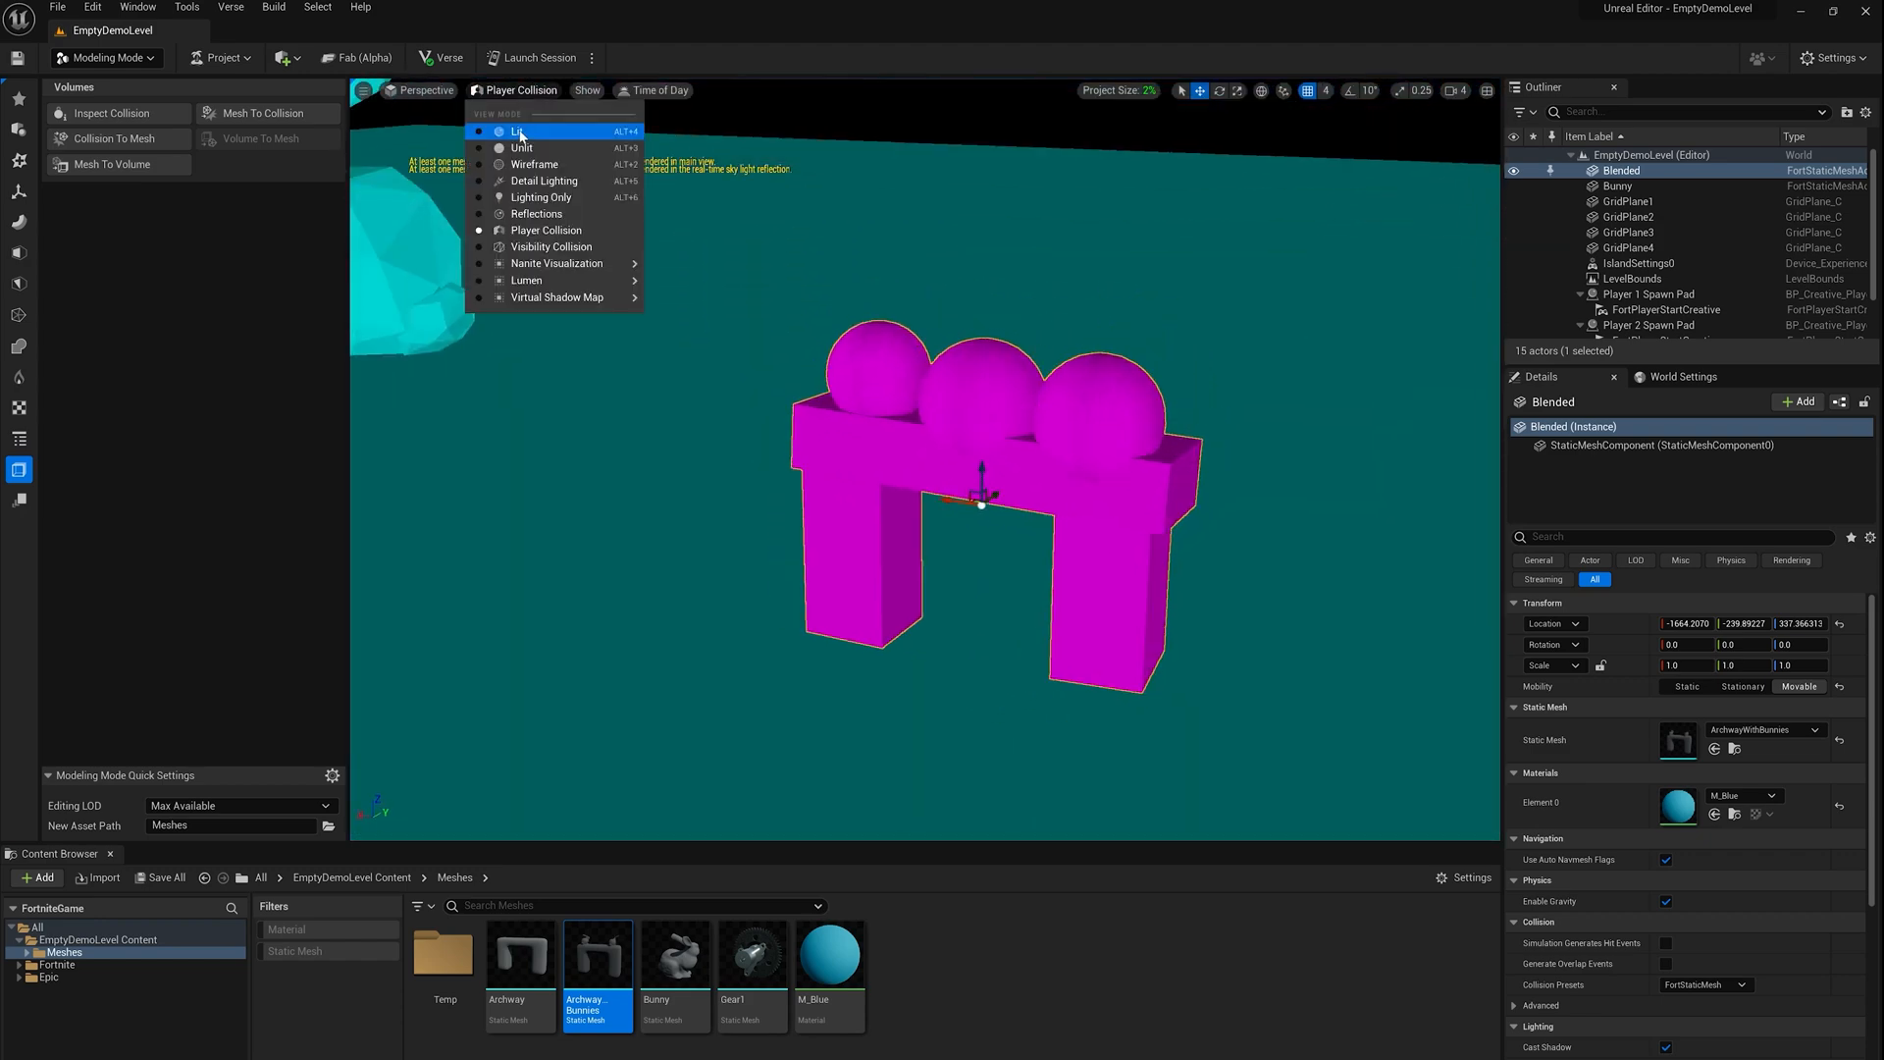
{"action": "left_click", "coordinate": [518, 132]}
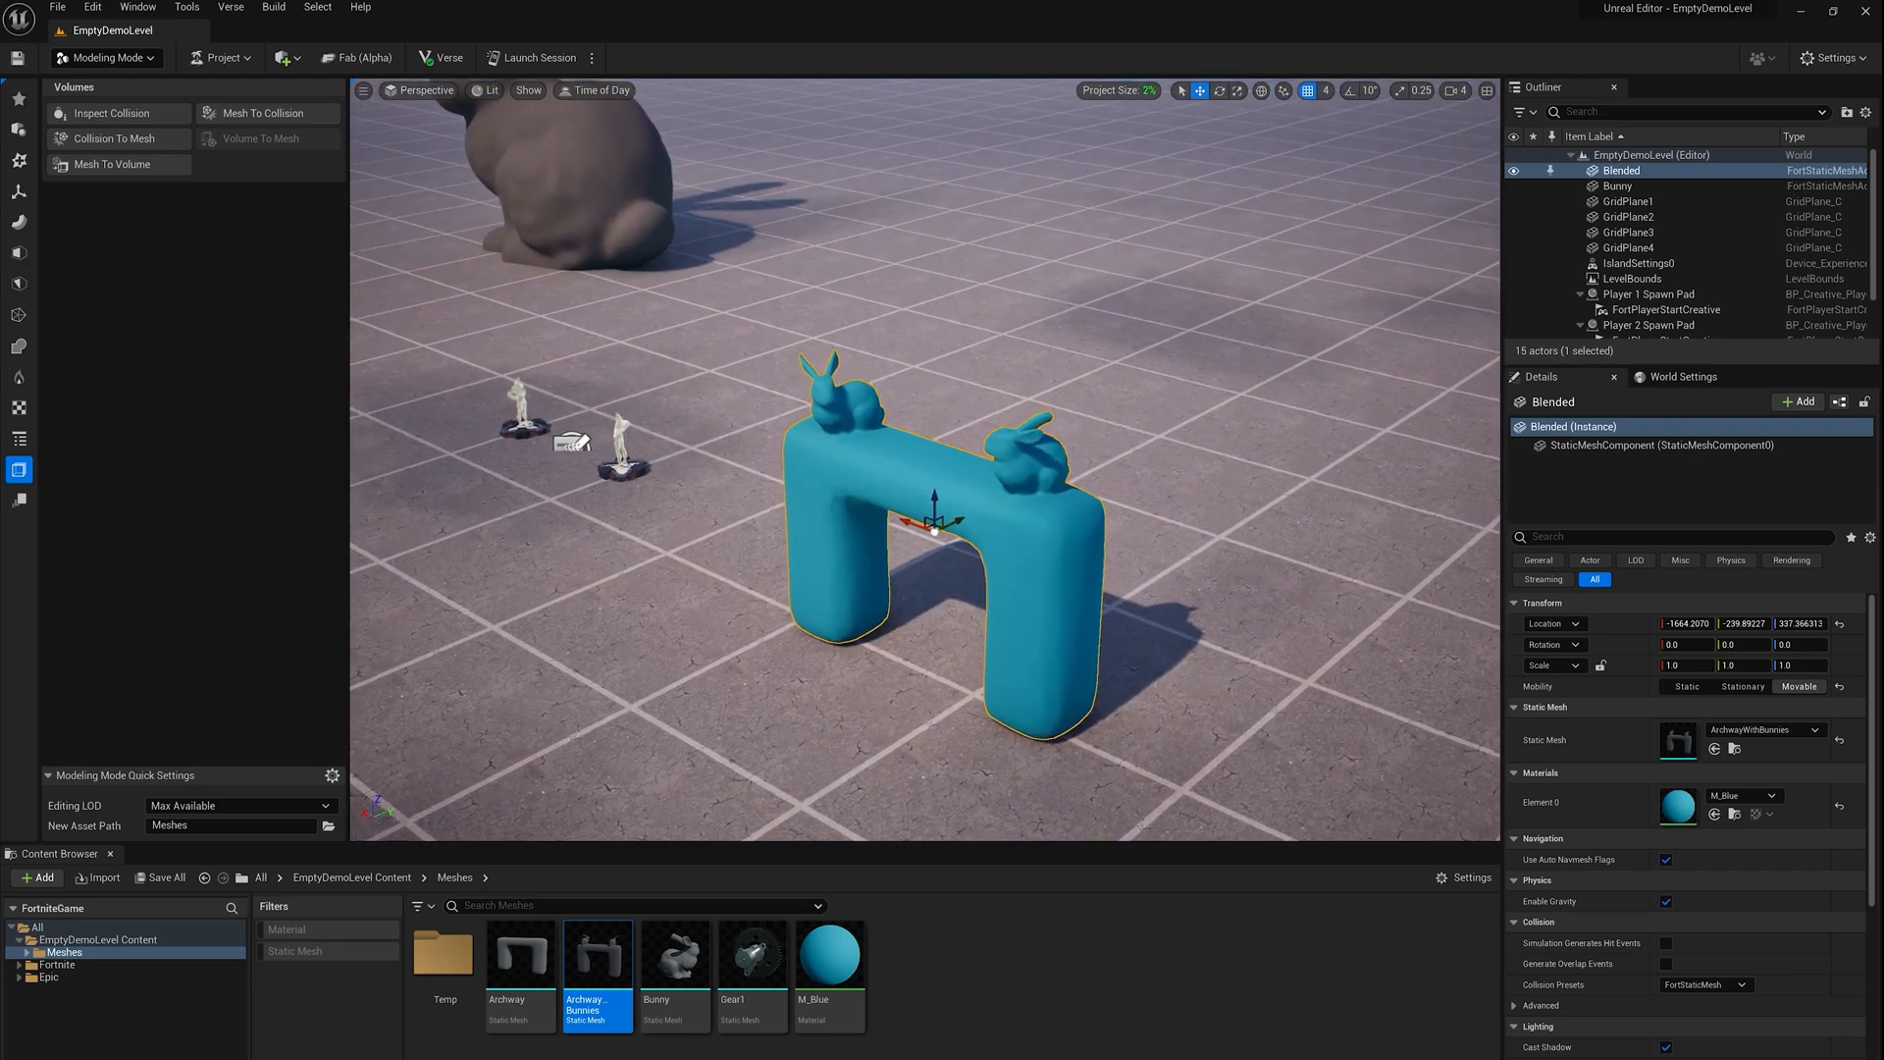